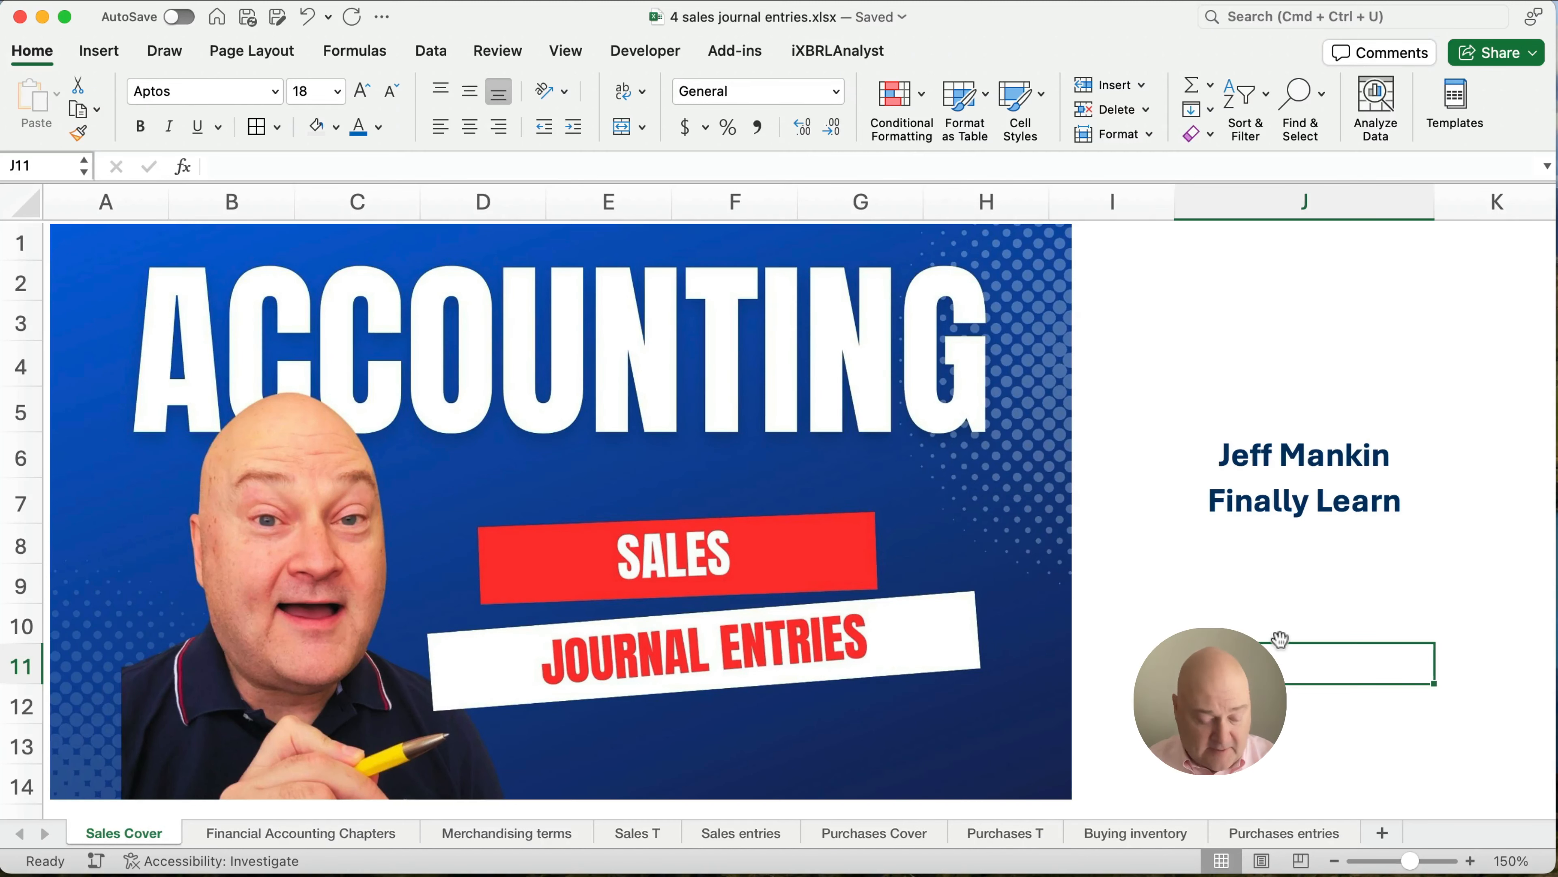
Switch to the Financial Accounting Chapters sheet listing the fourteen chapters.
click(301, 833)
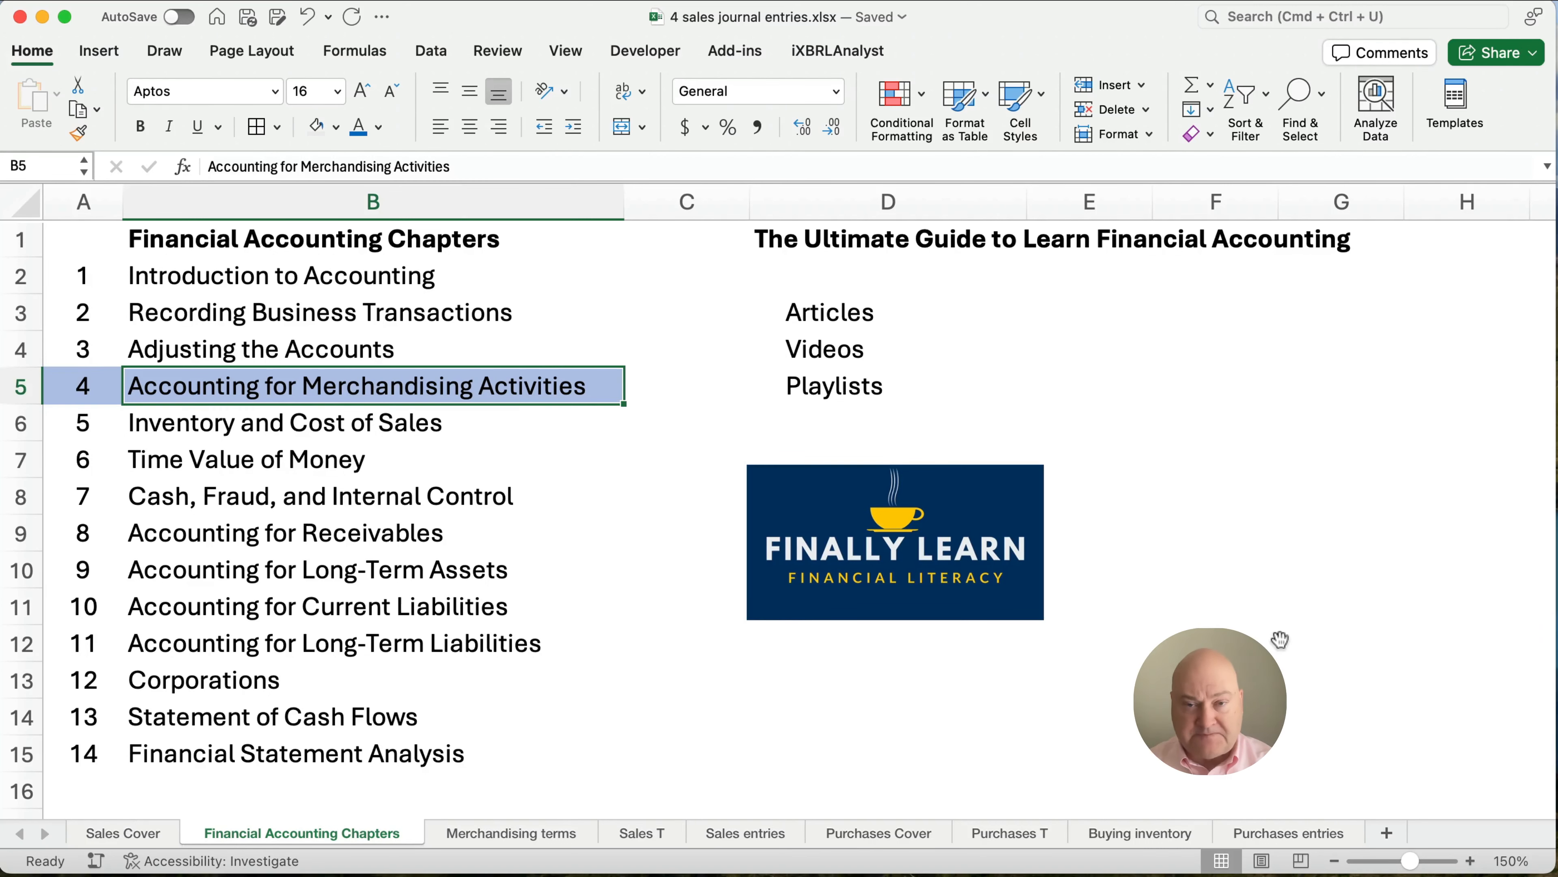
Switch to the Merchandising terms sheet with inventory systems, credit and shipping terms.
click(507, 832)
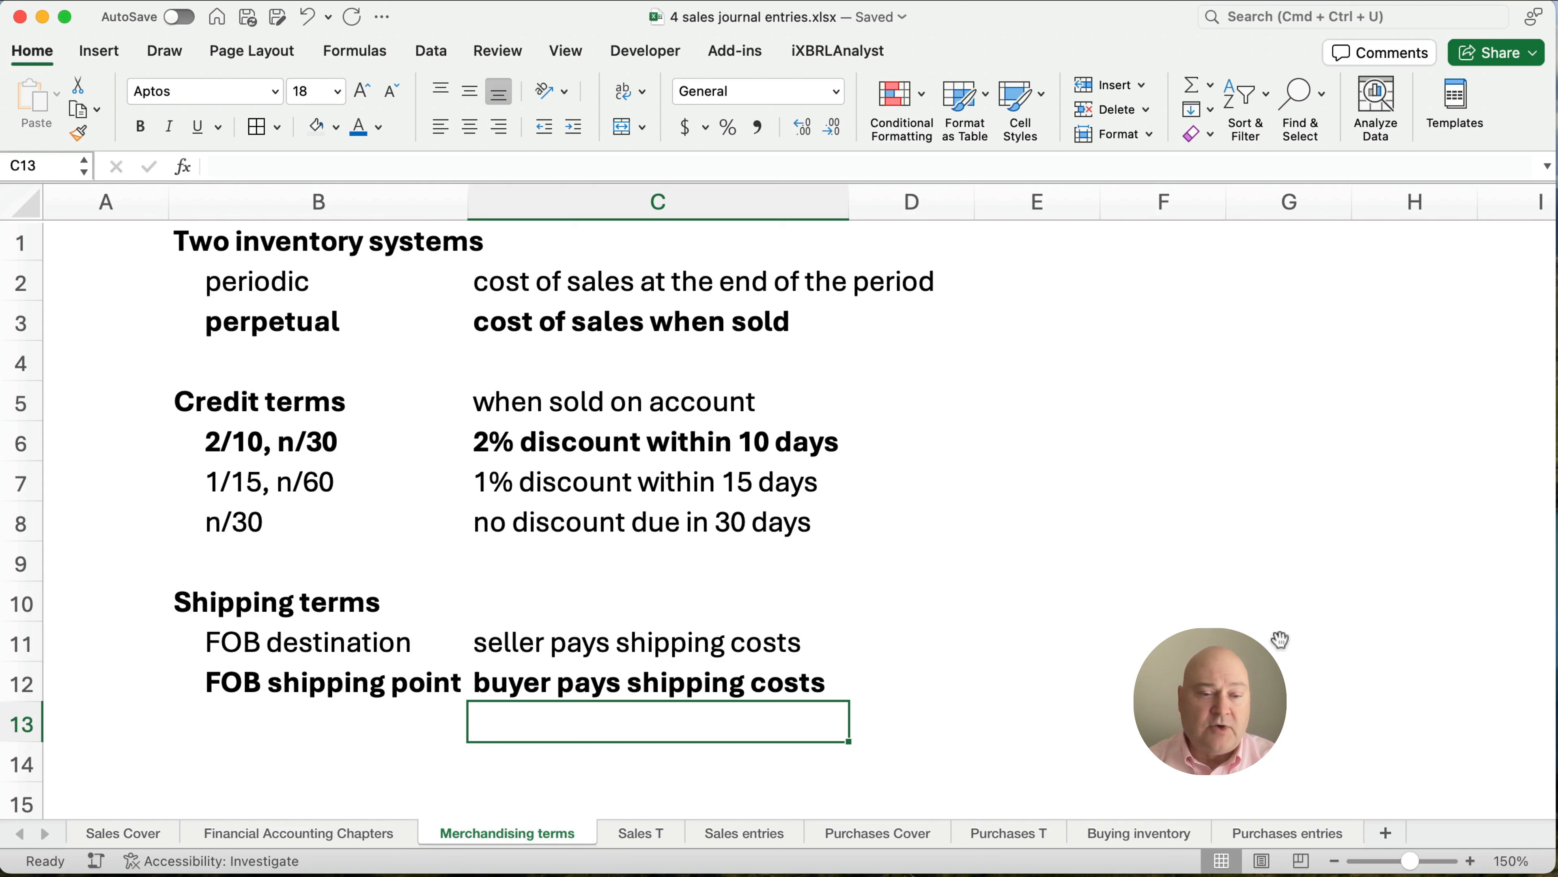
mouse_move(411, 720)
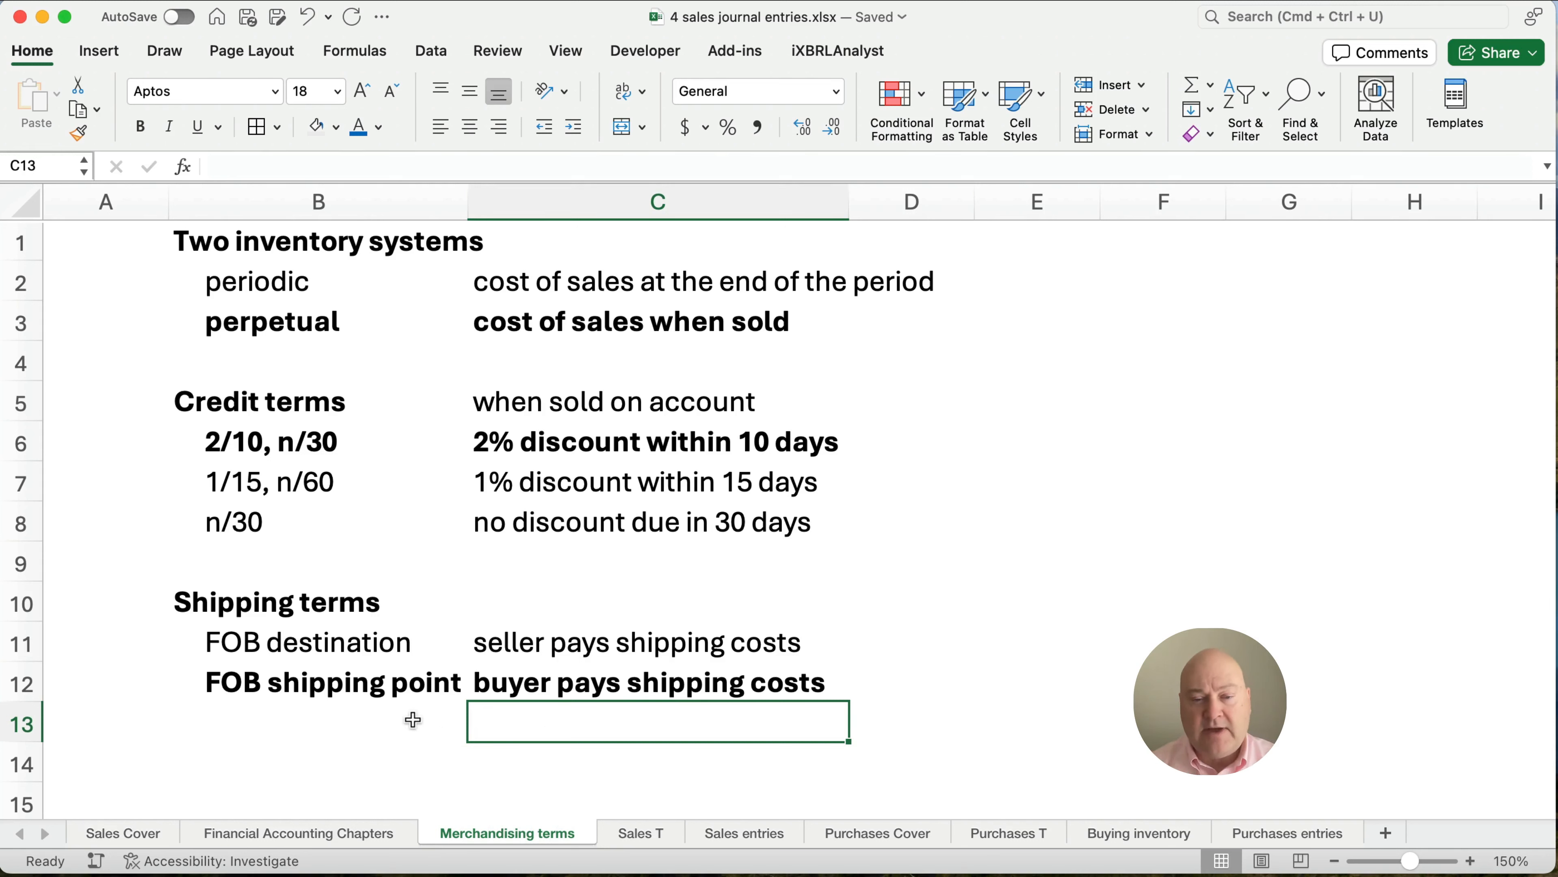
mouse_move(599, 695)
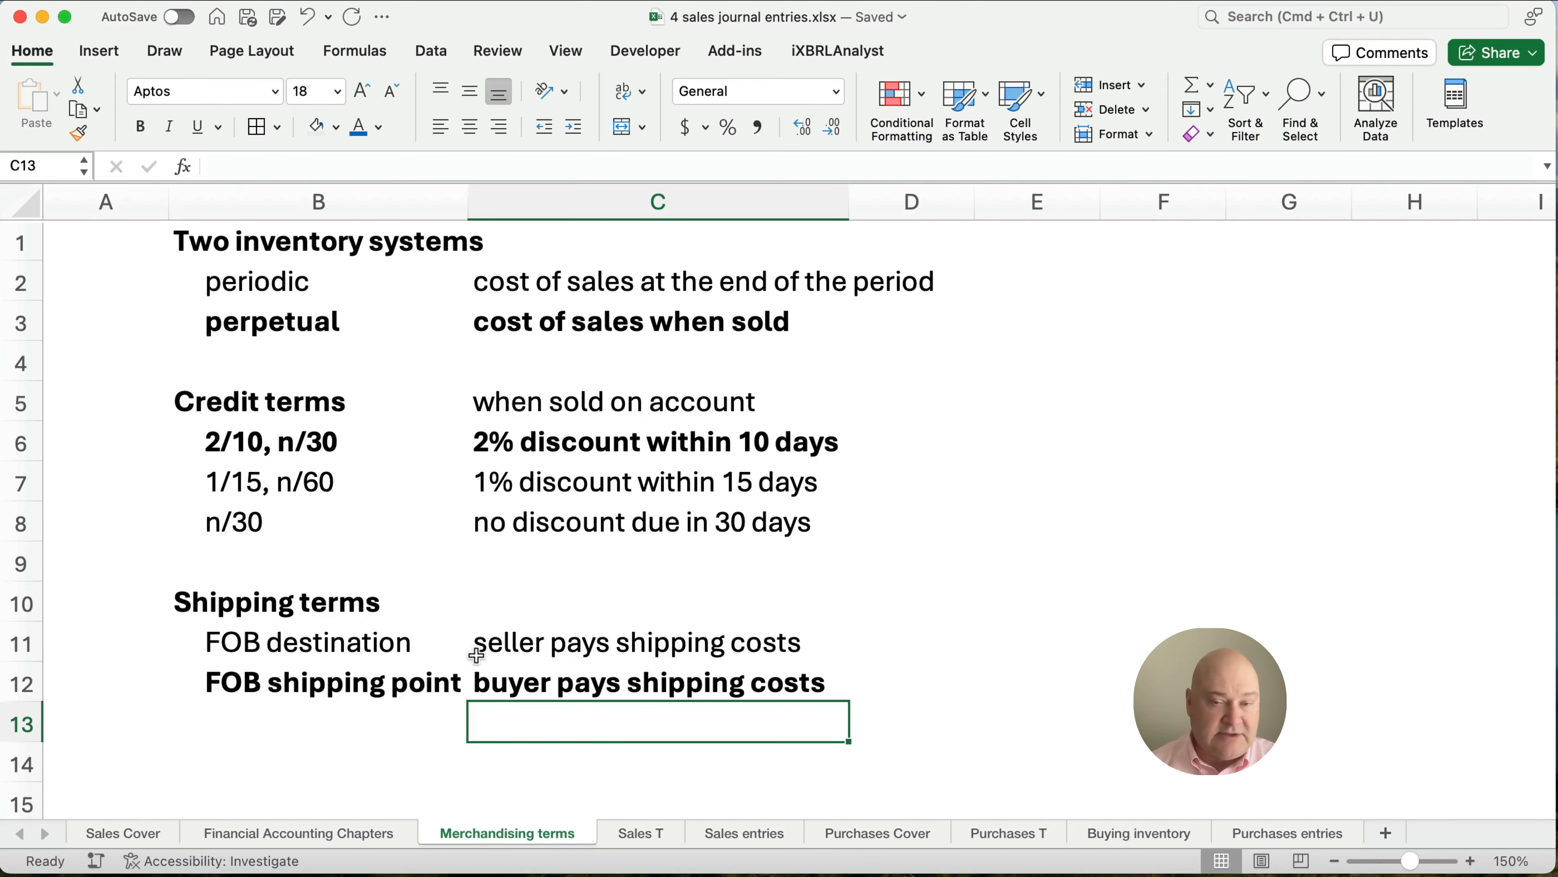
Switch to the Sales T sheet showing net sales components and sample entries.
click(634, 832)
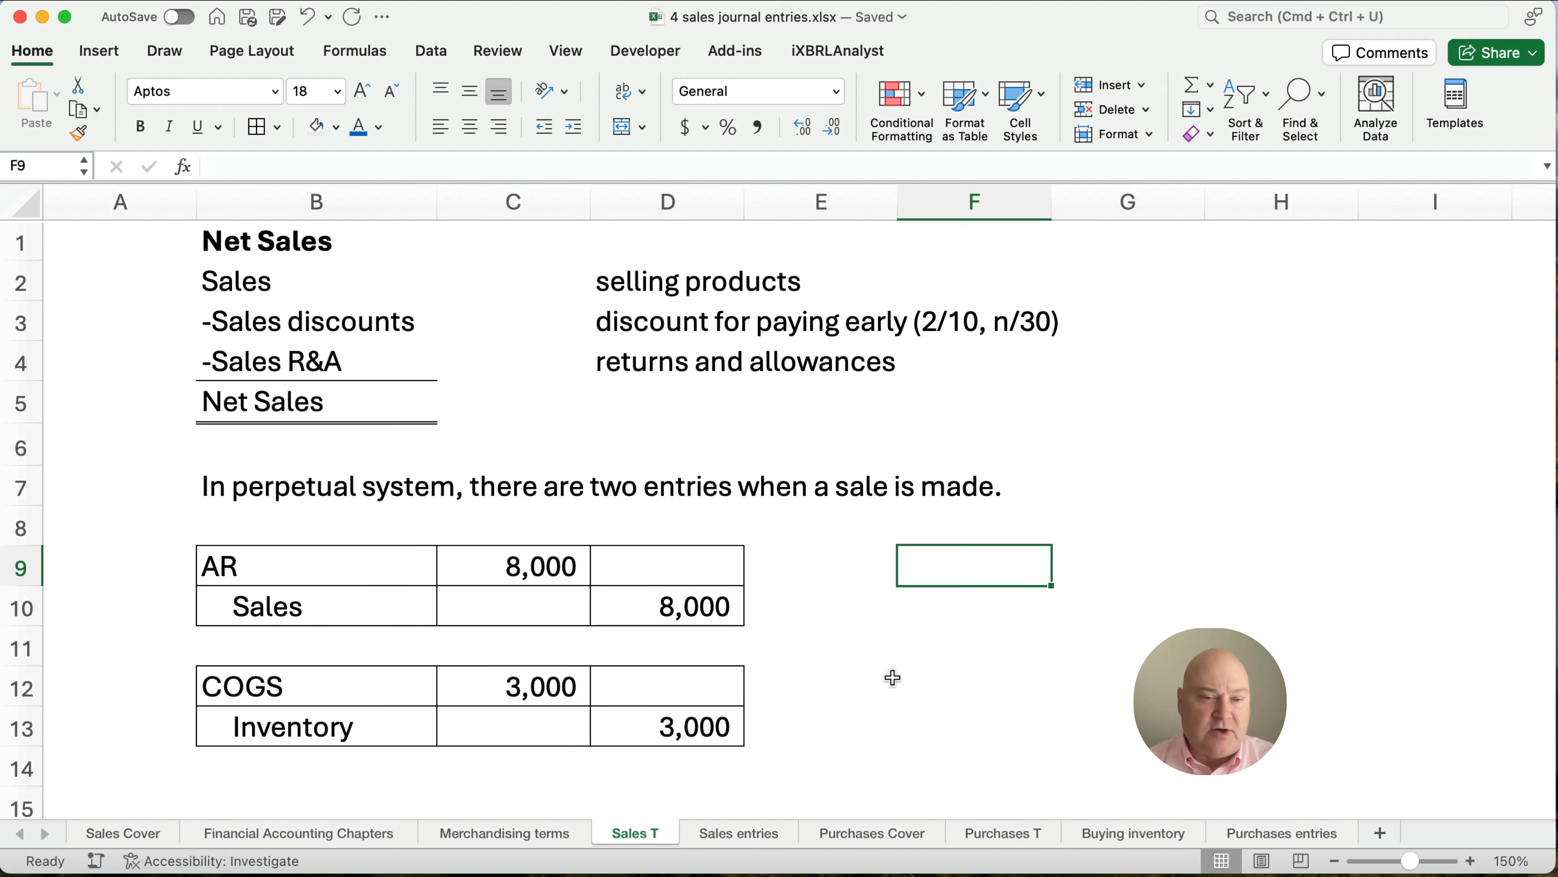
mouse_move(235, 354)
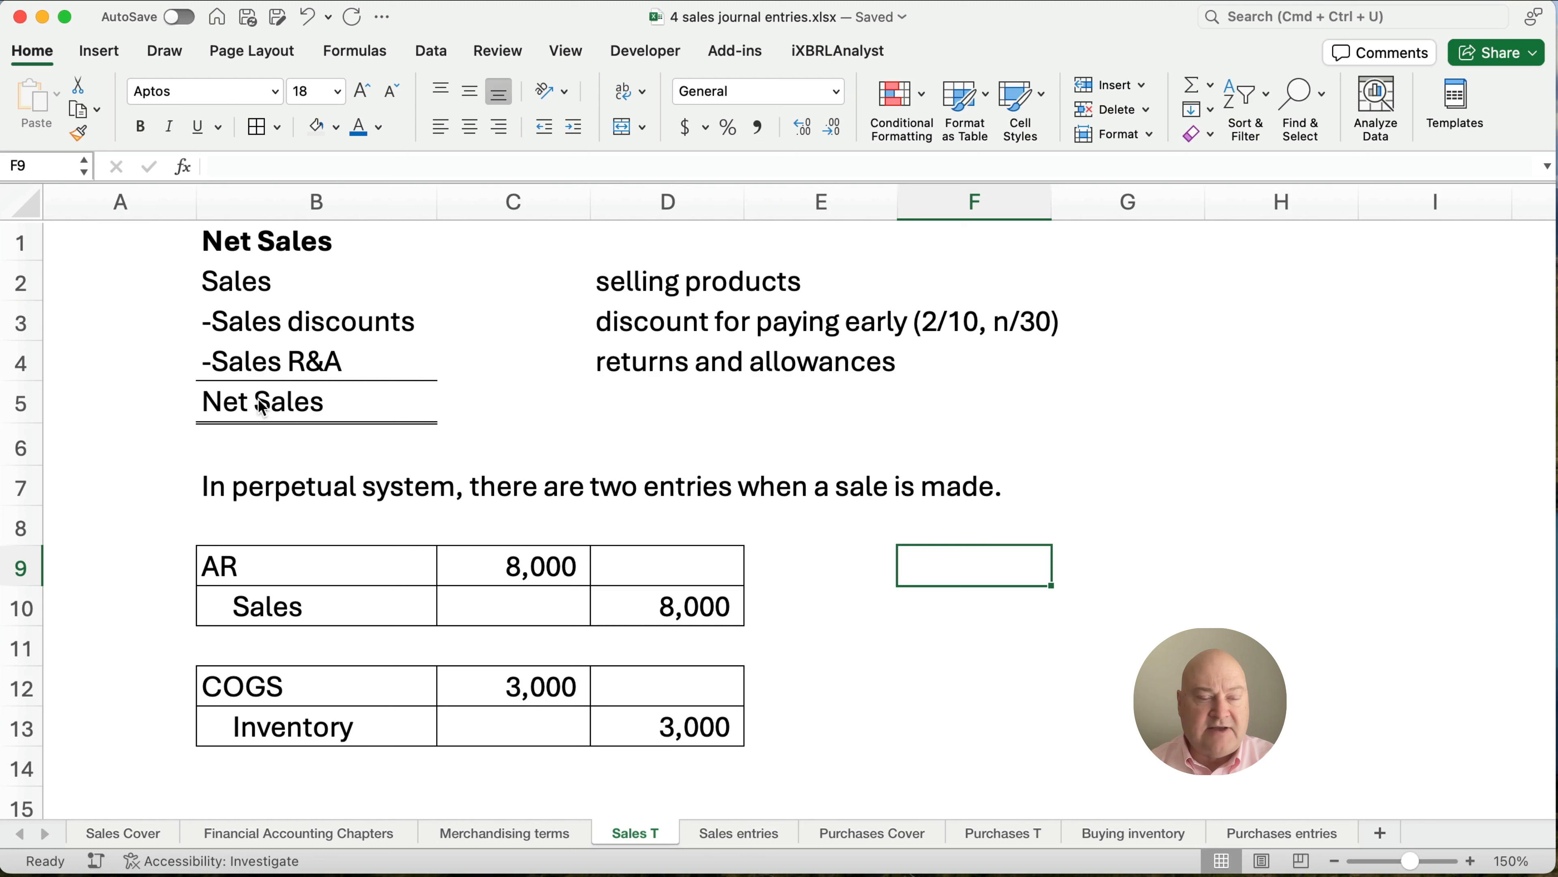
mouse_move(199, 527)
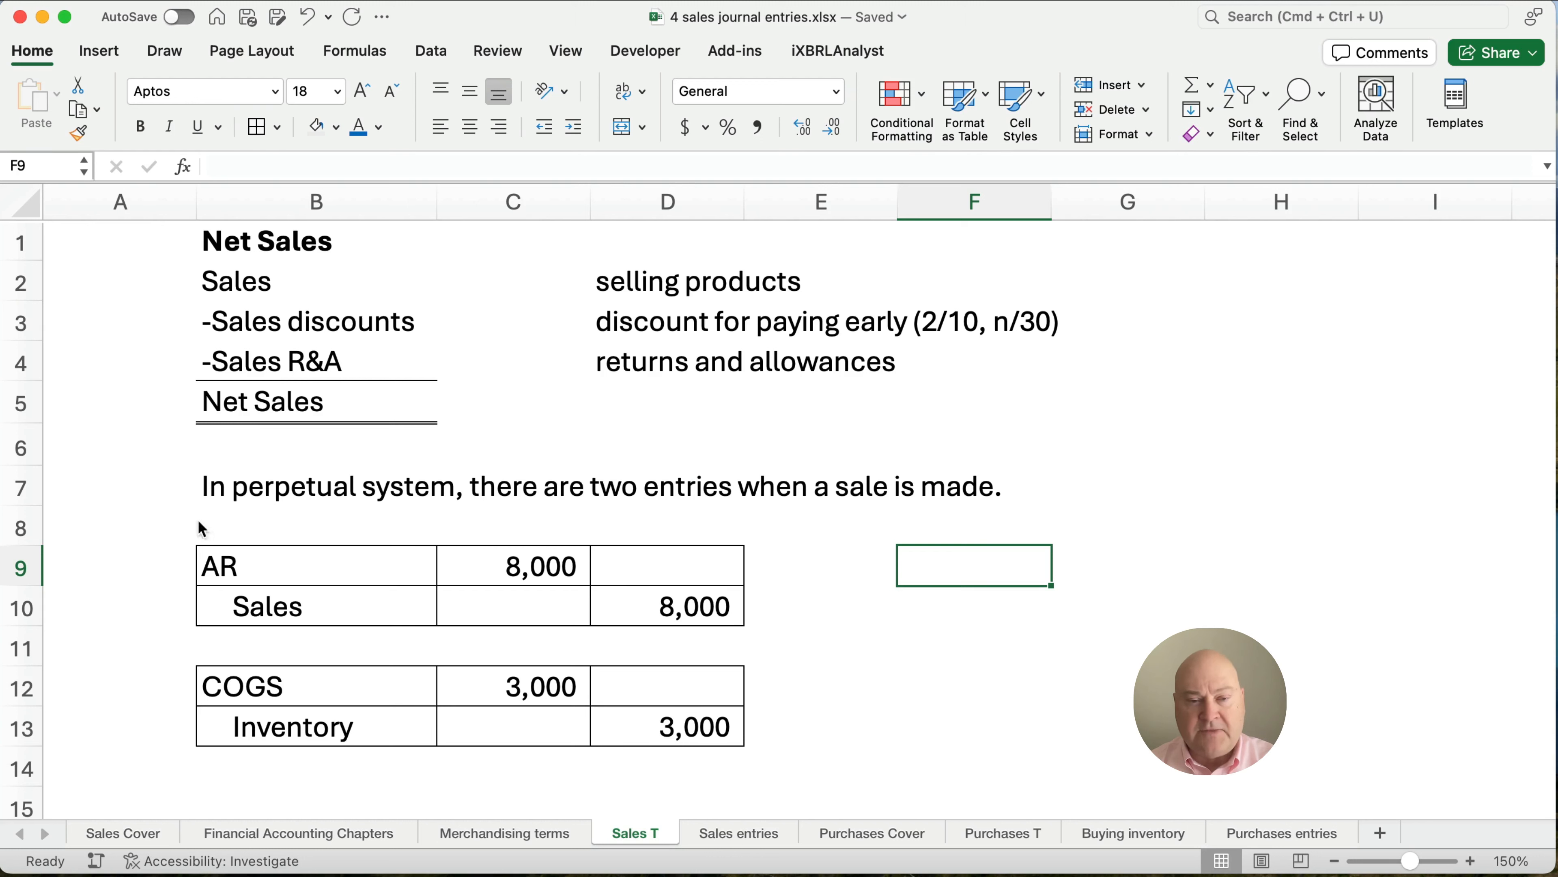
mouse_move(247, 502)
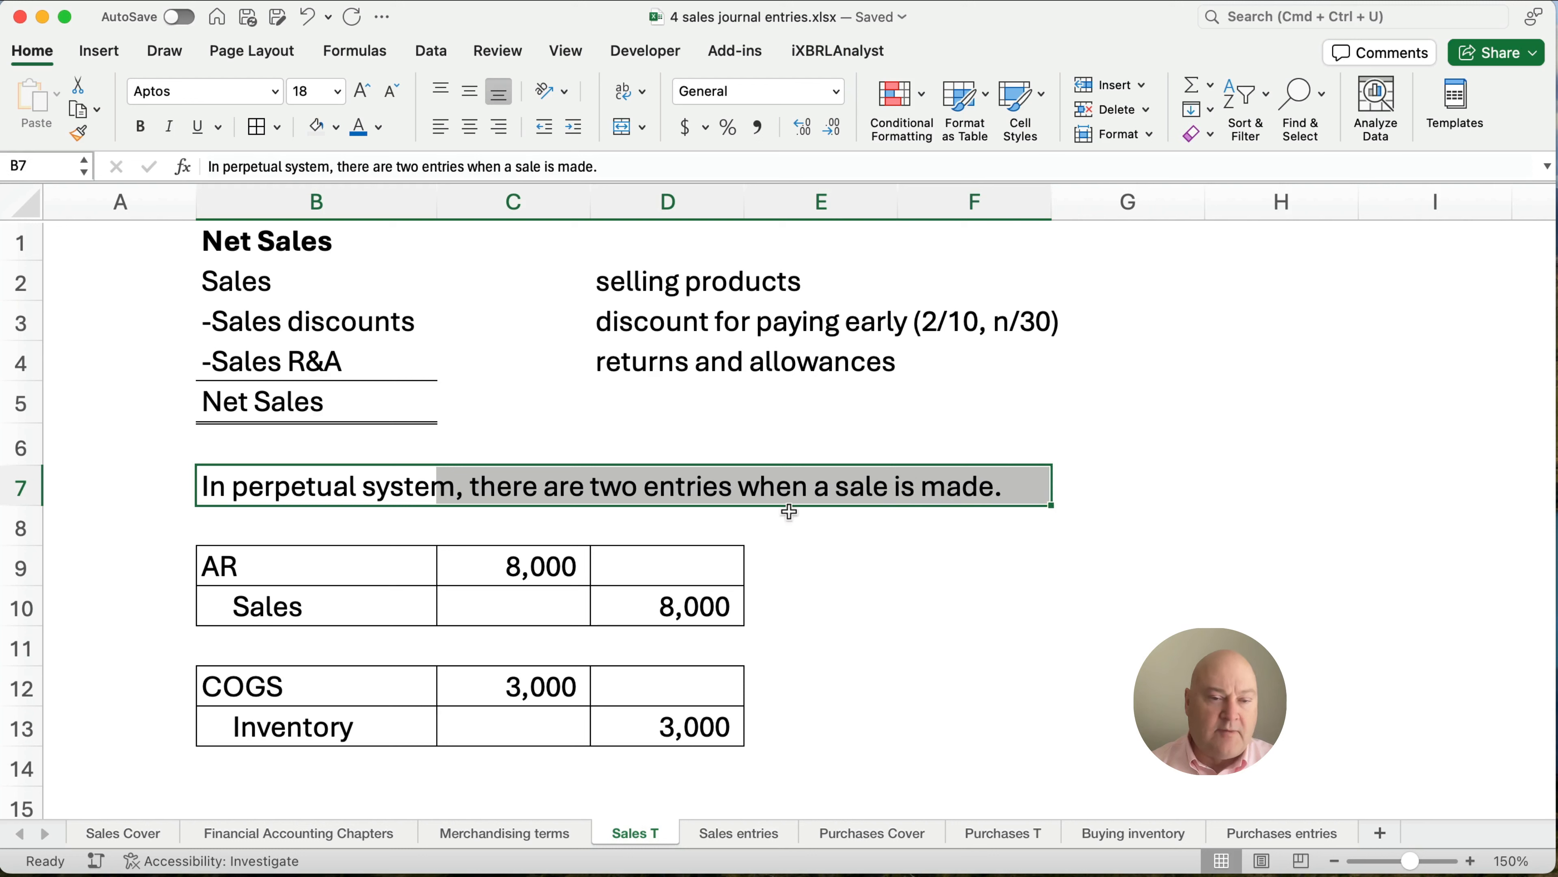
mouse_move(206, 559)
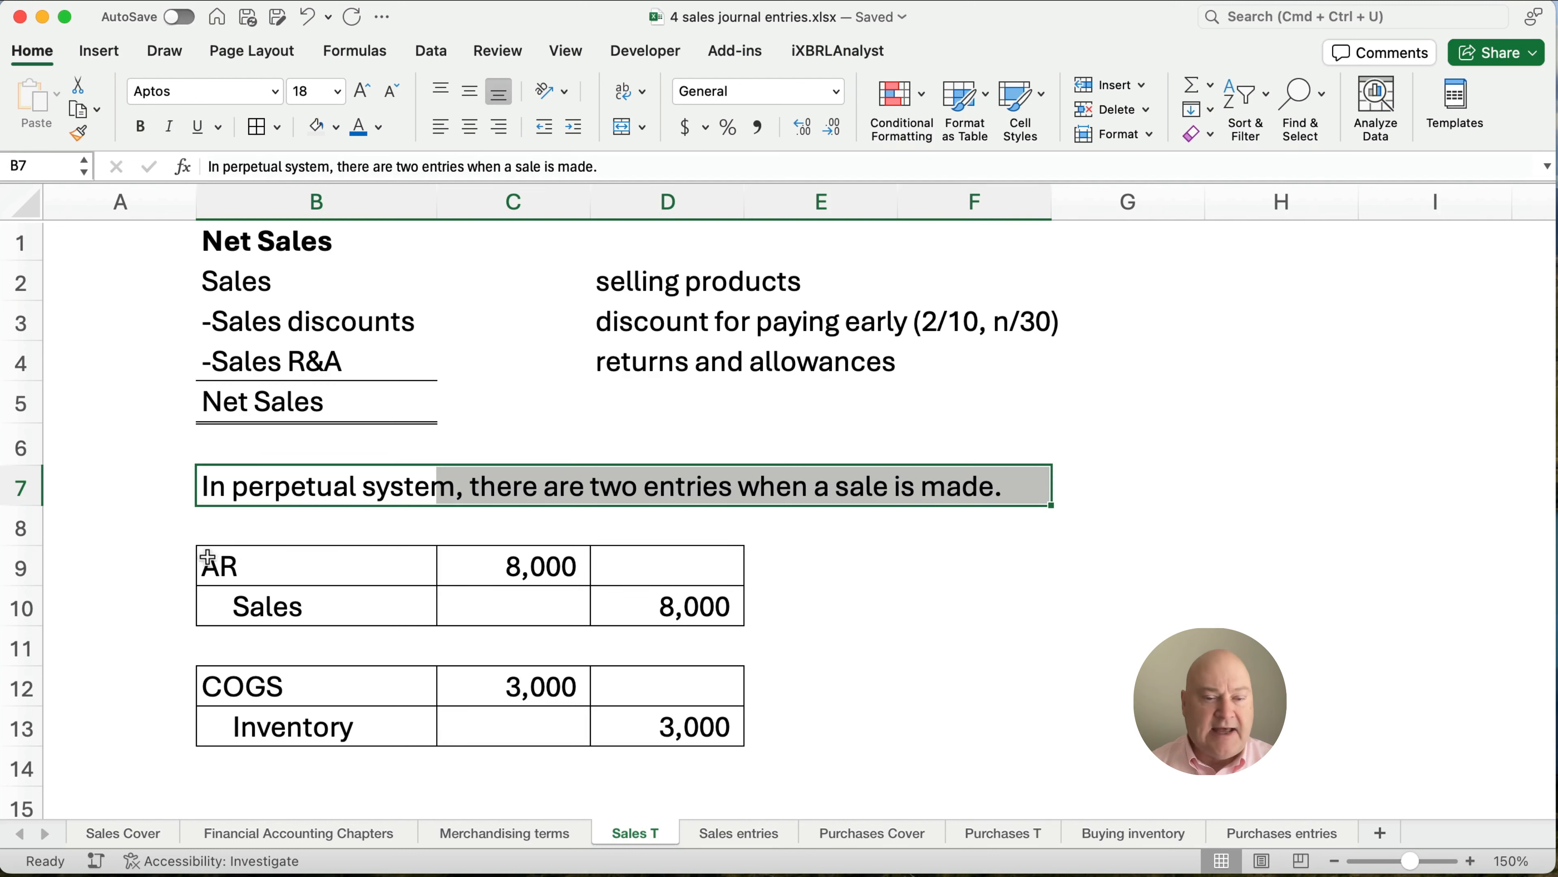
mouse_move(249, 658)
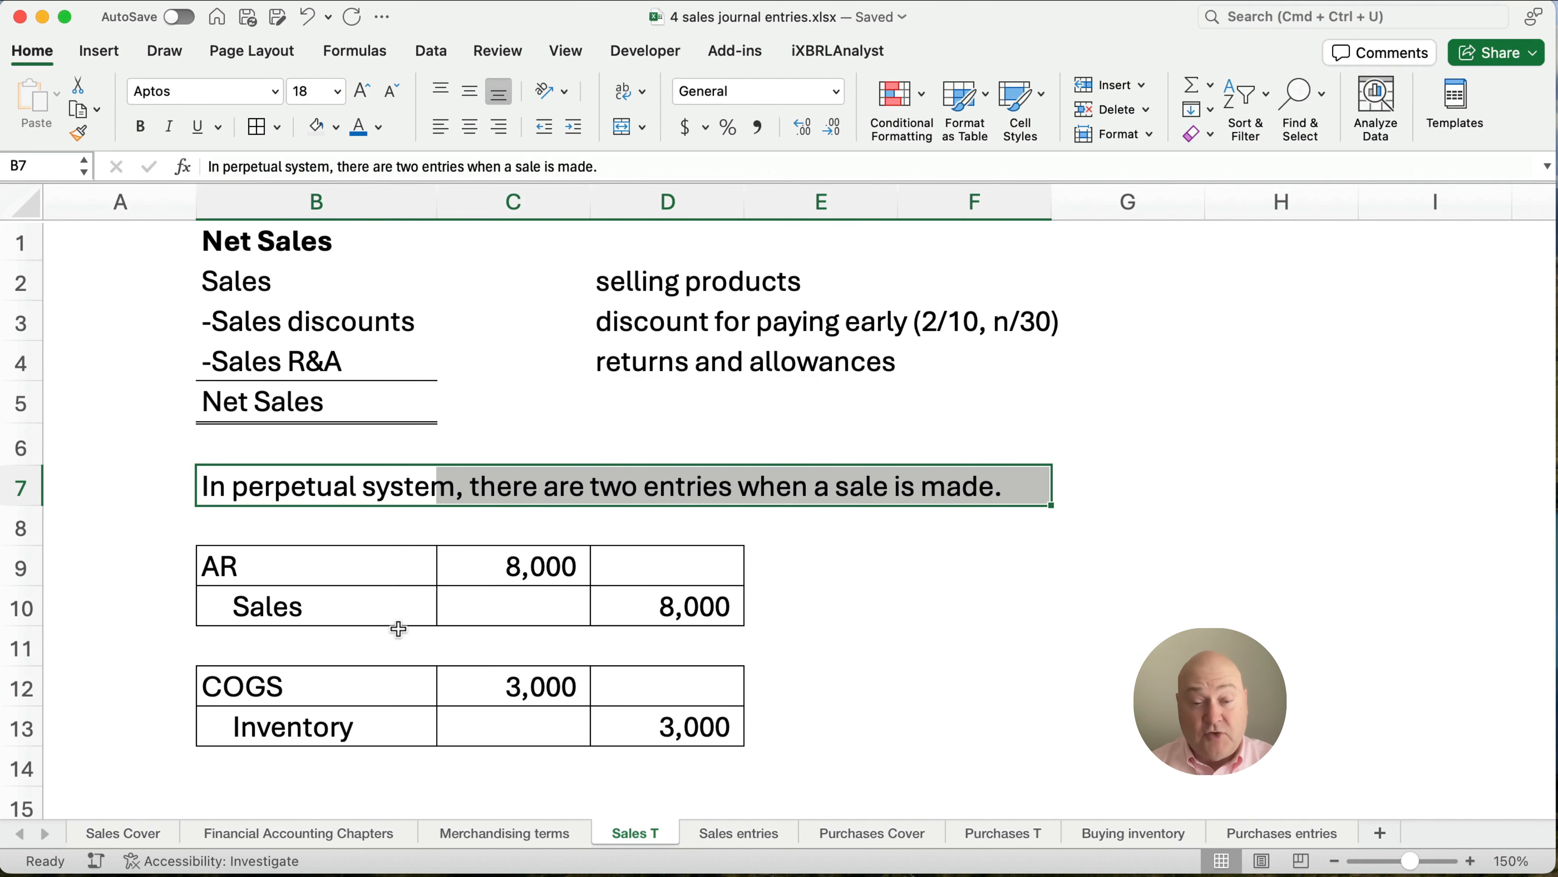
Record the 6/1 sale as AR debit 3,000 and Sales credit 3,000, posting 3,000 to Sales.
click(739, 833)
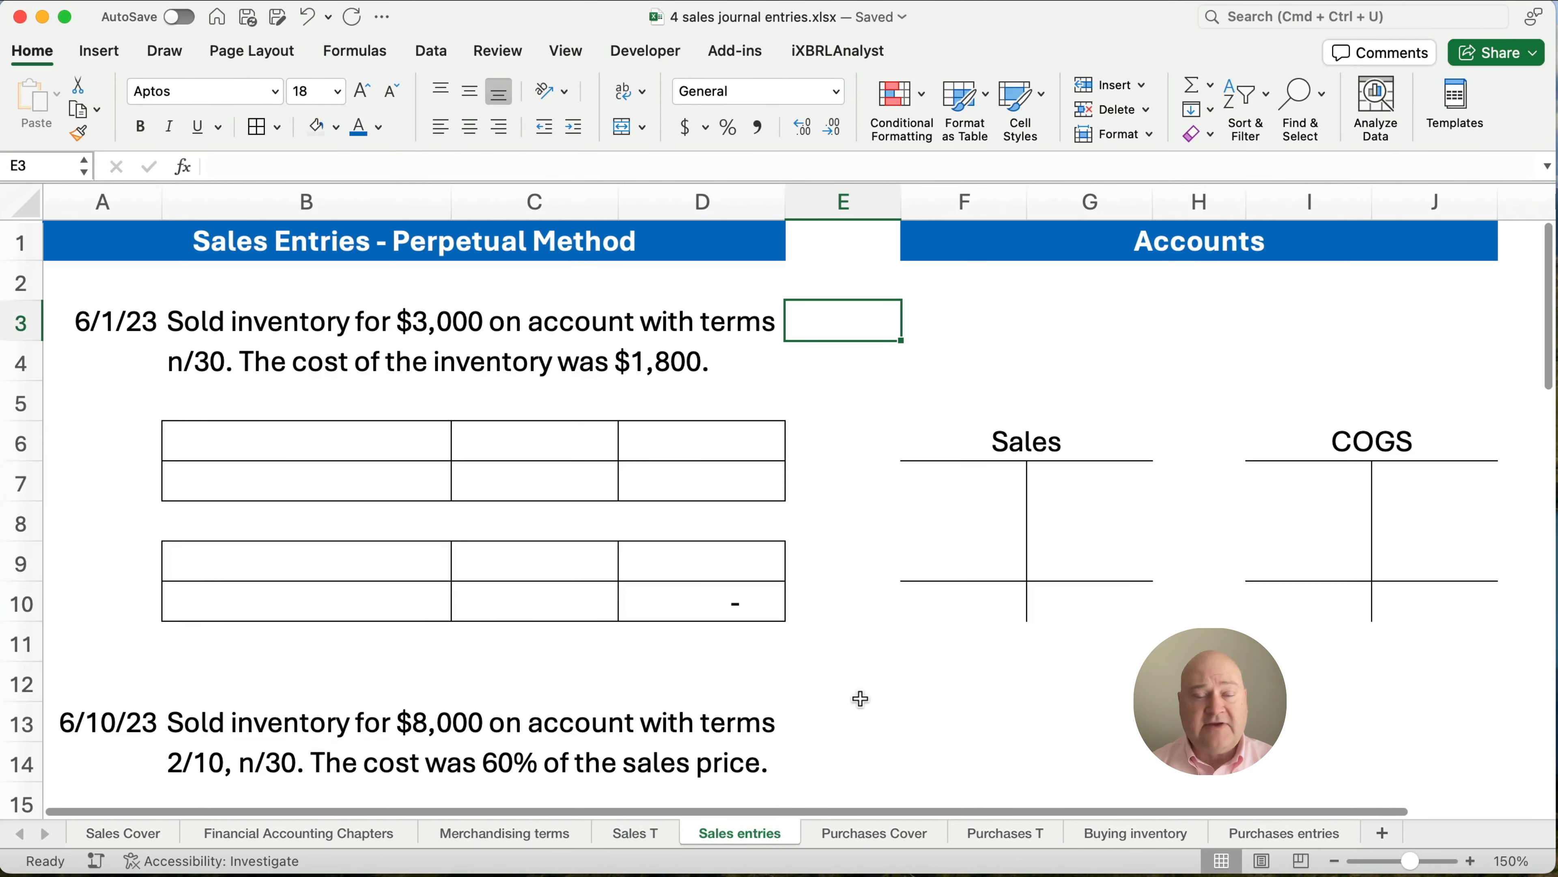
mouse_move(87, 351)
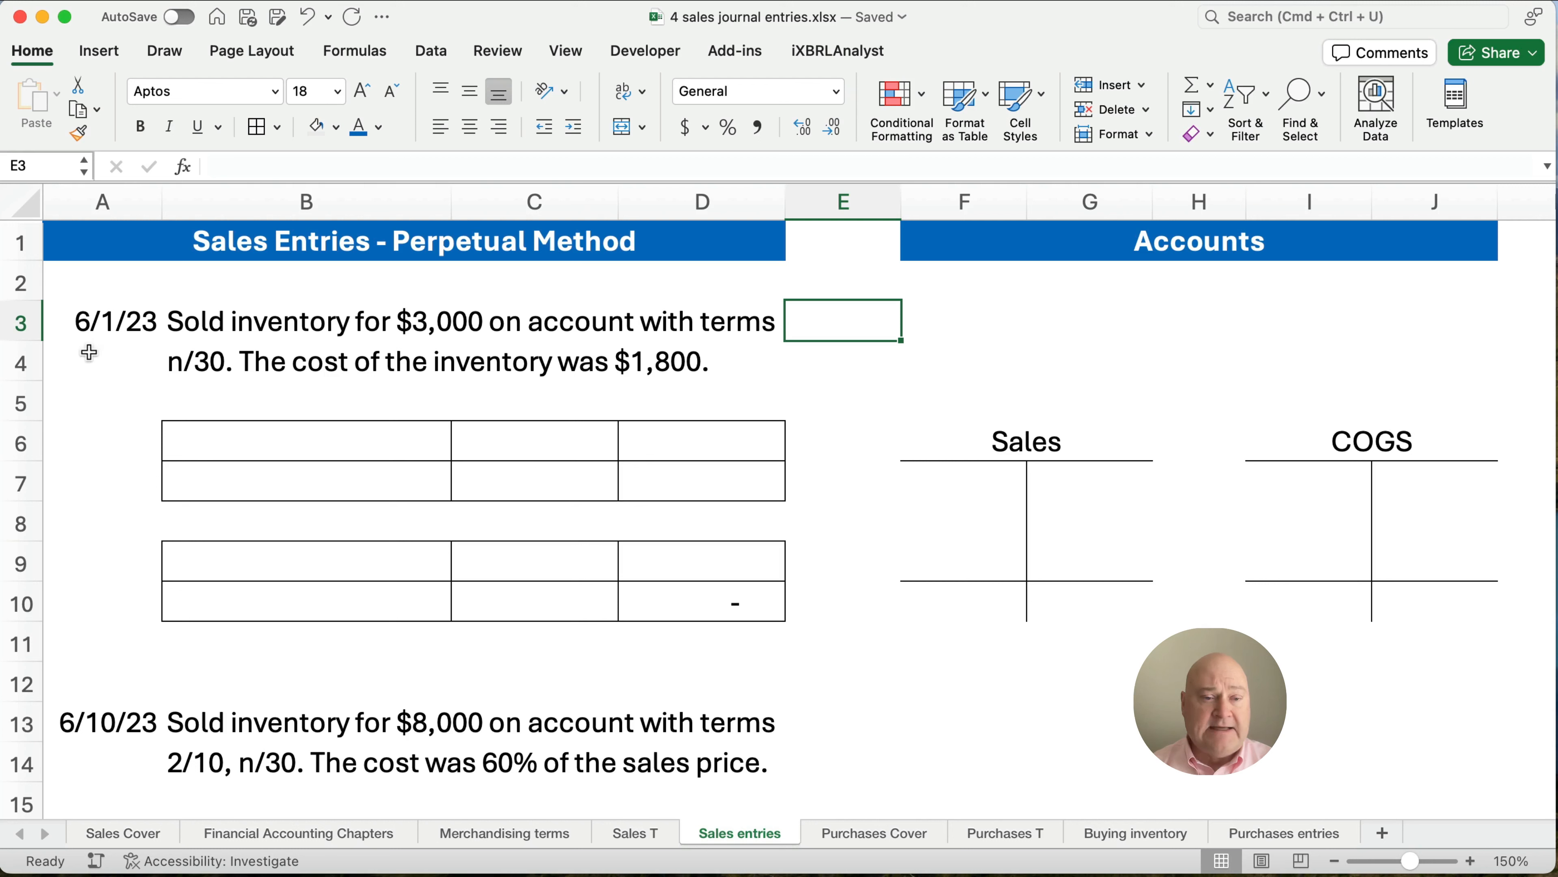
click(101, 361)
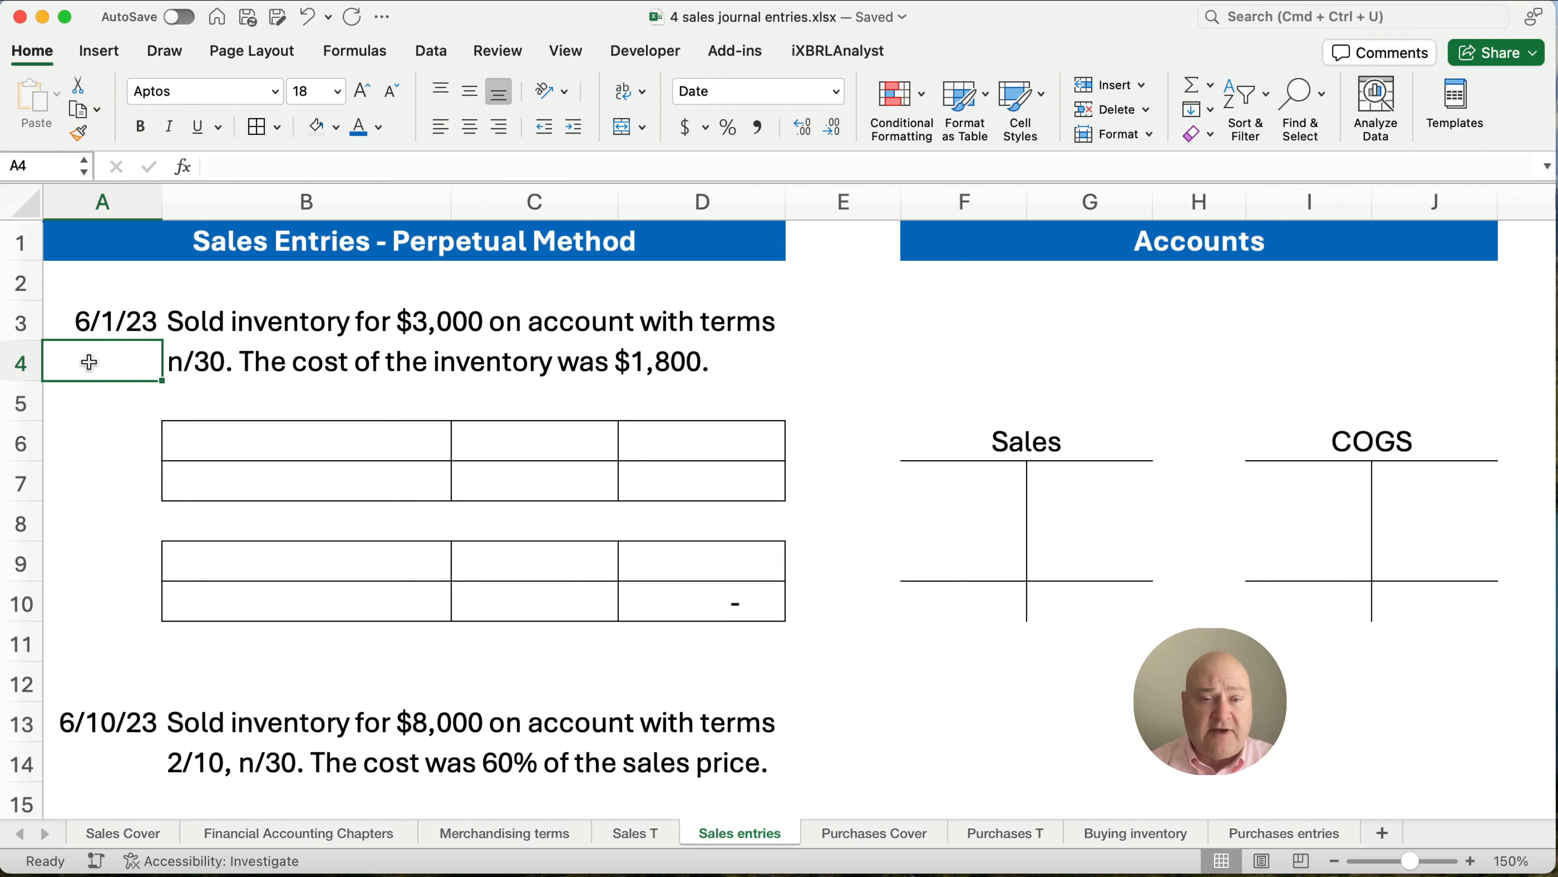
mouse_move(203, 367)
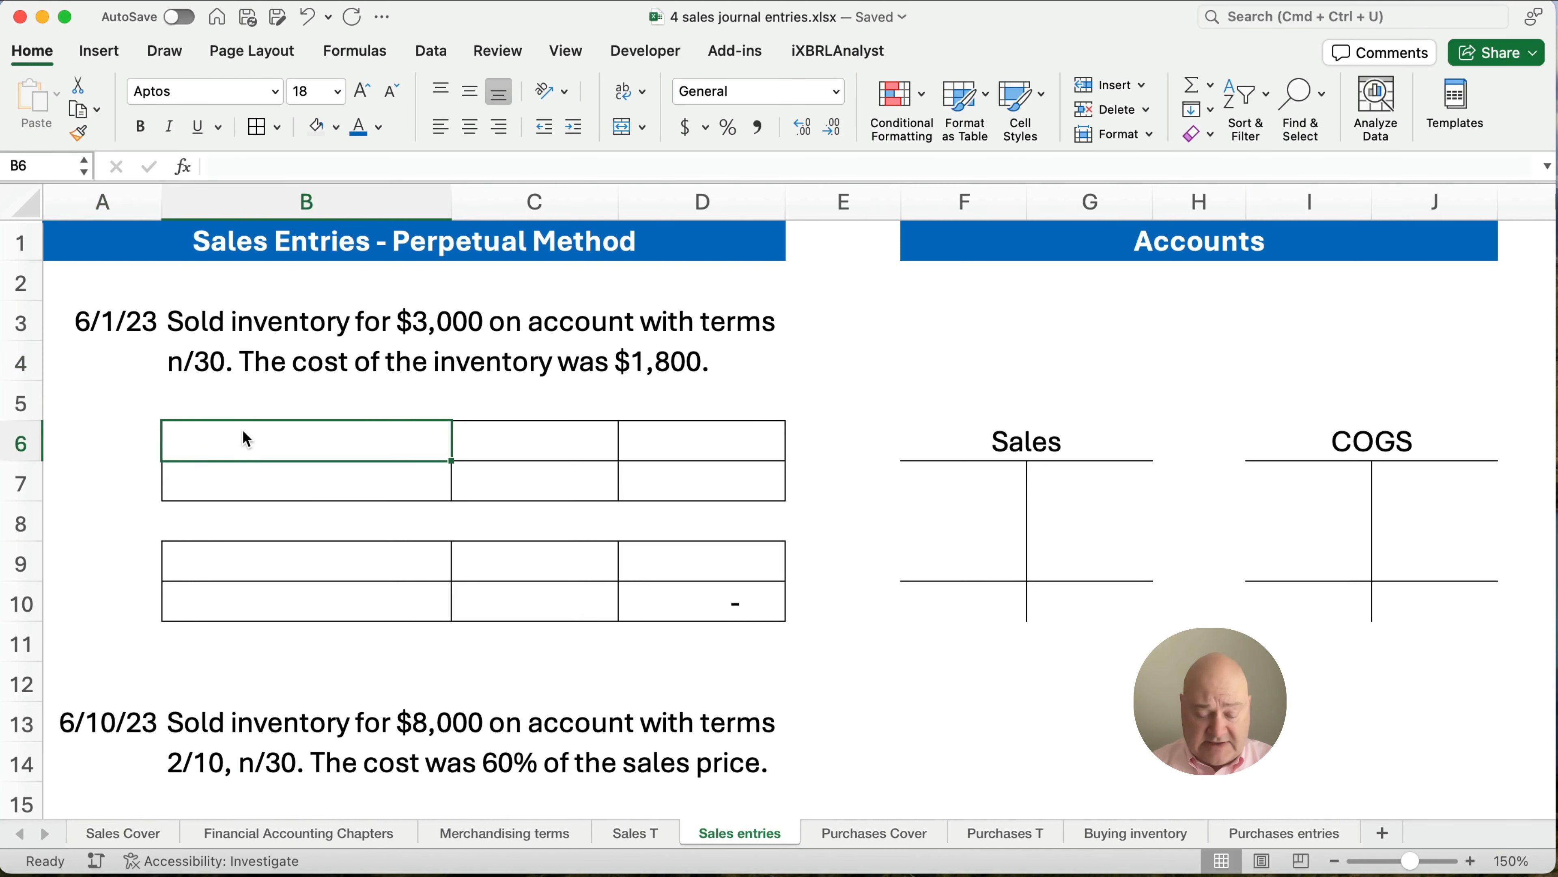
text(AR)
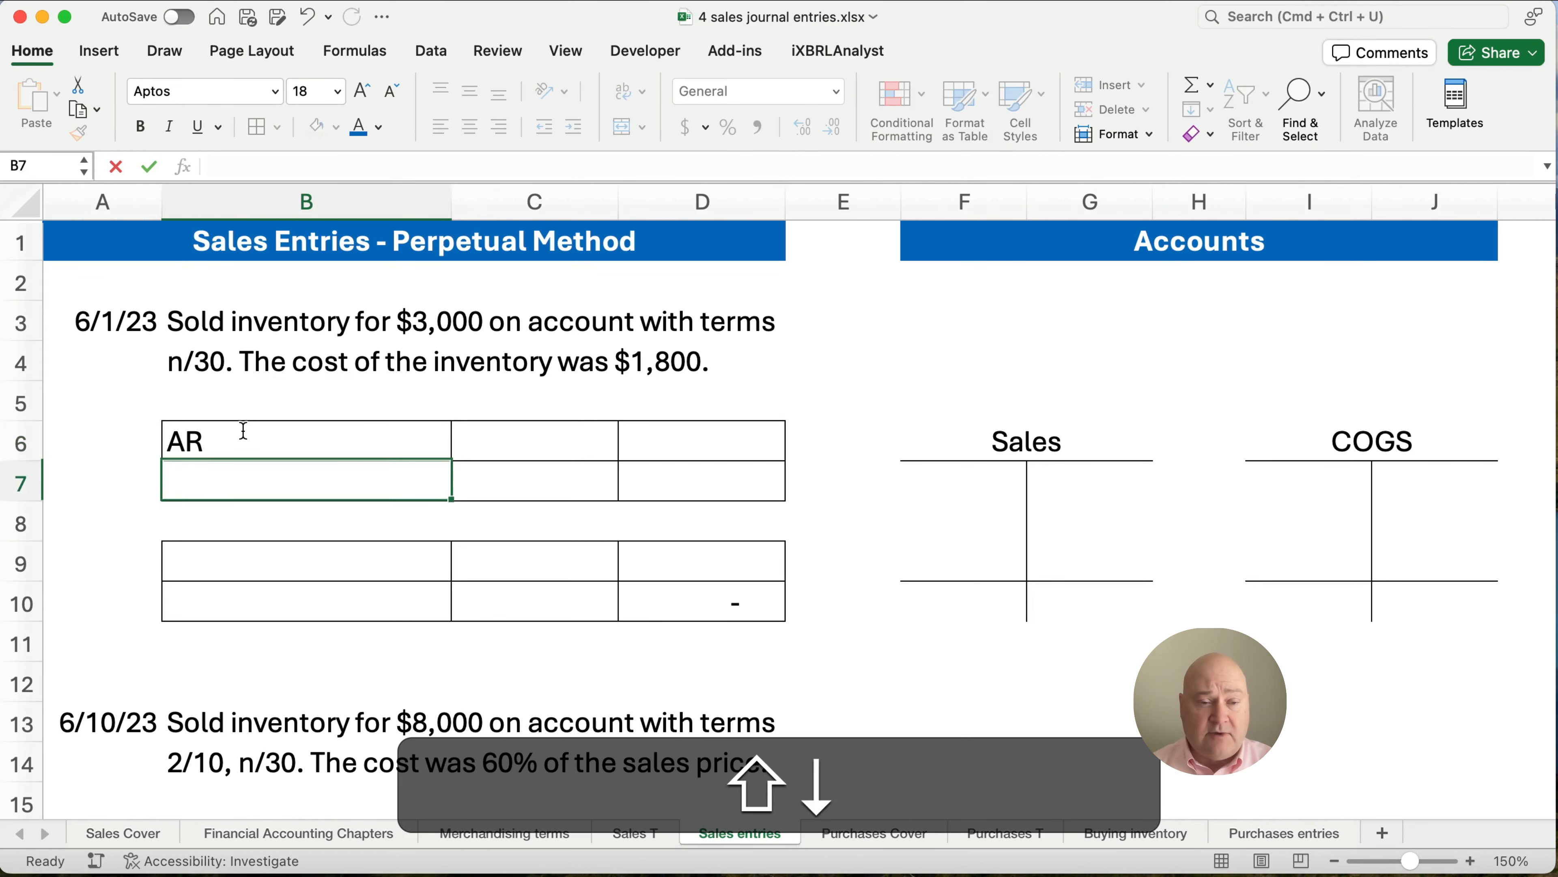
text(Sales)
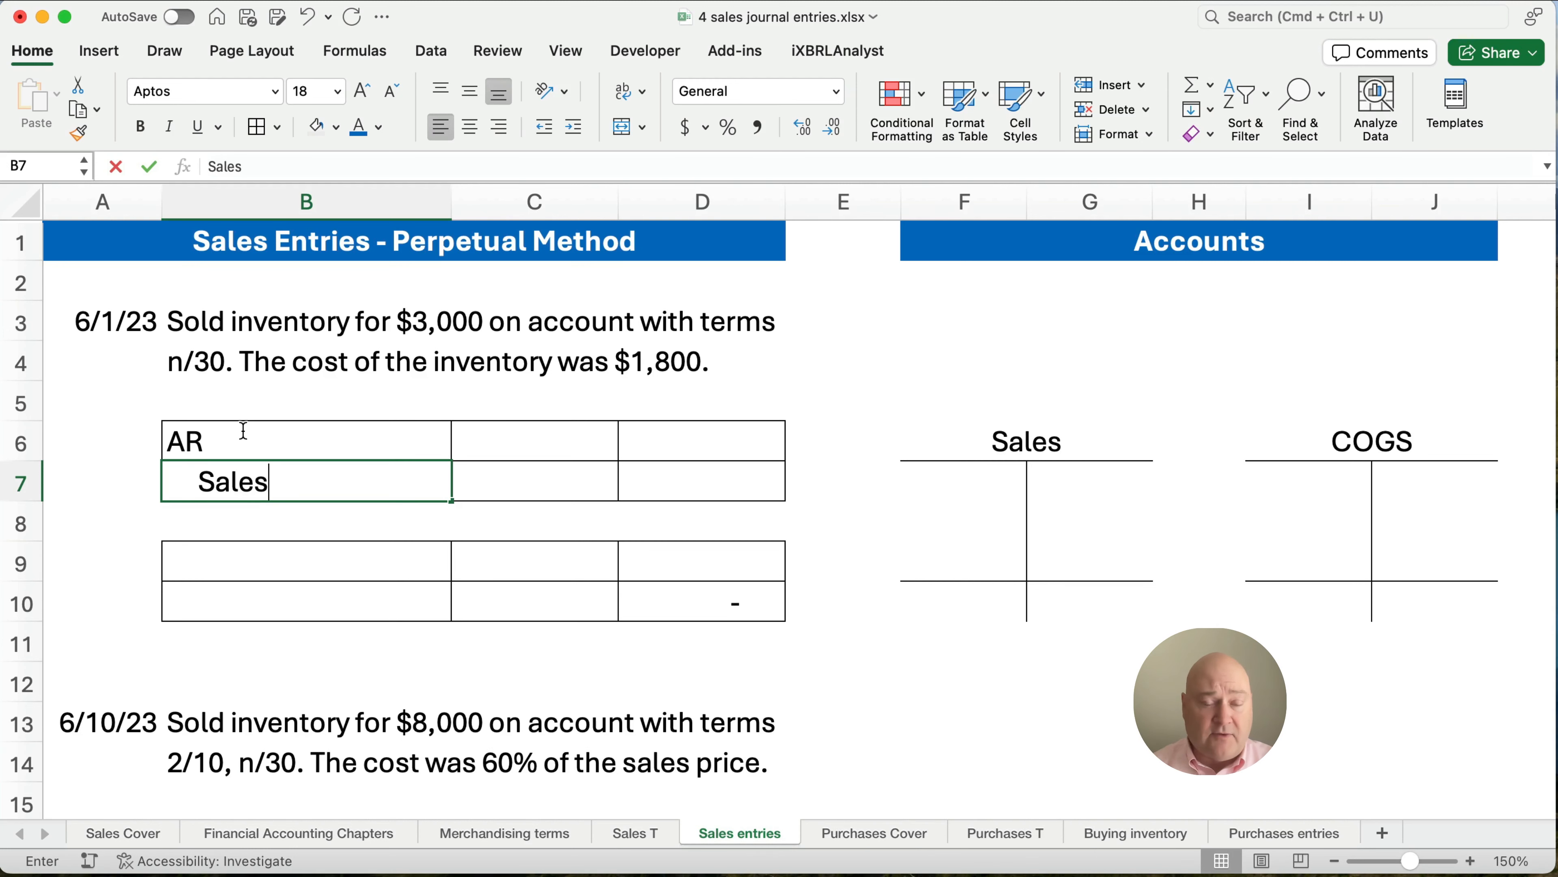
key(Return)
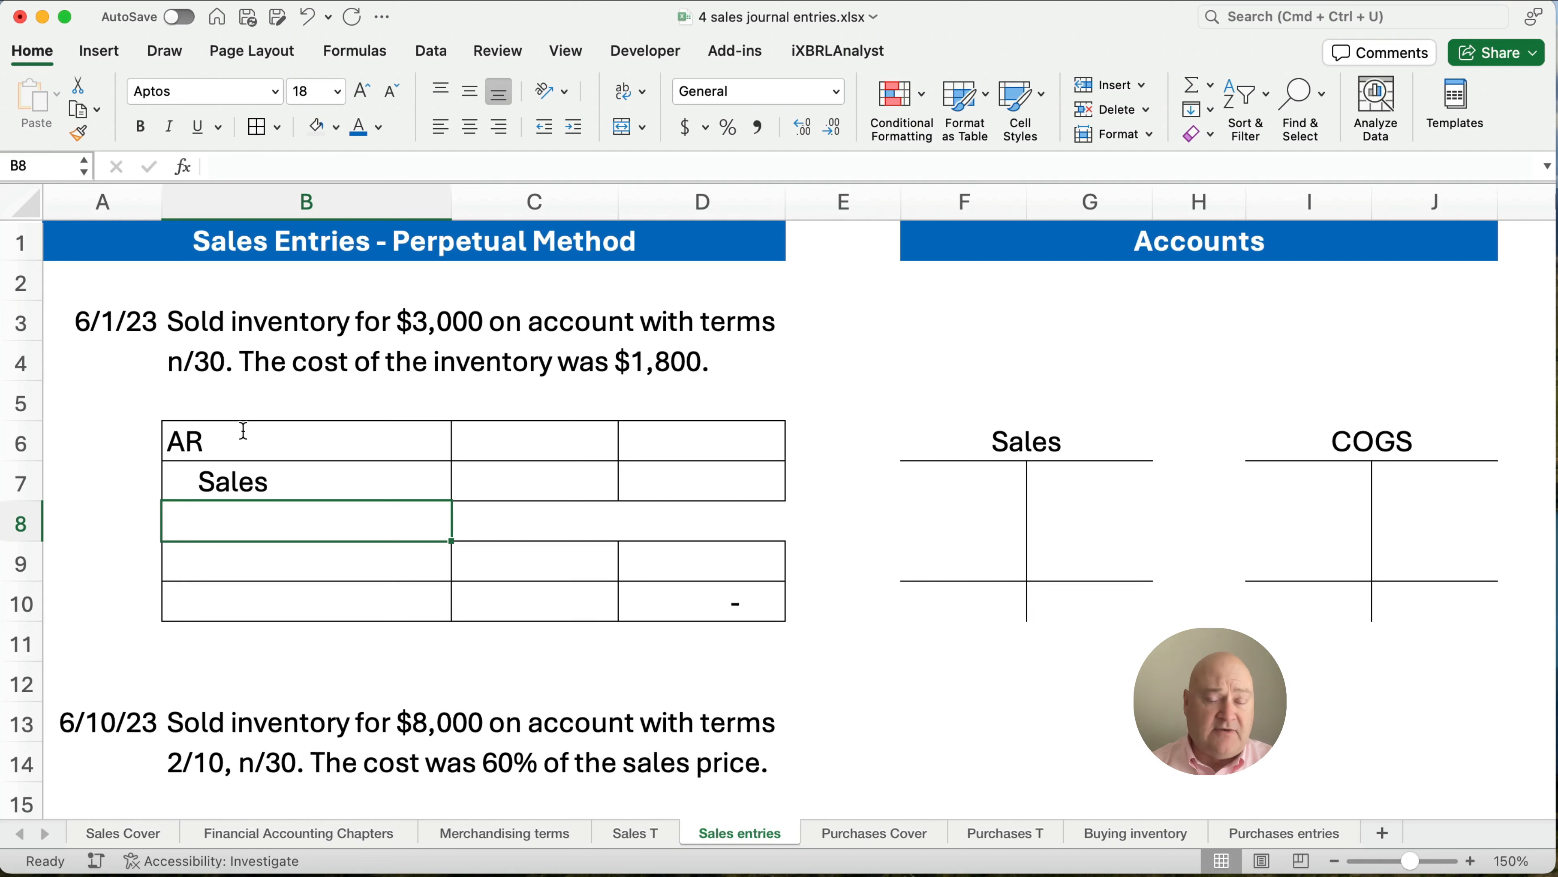
mouse_move(487, 440)
text(3,000)
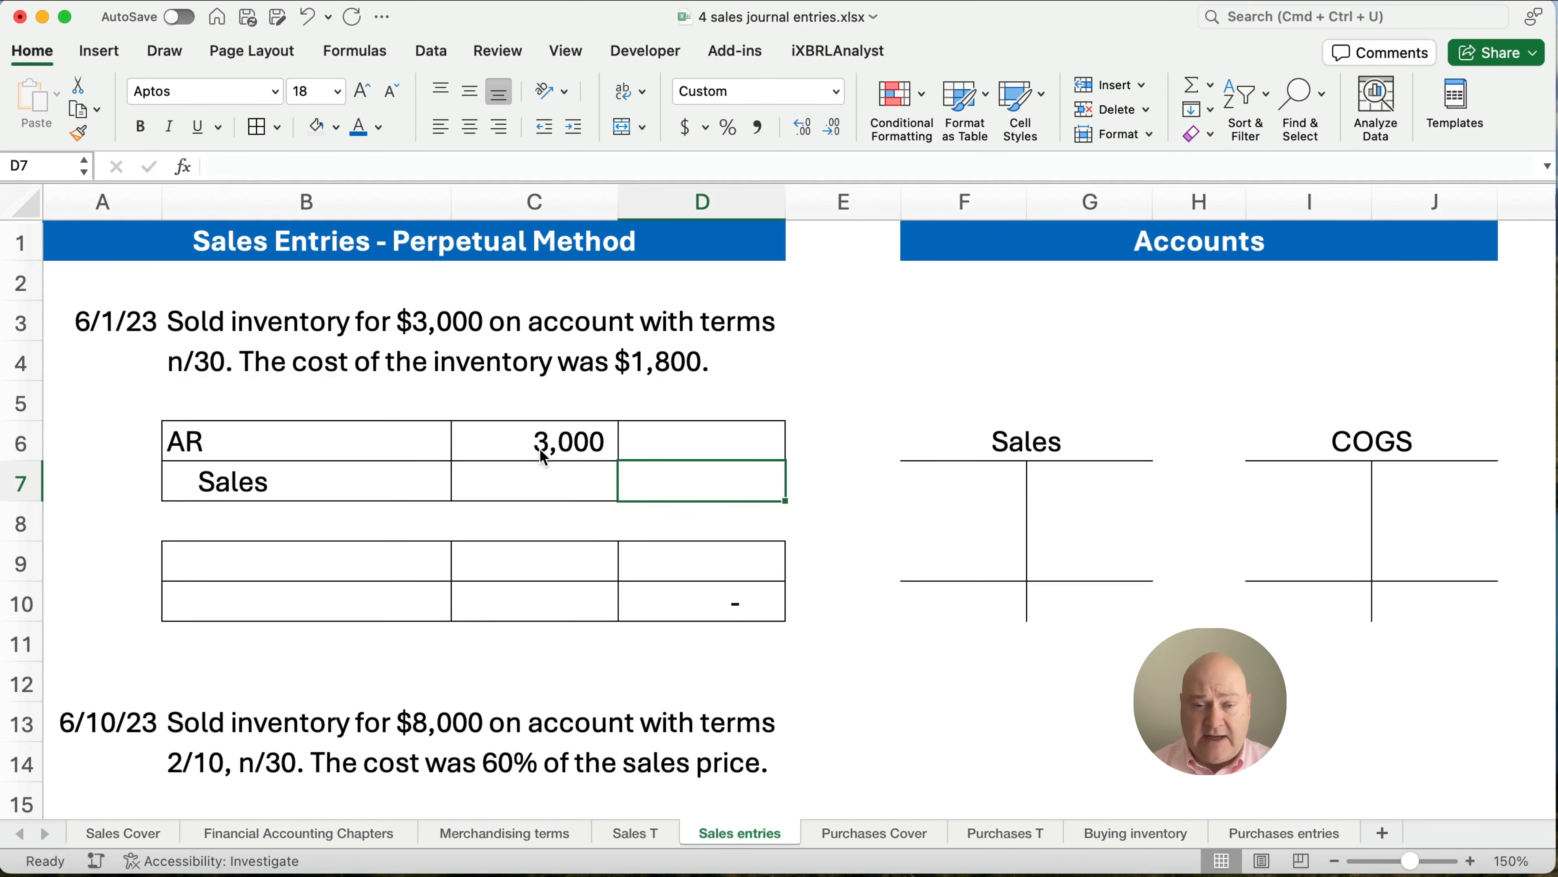
text(=C6)
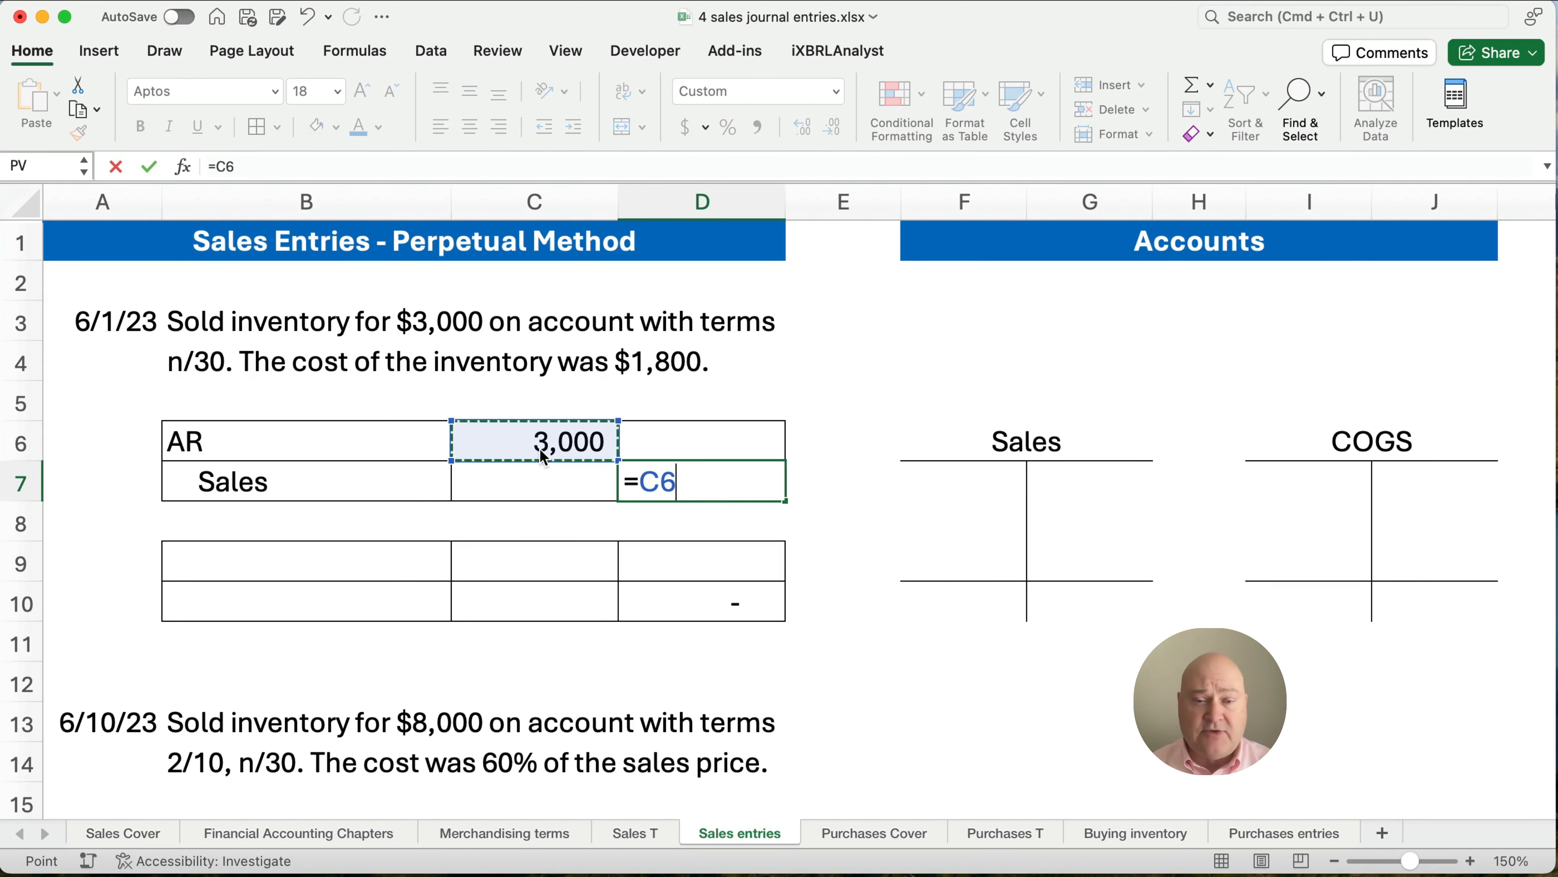
key(Return)
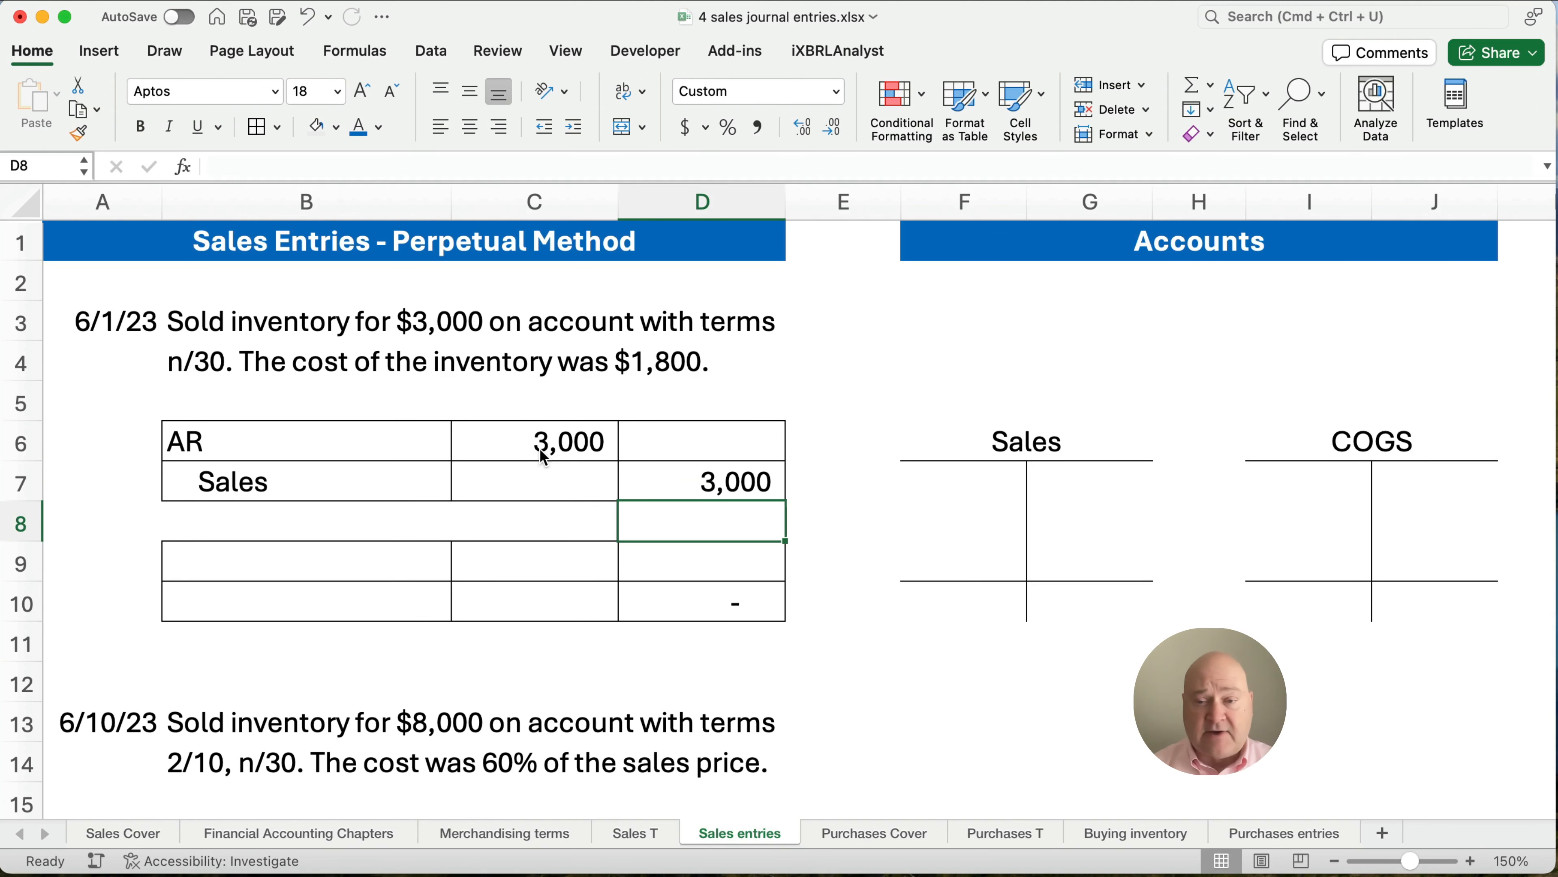
click(1088, 482)
text(3,000)
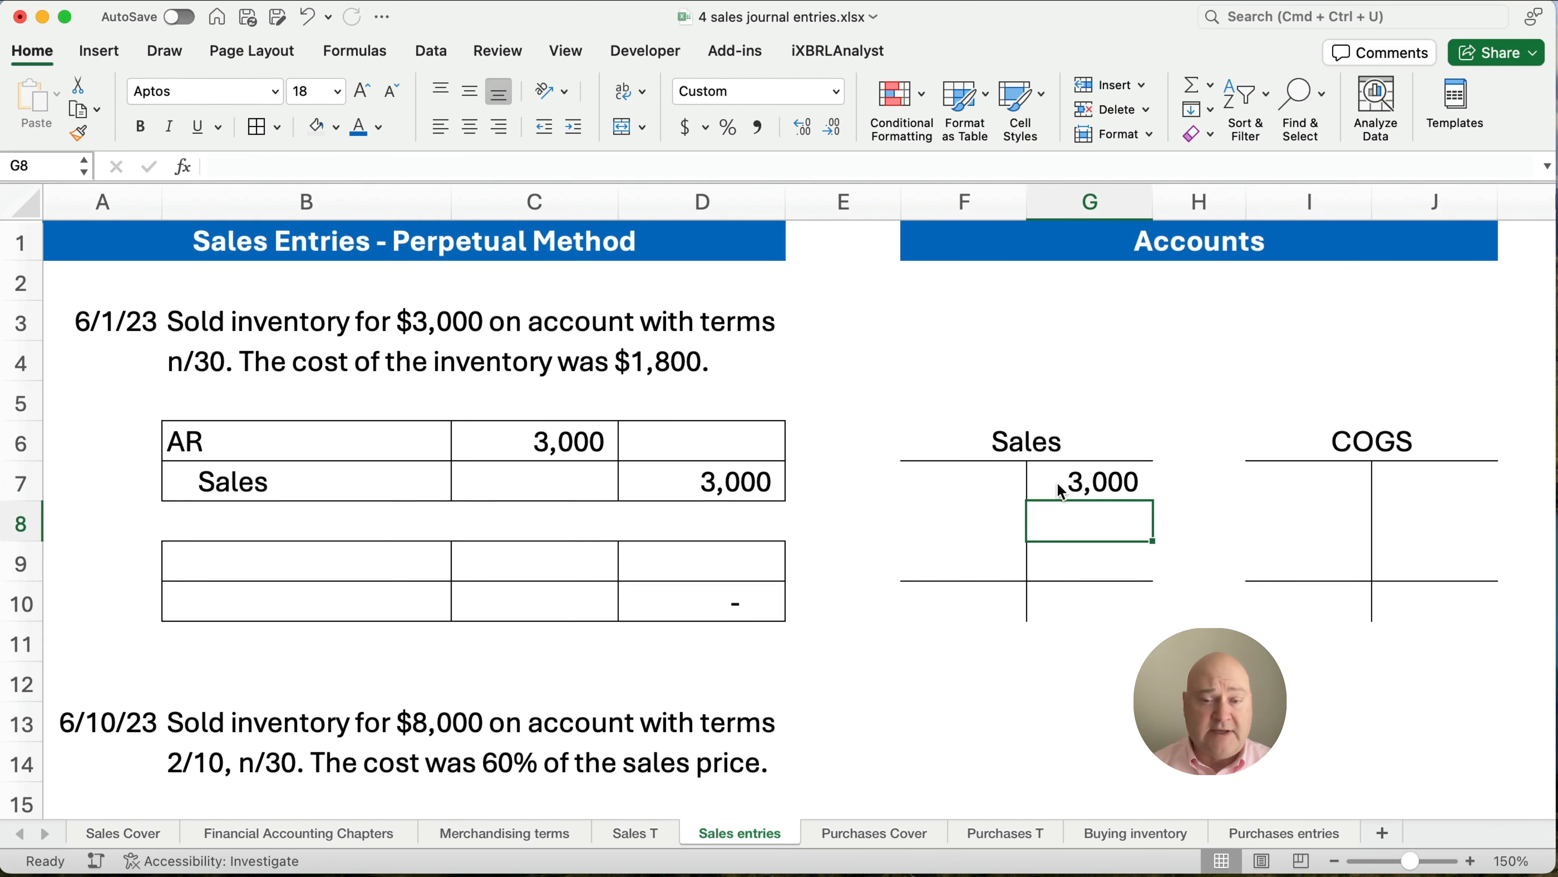
mouse_move(225, 557)
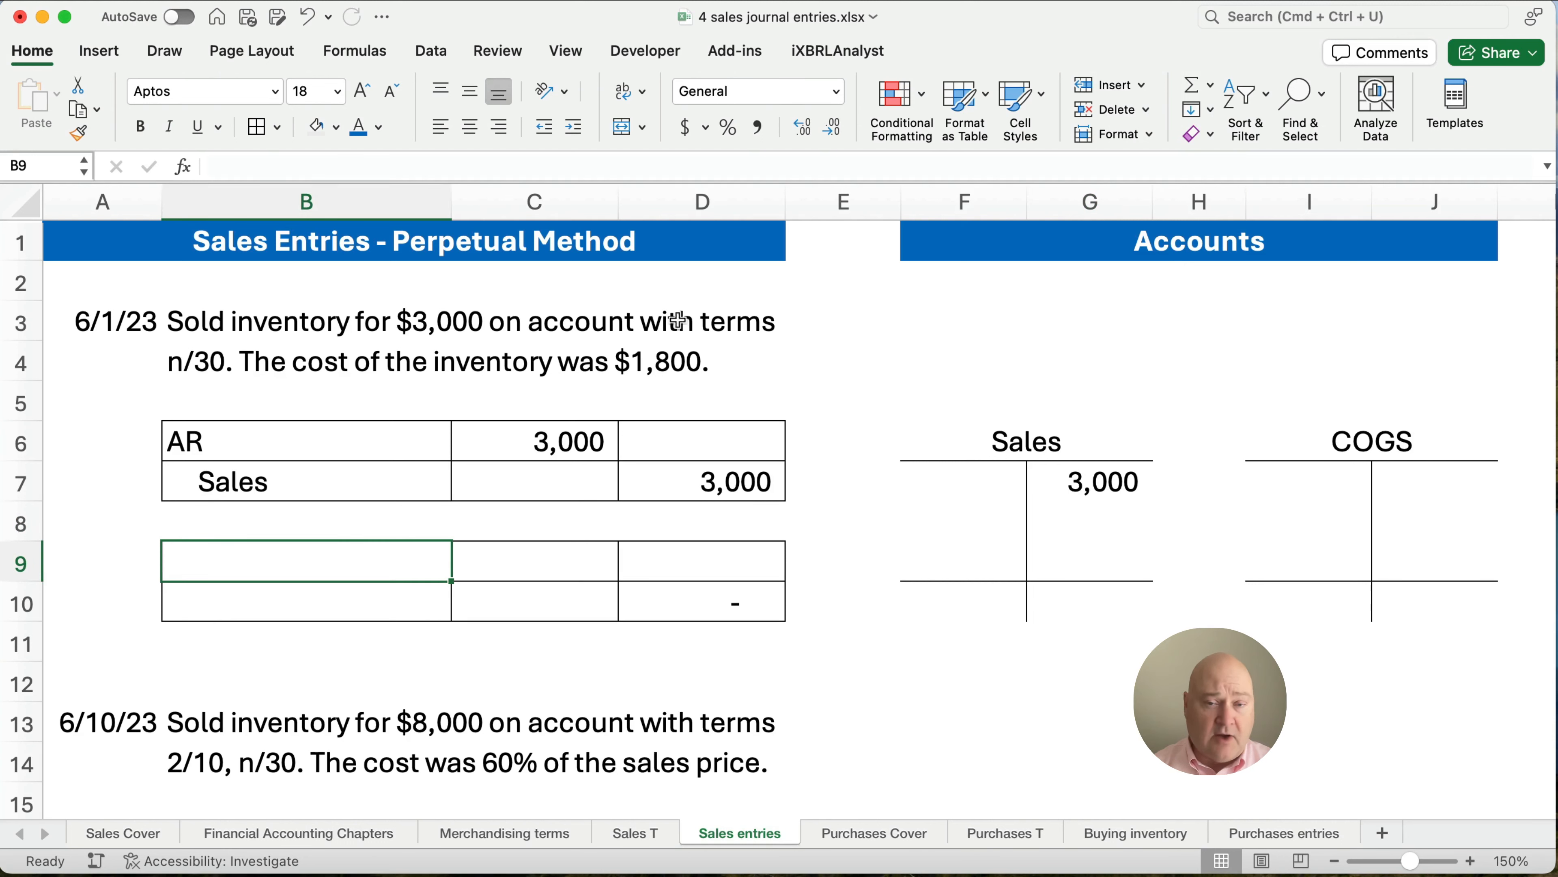
Record the 6/1 cost as COGS debit 1,800 and Inventory credit 1,800, posting 1,800 to COGS.
text(co)
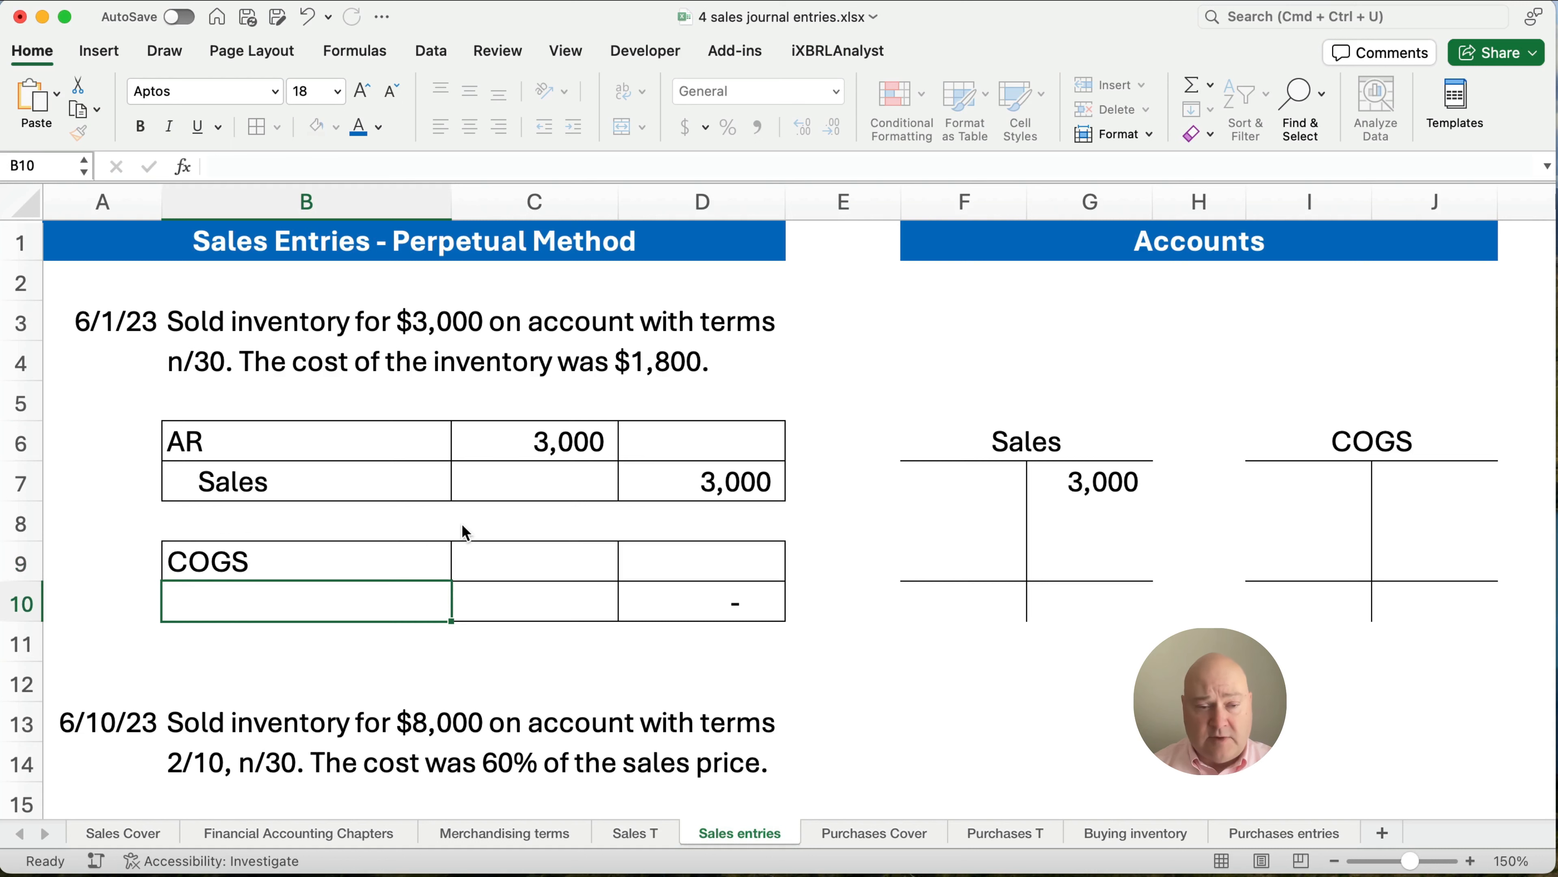
text(I)
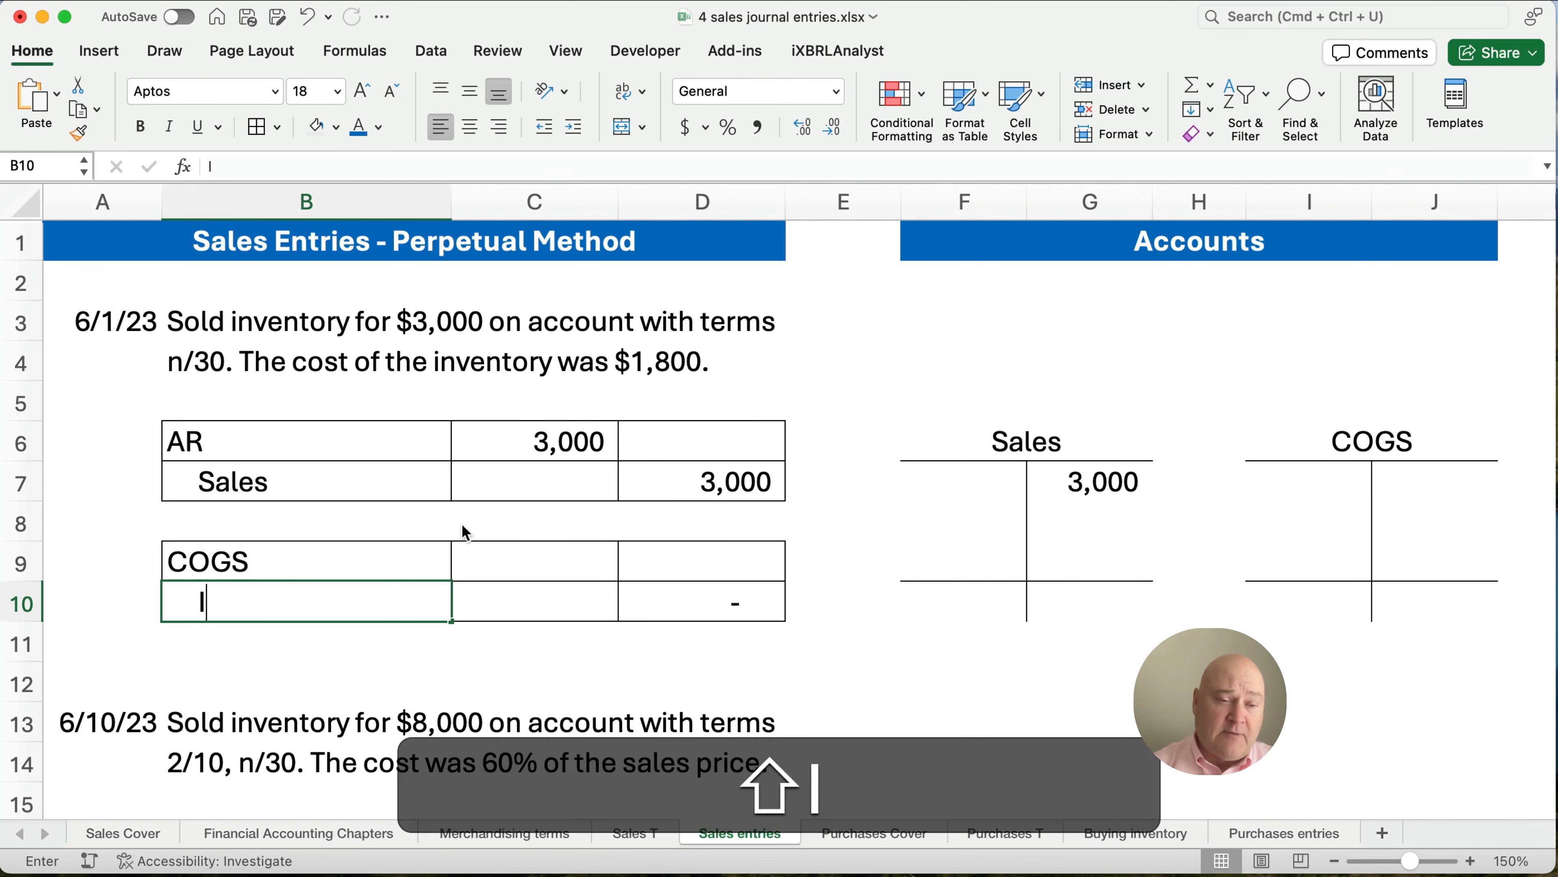
text(Inventory)
click(534, 561)
text(1,800)
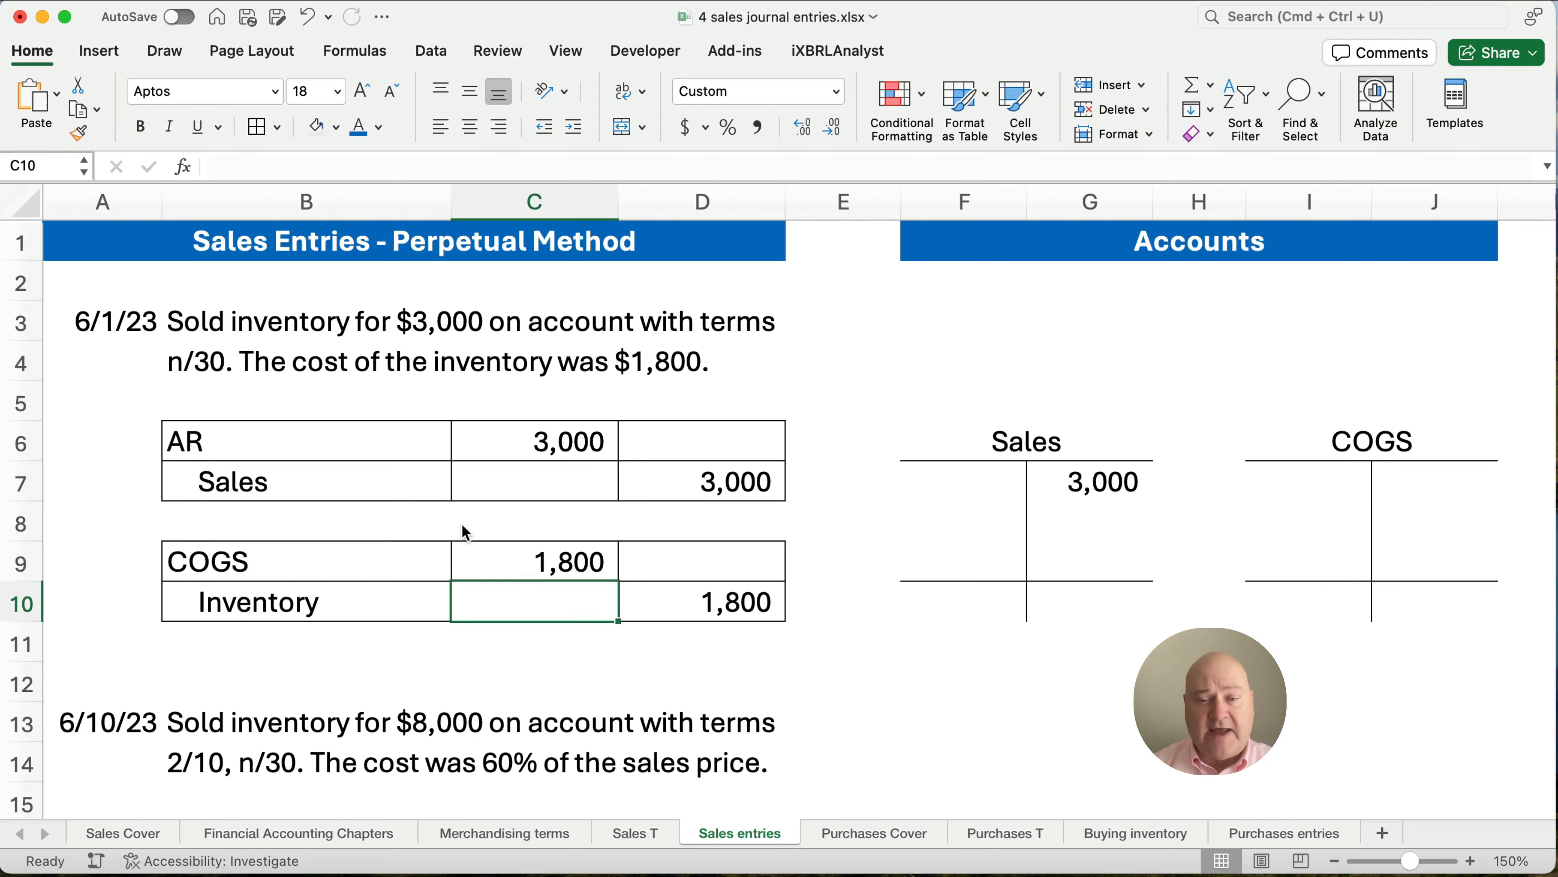
click(1307, 482)
text(1,800)
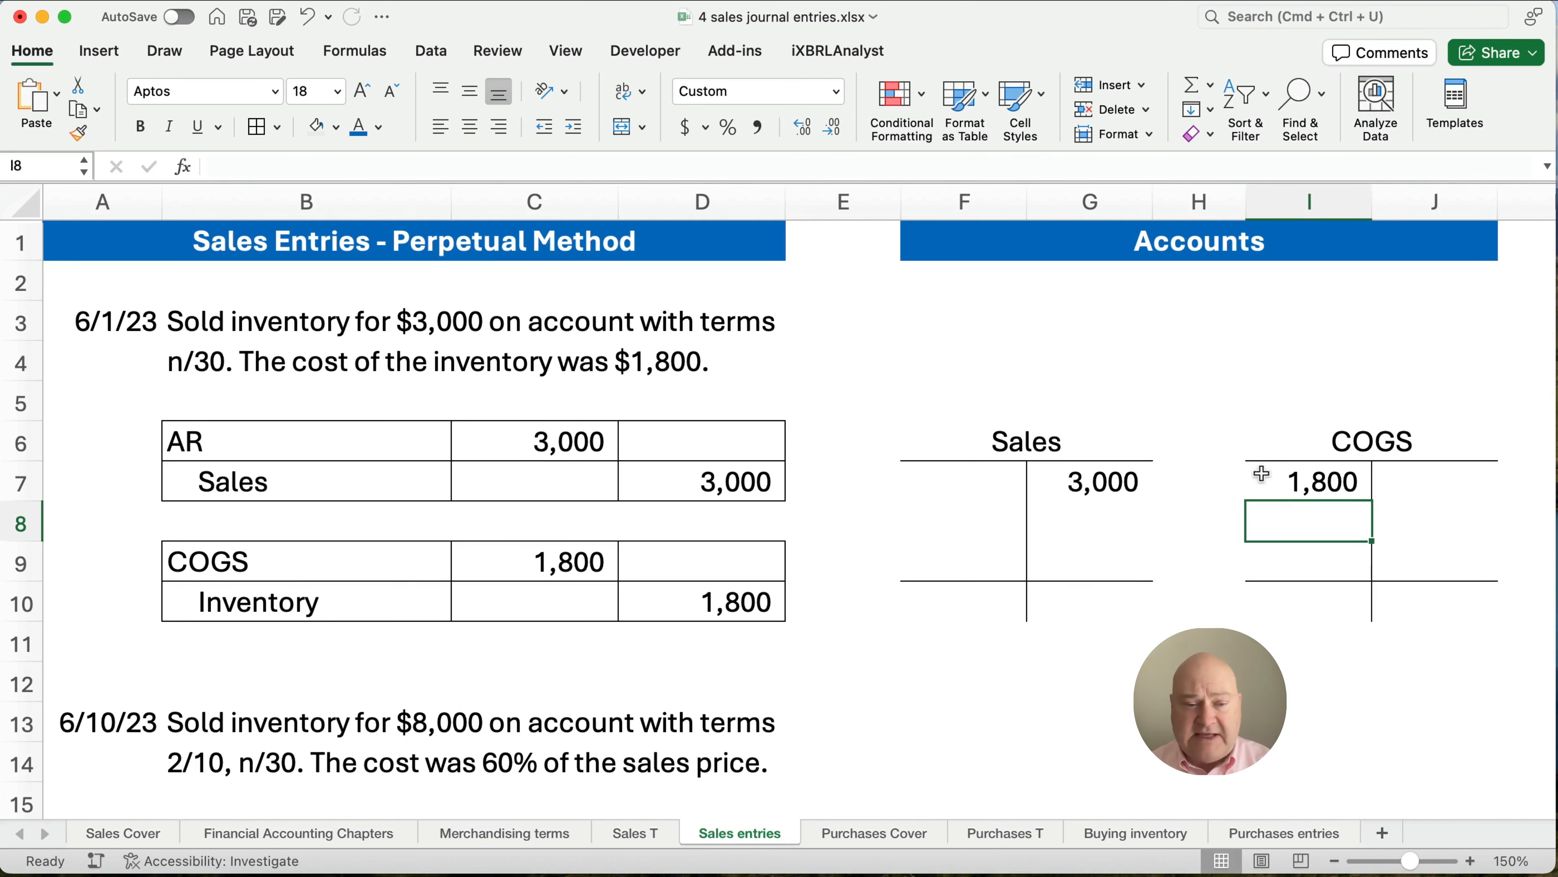
Fill the 6/10 entry with AR and Sales 8,000 and COGS/Inventory as =C16*.6 giving 4,800.
scroll(down, 3)
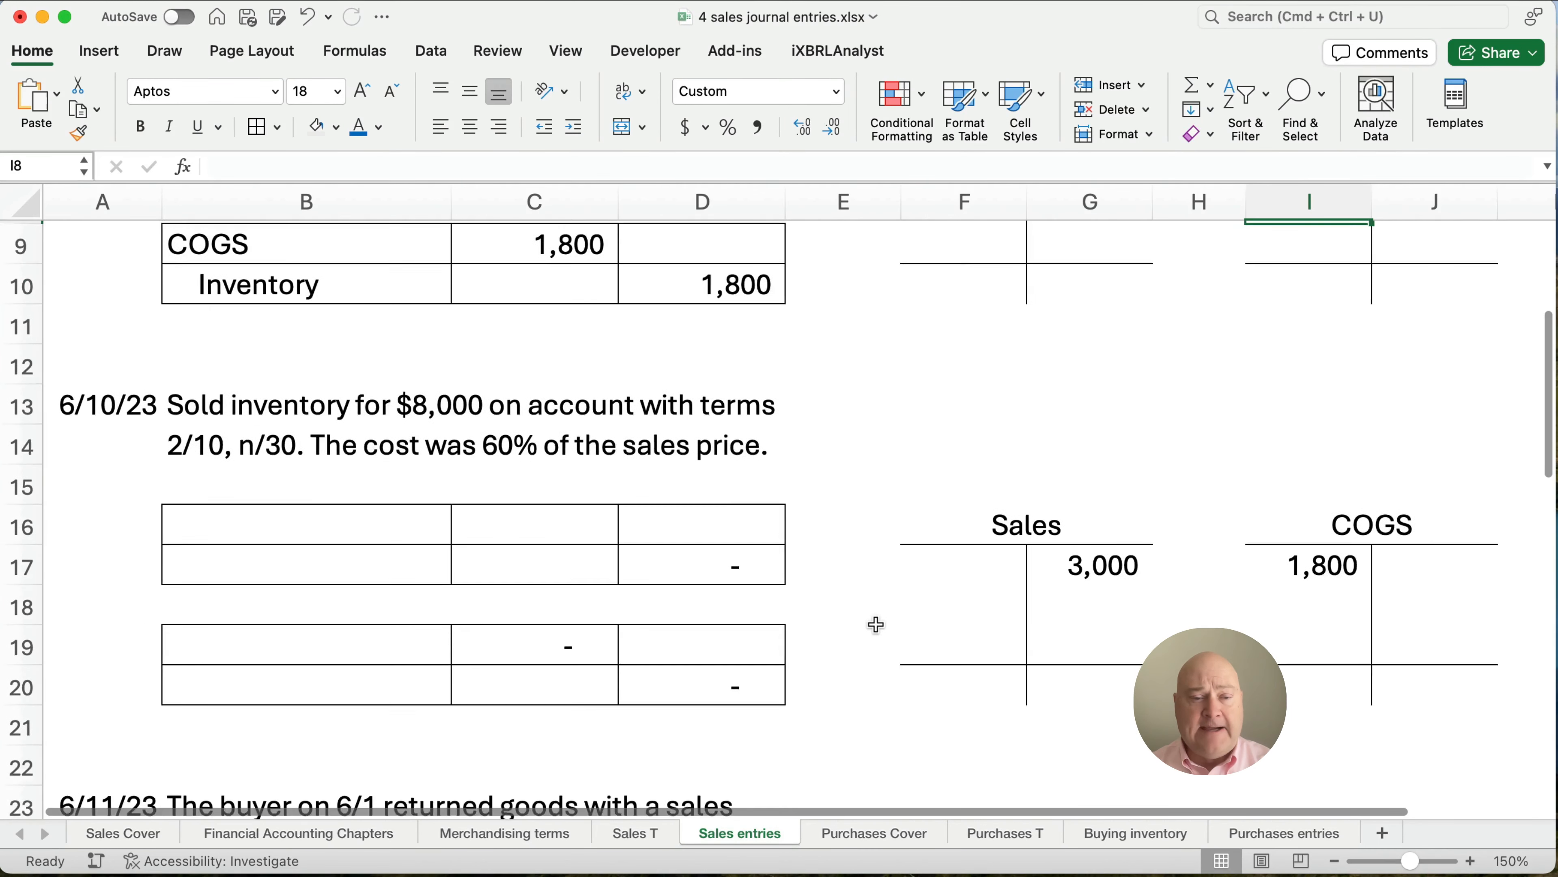
scroll(down, 3)
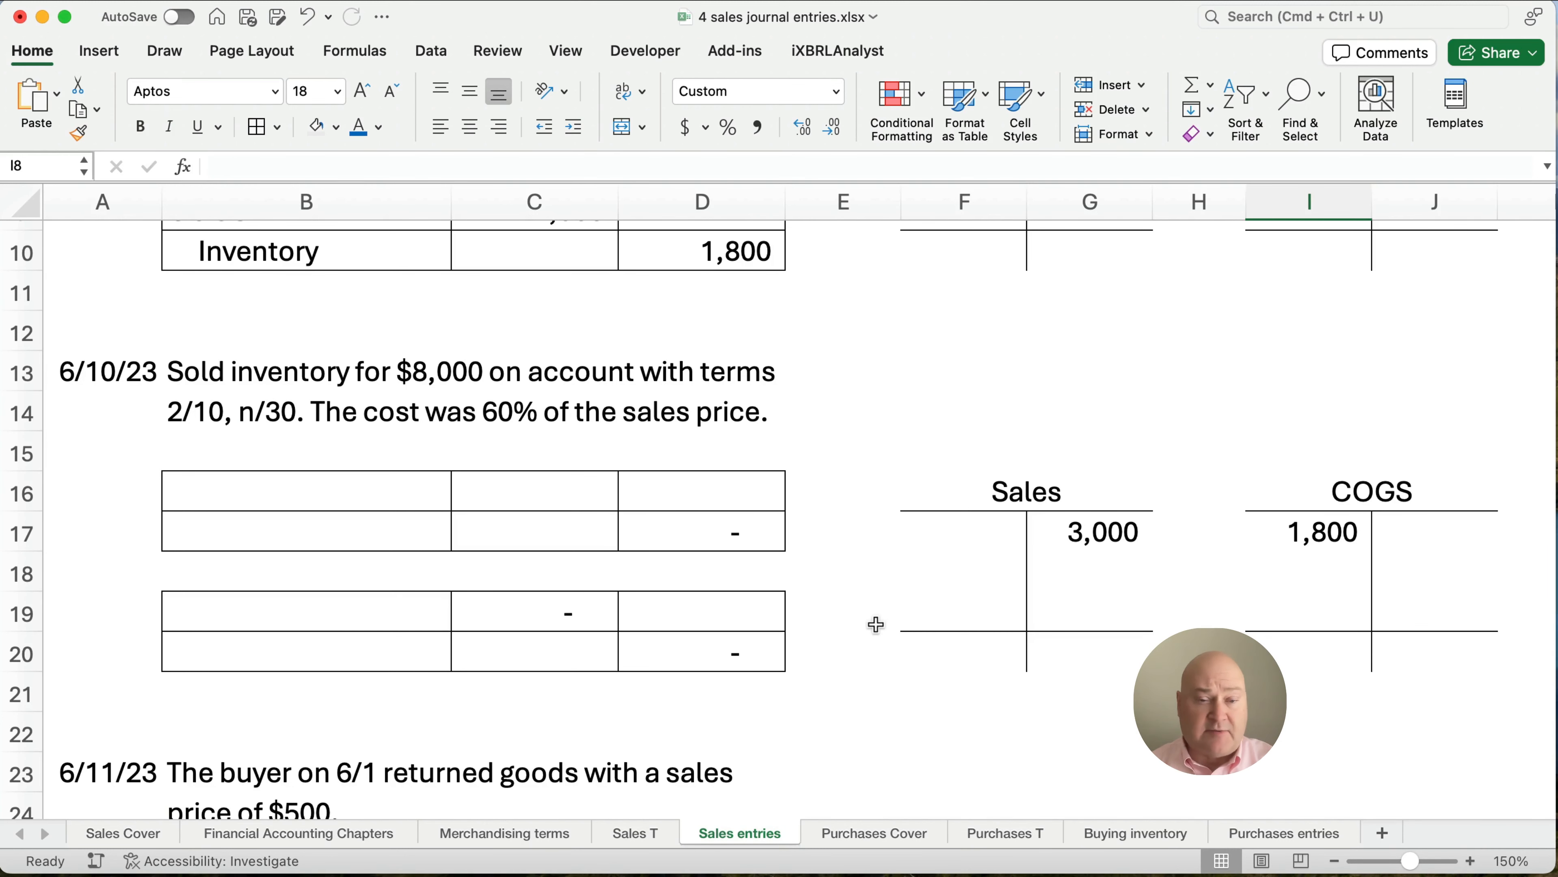
scroll(up, 3)
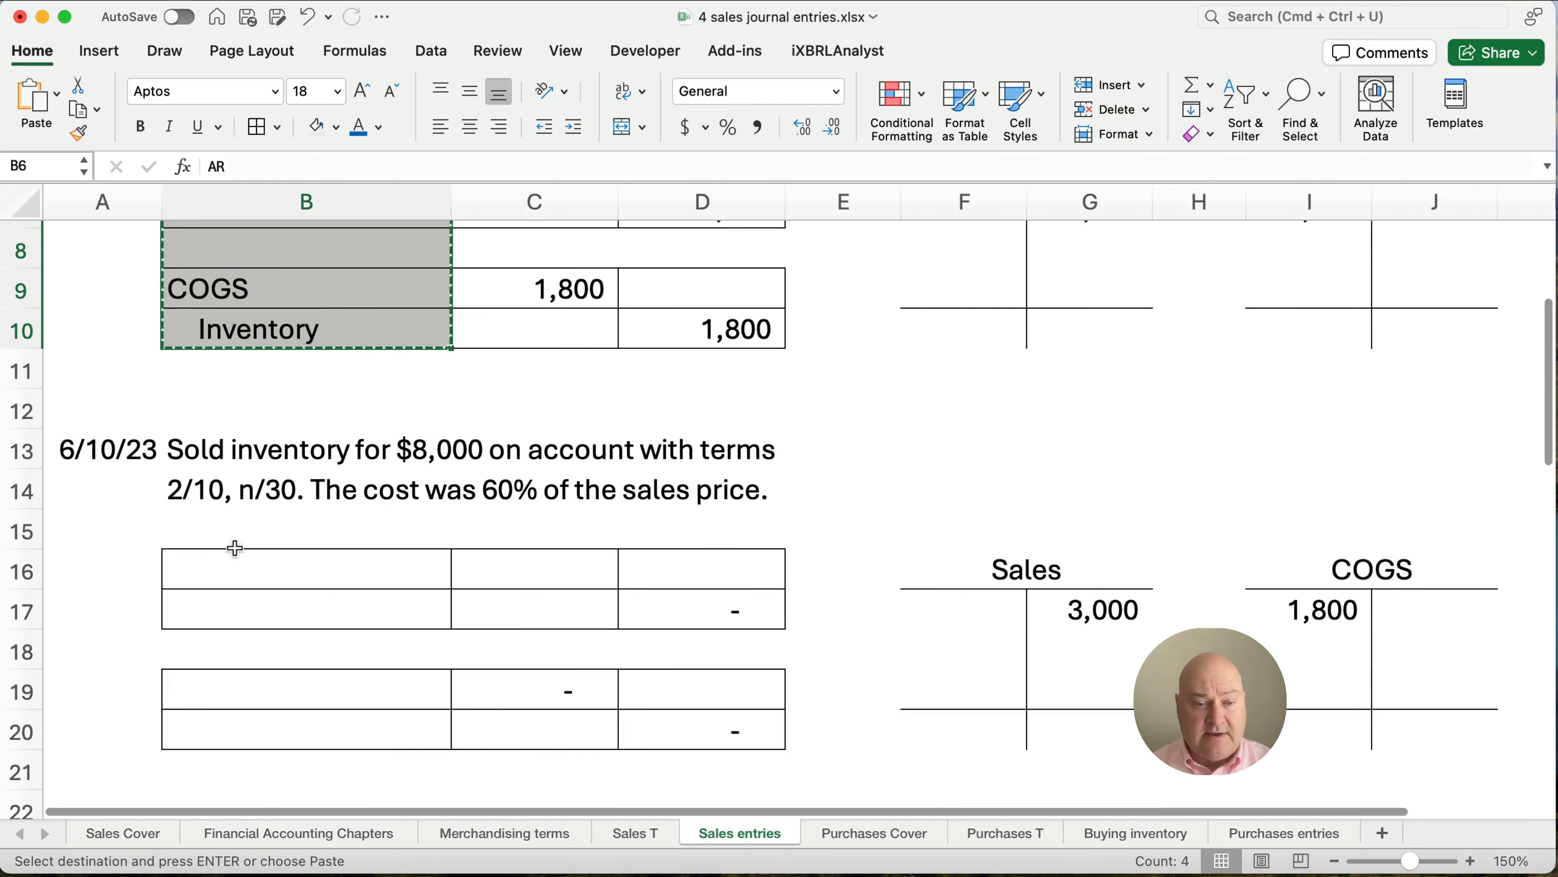
key(cmd+v)
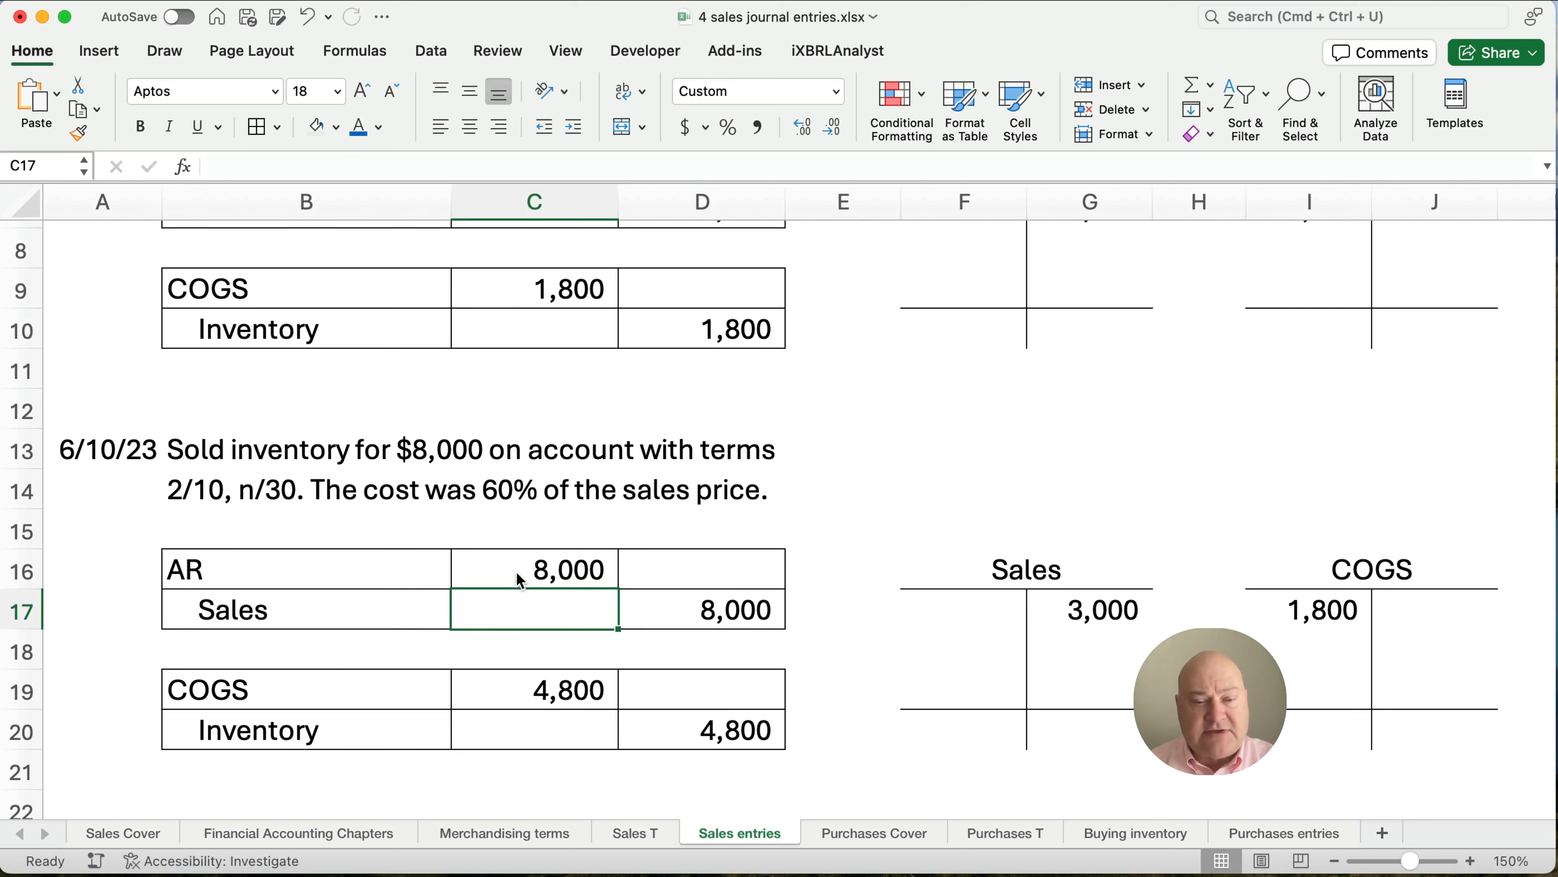
click(534, 689)
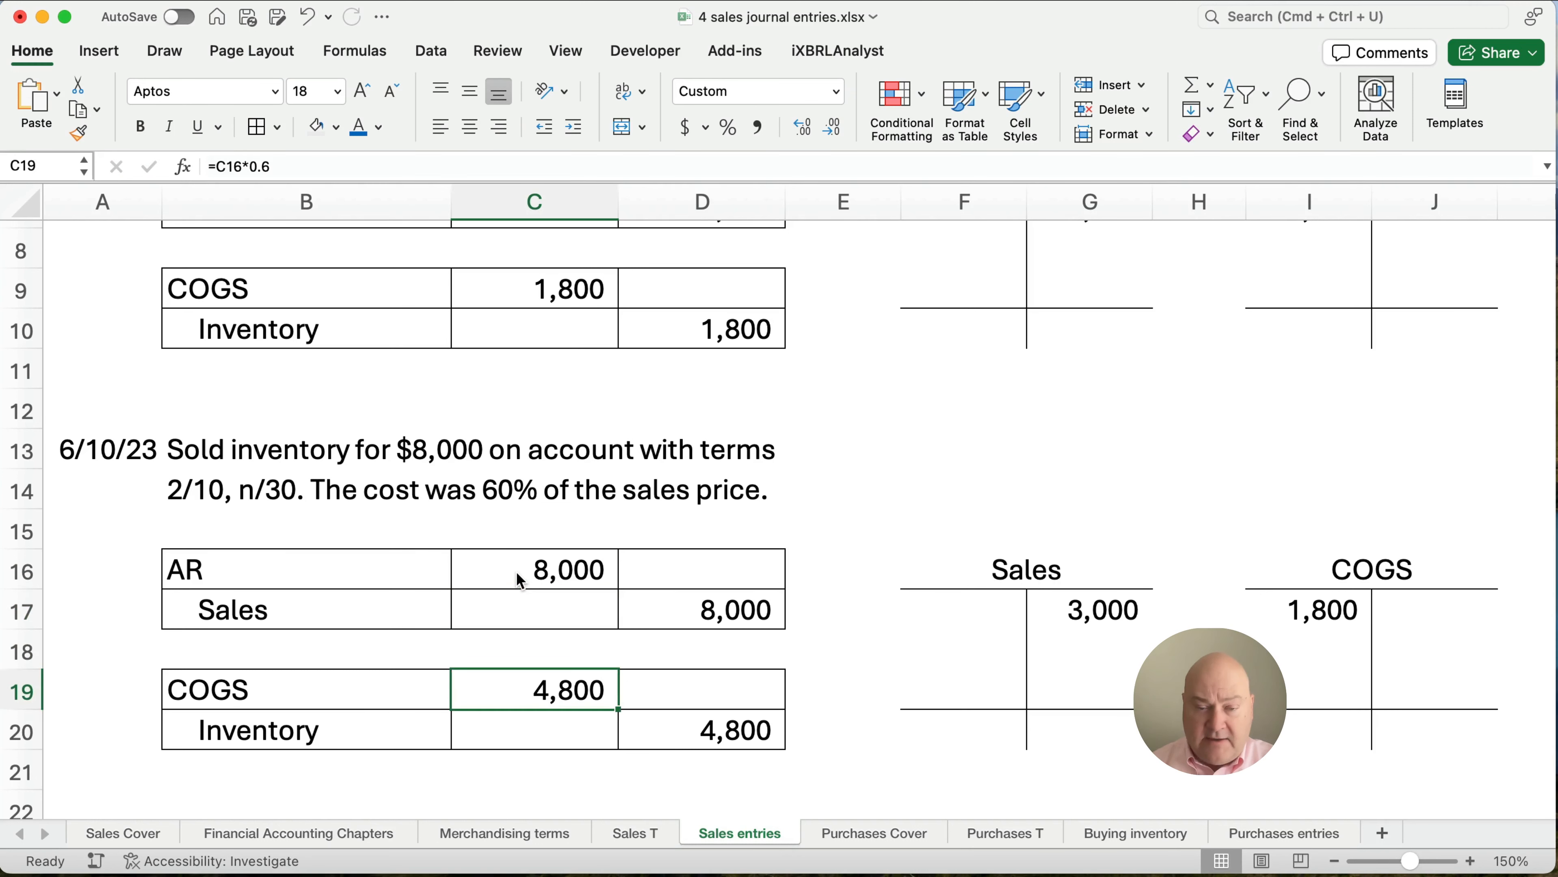
text(=C16)
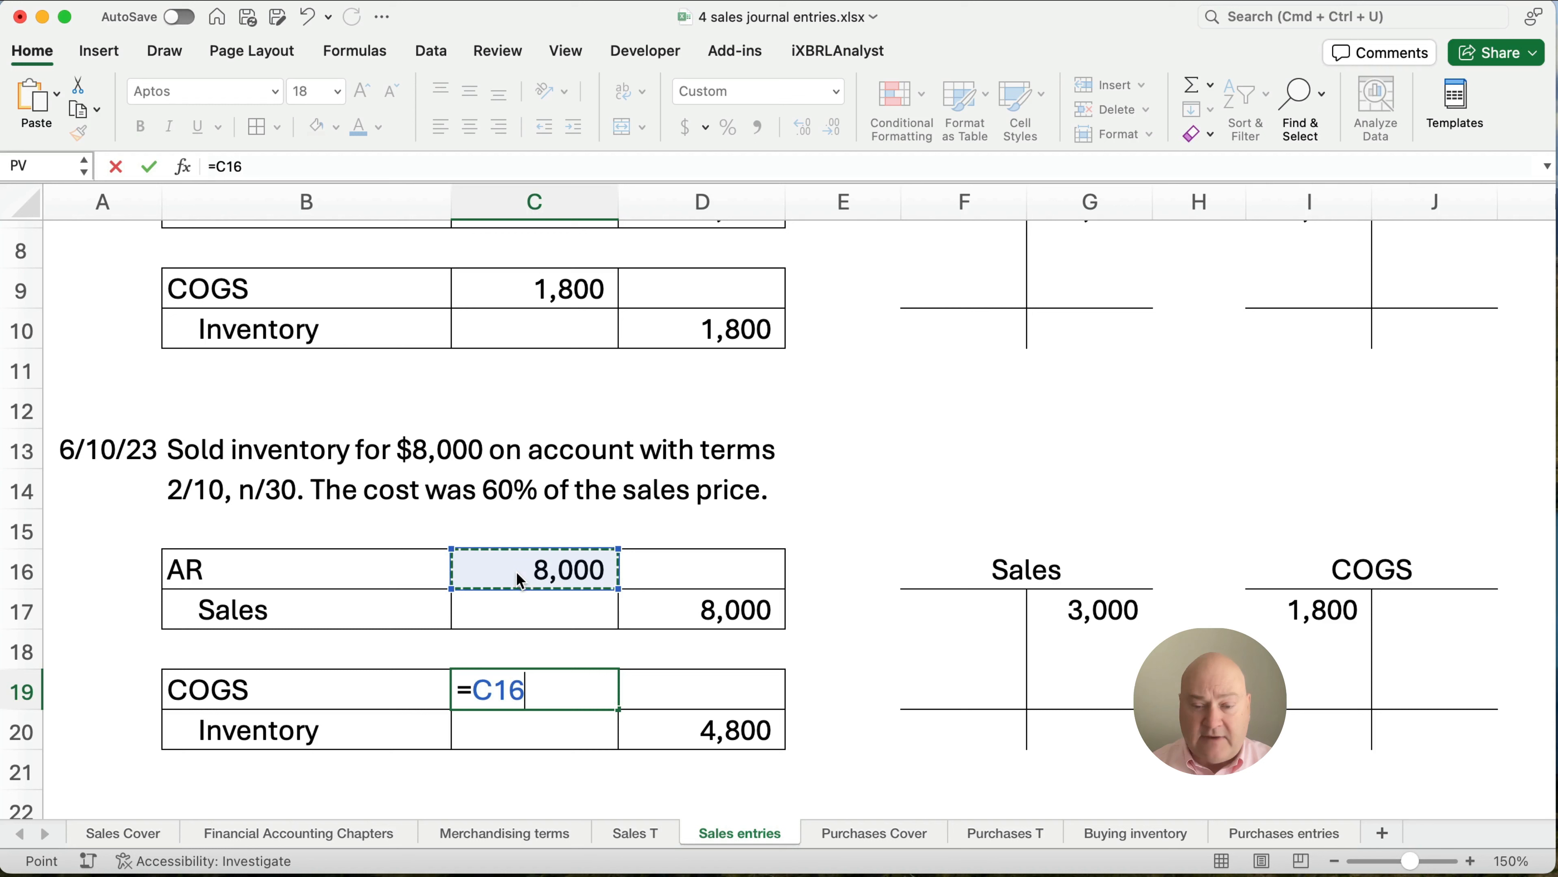
text(*.6)
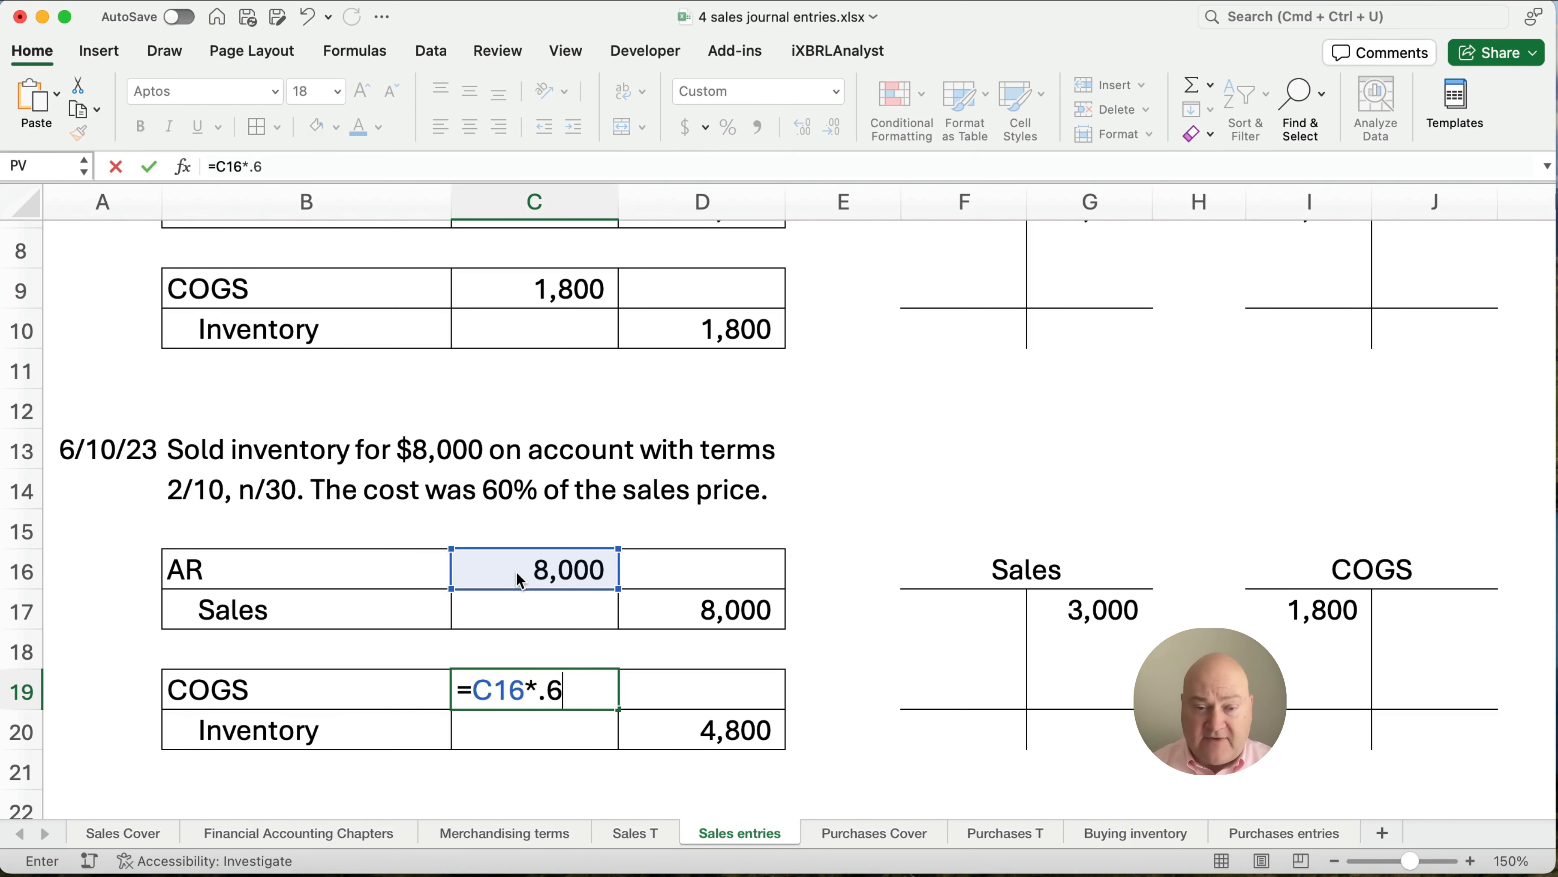
key(Return)
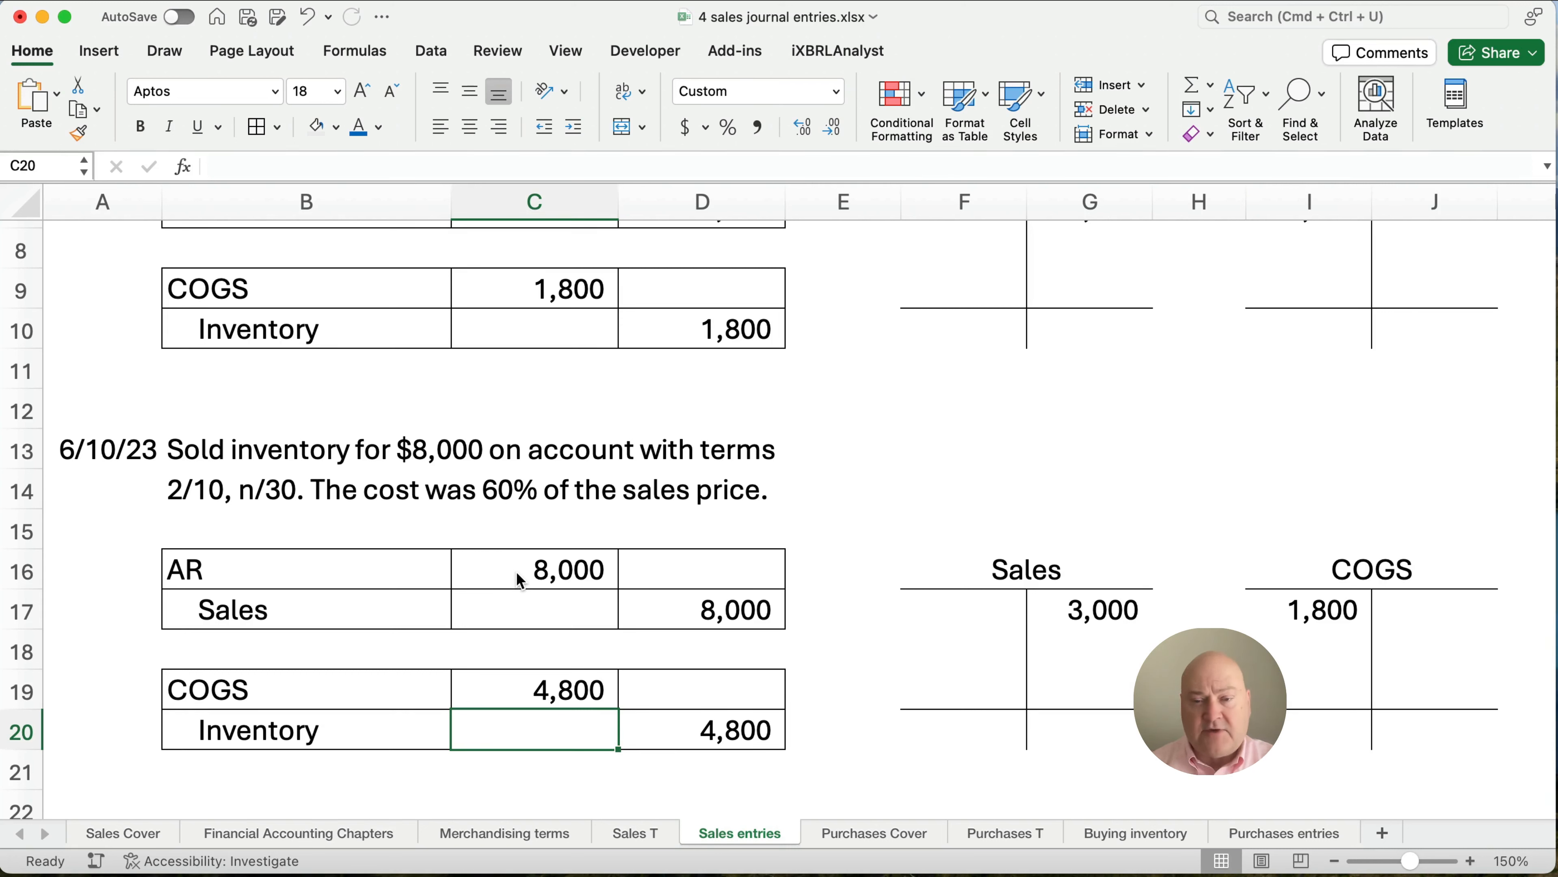
Post 8,000 to the Sales T-account and 4,800 to the COGS T-account.
click(1089, 647)
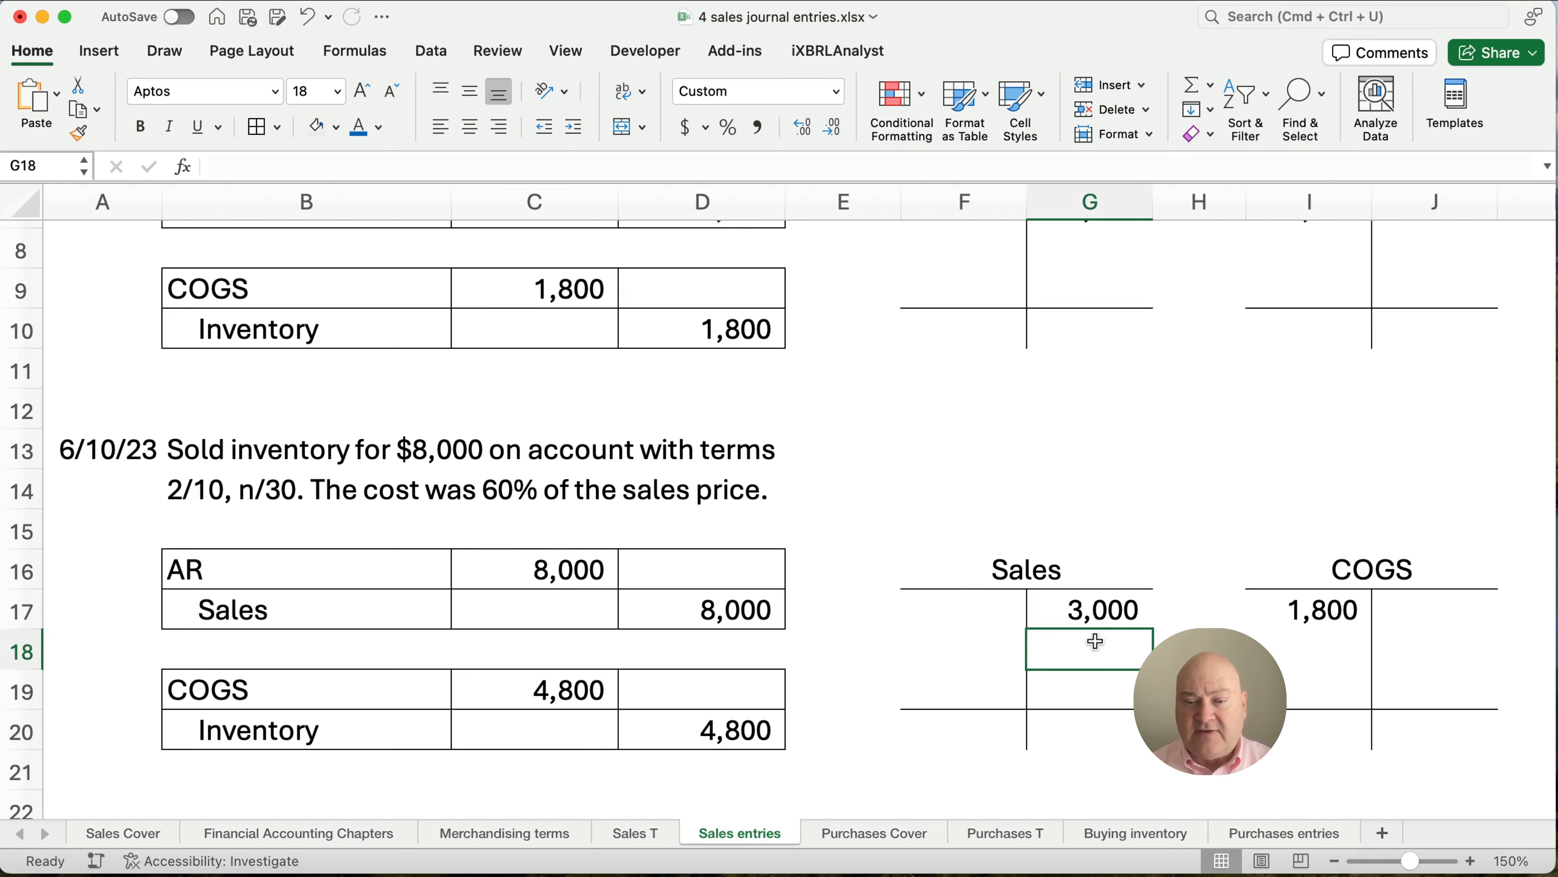
text(8000)
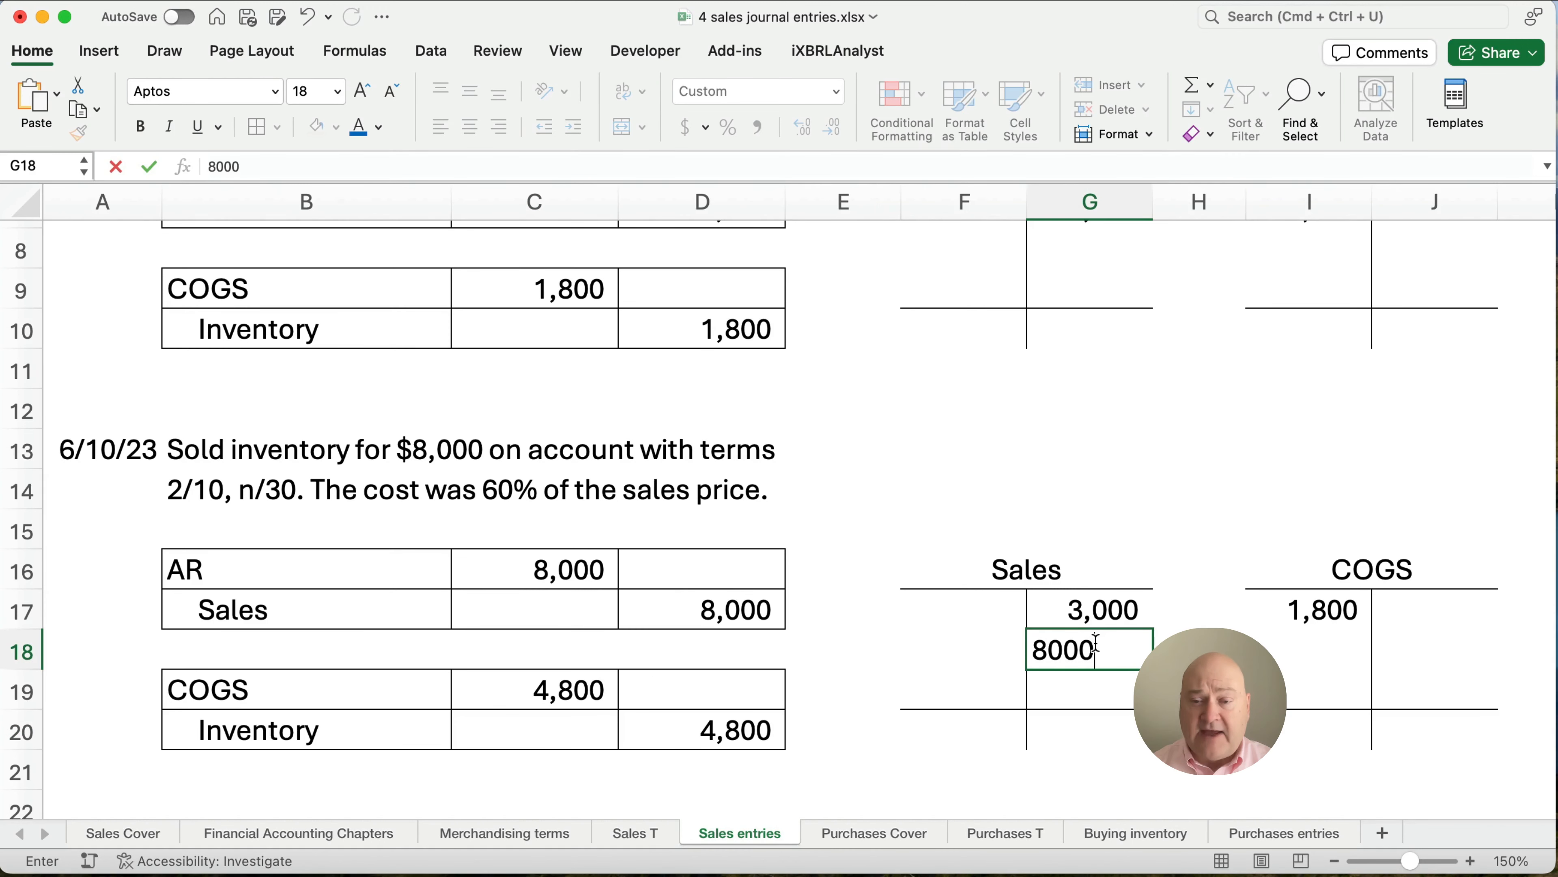
key(Return)
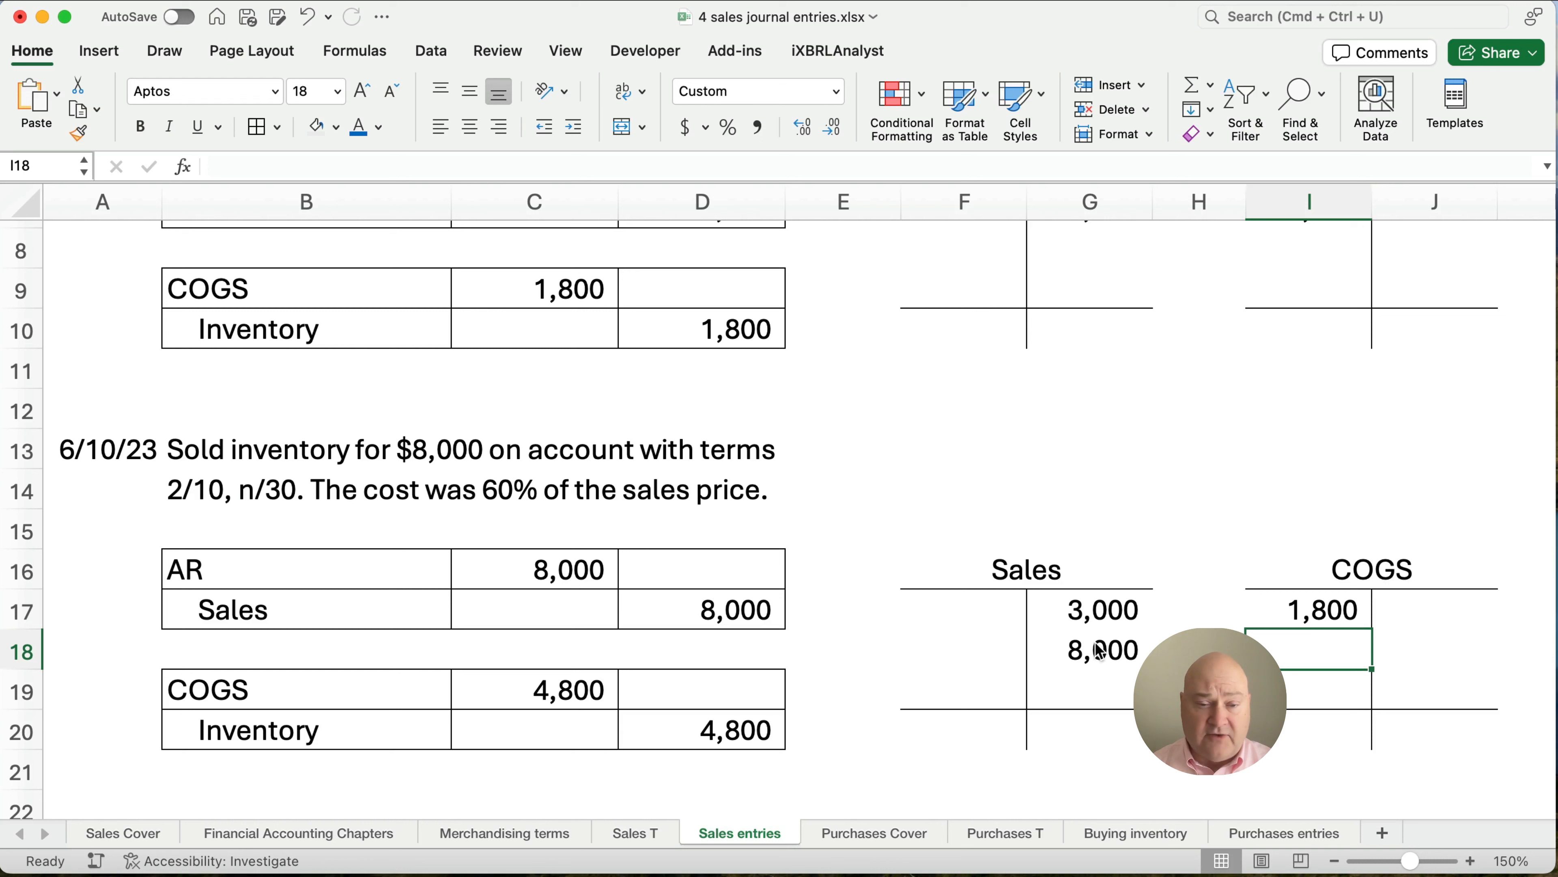
text(480)
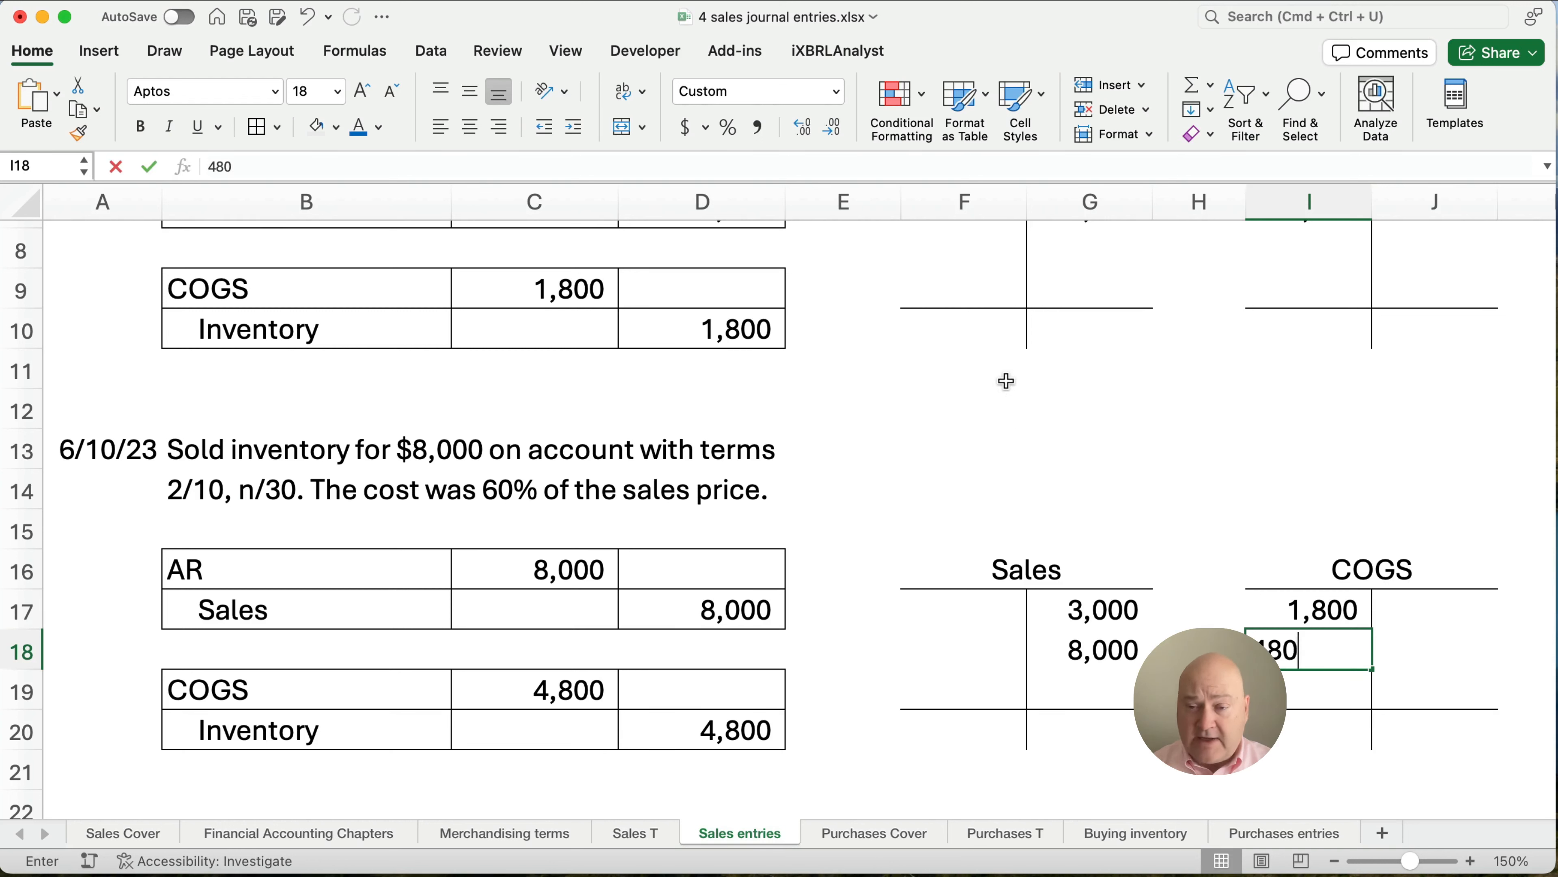
key(Return)
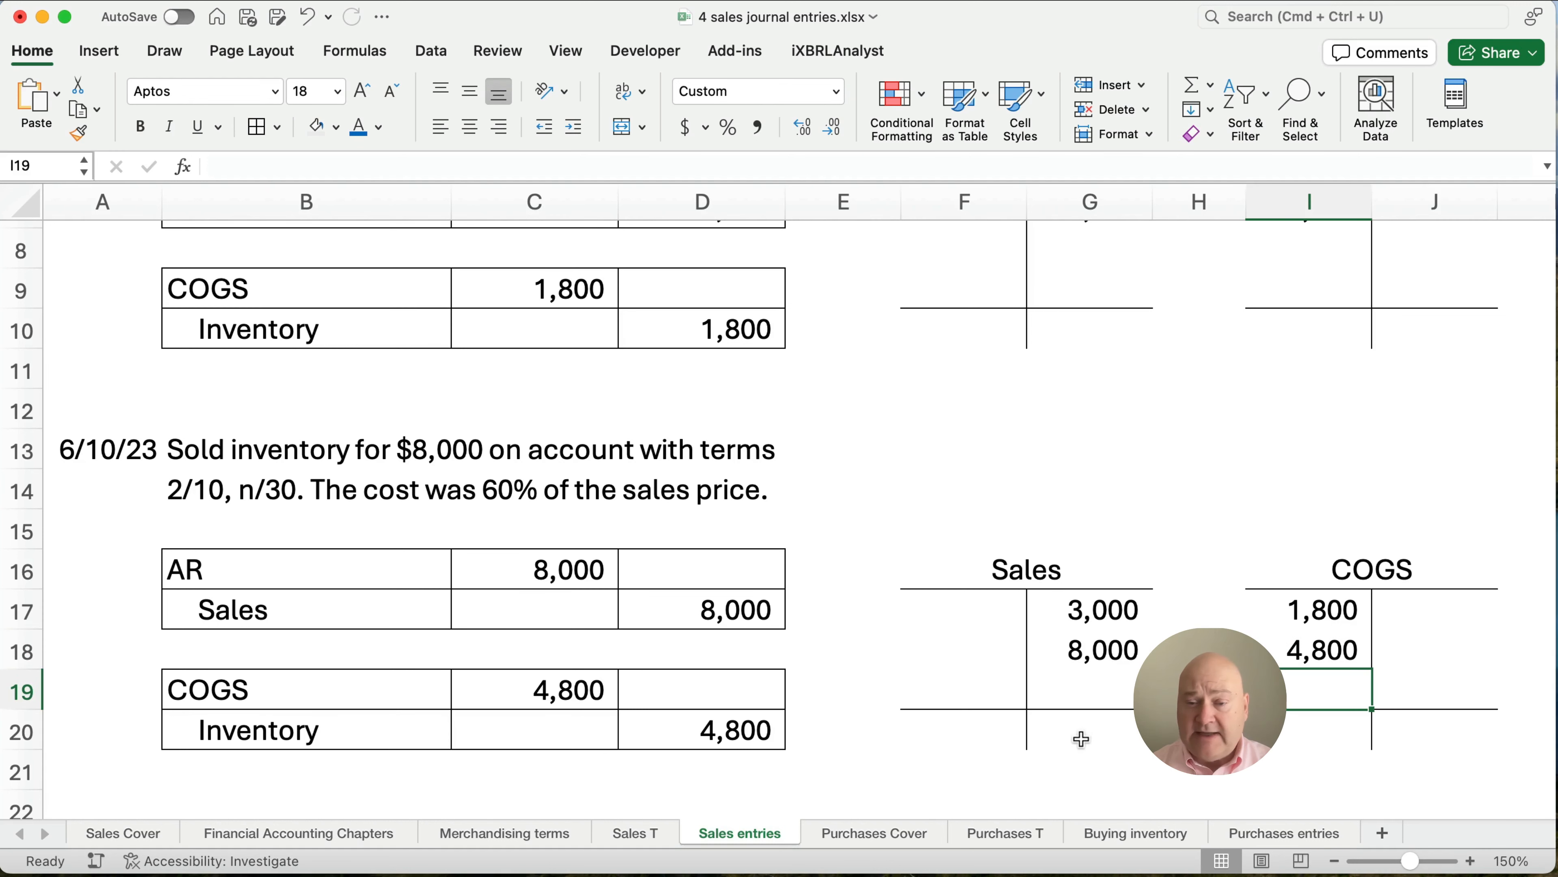
Total the T-accounts to Sales 11,000 and COGS 6,600.
text(=G19)
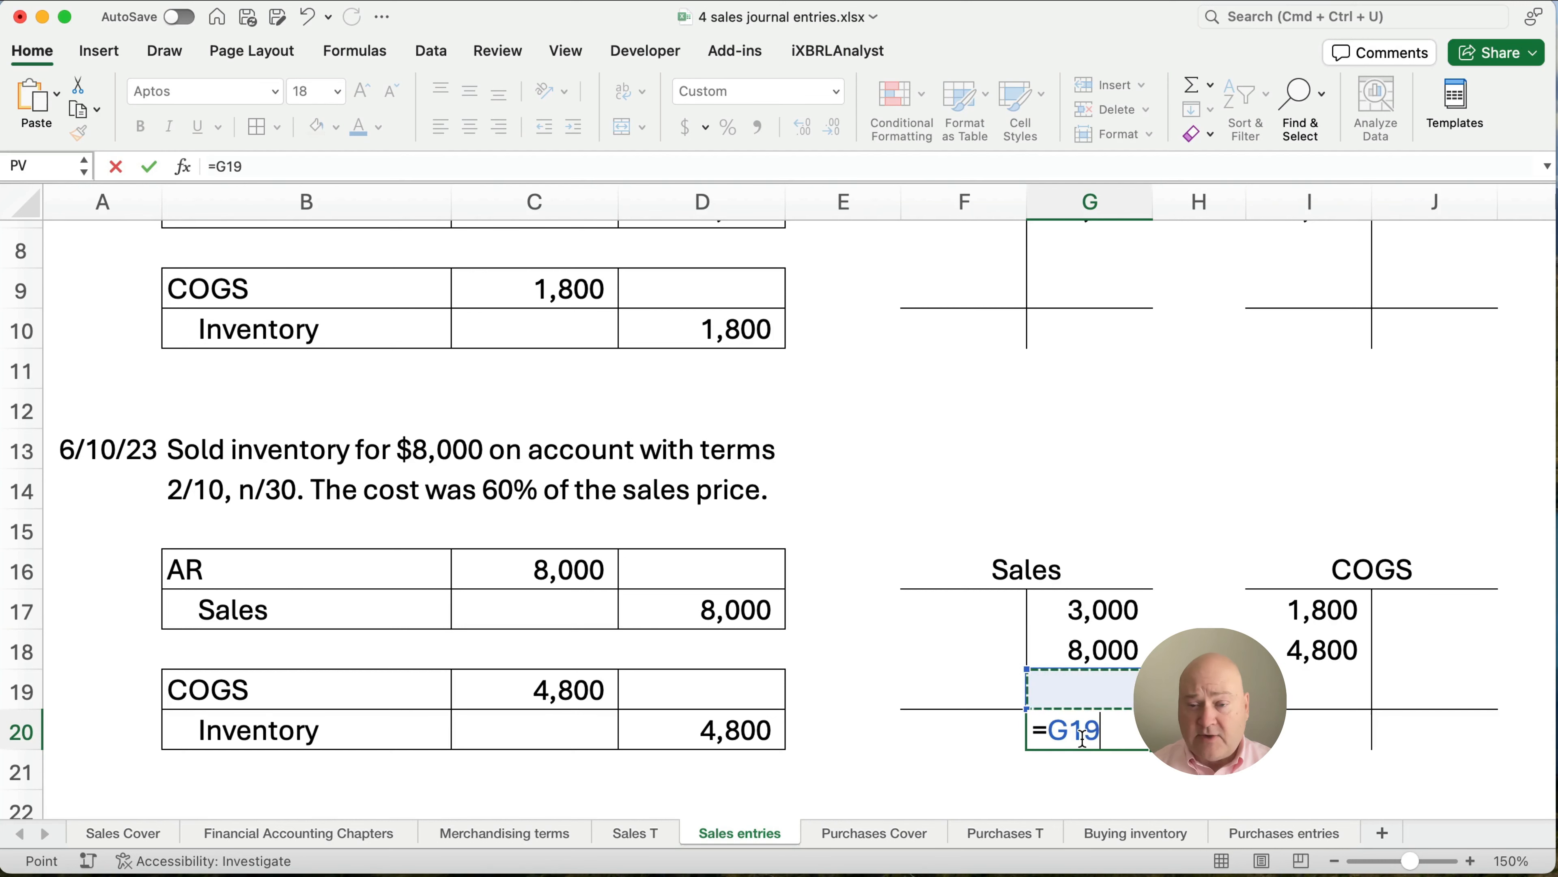
click(1087, 609)
text(=I17+)
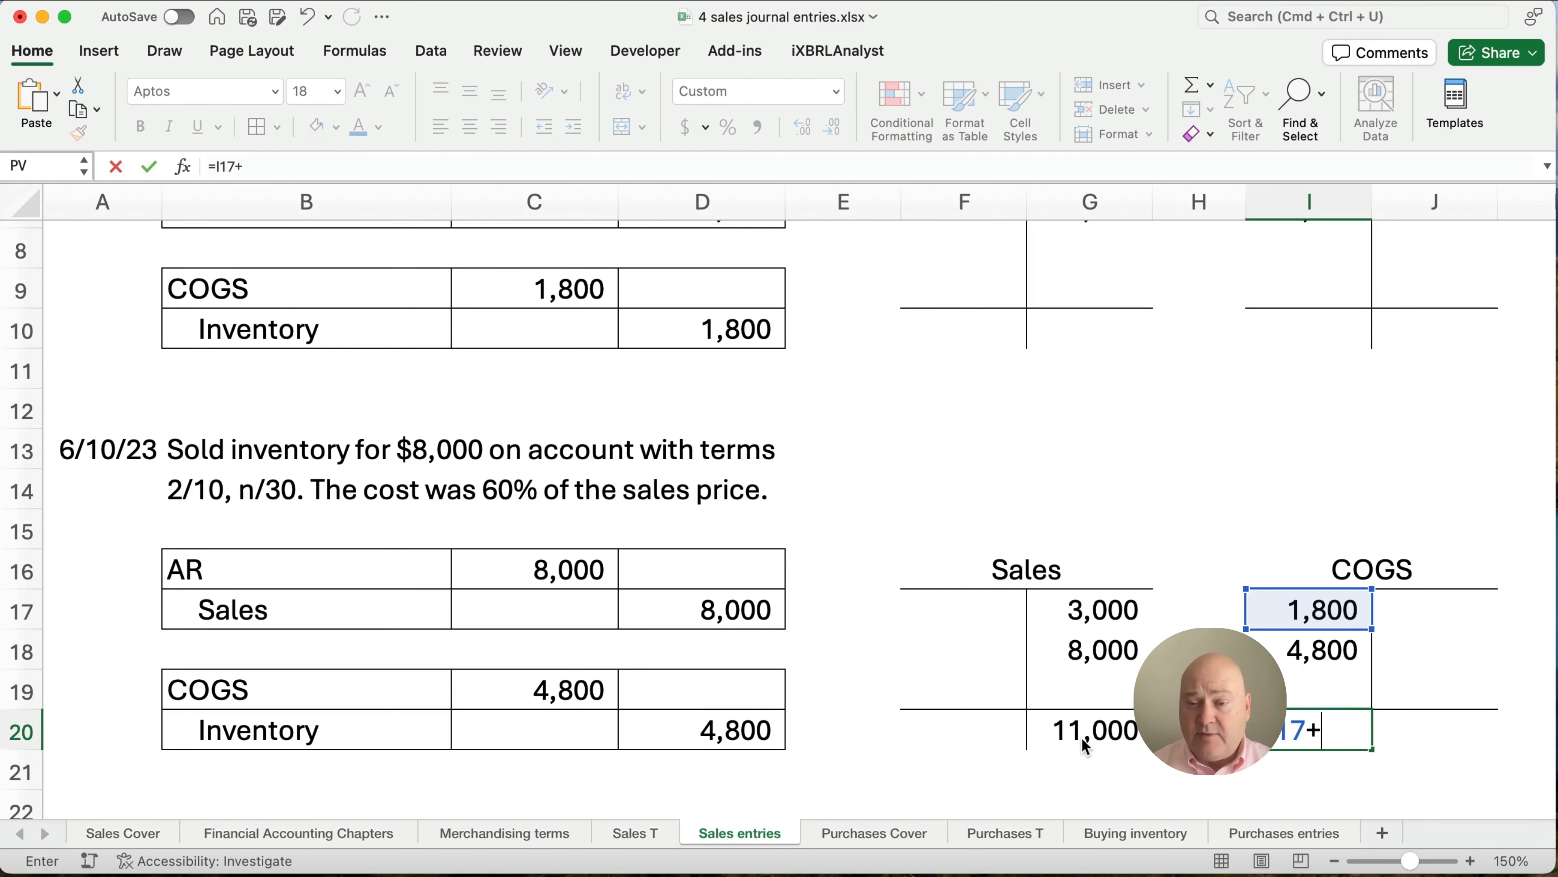
key(Return)
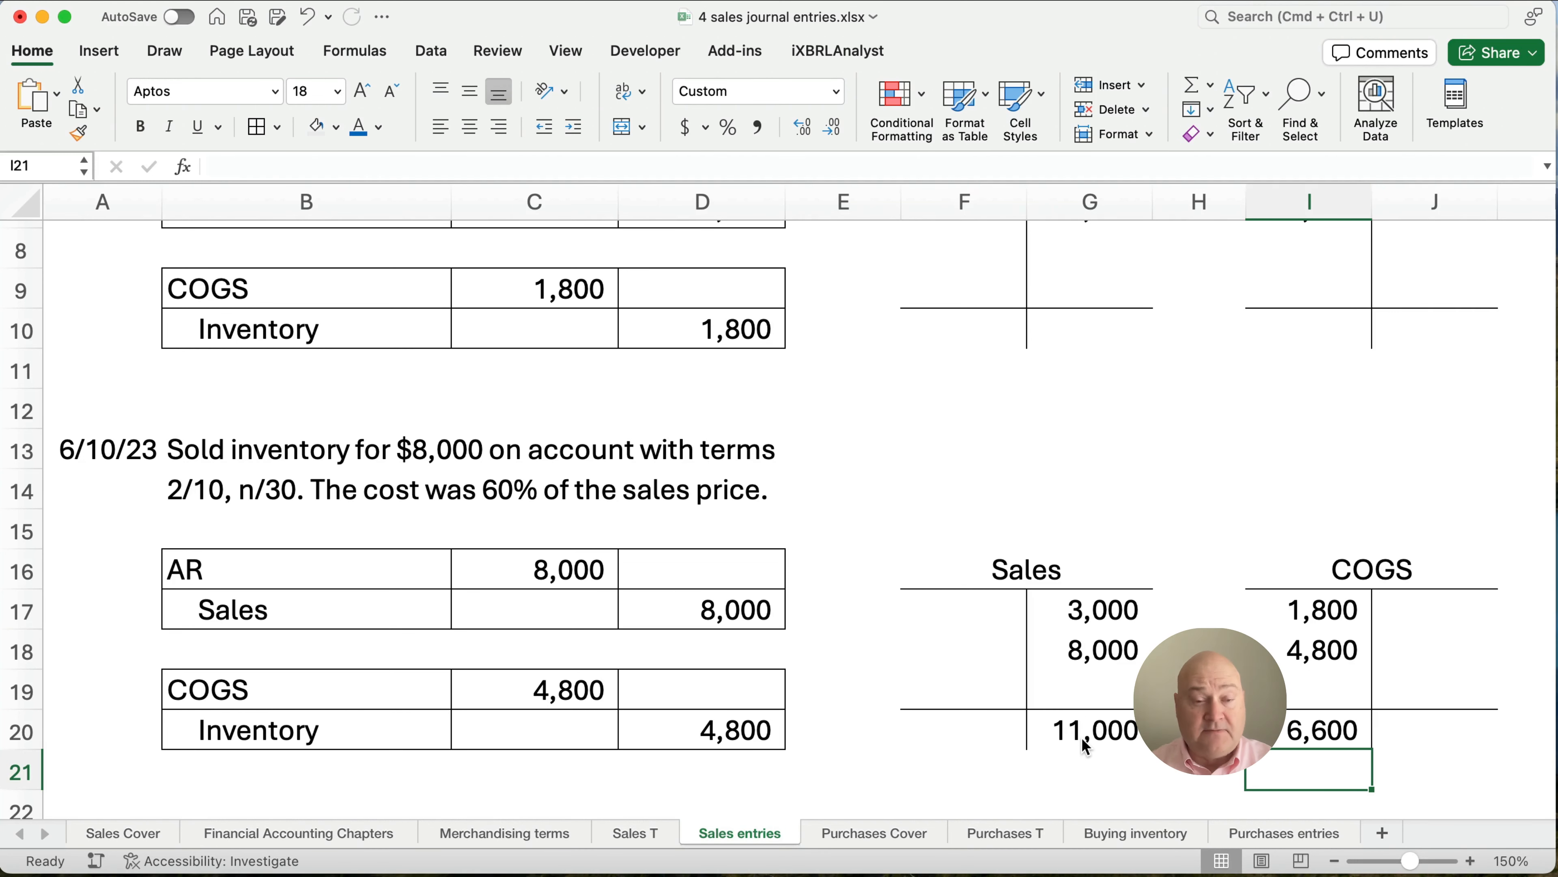
mouse_move(576, 497)
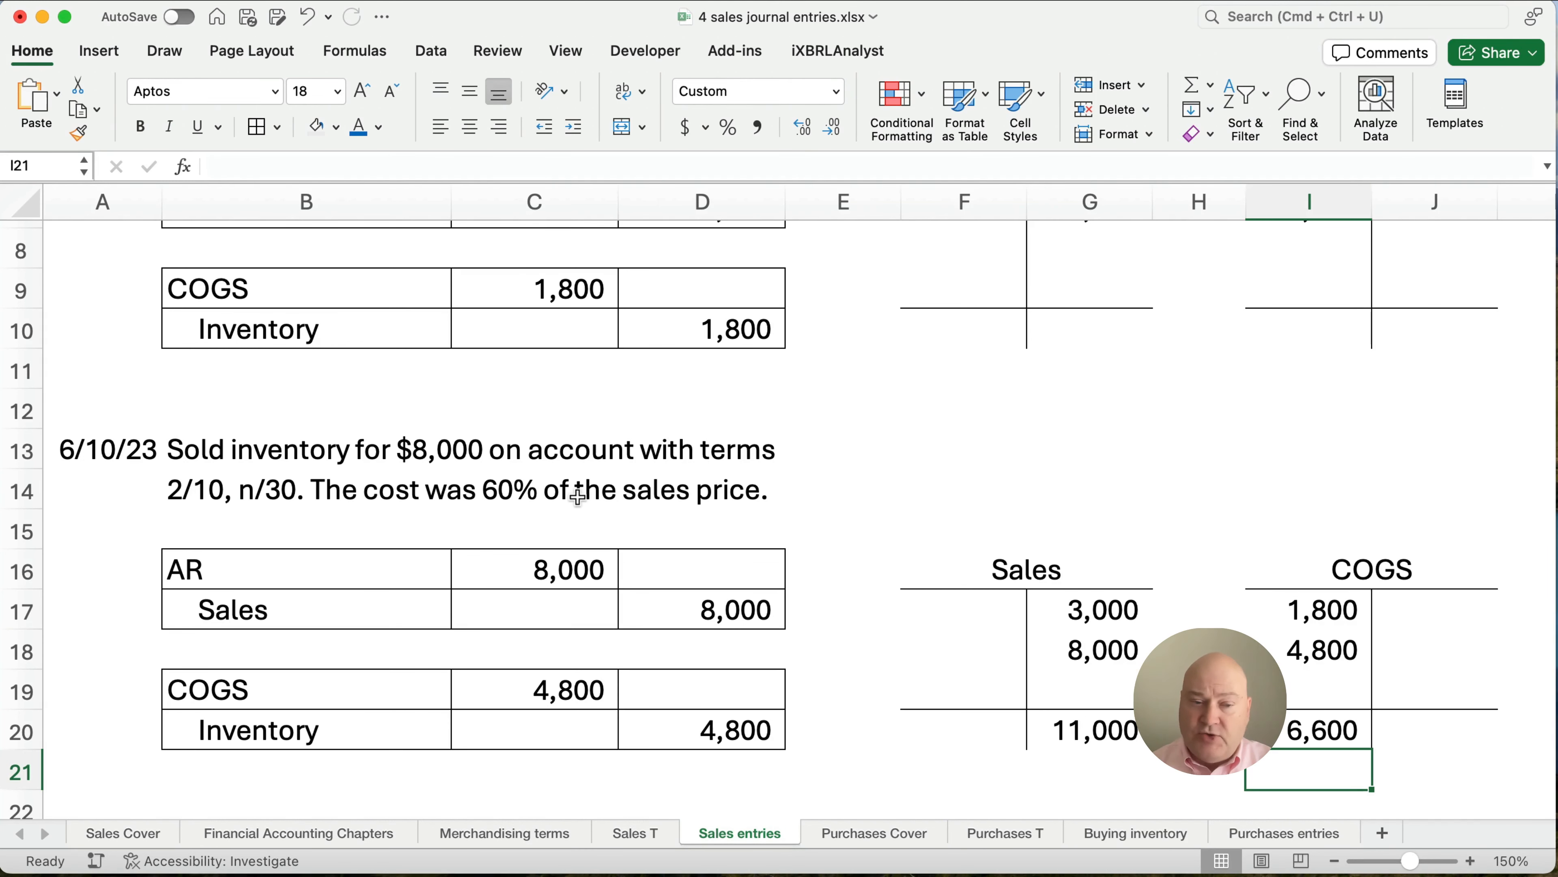
scroll(up, 3)
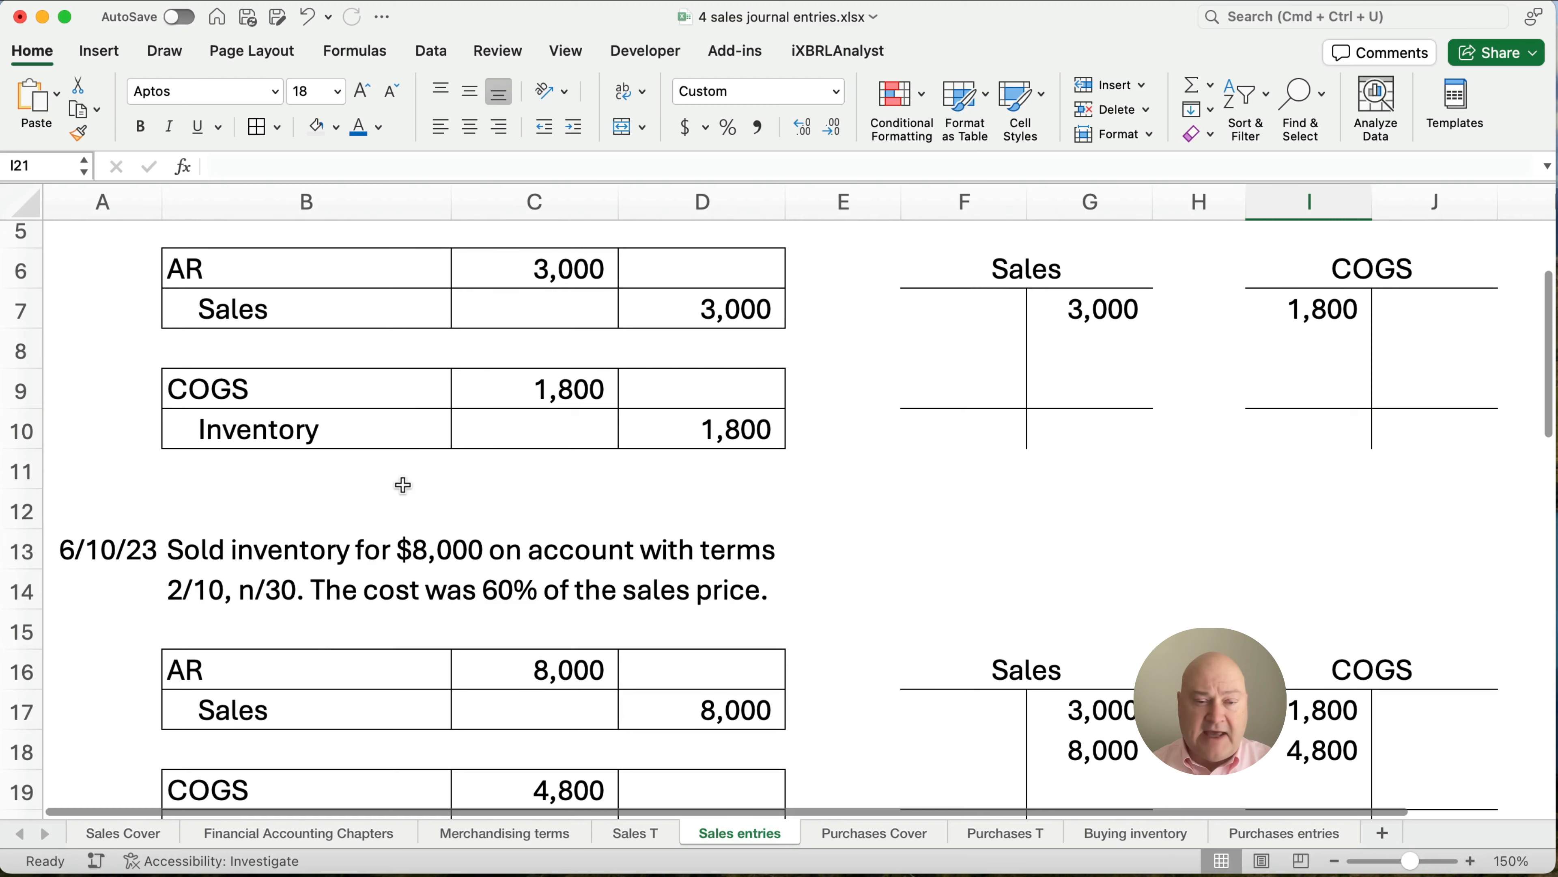
scroll(down, 3)
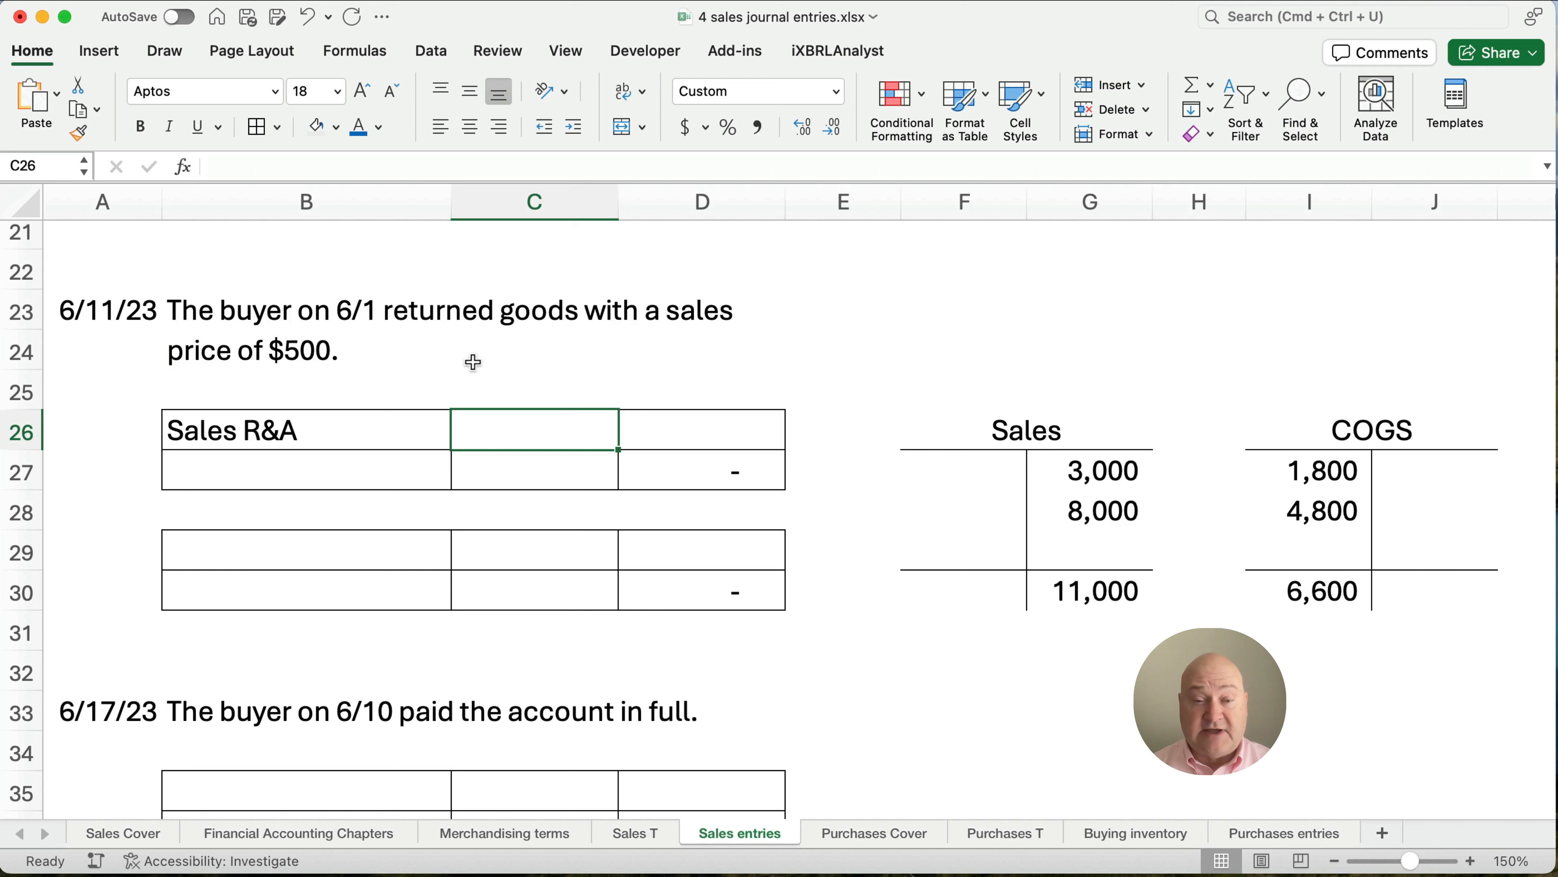
mouse_move(251, 442)
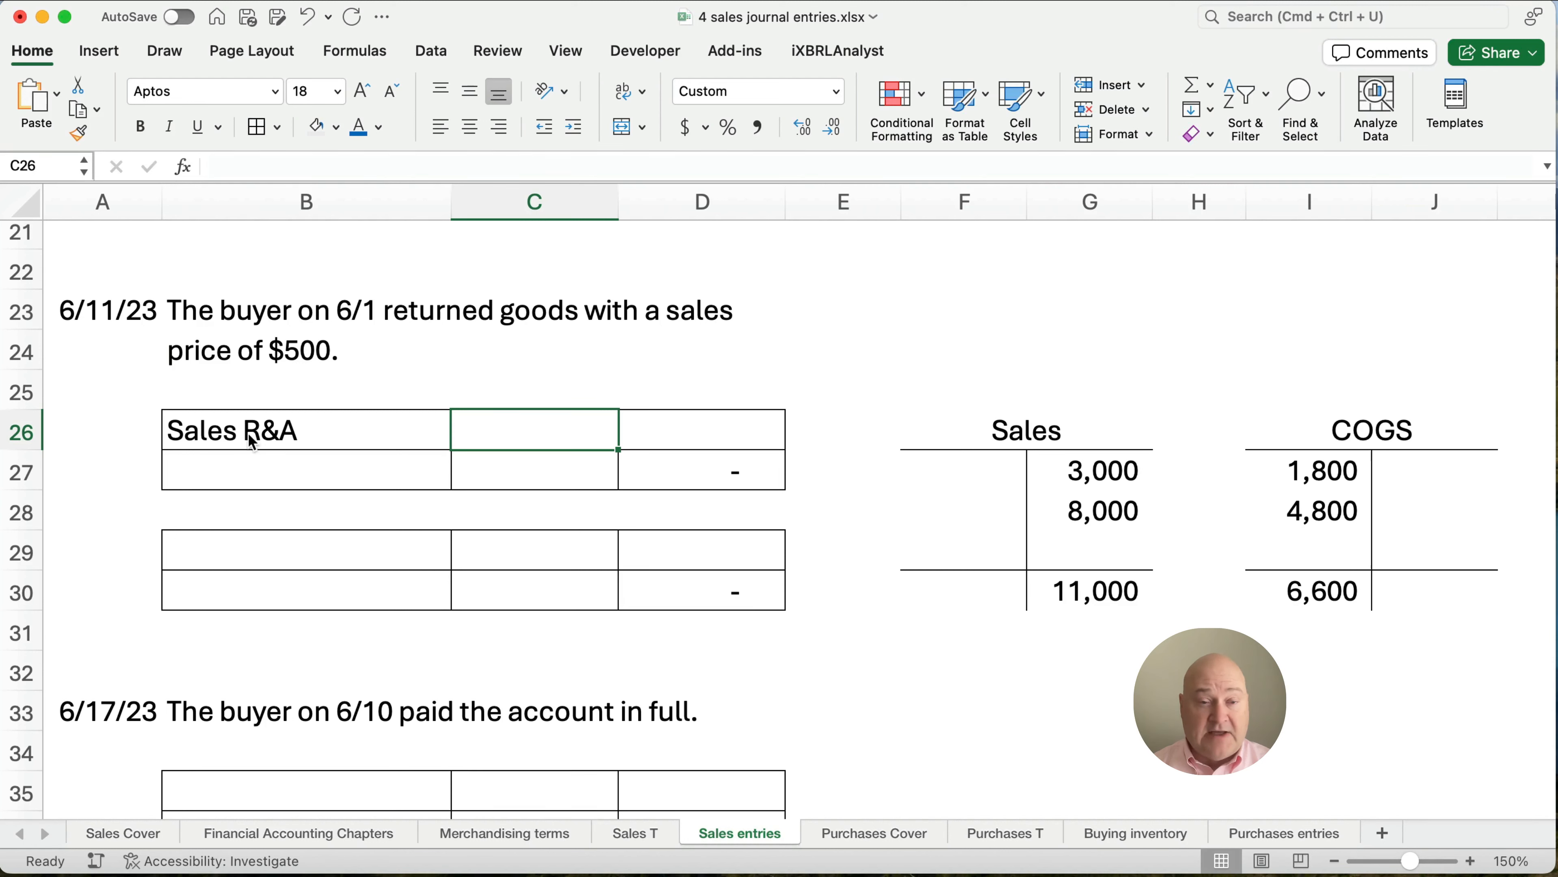
mouse_move(393, 438)
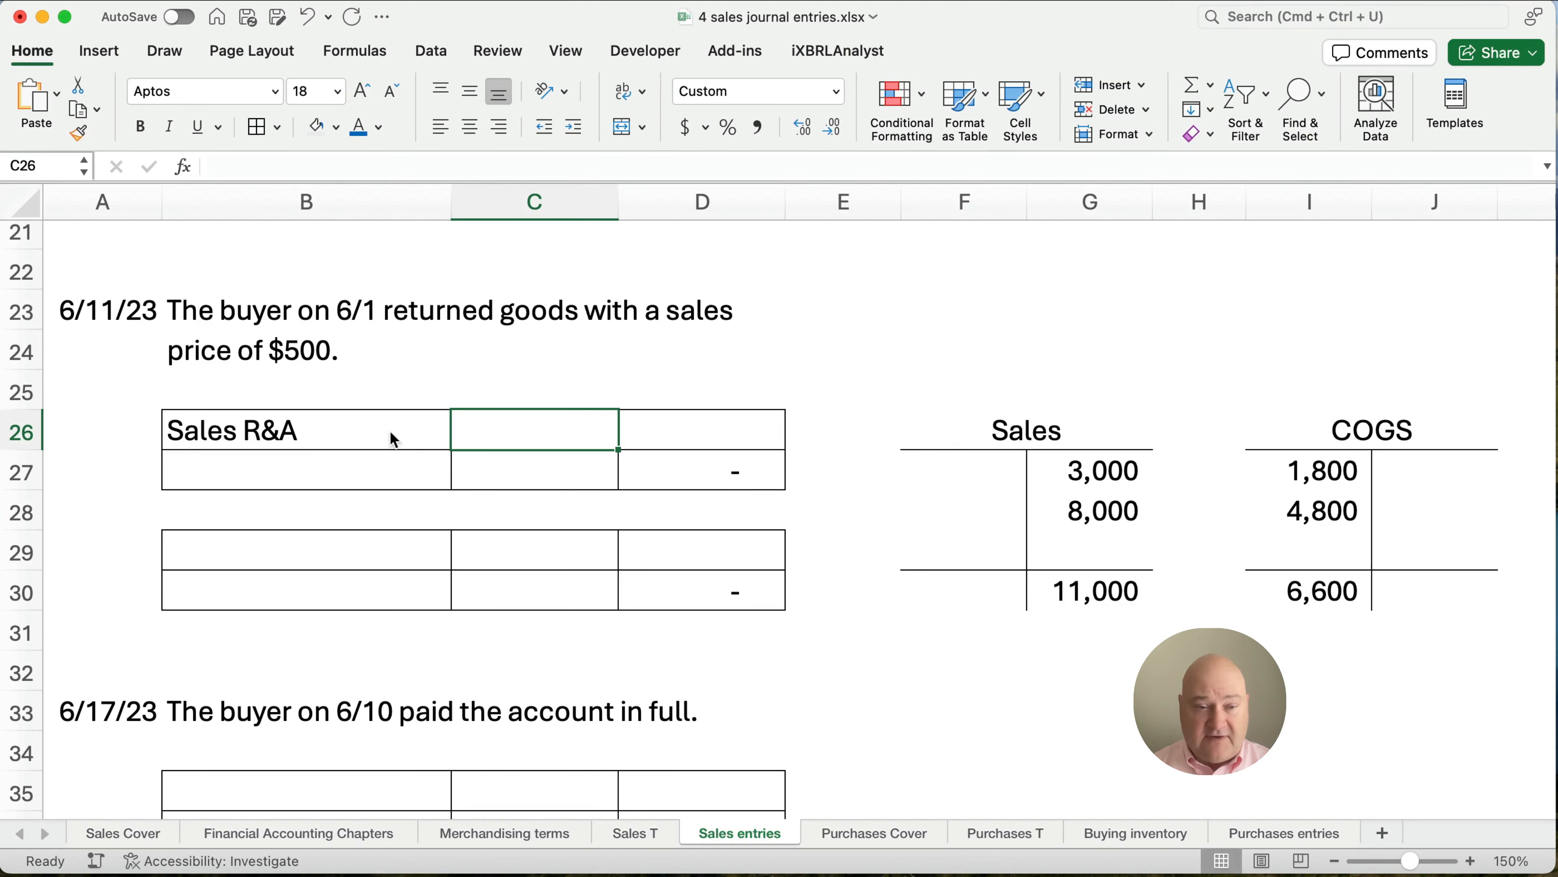
mouse_move(526, 429)
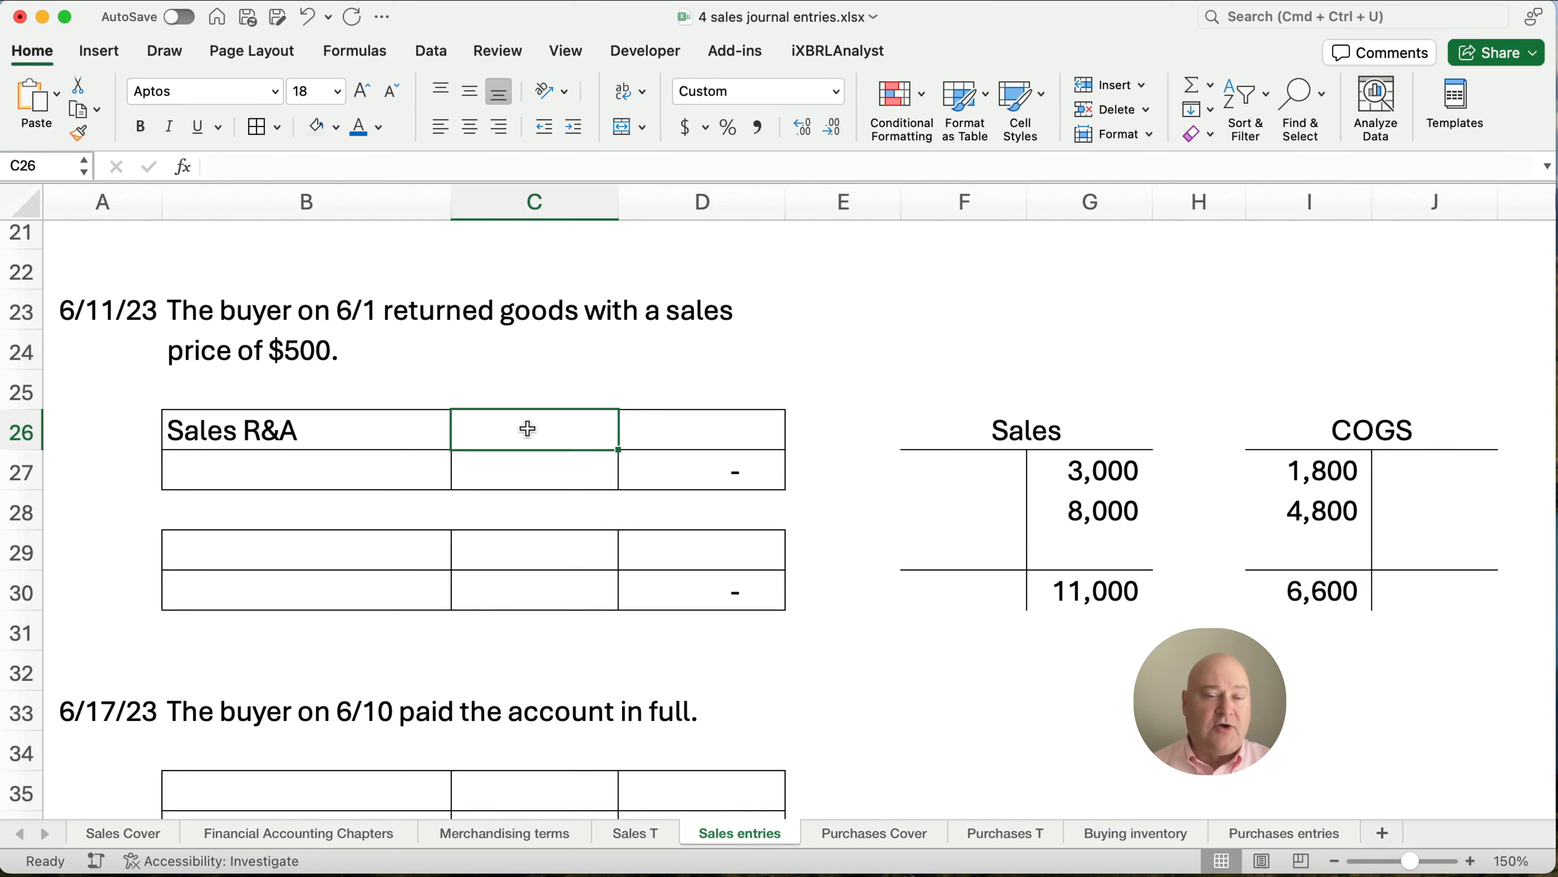
Record the 6/11 return as Sales R&A and AR 500, with Inventory and COGS =C26*.6 giving 300.
text(500)
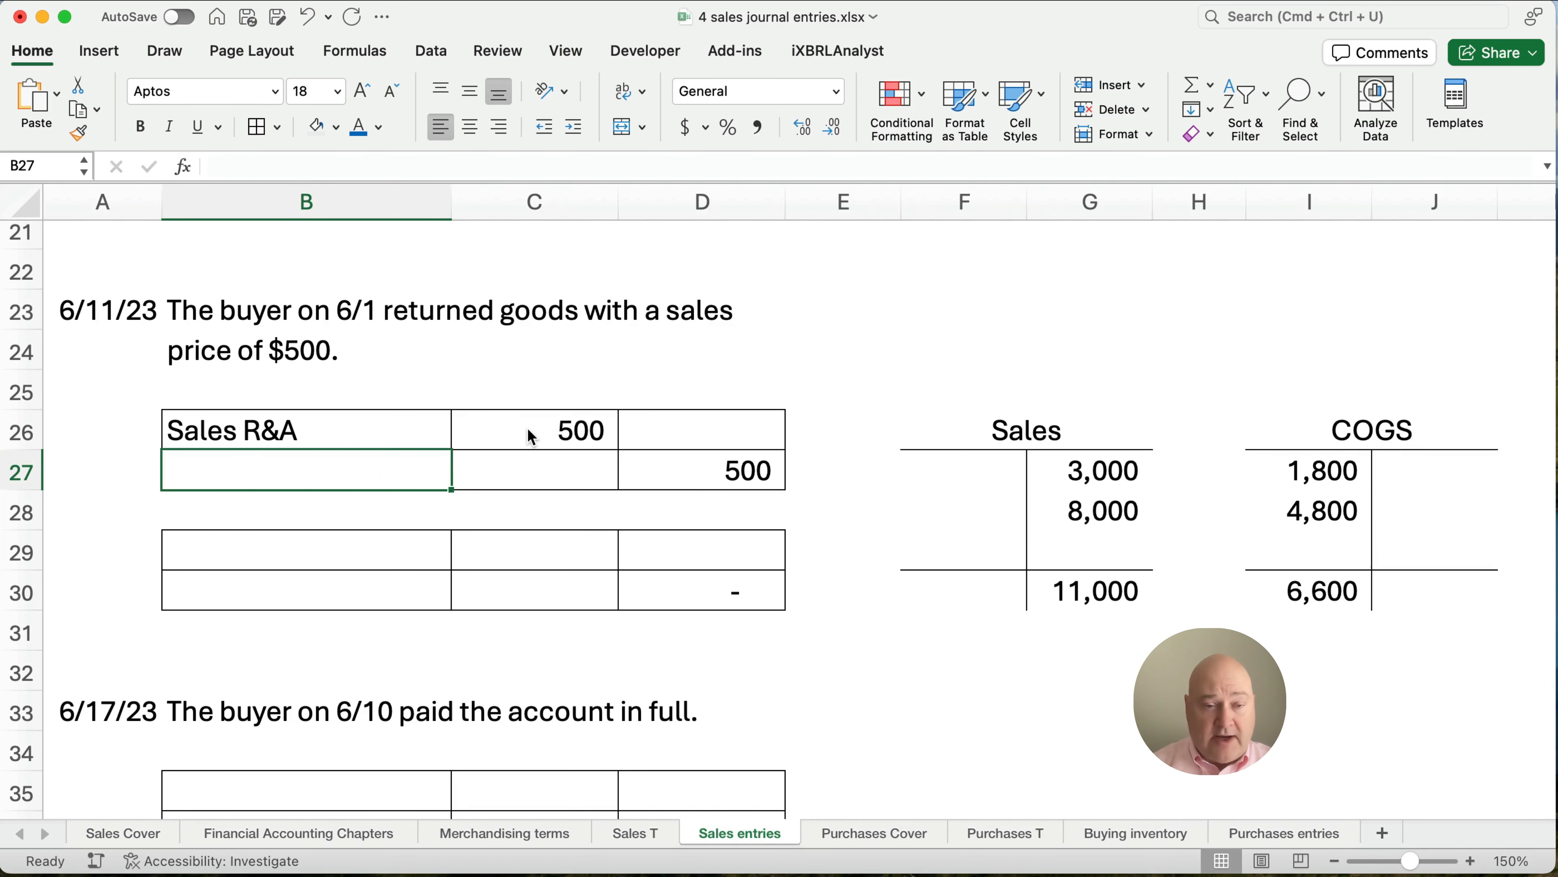
text(AR)
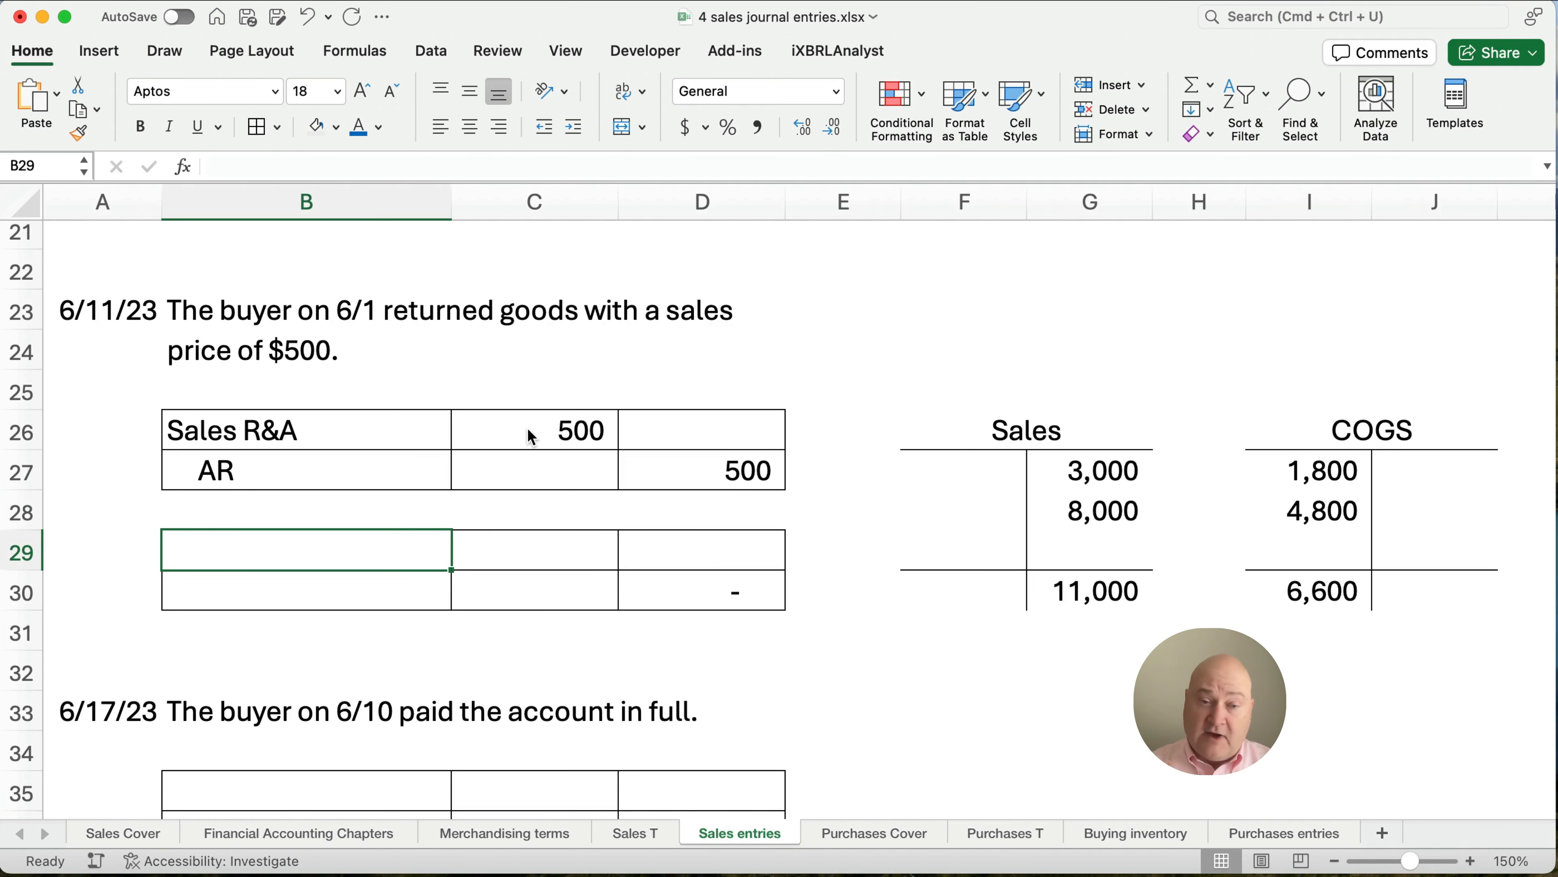
text(In)
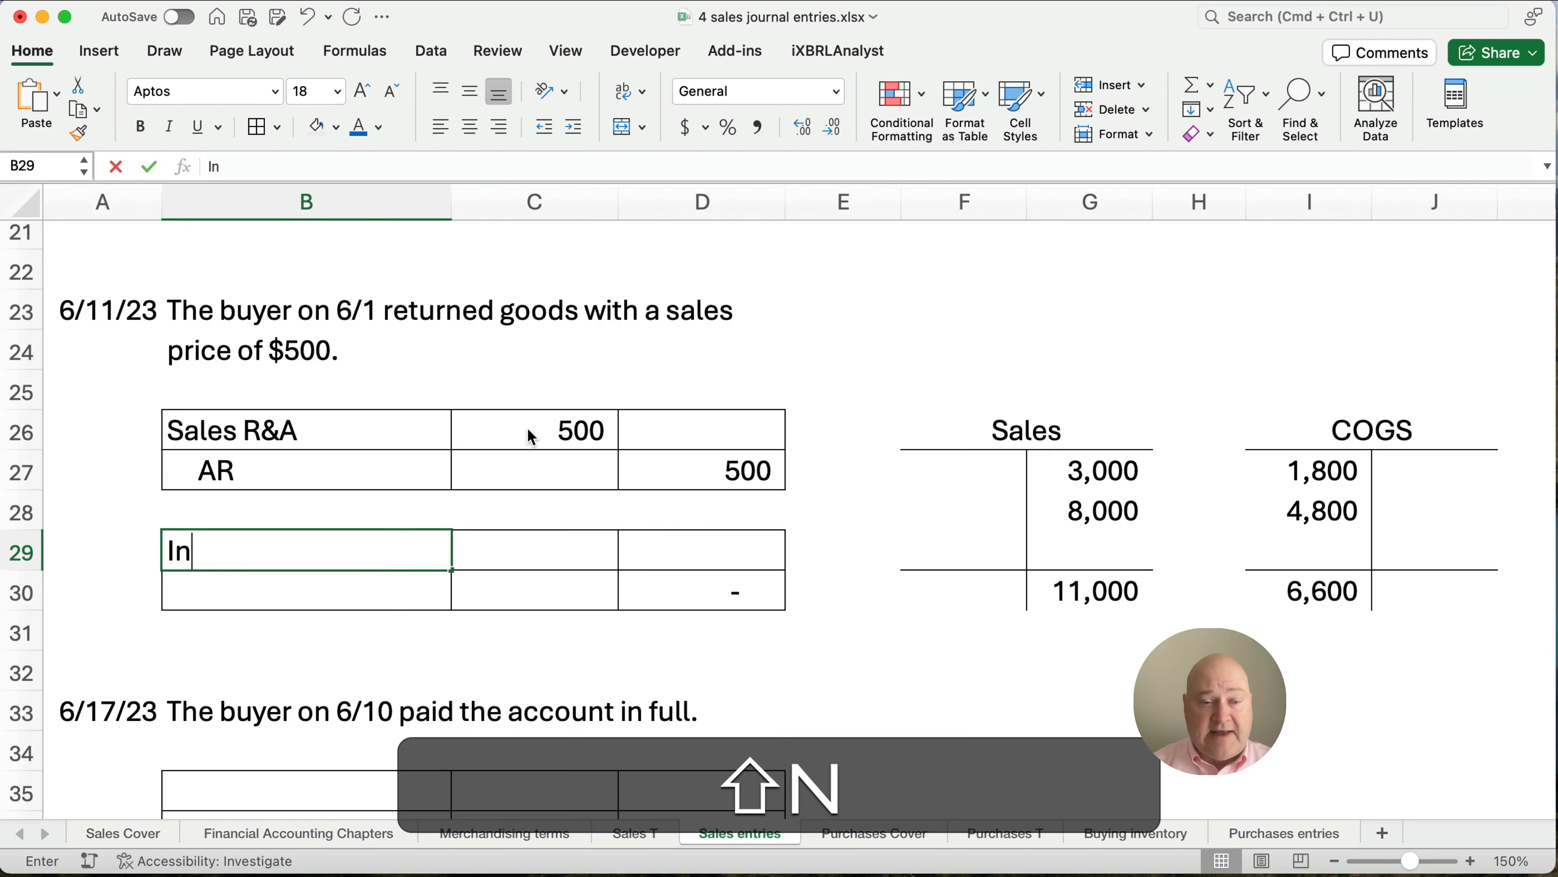
key(Return)
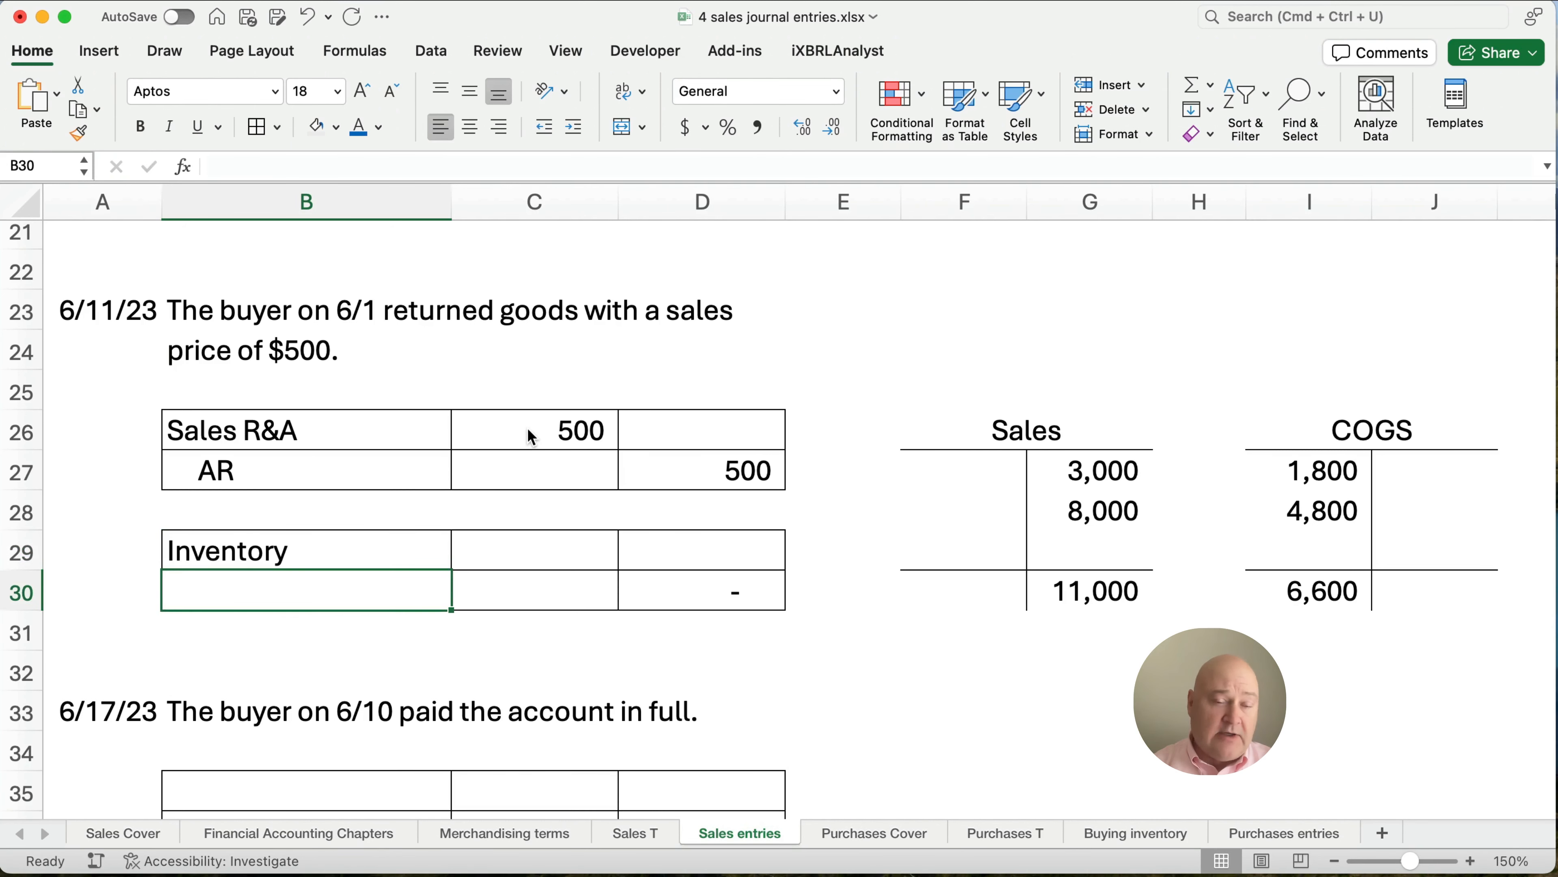
text(COGS)
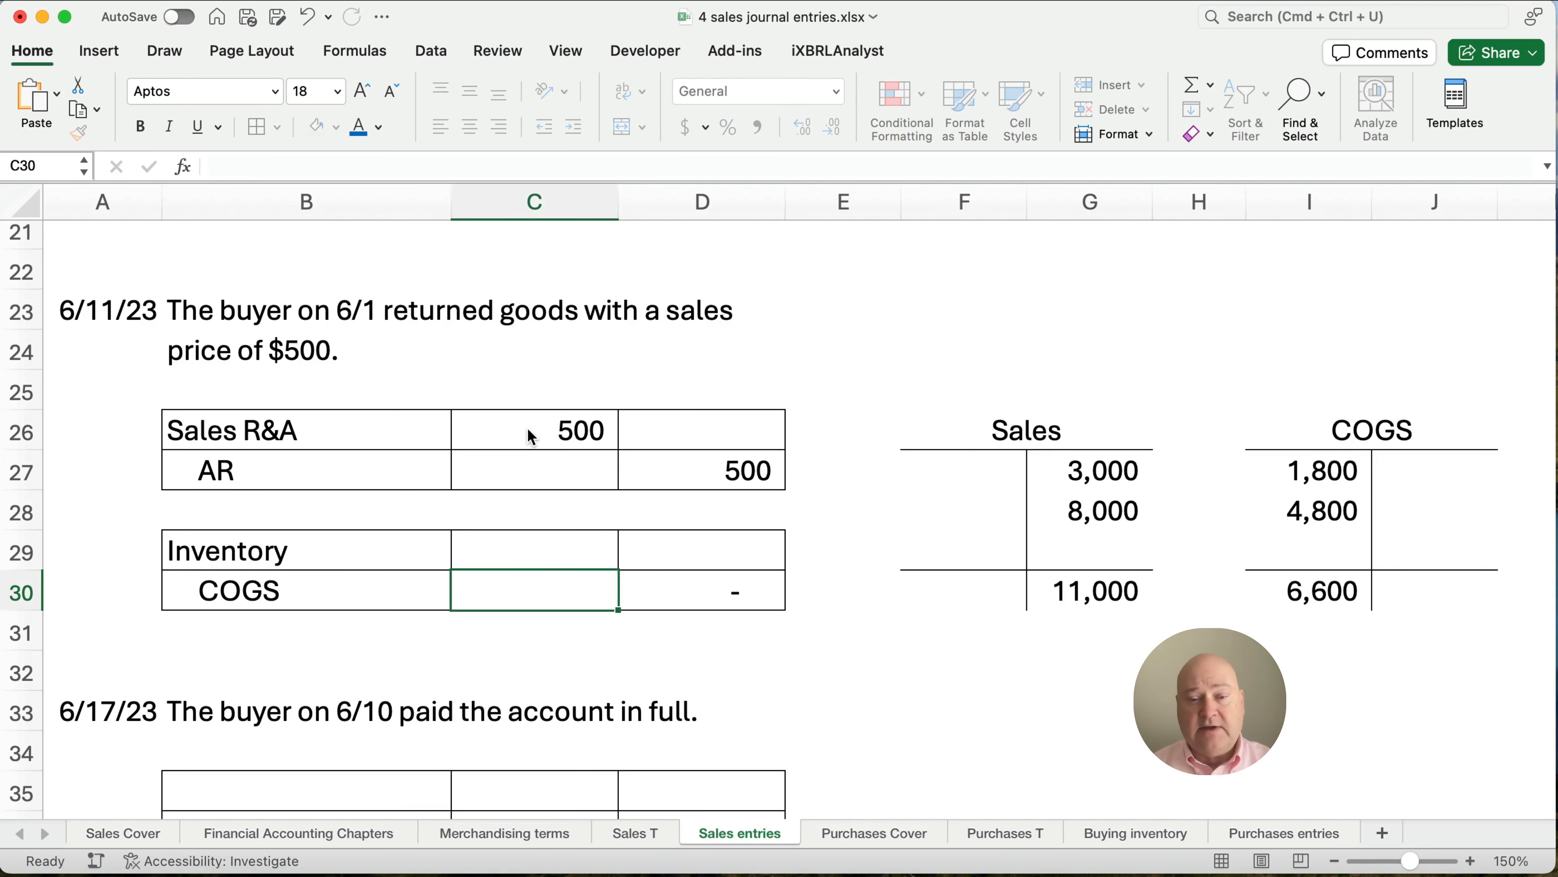
click(534, 549)
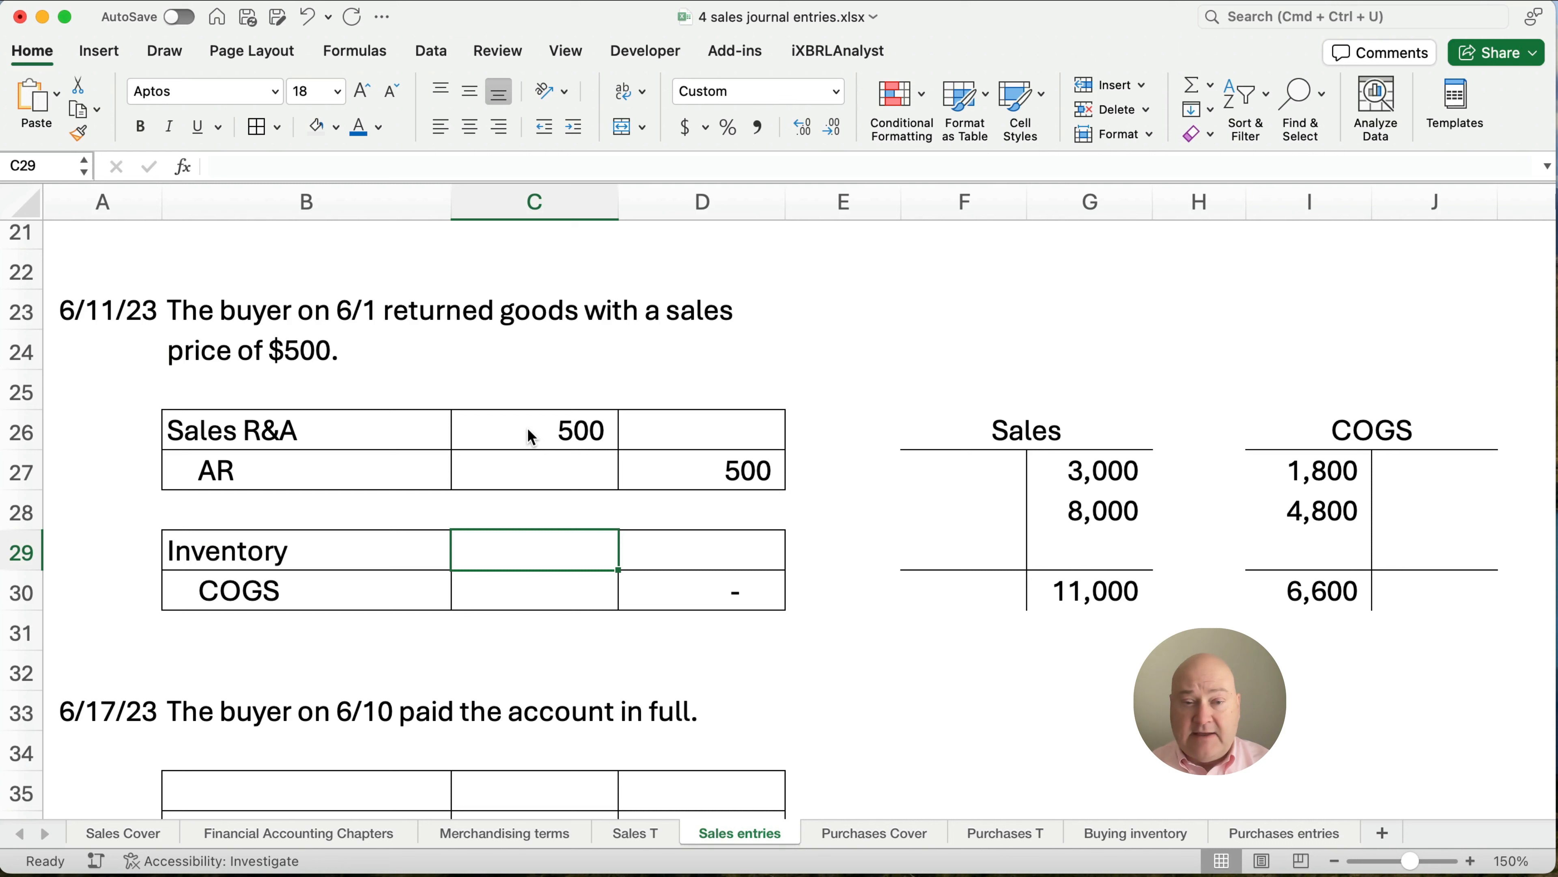
text(=)
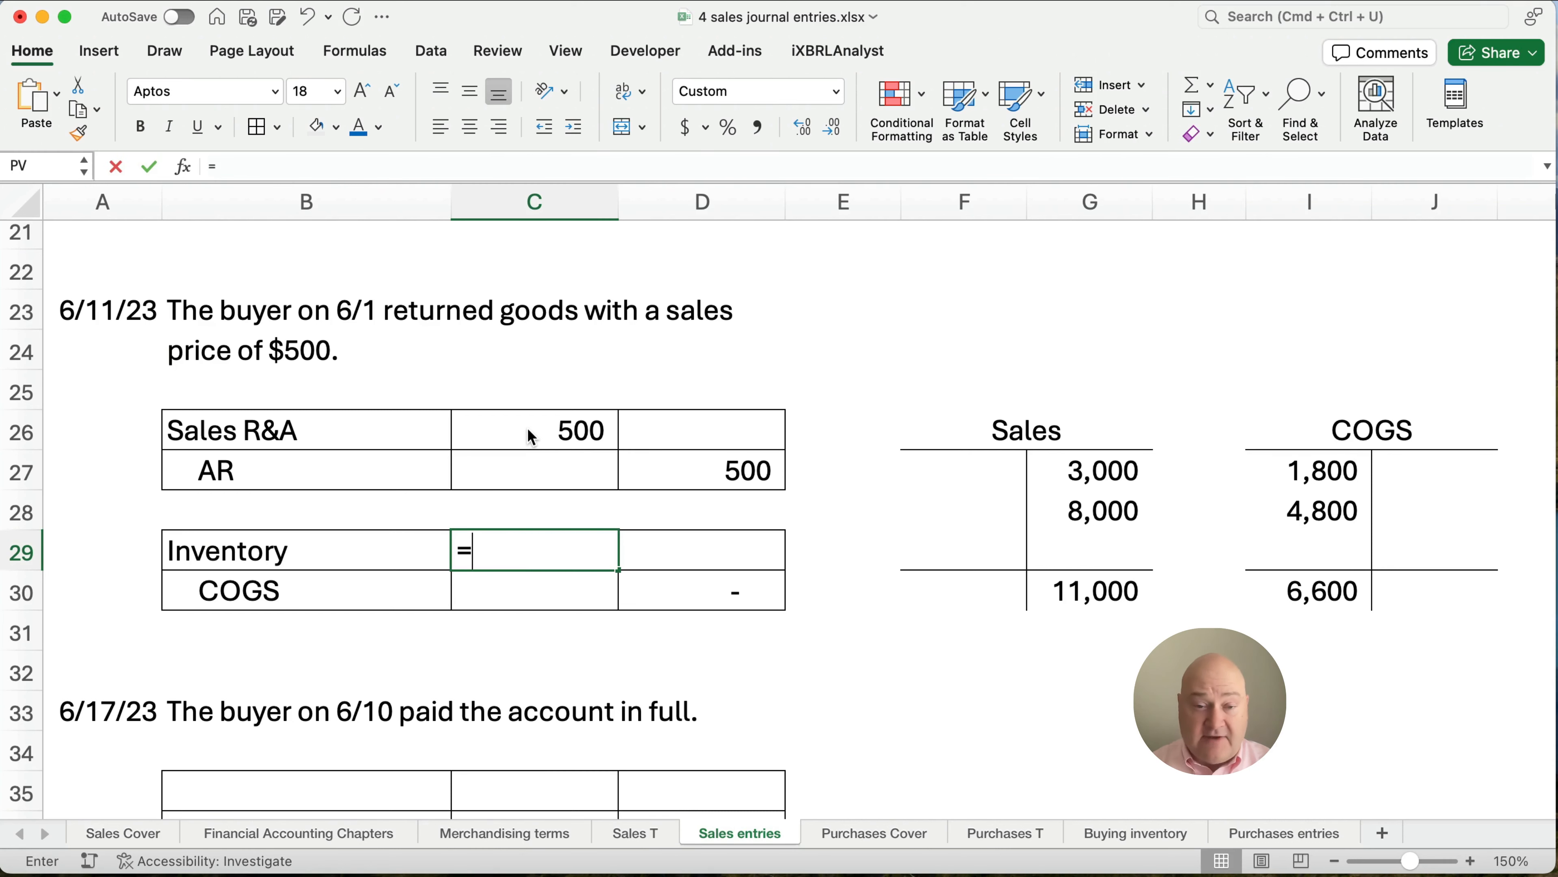
text(=C26*)
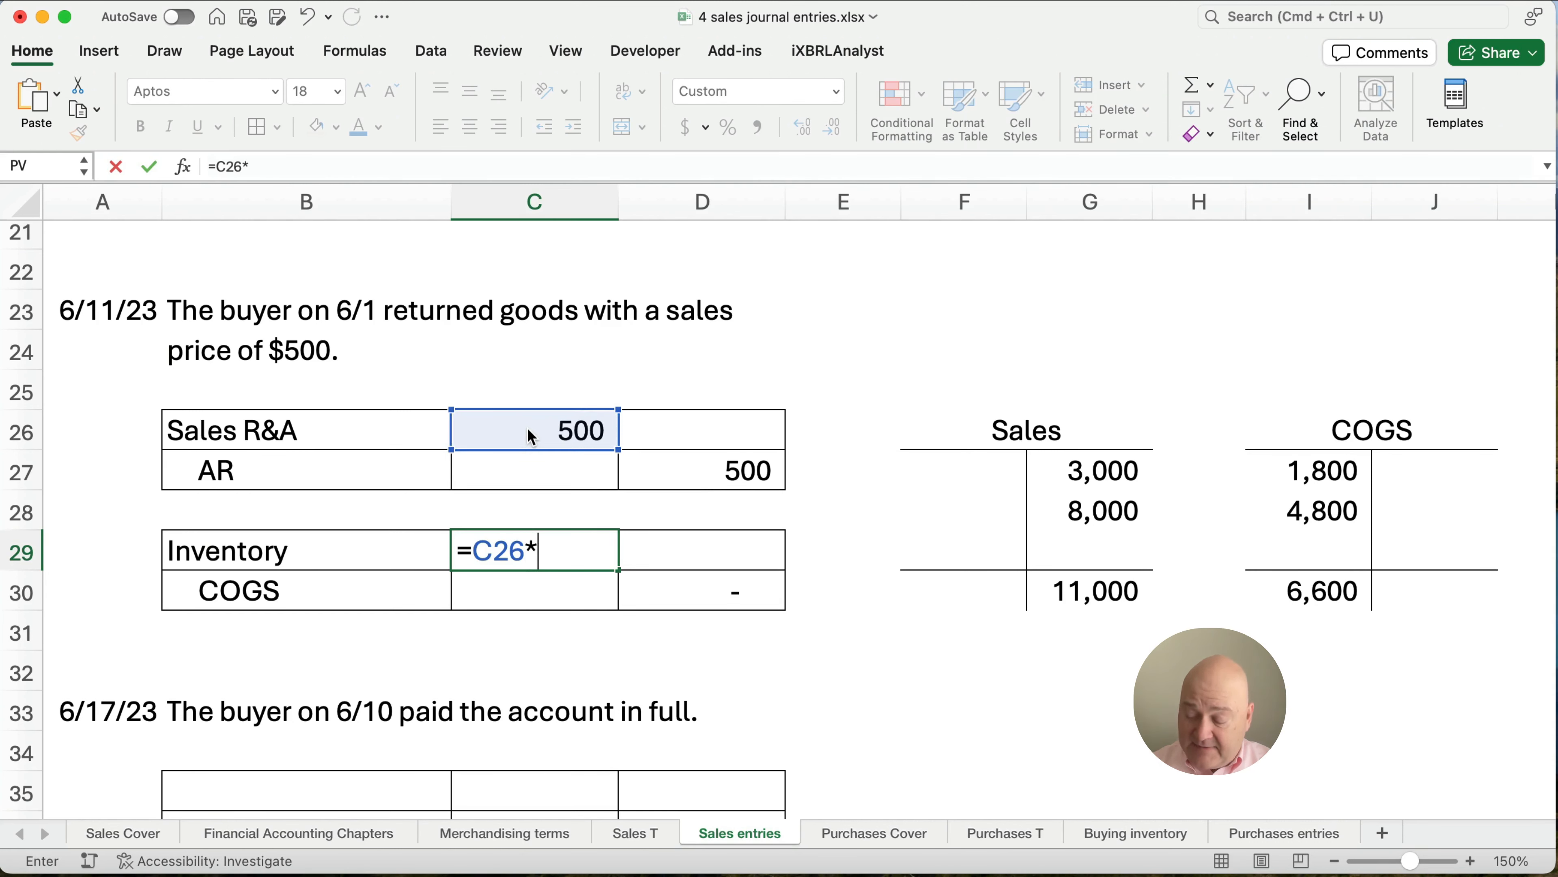
key(Return)
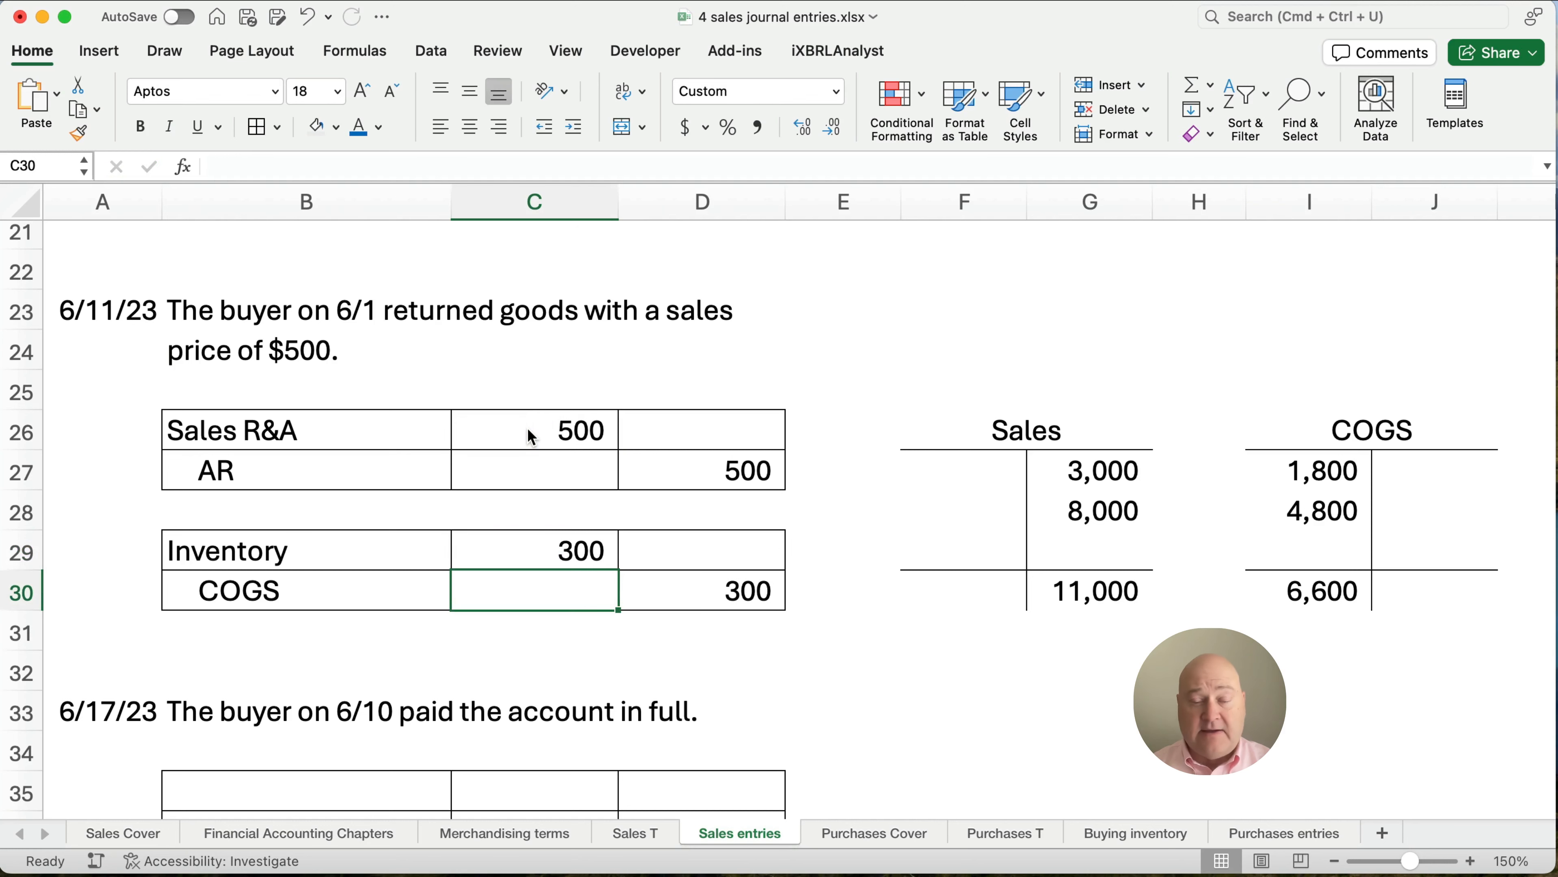
scroll(up, 3)
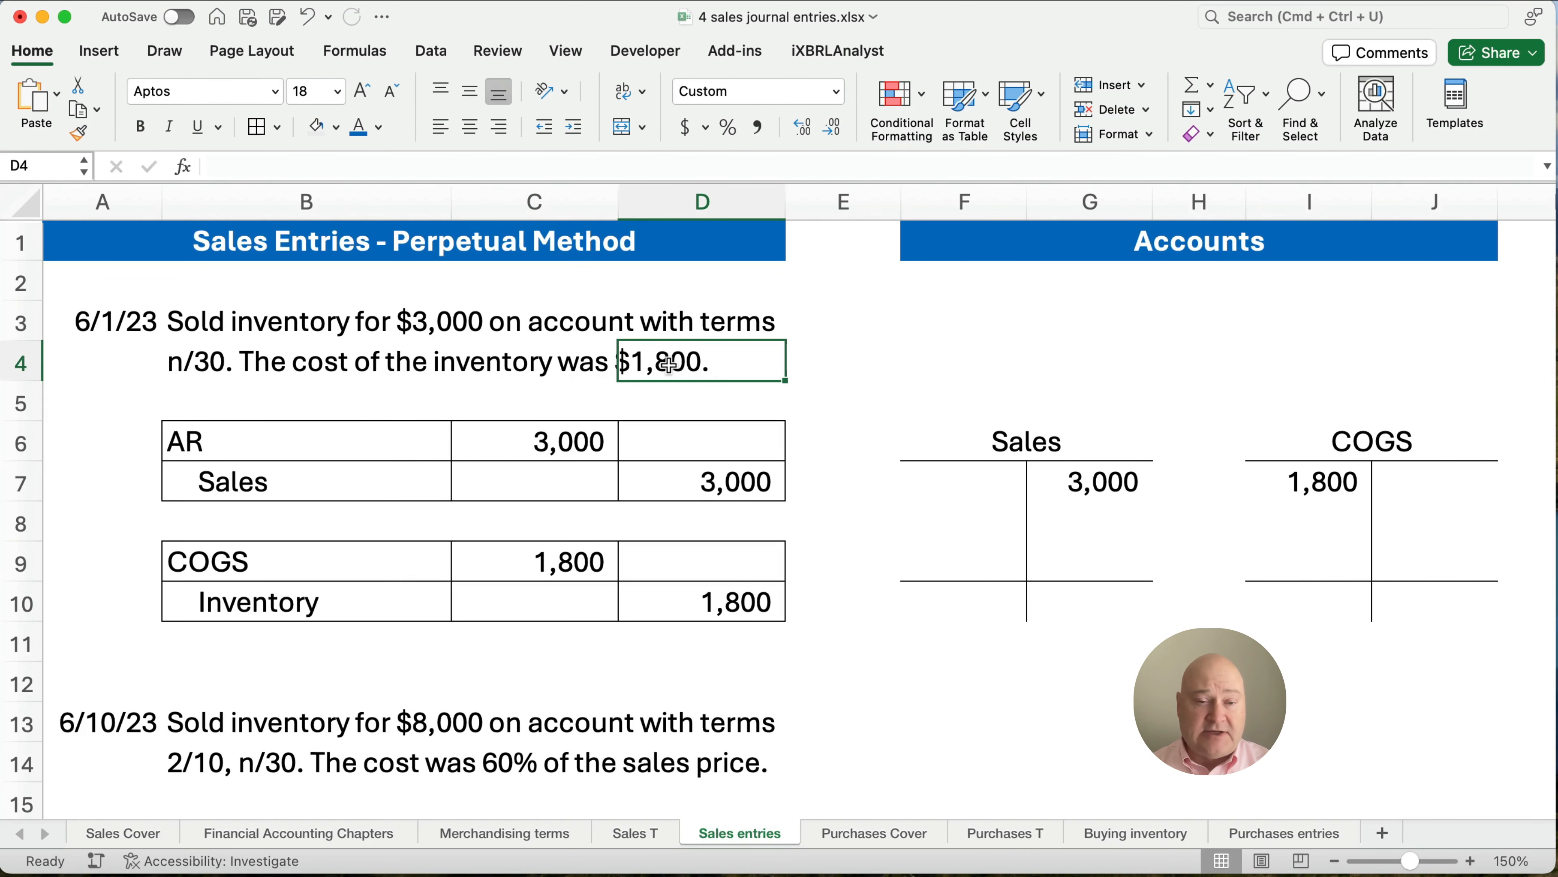
click(305, 320)
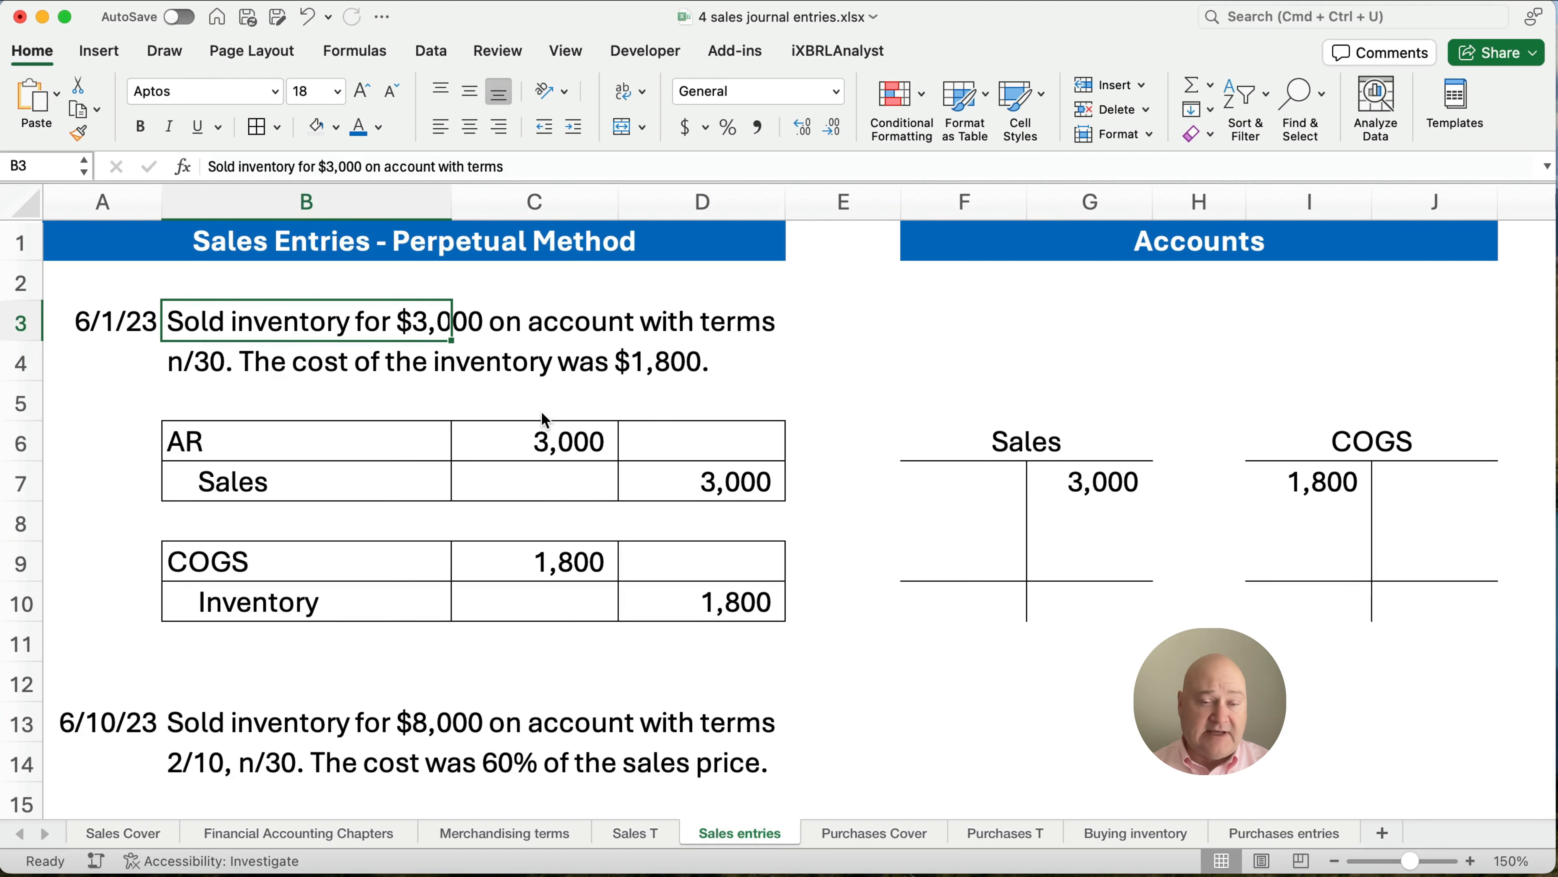
click(534, 481)
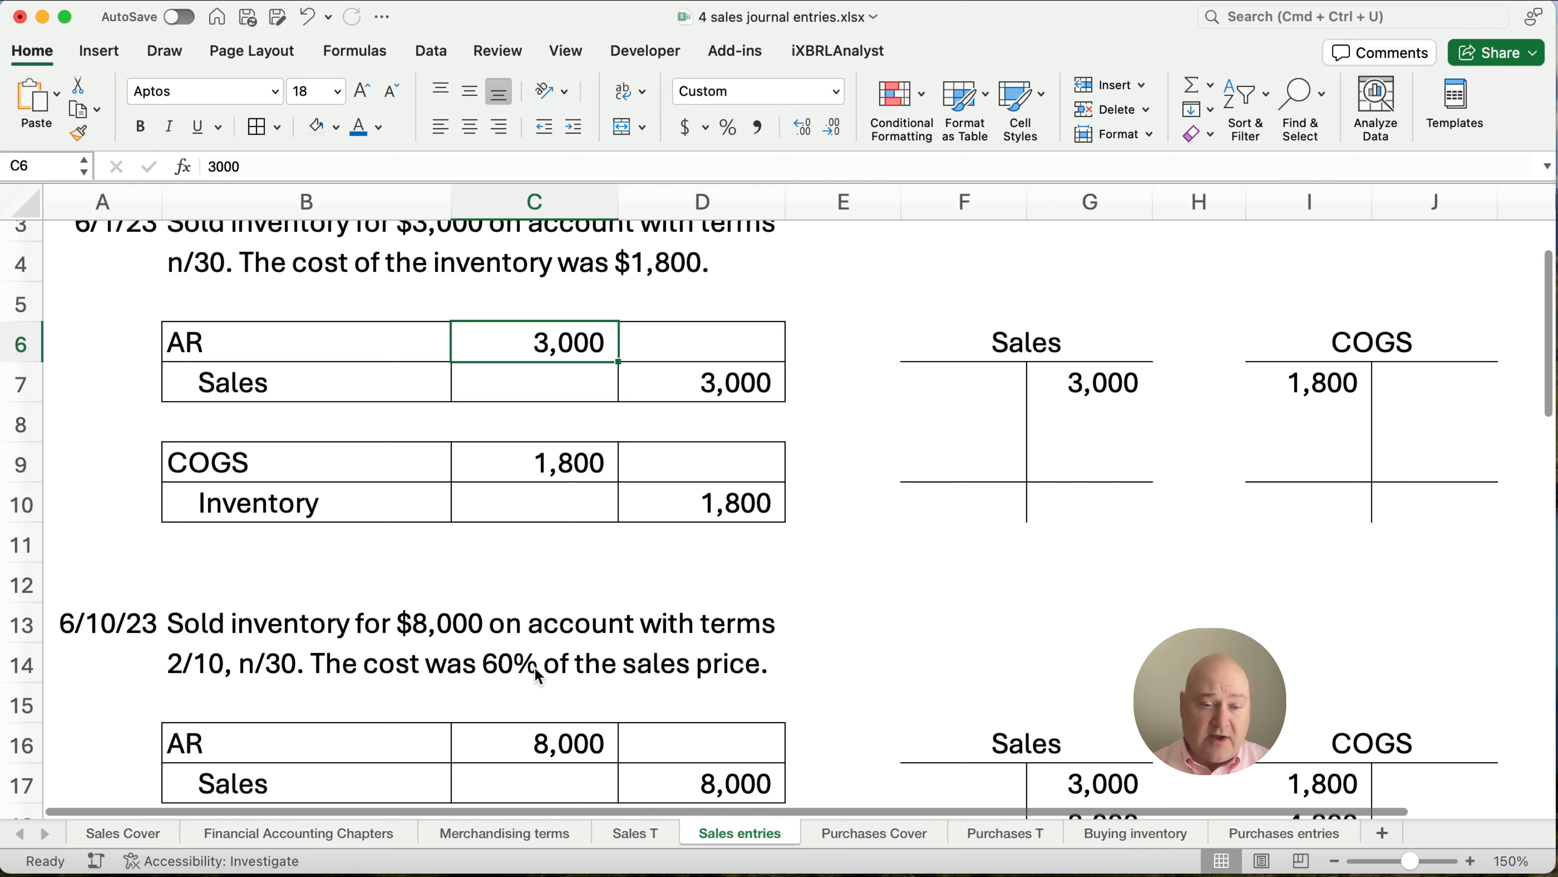
scroll(down, 3)
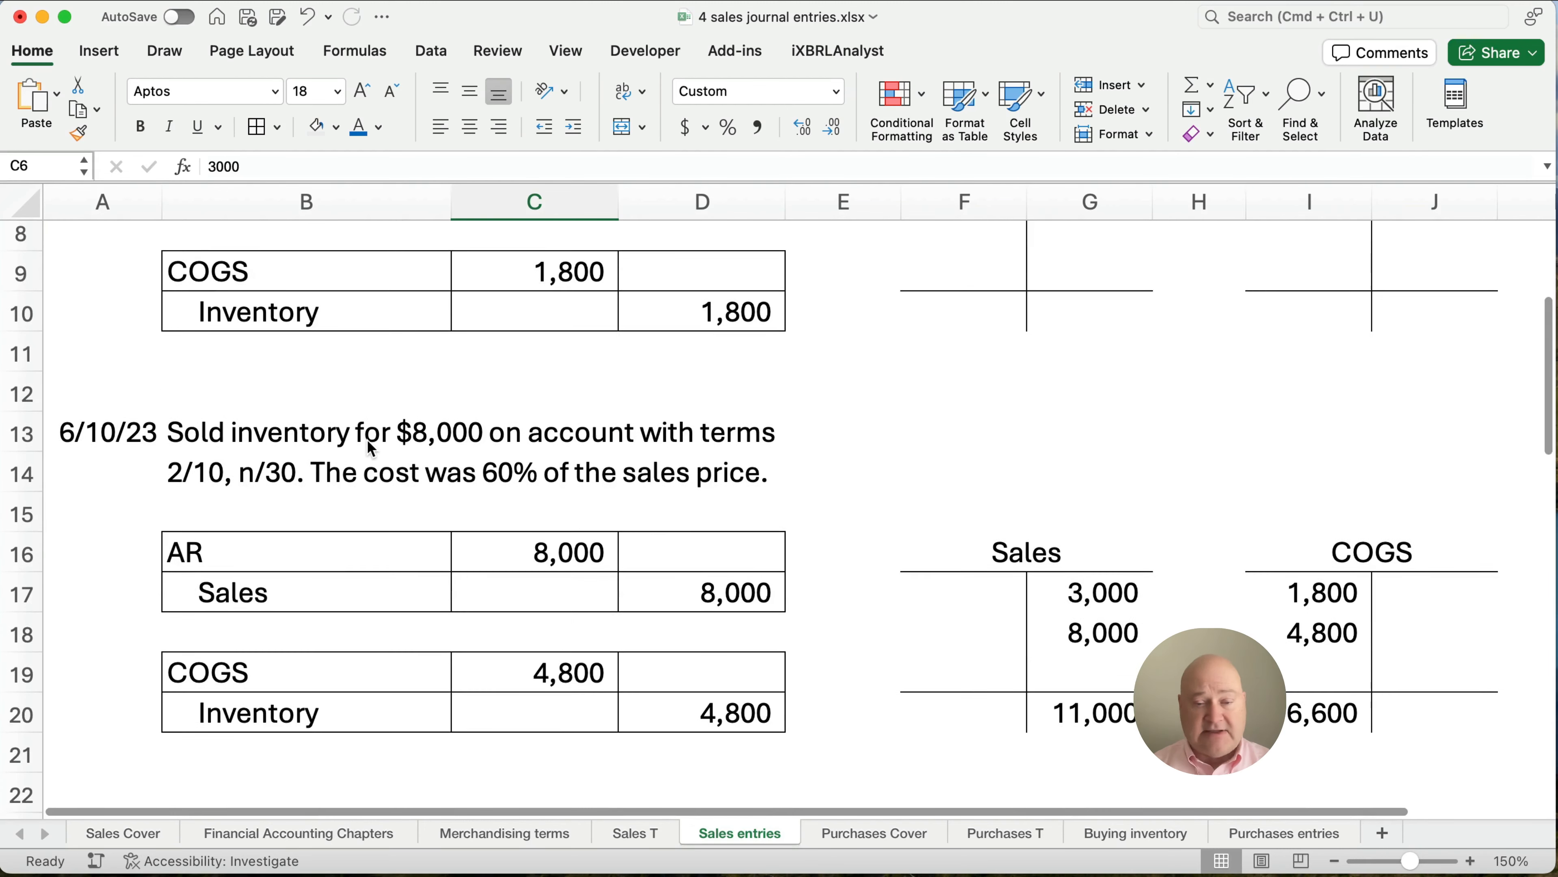
scroll(down, 3)
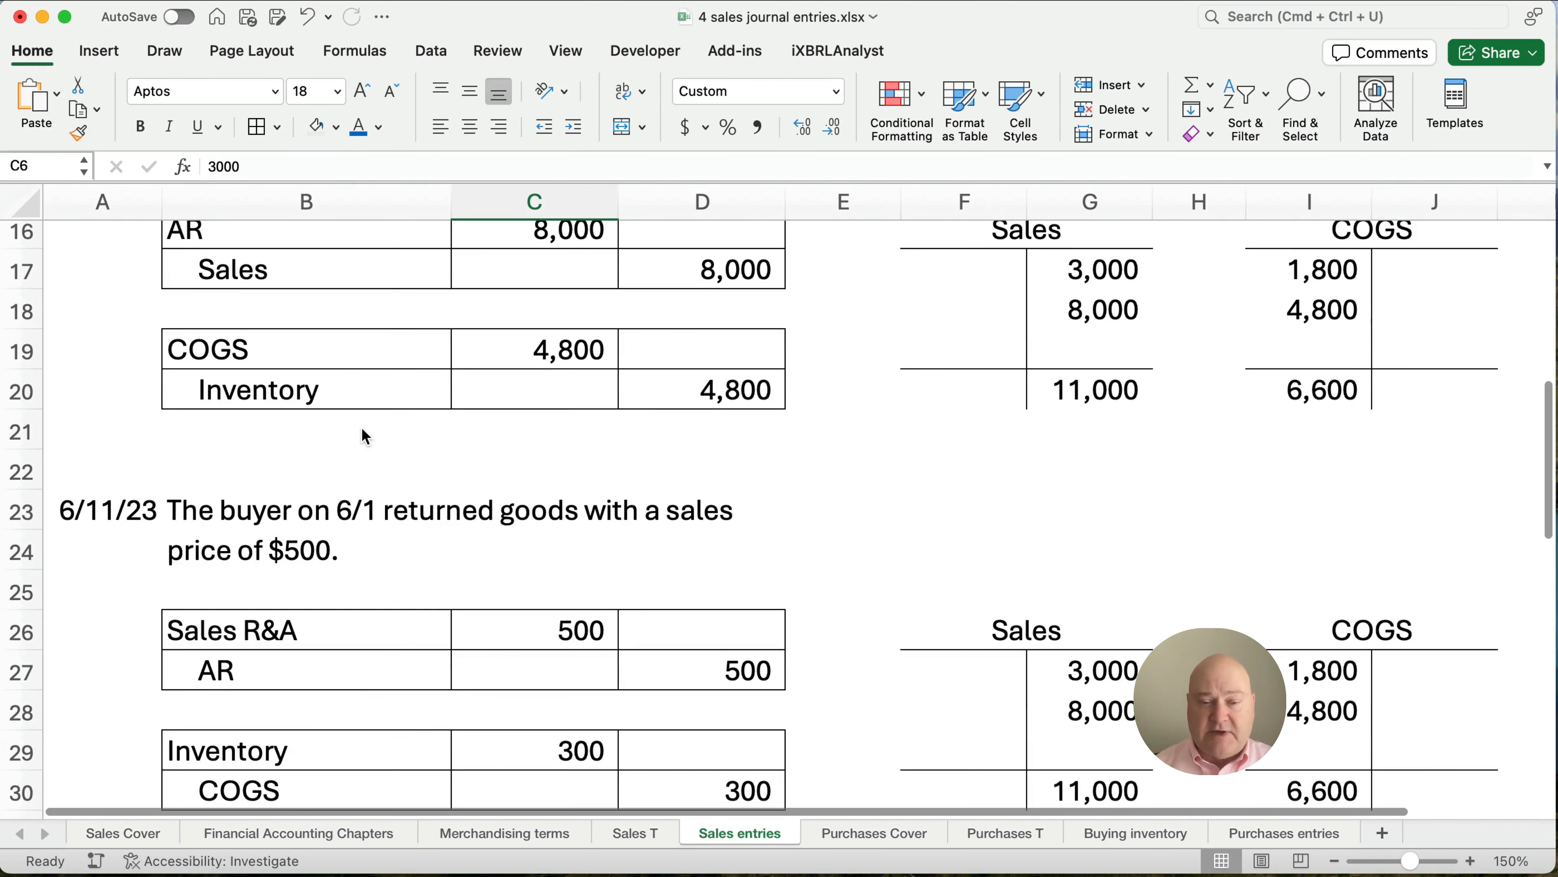
scroll(down, 3)
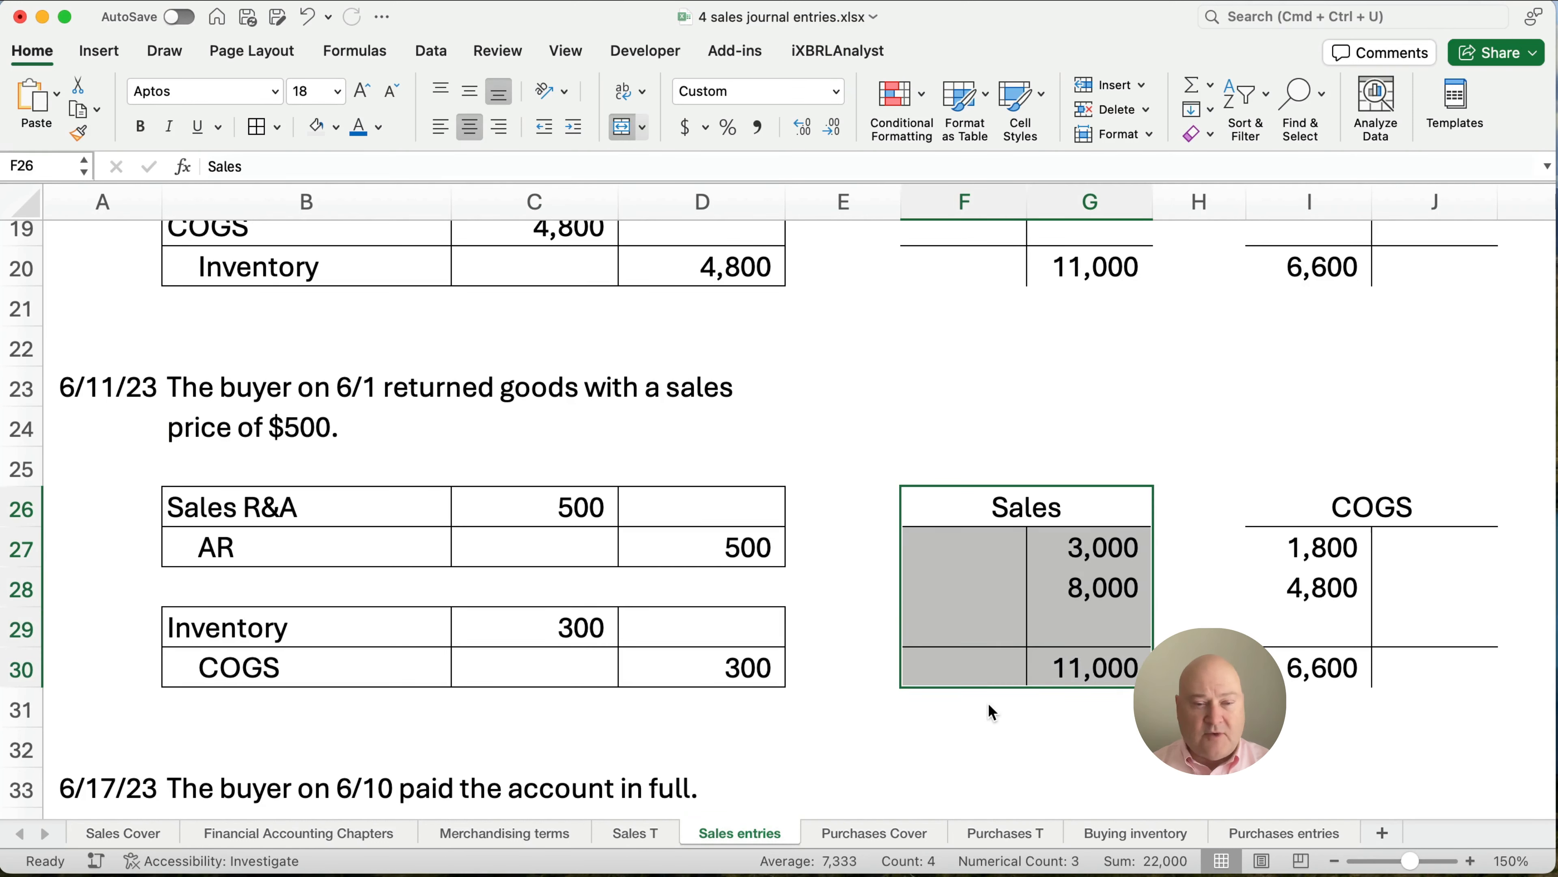
mouse_move(331, 512)
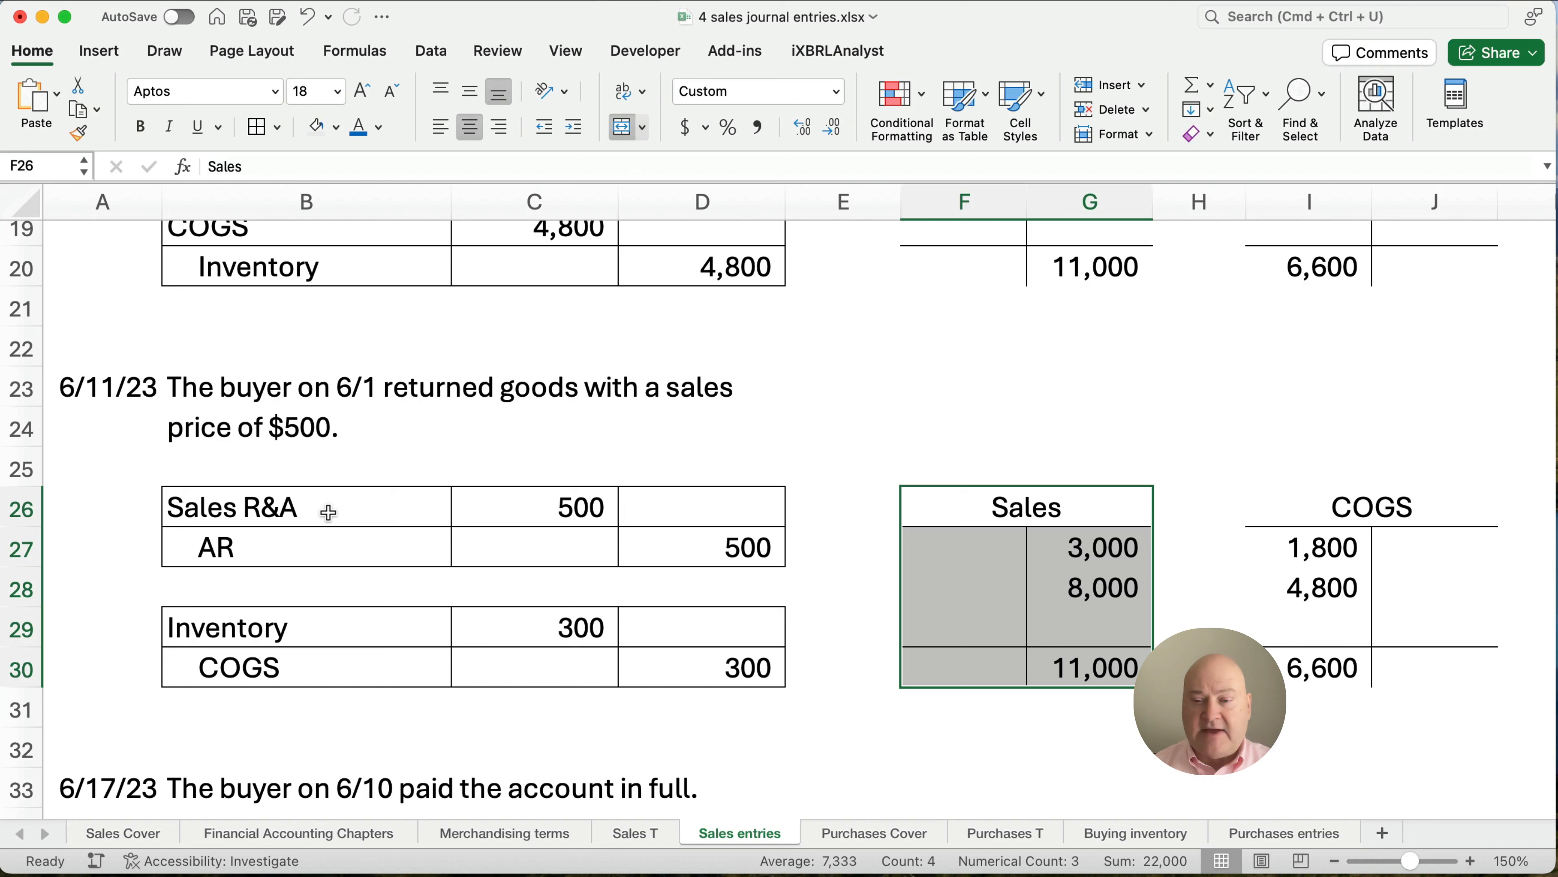
Post the 300 return credit to COGS and rewrite its balance as =I27+I28-J27 giving 6,300.
click(1369, 505)
text(300)
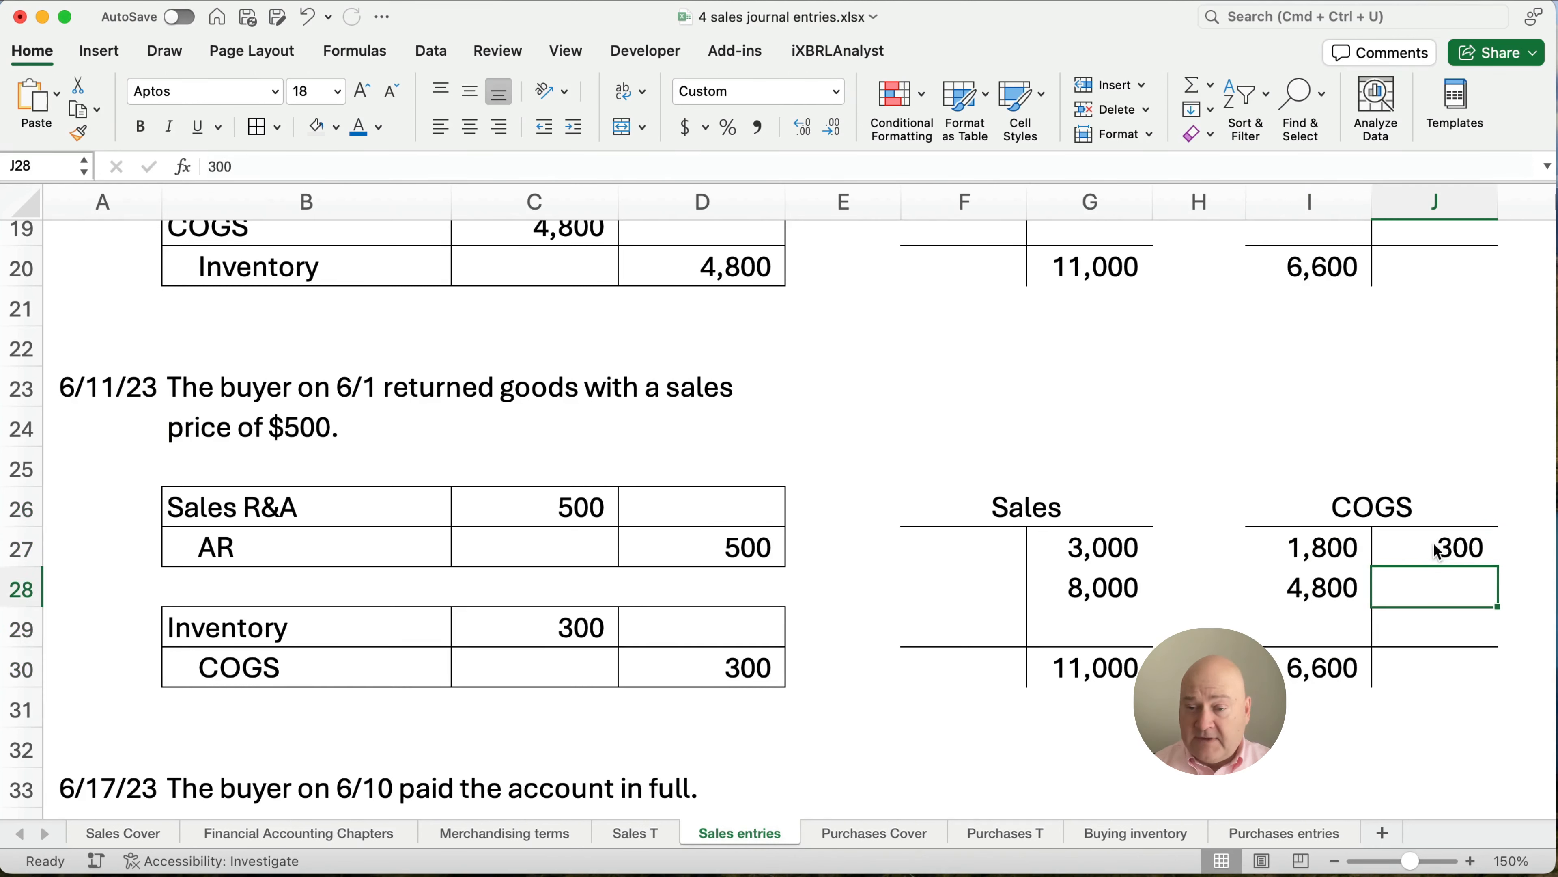
click(1320, 667)
text(=)
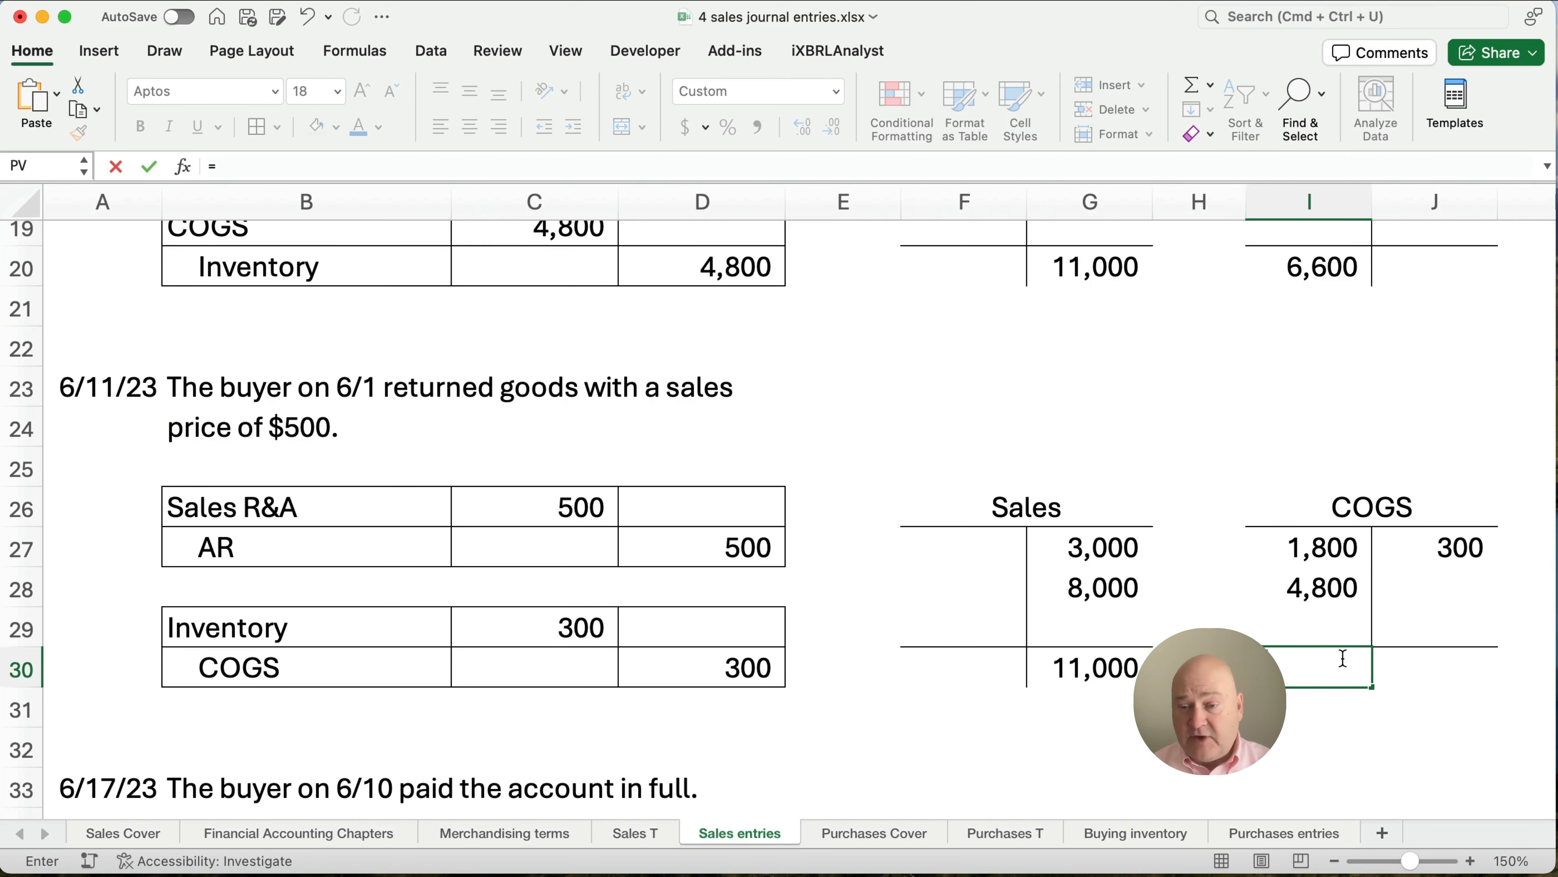
click(1309, 546)
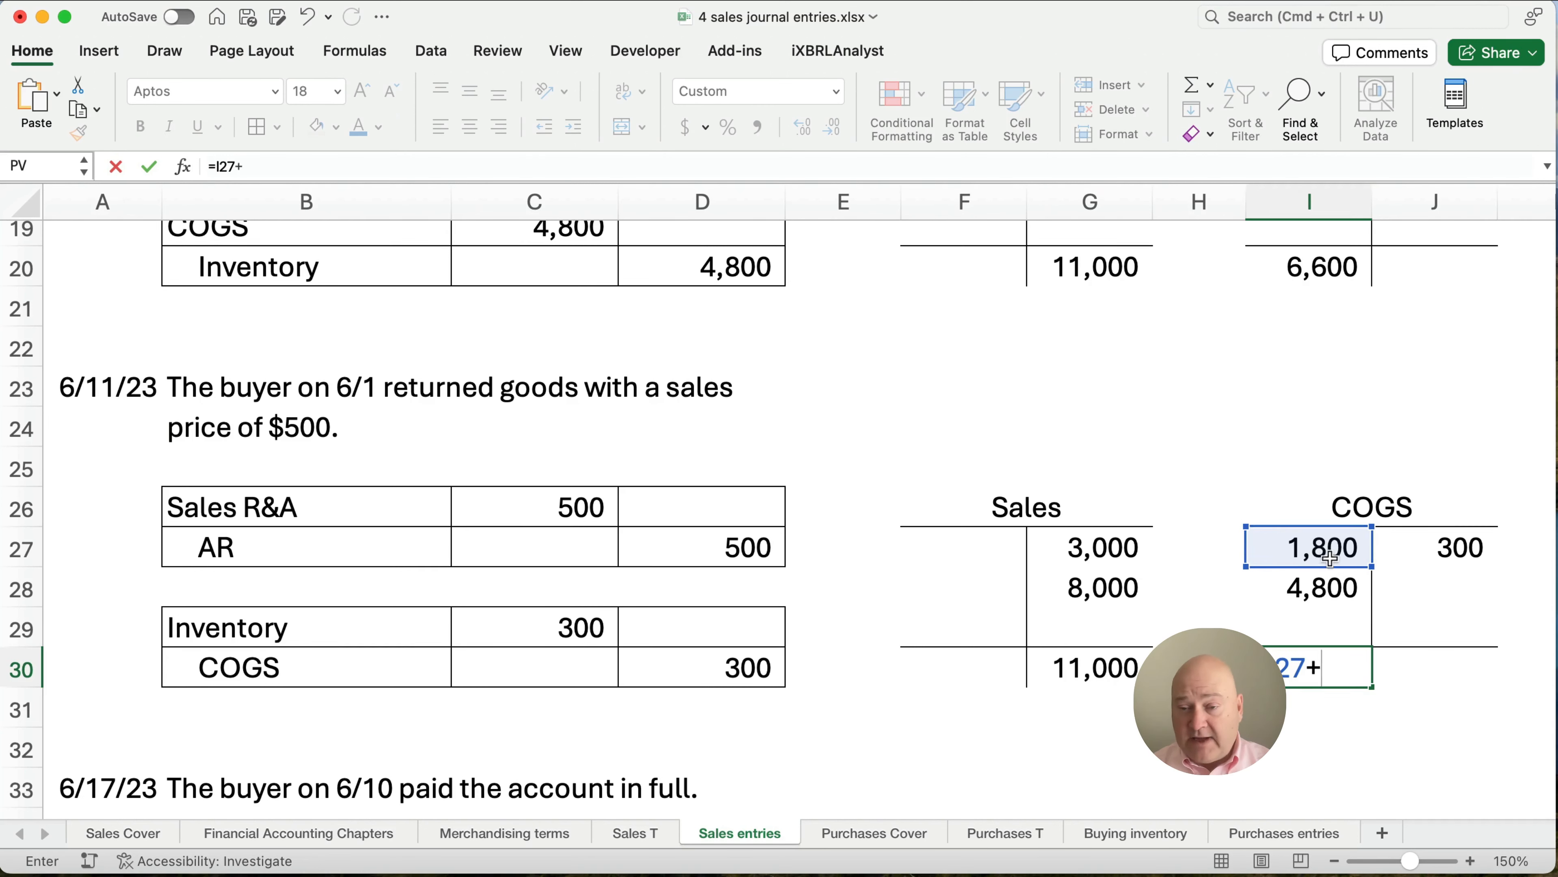
click(1307, 587)
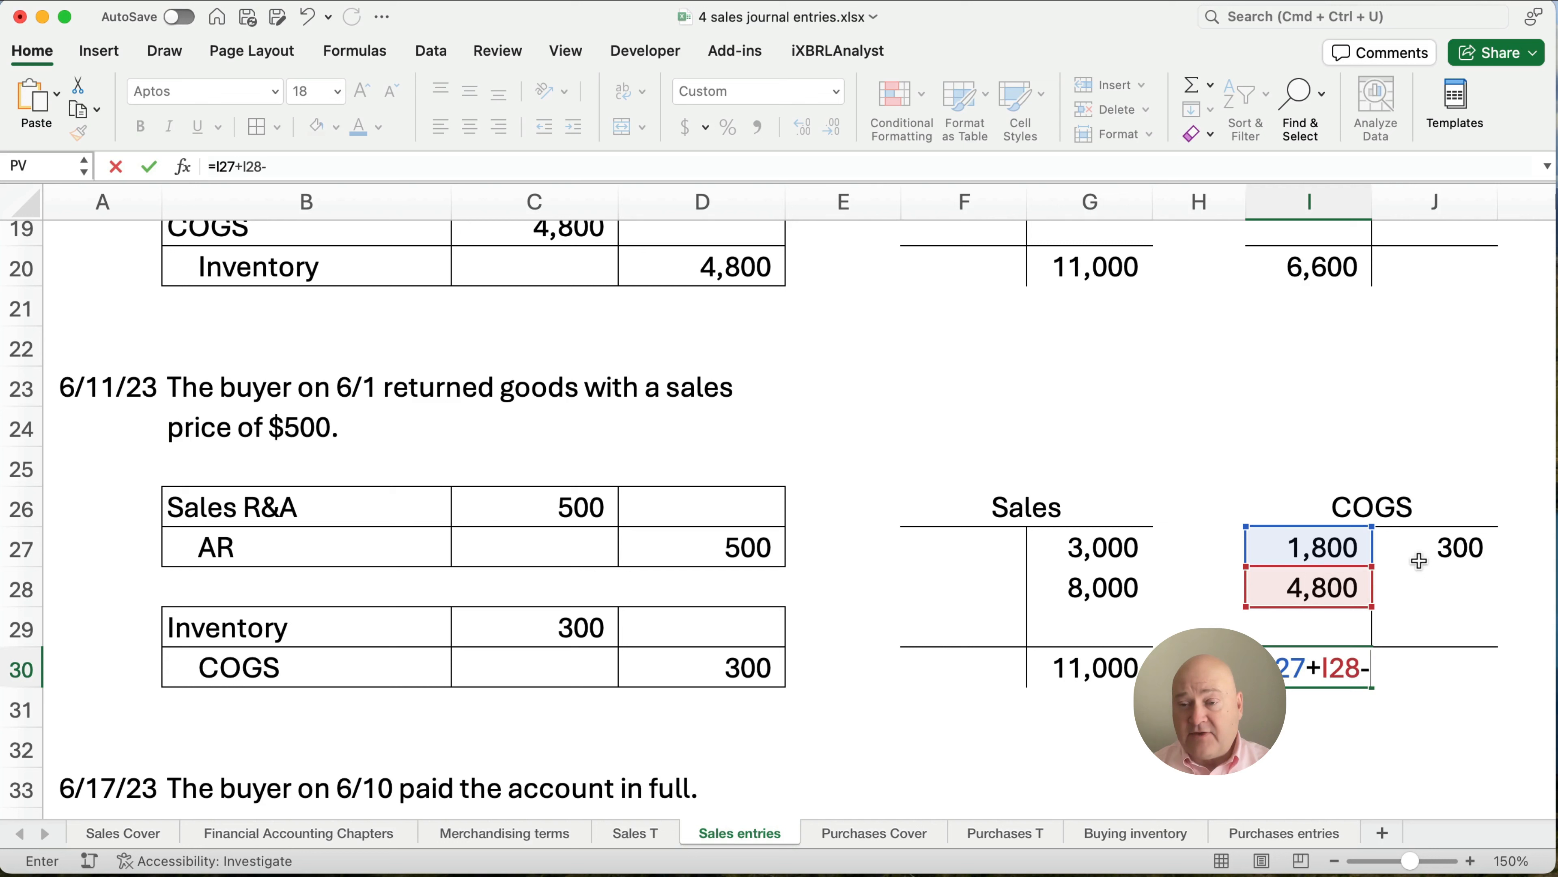
key(Return)
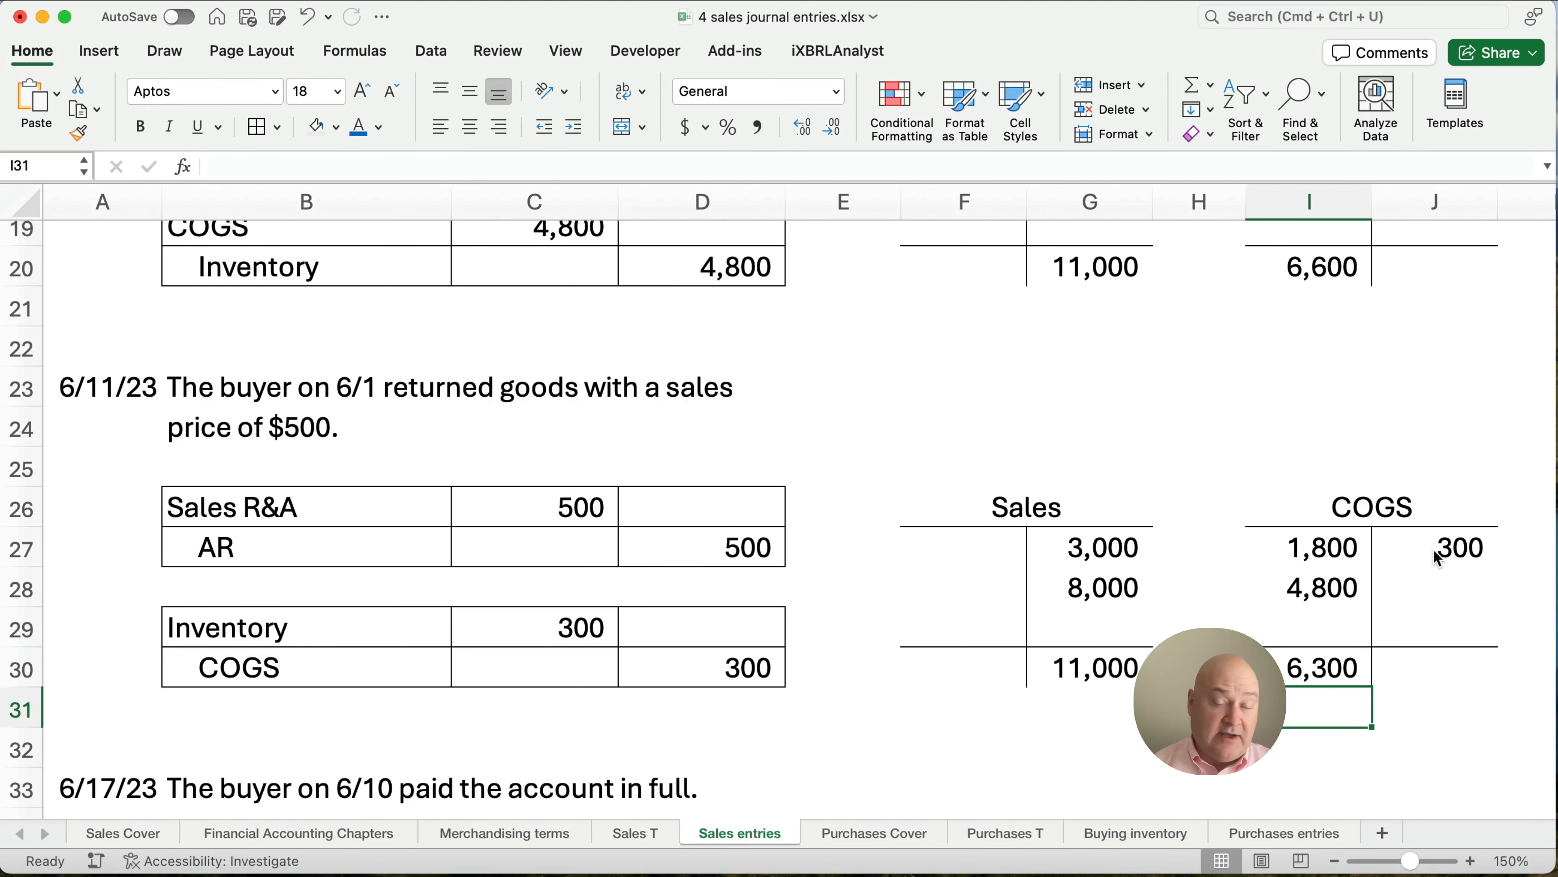
Start the 6/17 payment entry with Cash and AR accounts and an AR credit of 8,000.
scroll(down, 3)
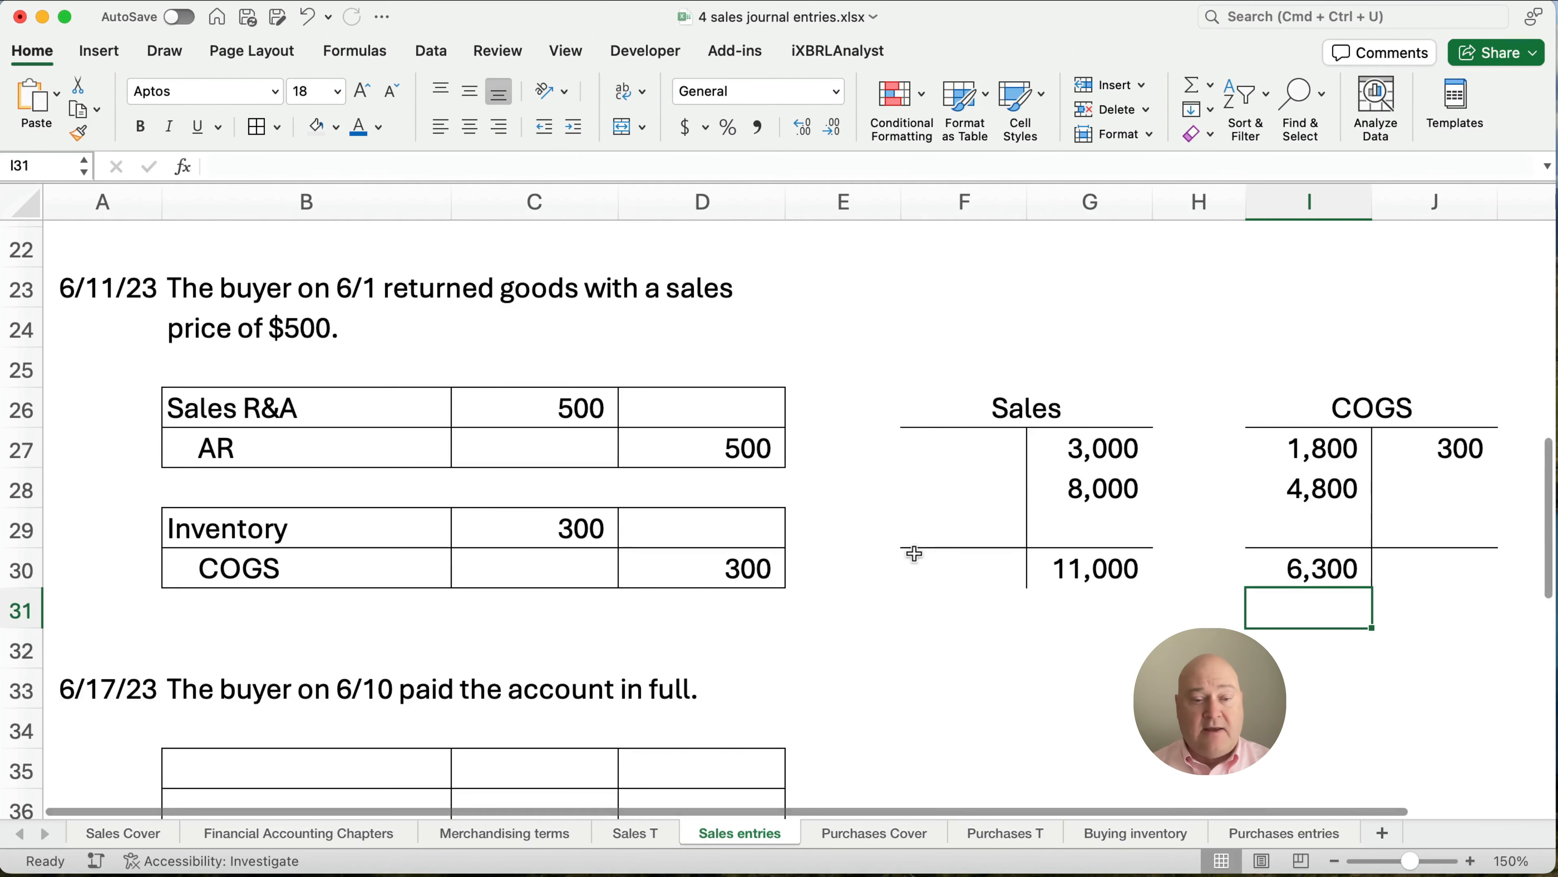
scroll(down, 3)
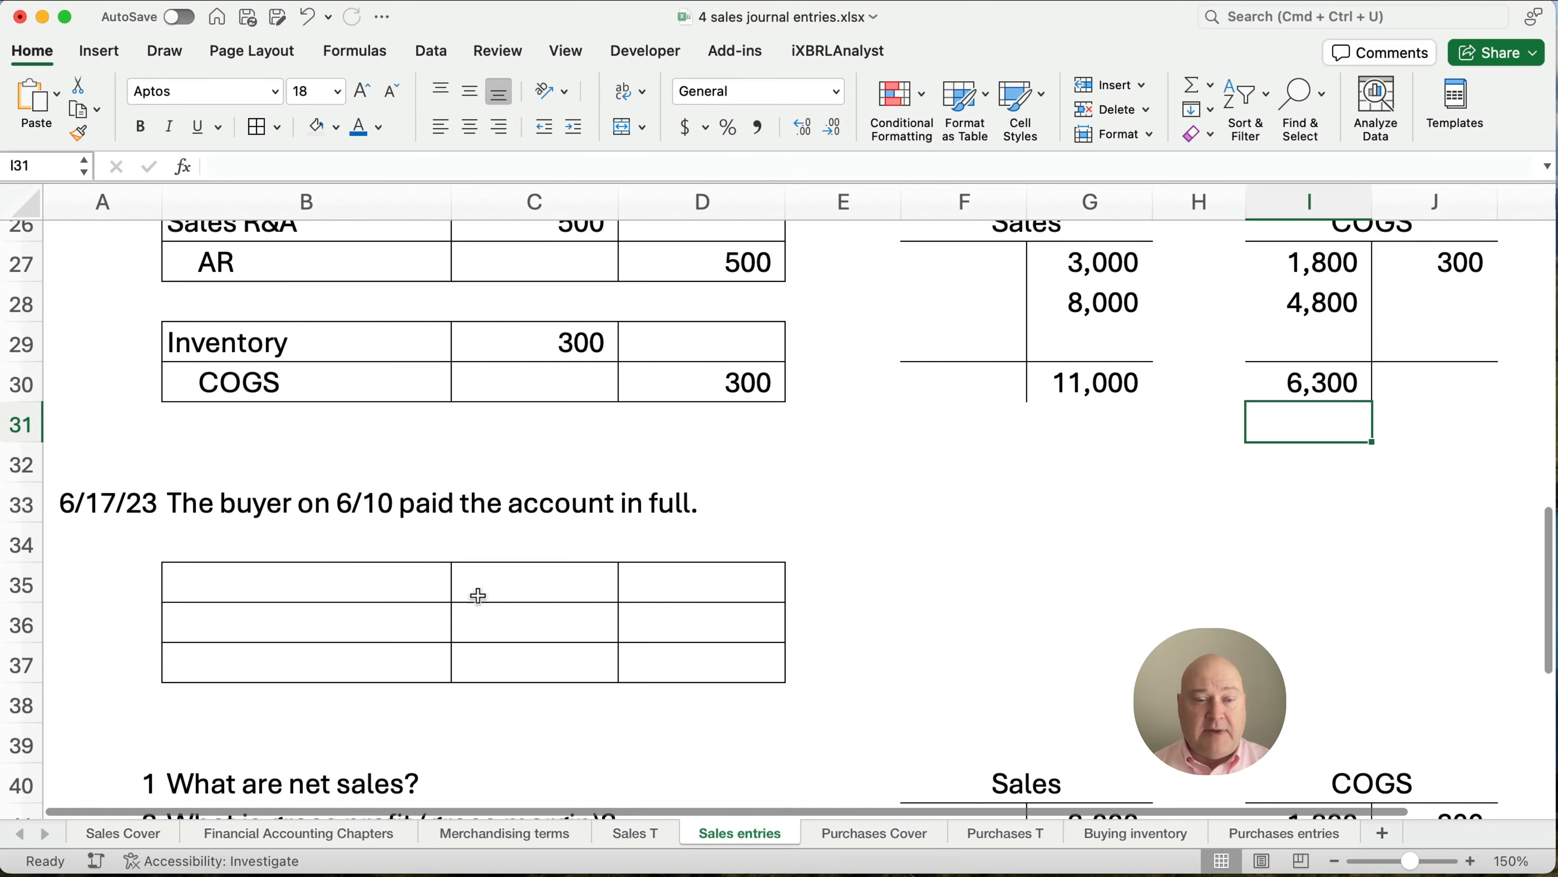
scroll(up, 3)
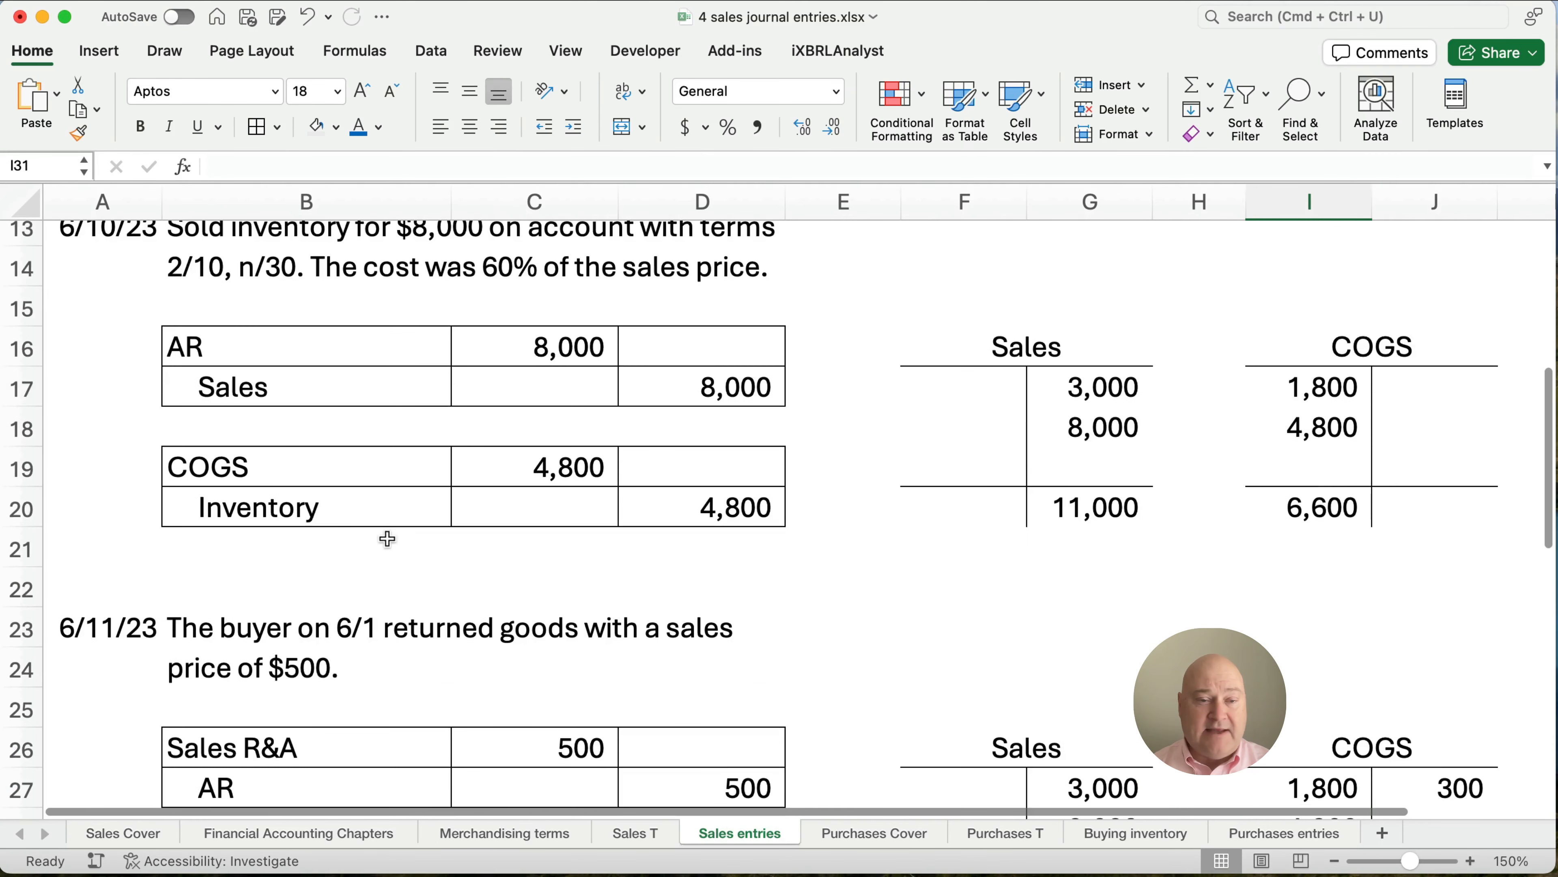
scroll(up, 3)
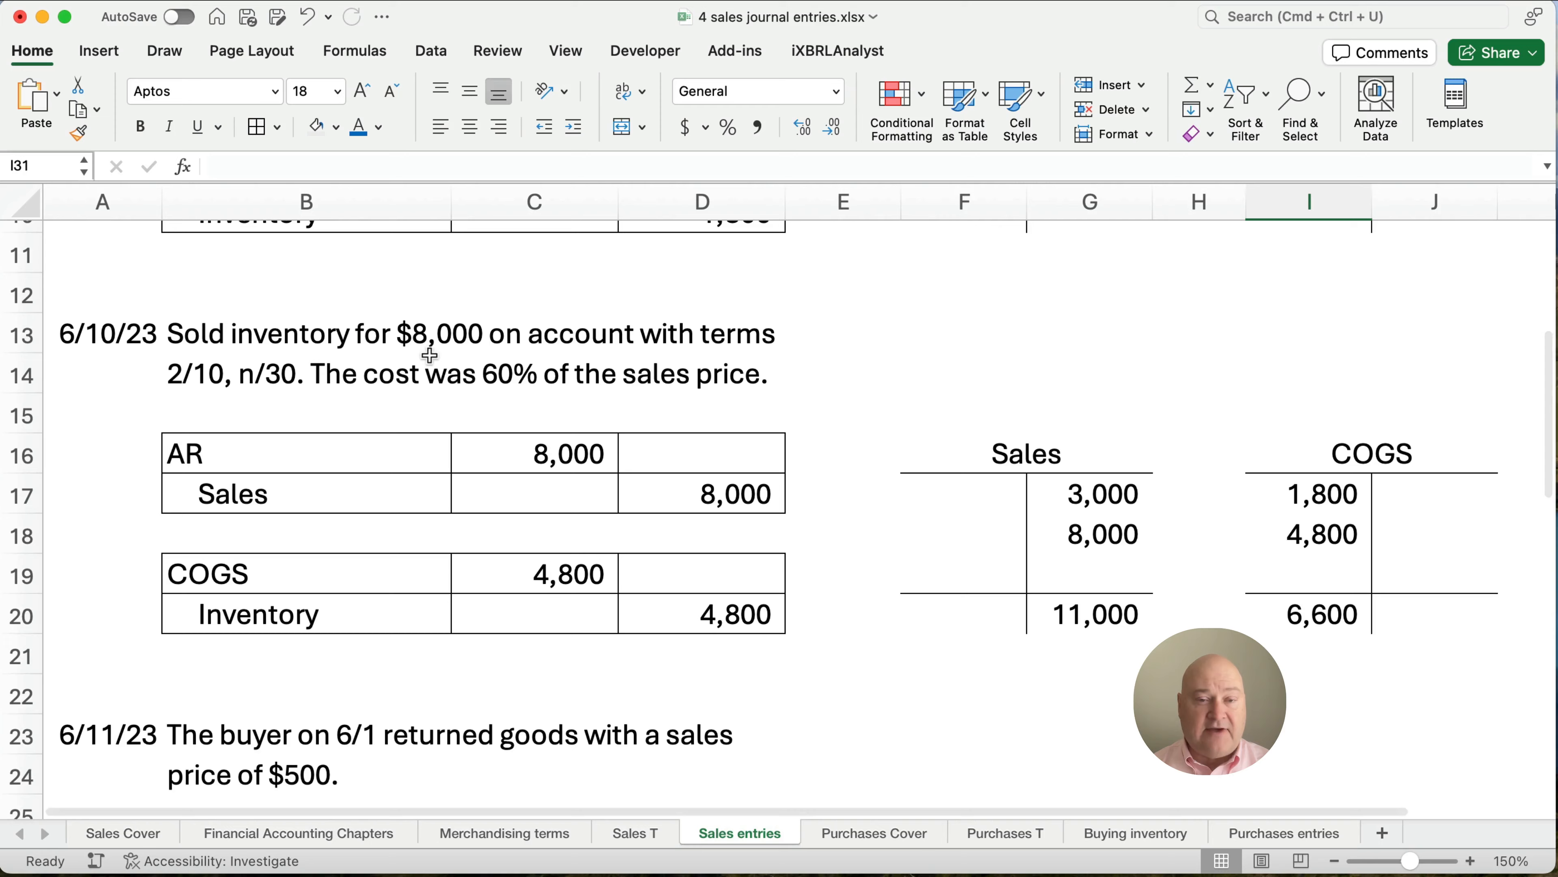
scroll(down, 3)
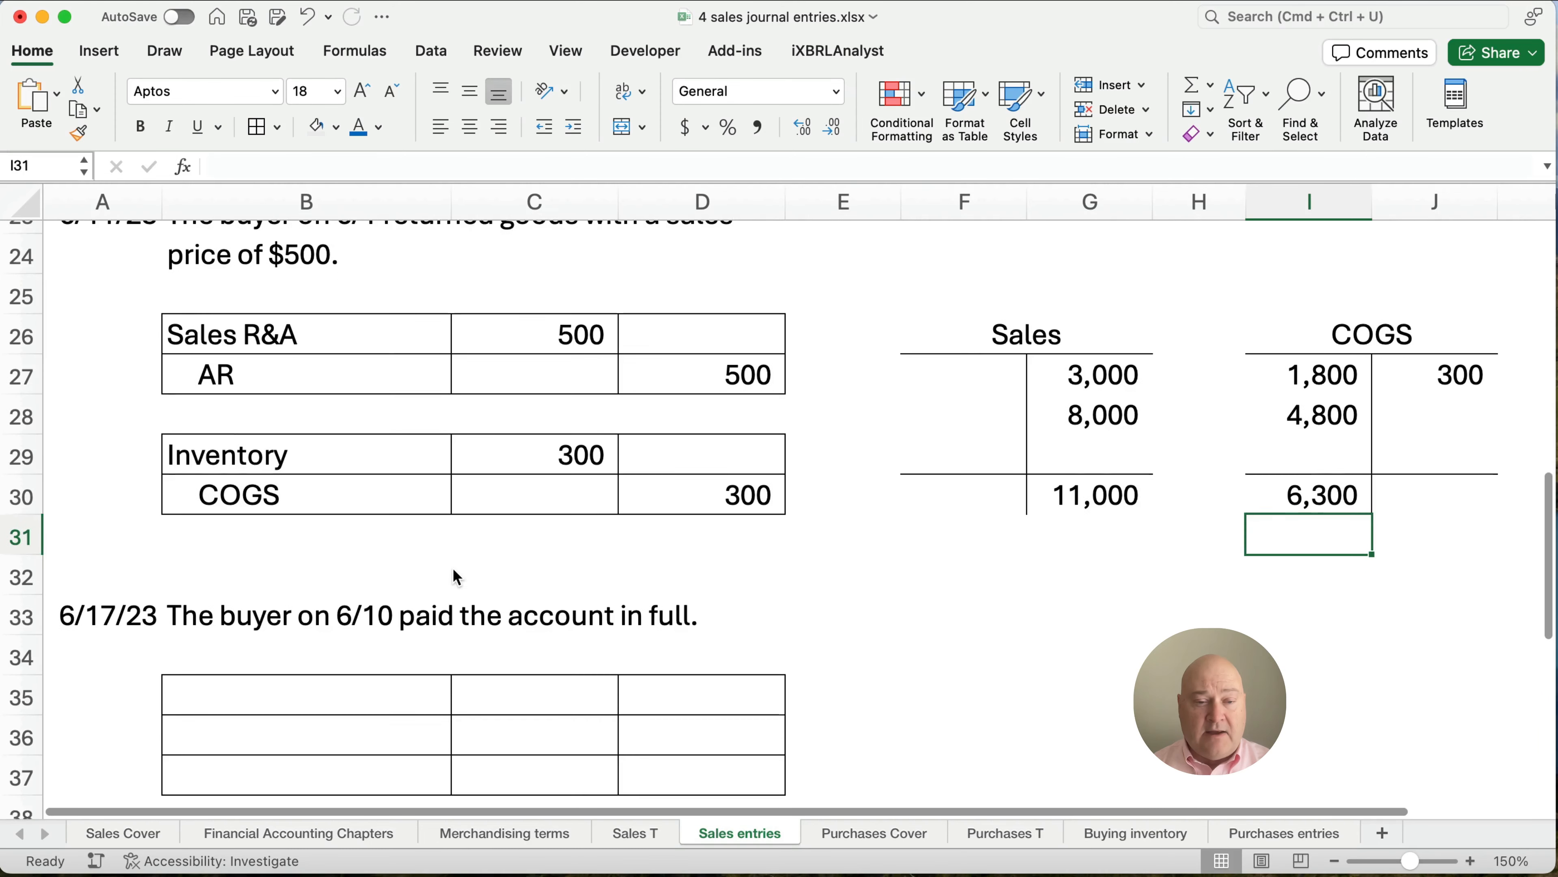
scroll(down, 3)
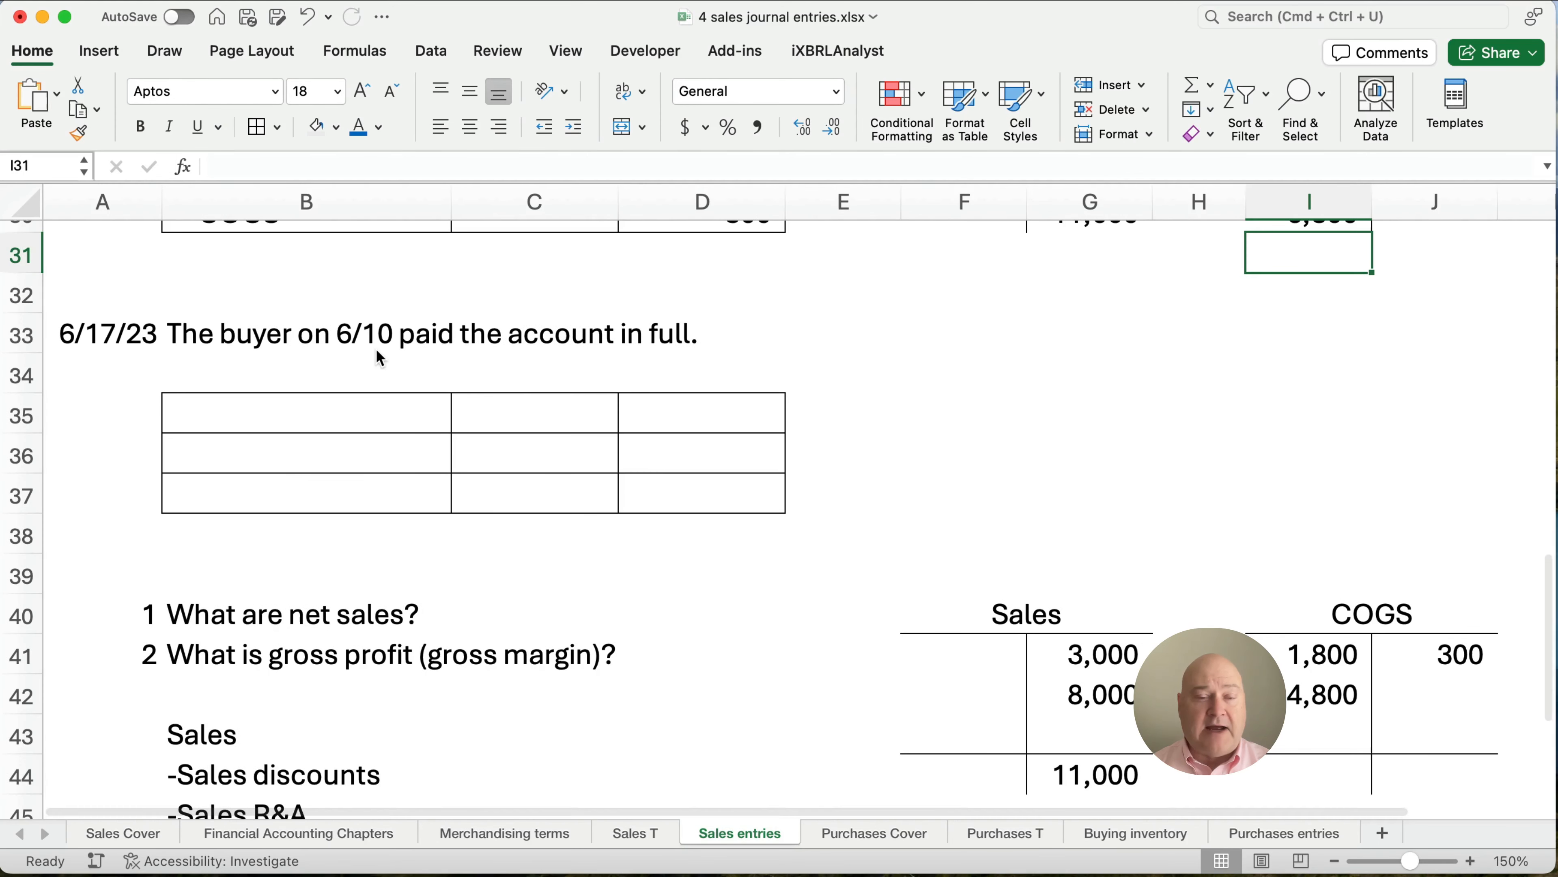
mouse_move(505, 349)
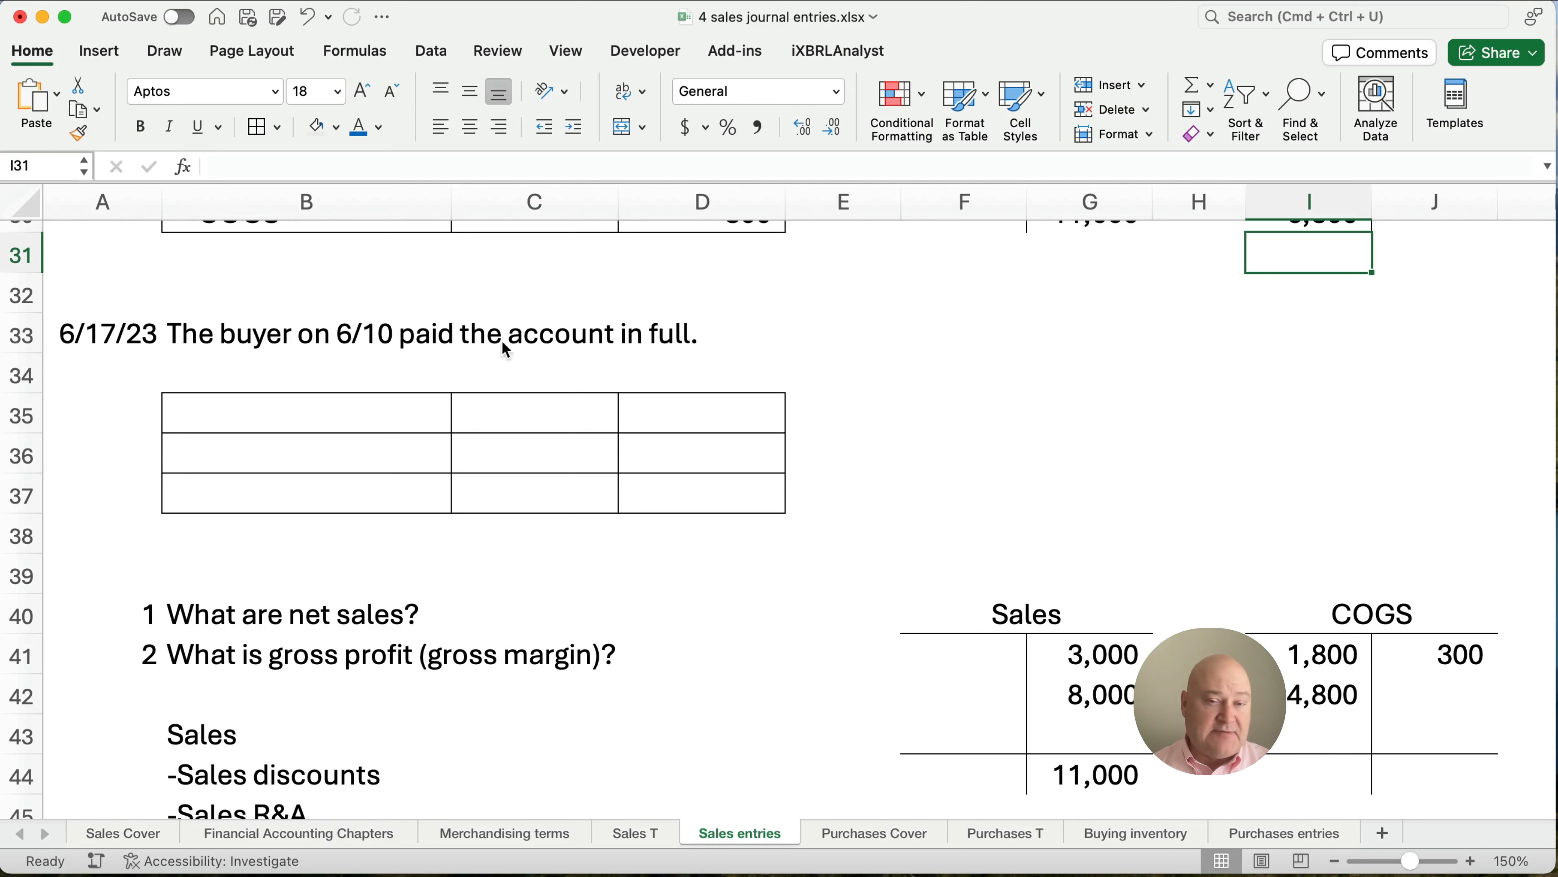
mouse_move(615, 360)
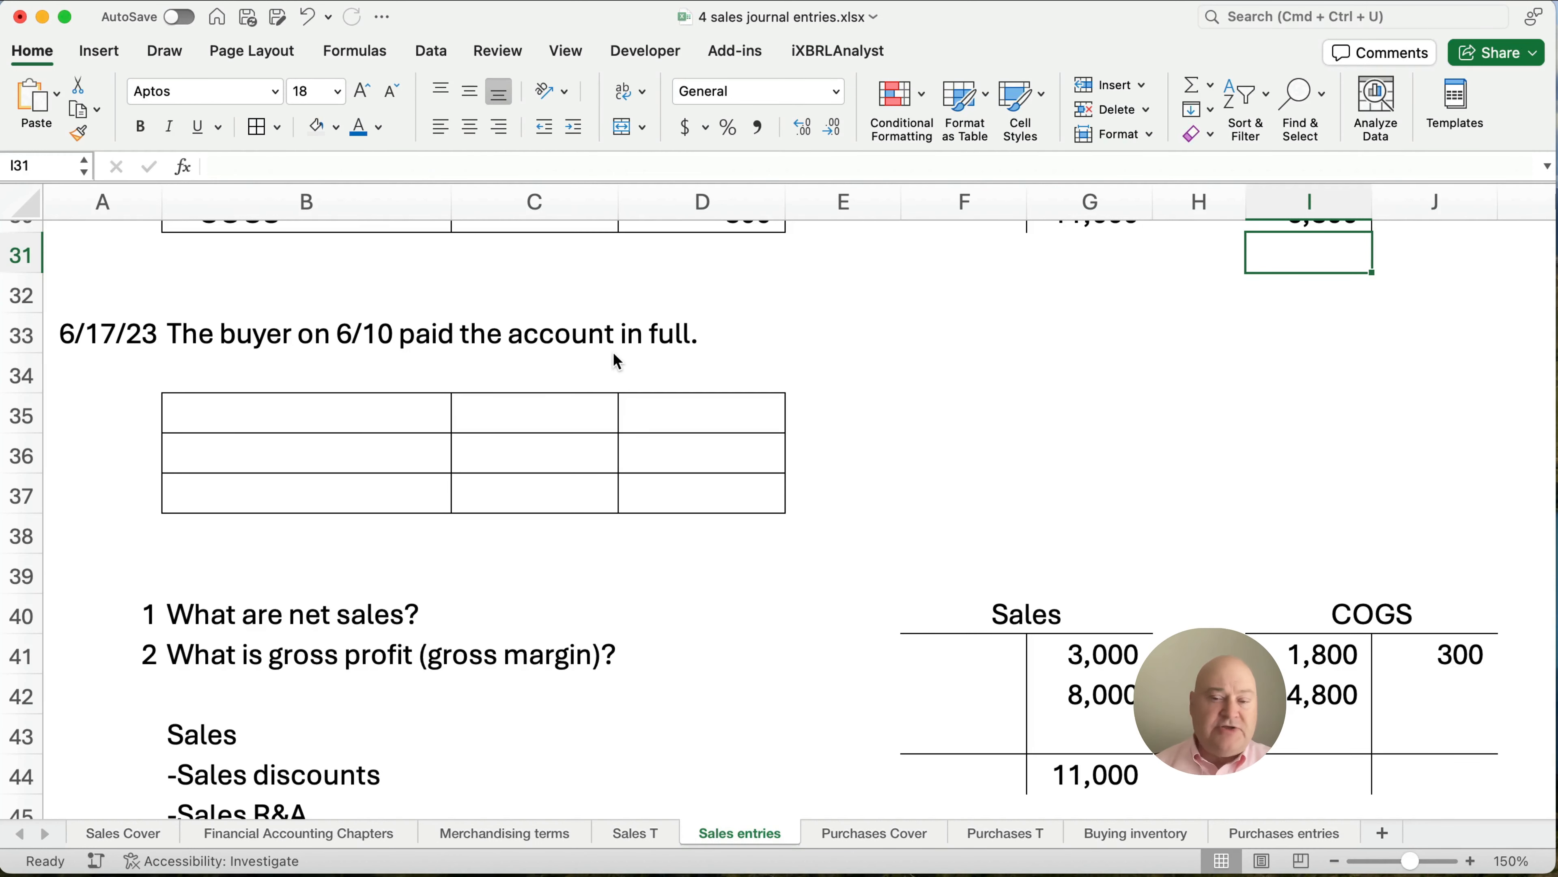
mouse_move(617, 384)
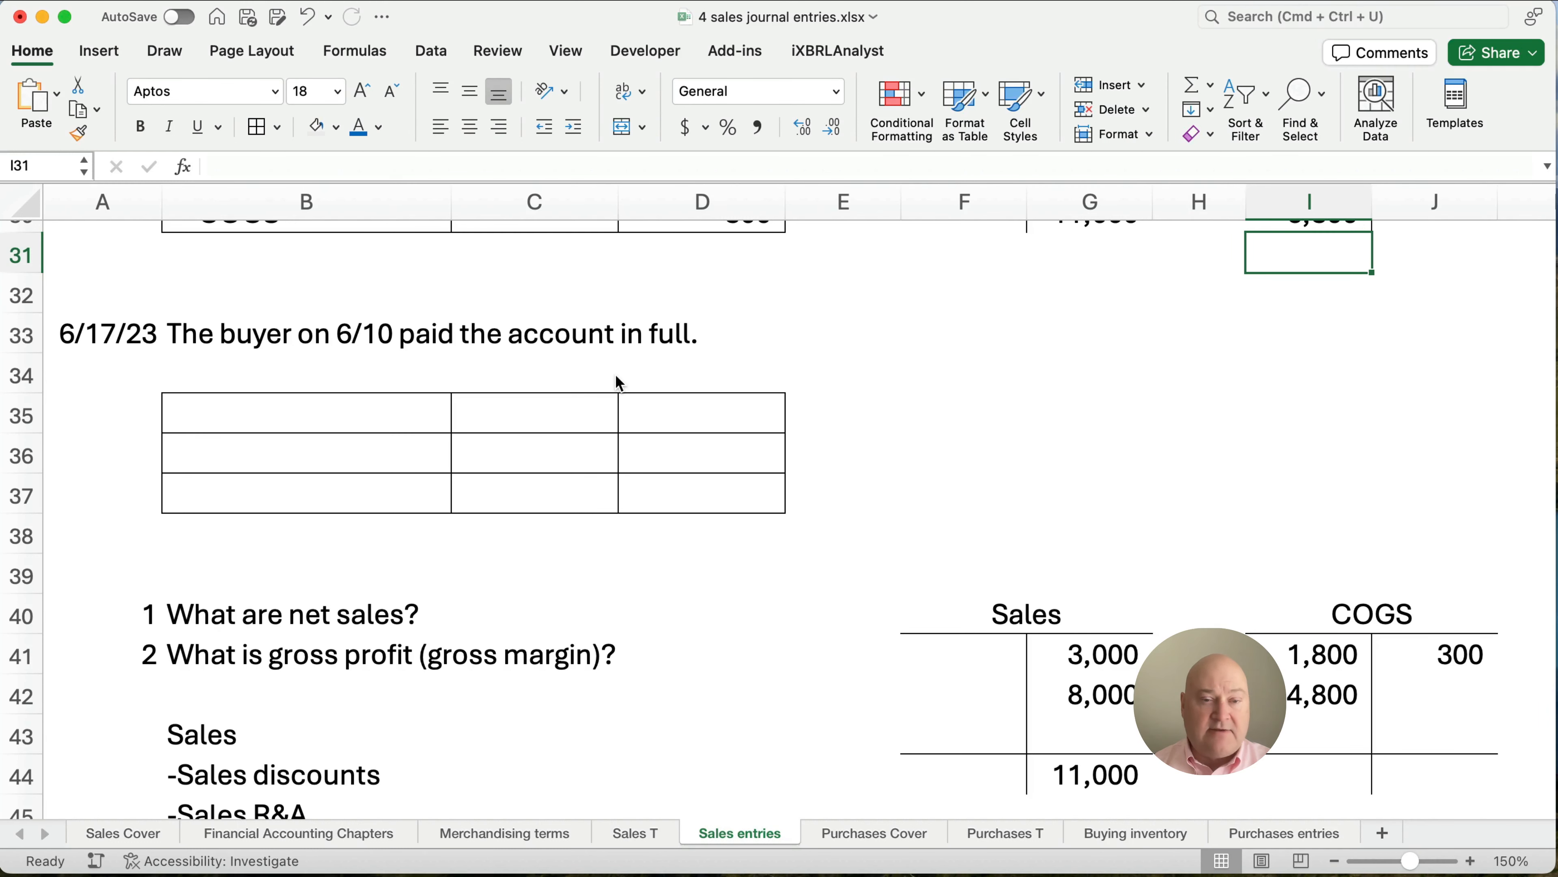
mouse_move(288, 425)
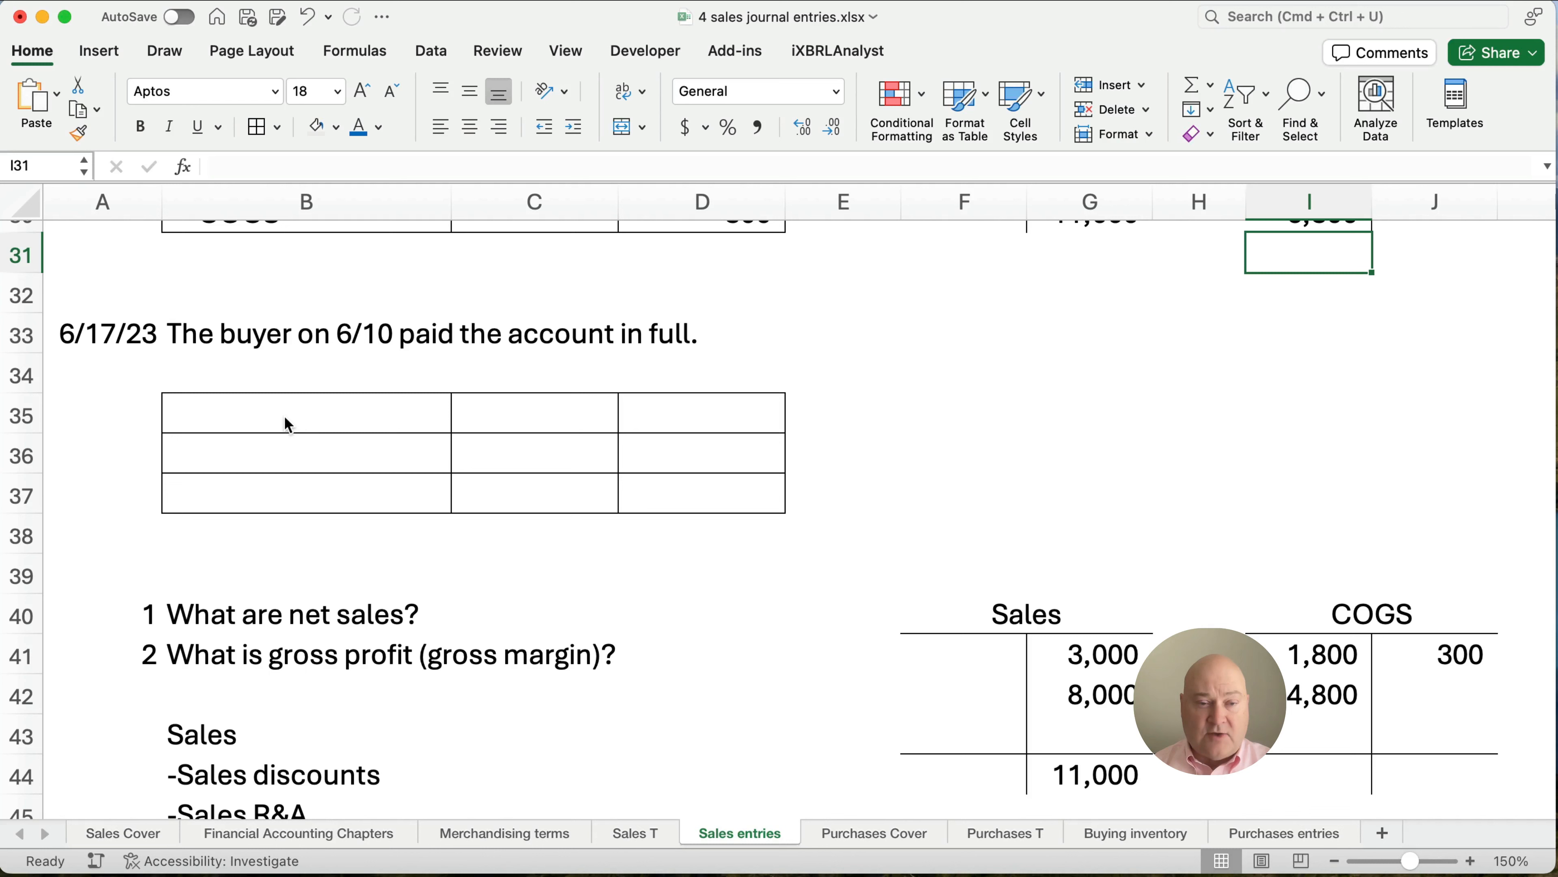
click(305, 411)
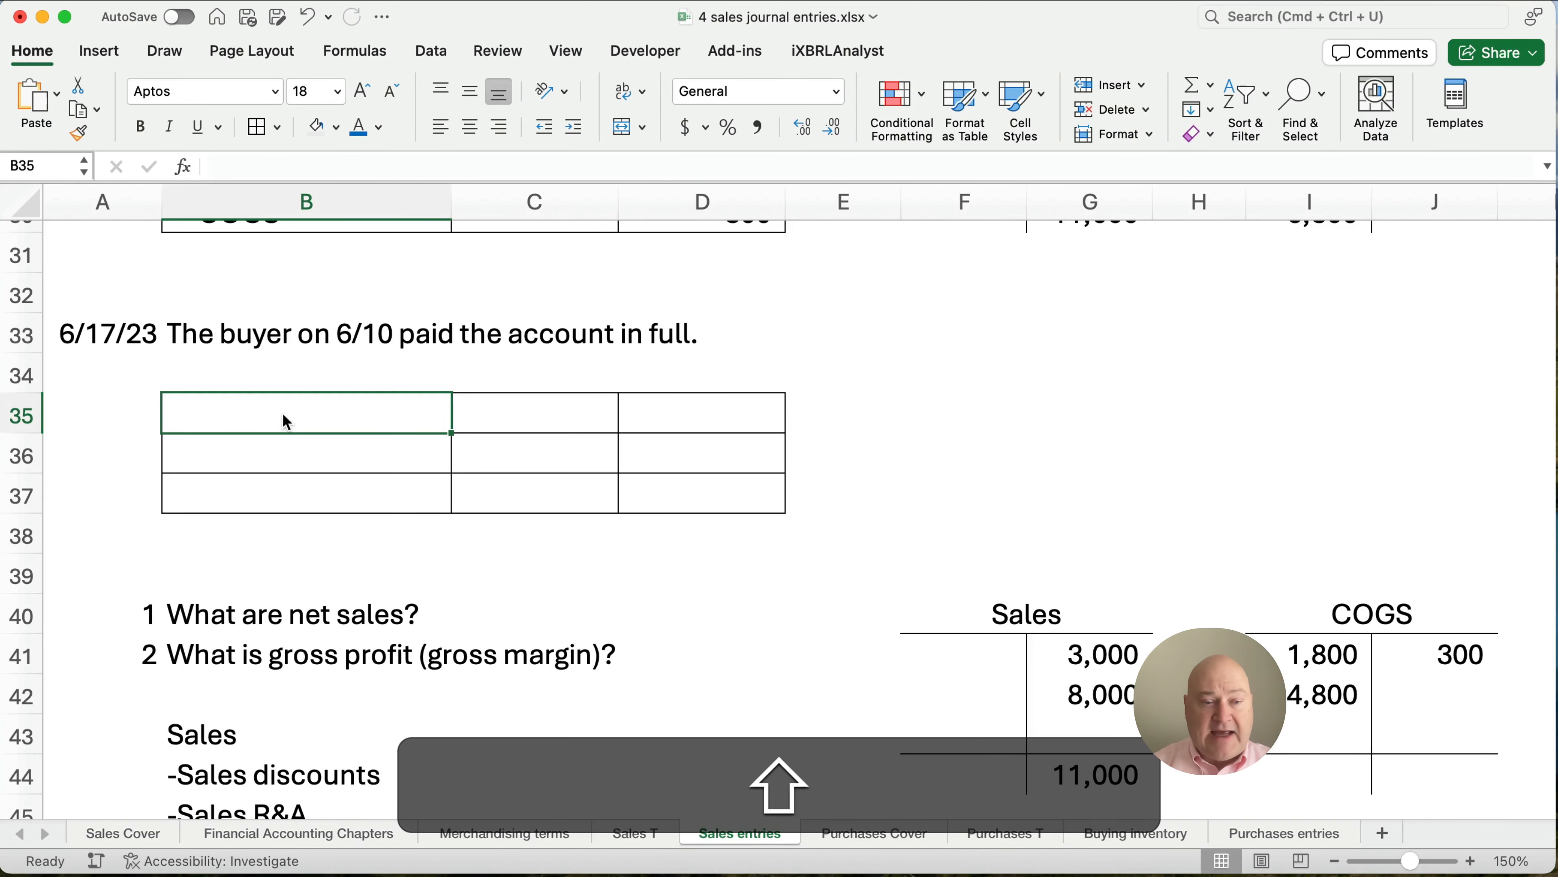
text(Cash)
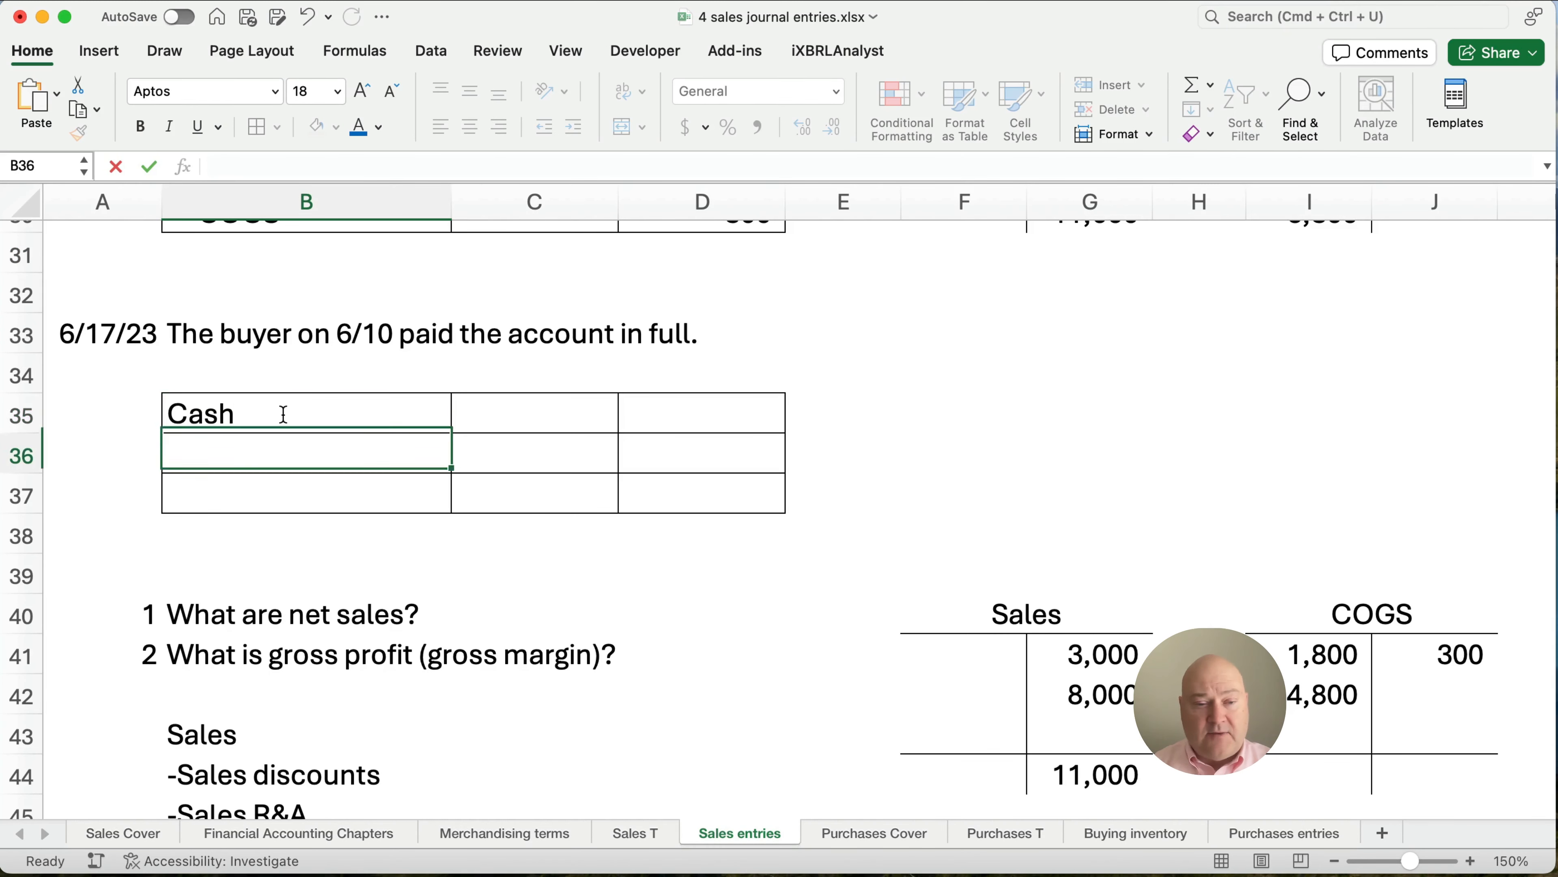
text(AR)
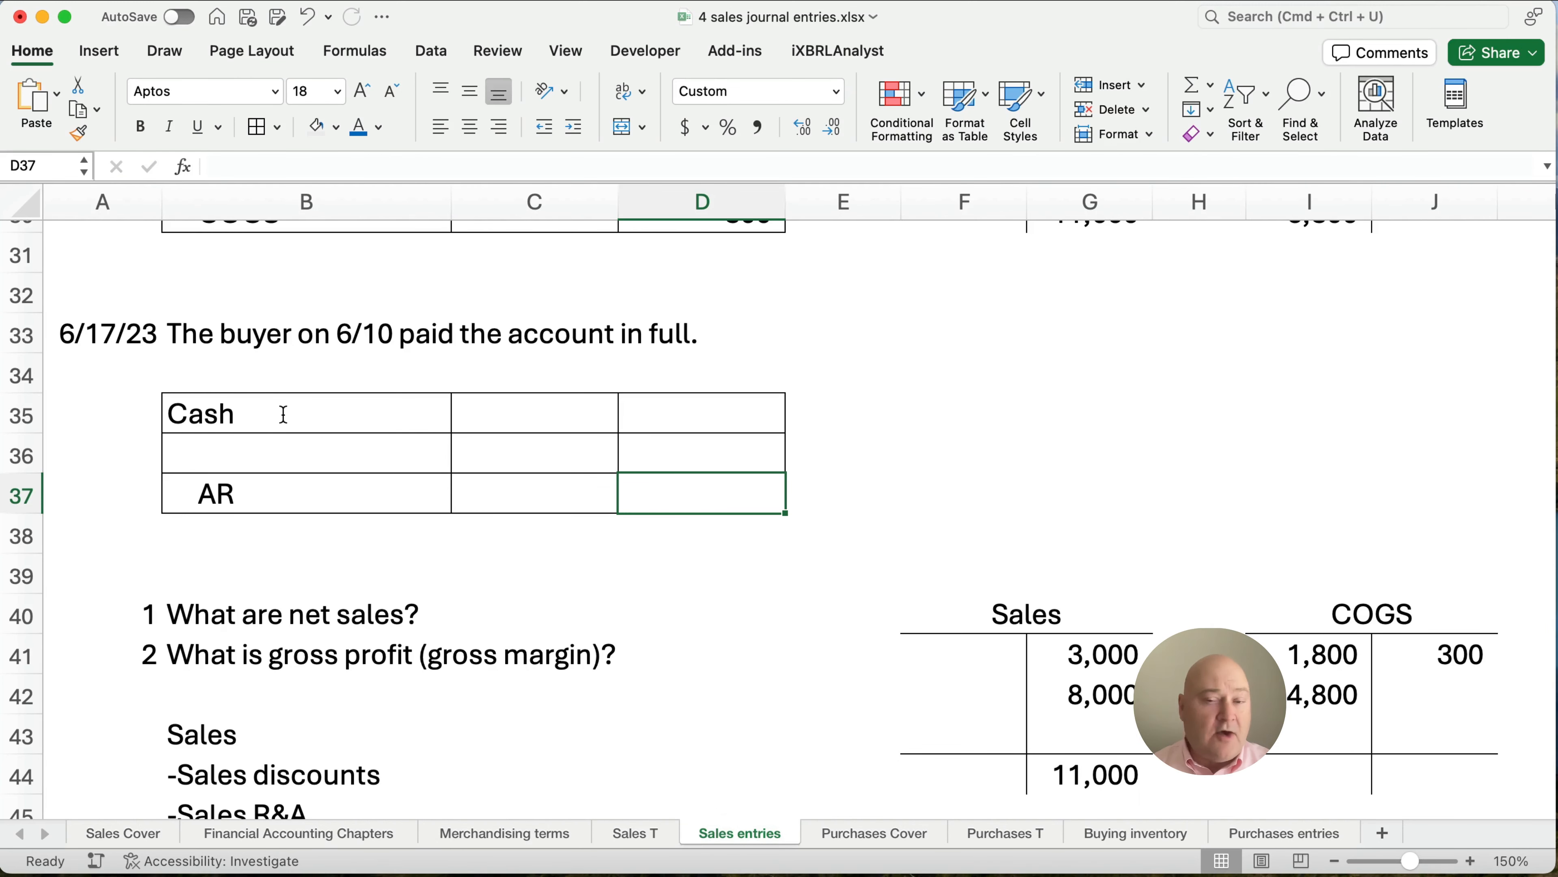
text(8000)
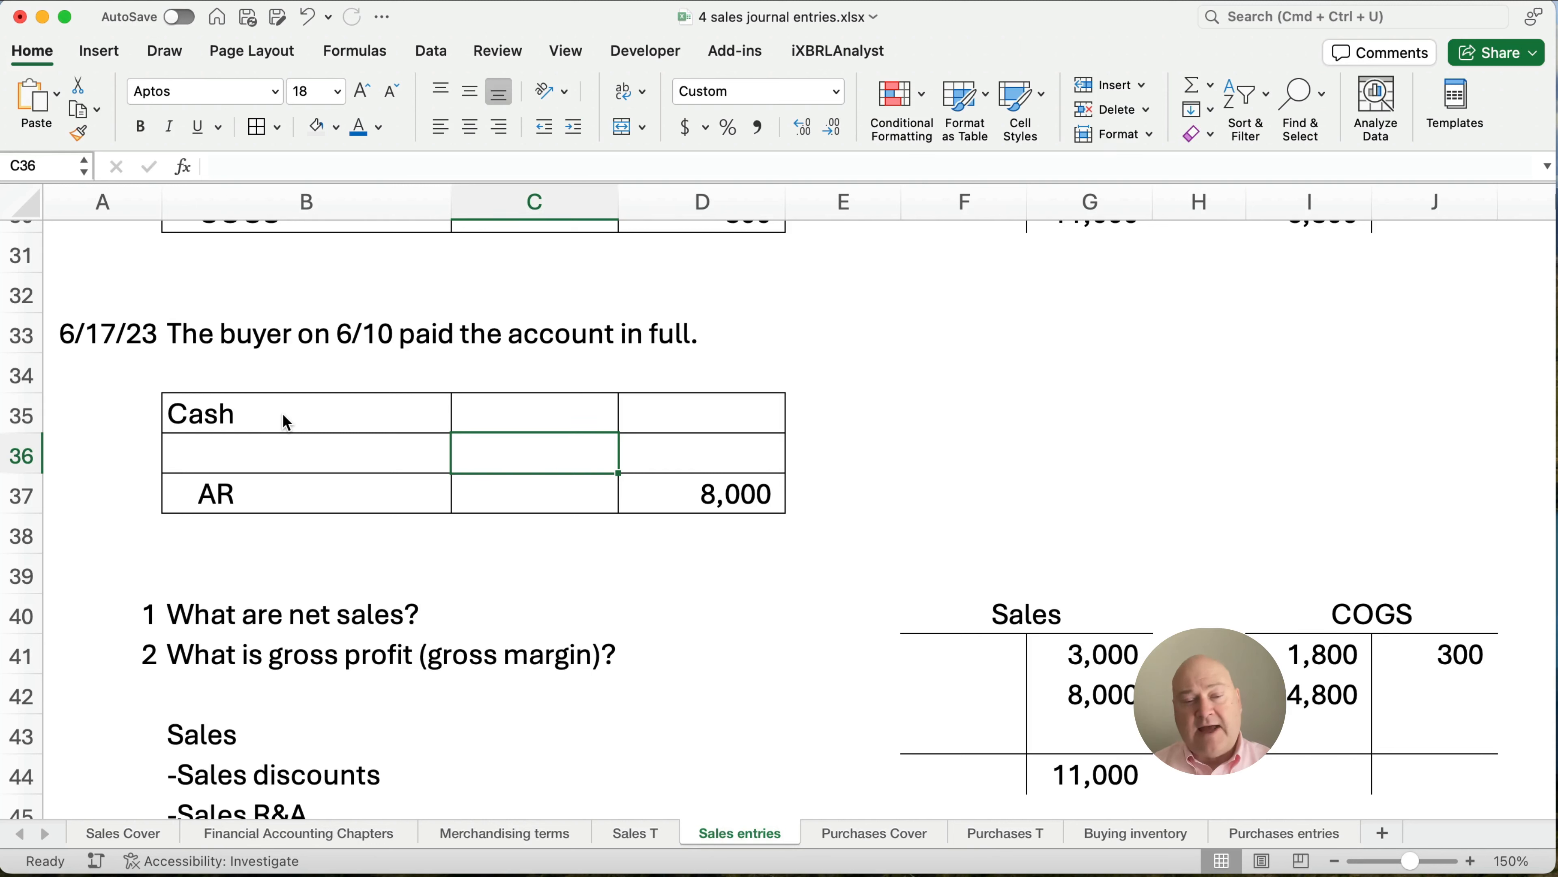
Add Sales Discounts as =D37*.02 giving 160 and Cash as =D37-C36 giving 7,840.
text(Sales Discounts)
text(=)
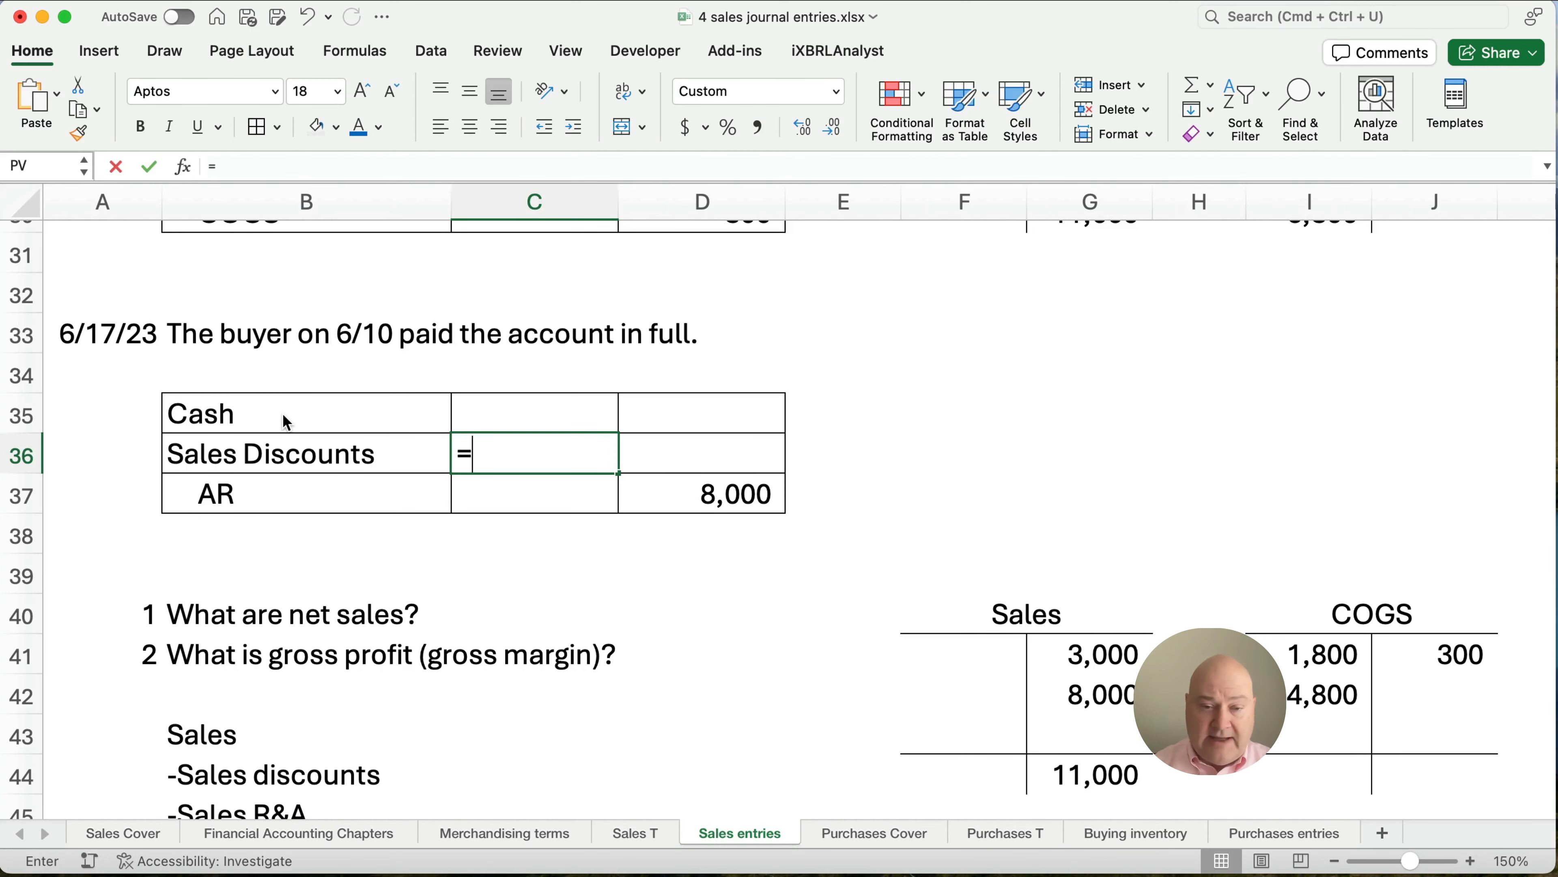
click(702, 494)
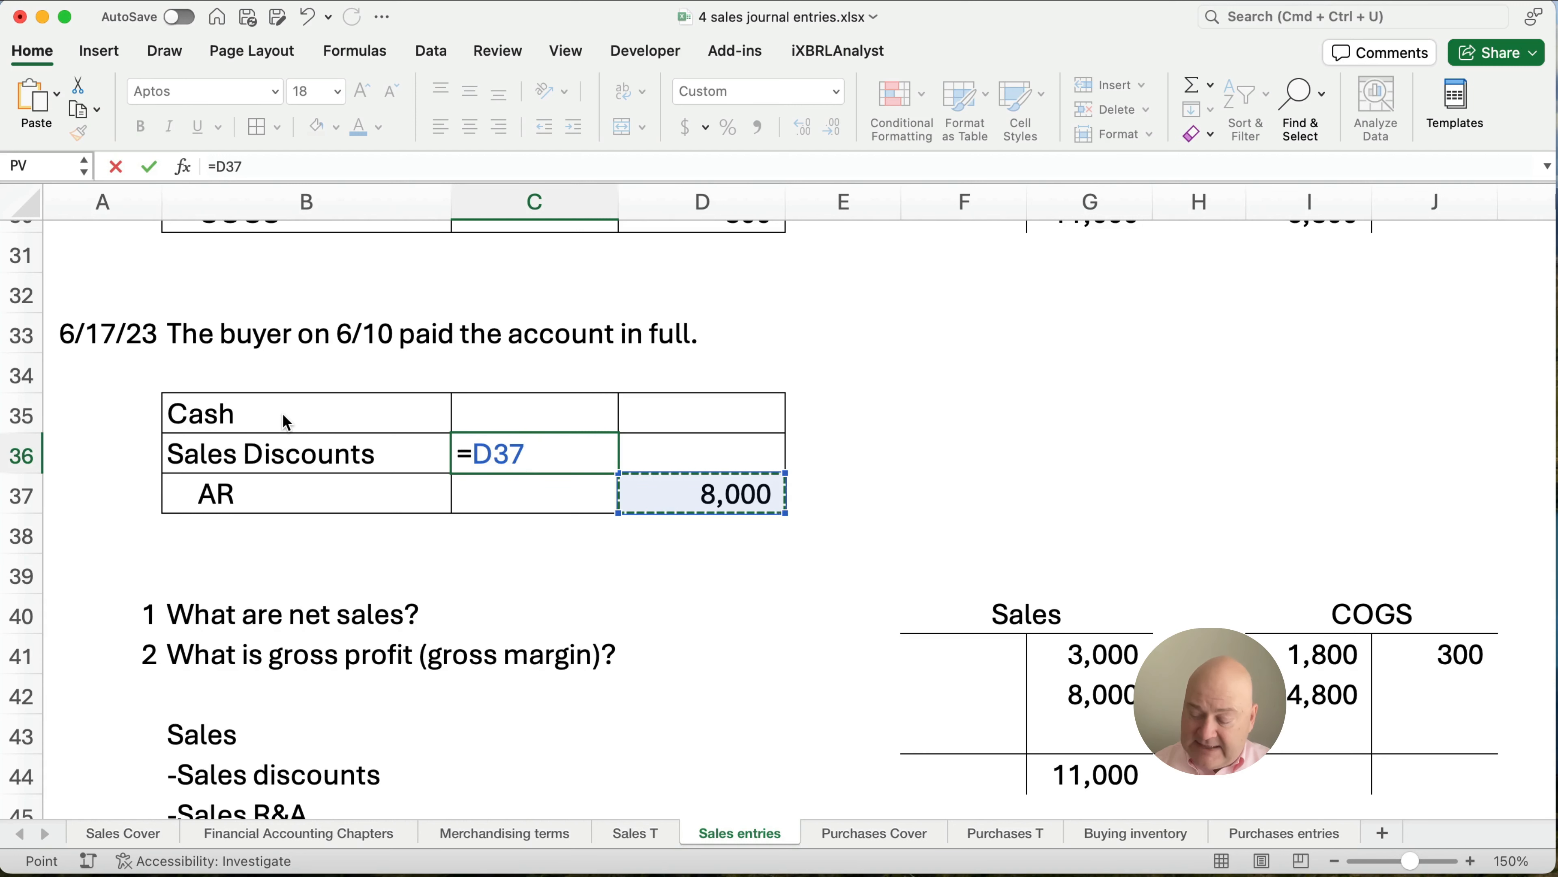
text(*.02)
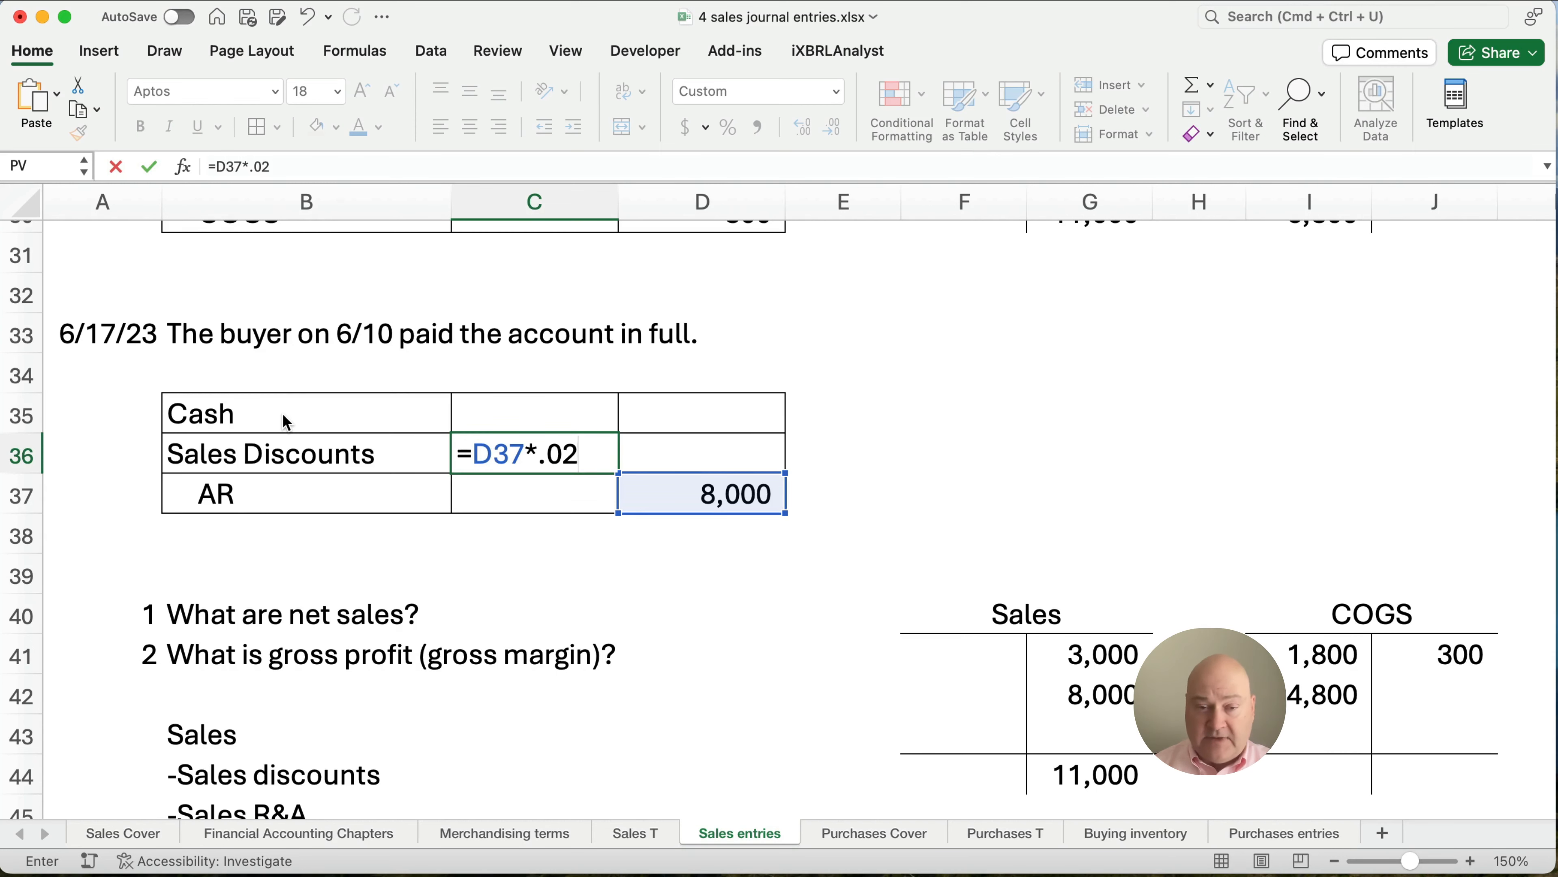
key(Return)
text(=D37-)
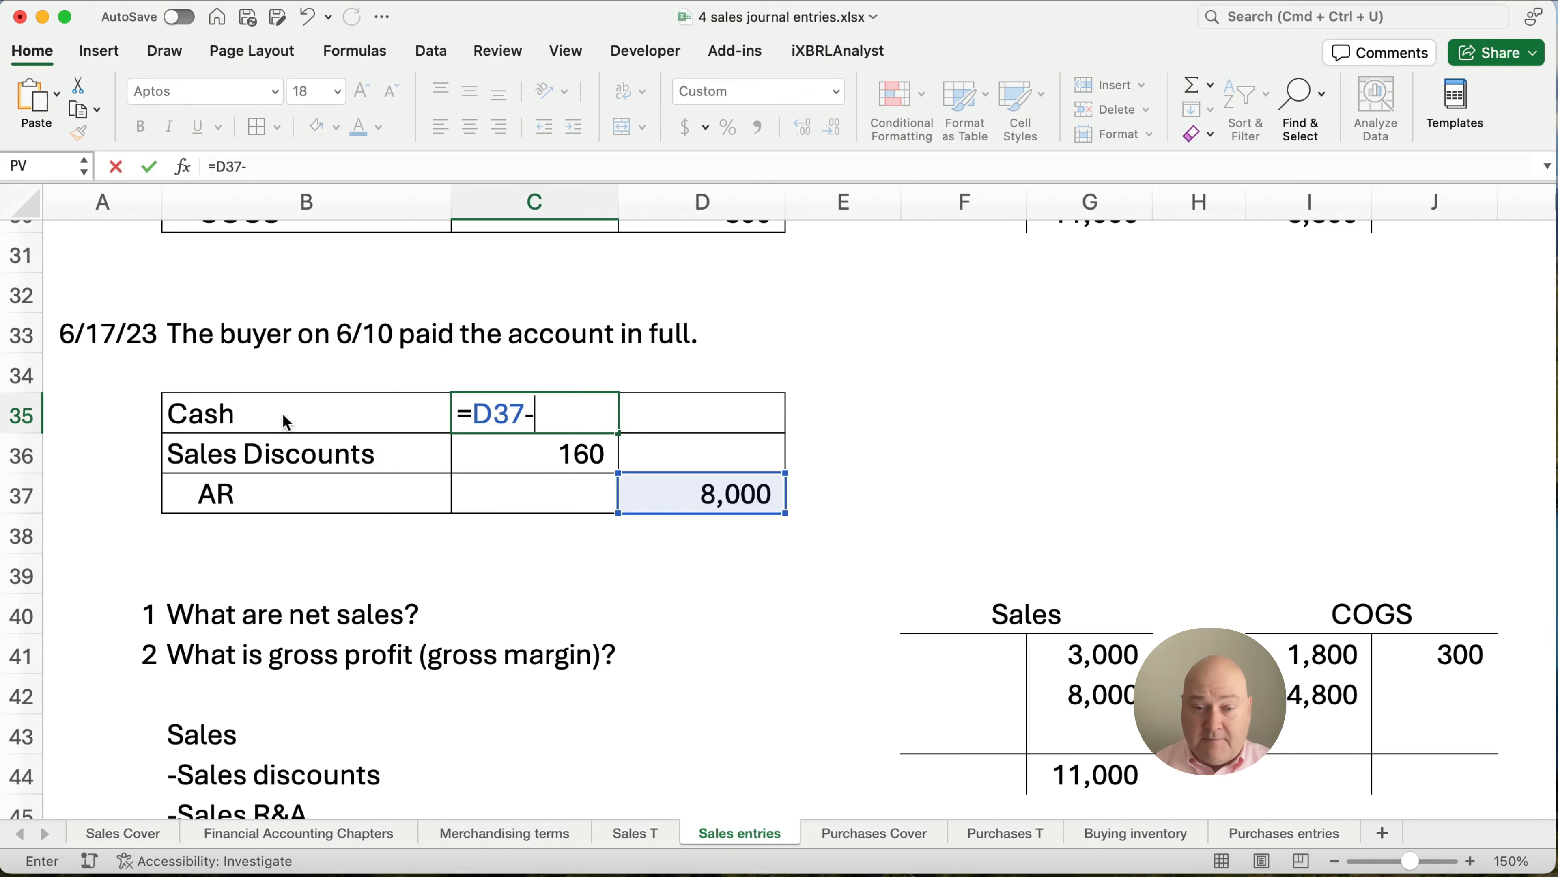
key(Return)
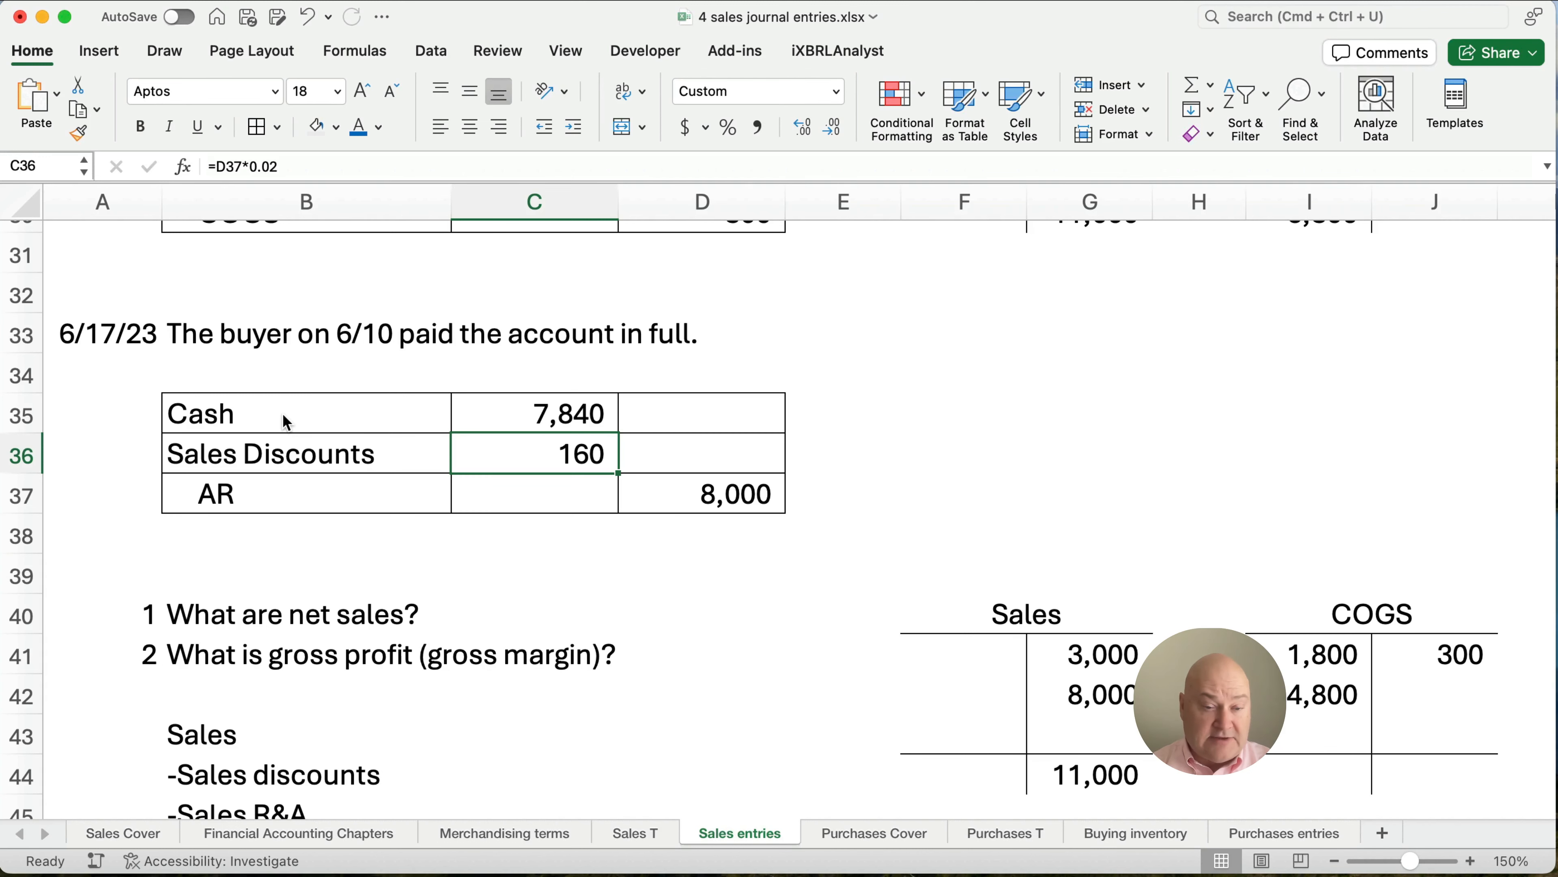
Compute the COGS balance as =I27+I28-J27 and place the 6,300 result in I44.
scroll(down, 3)
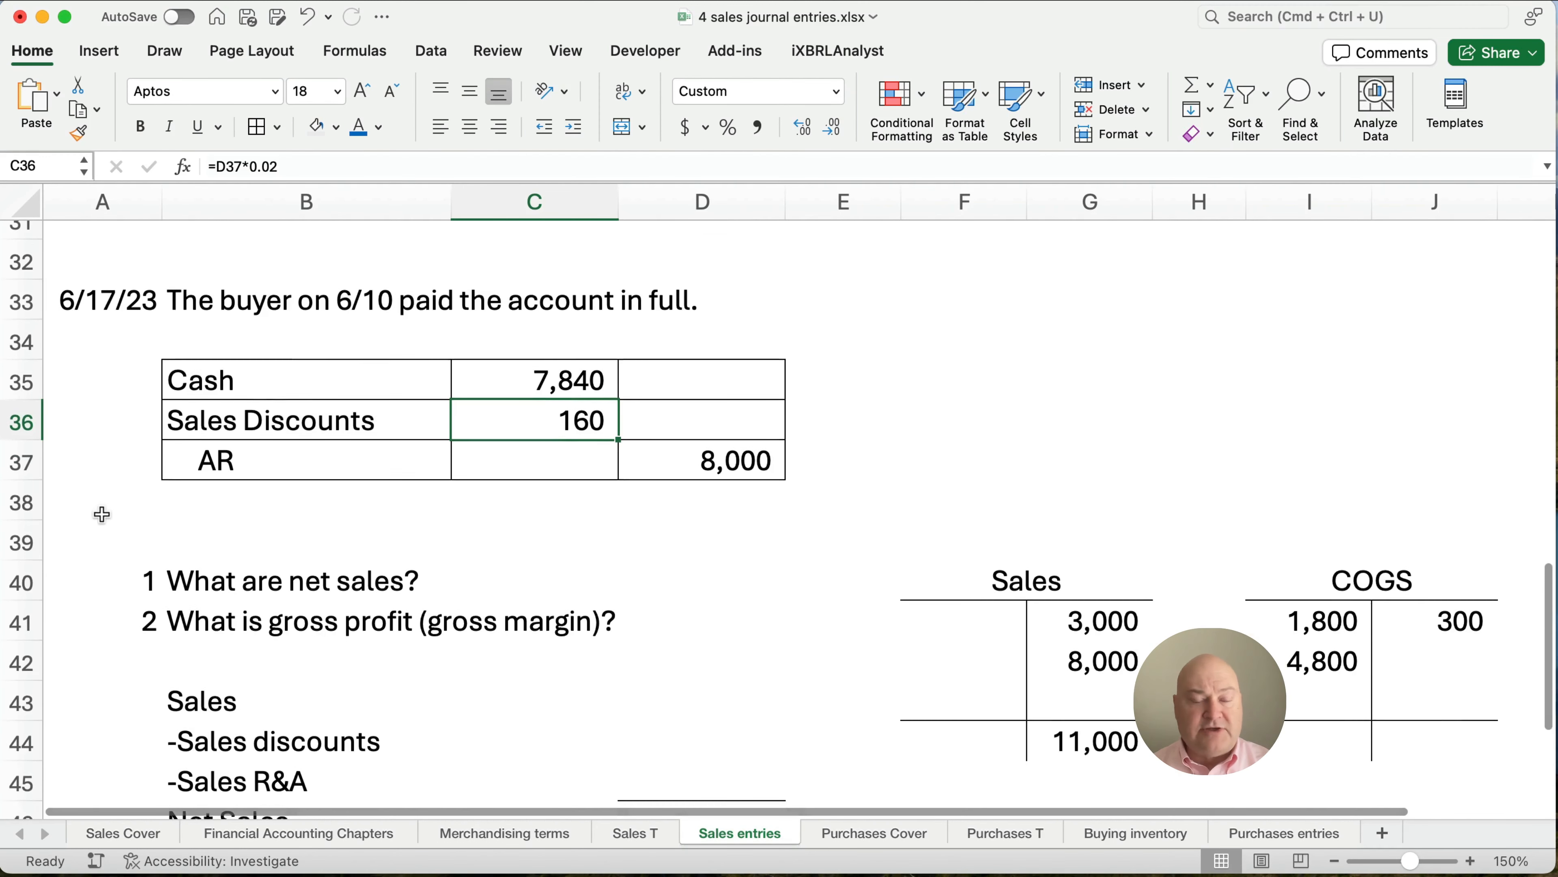
scroll(down, 3)
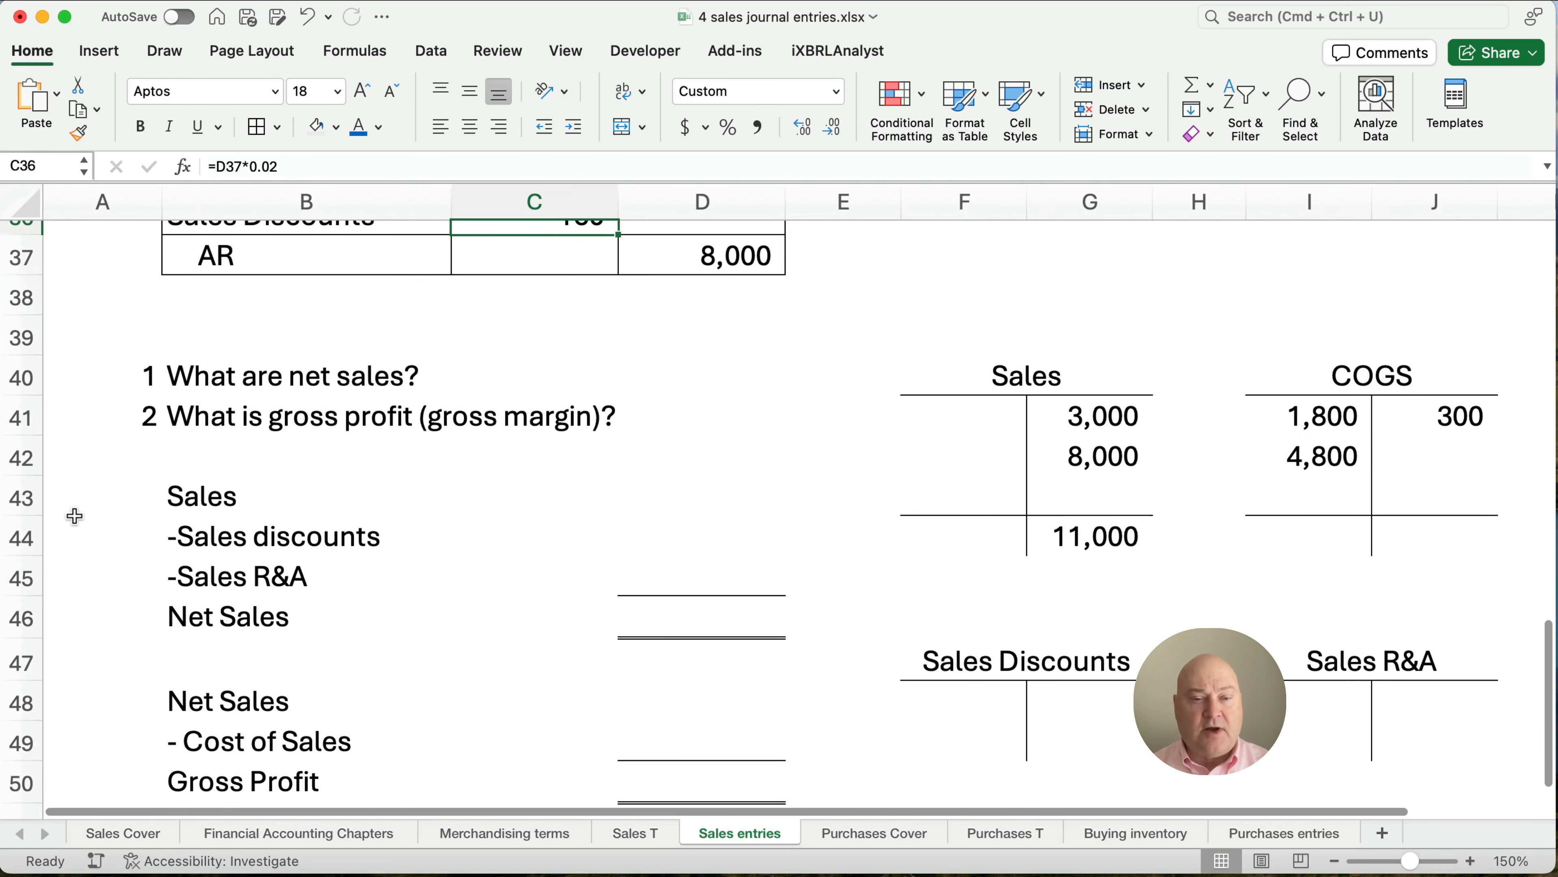
scroll(down, 3)
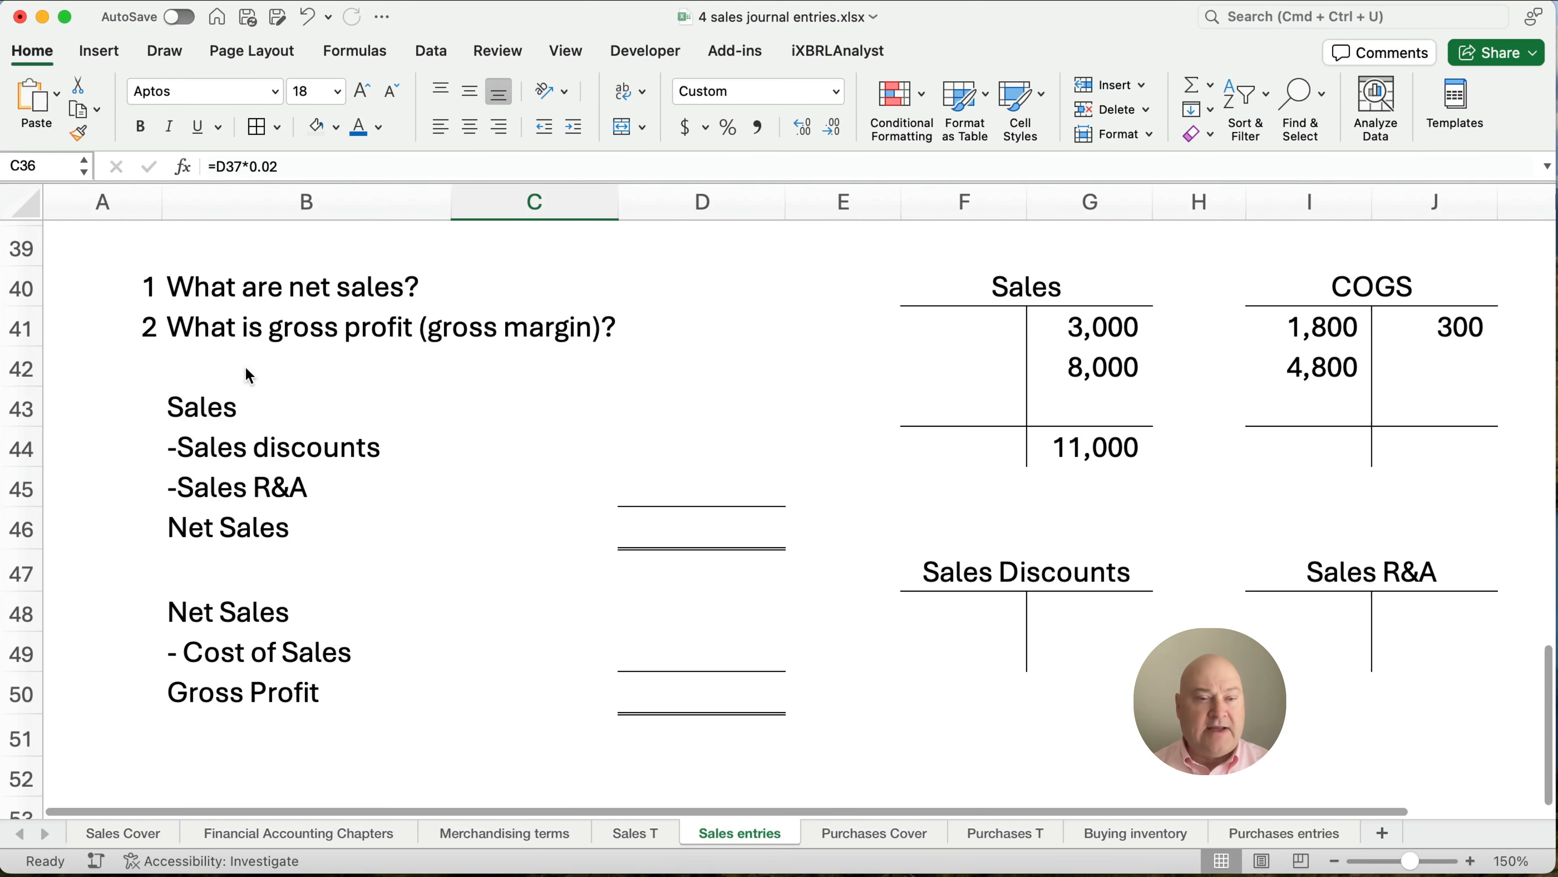
mouse_move(378, 355)
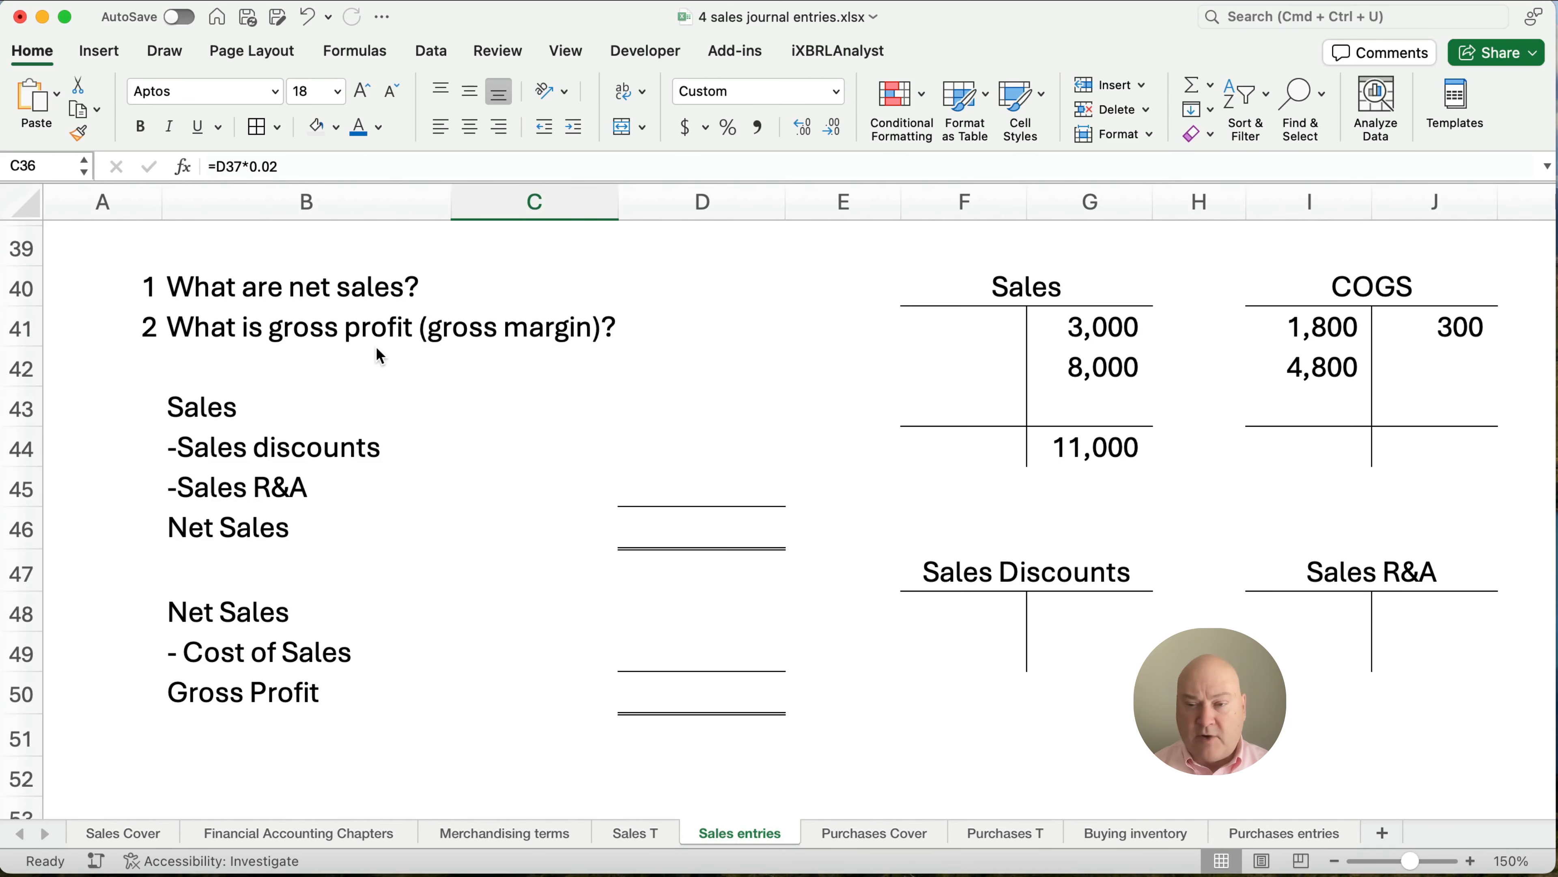
scroll(up, 3)
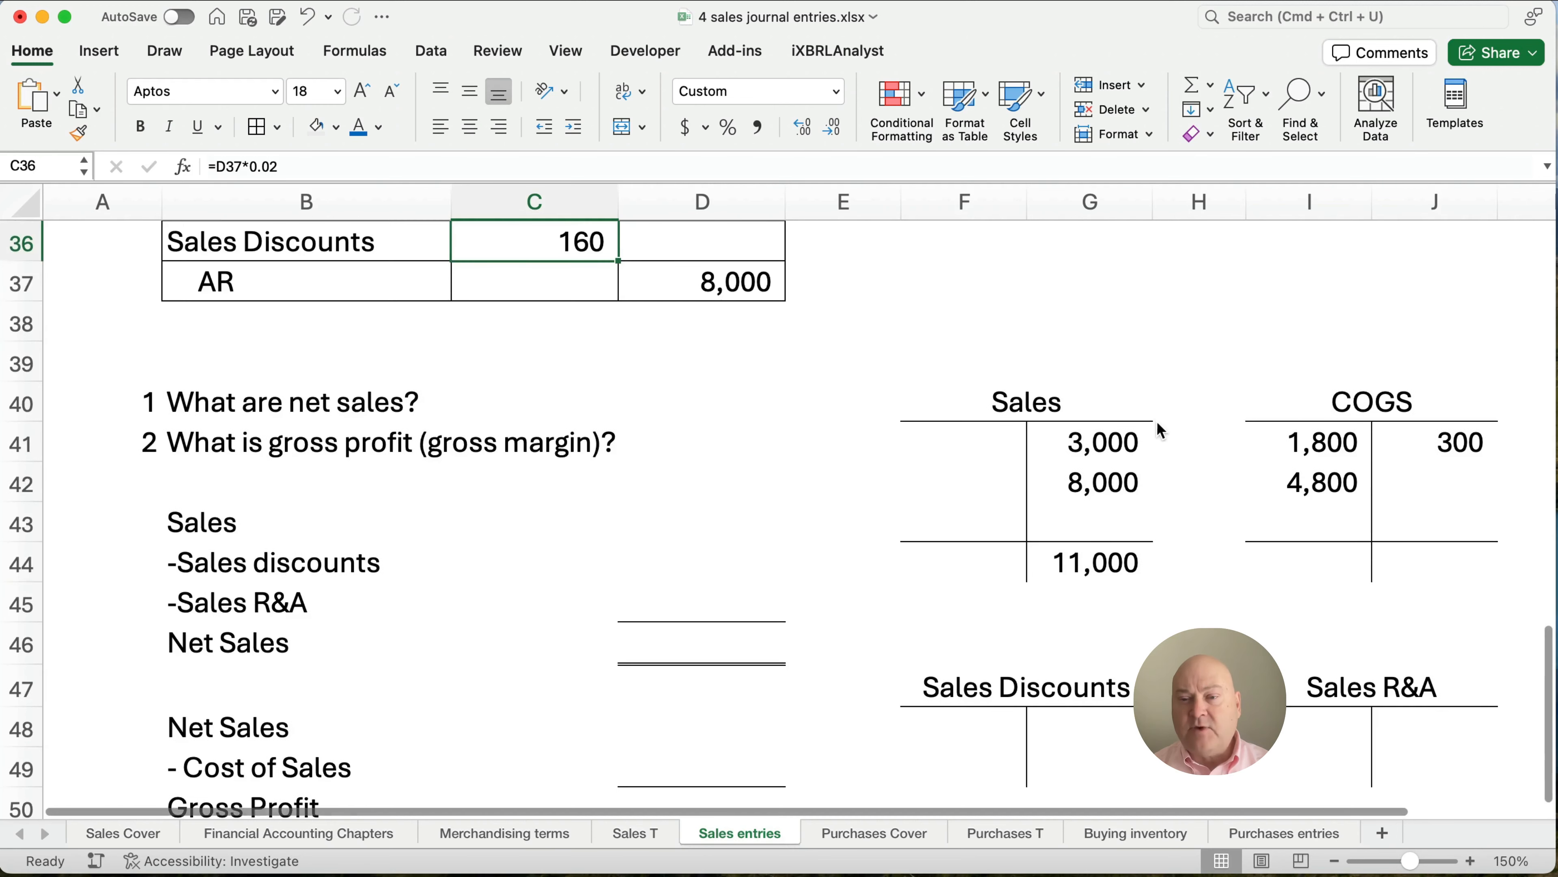
scroll(up, 3)
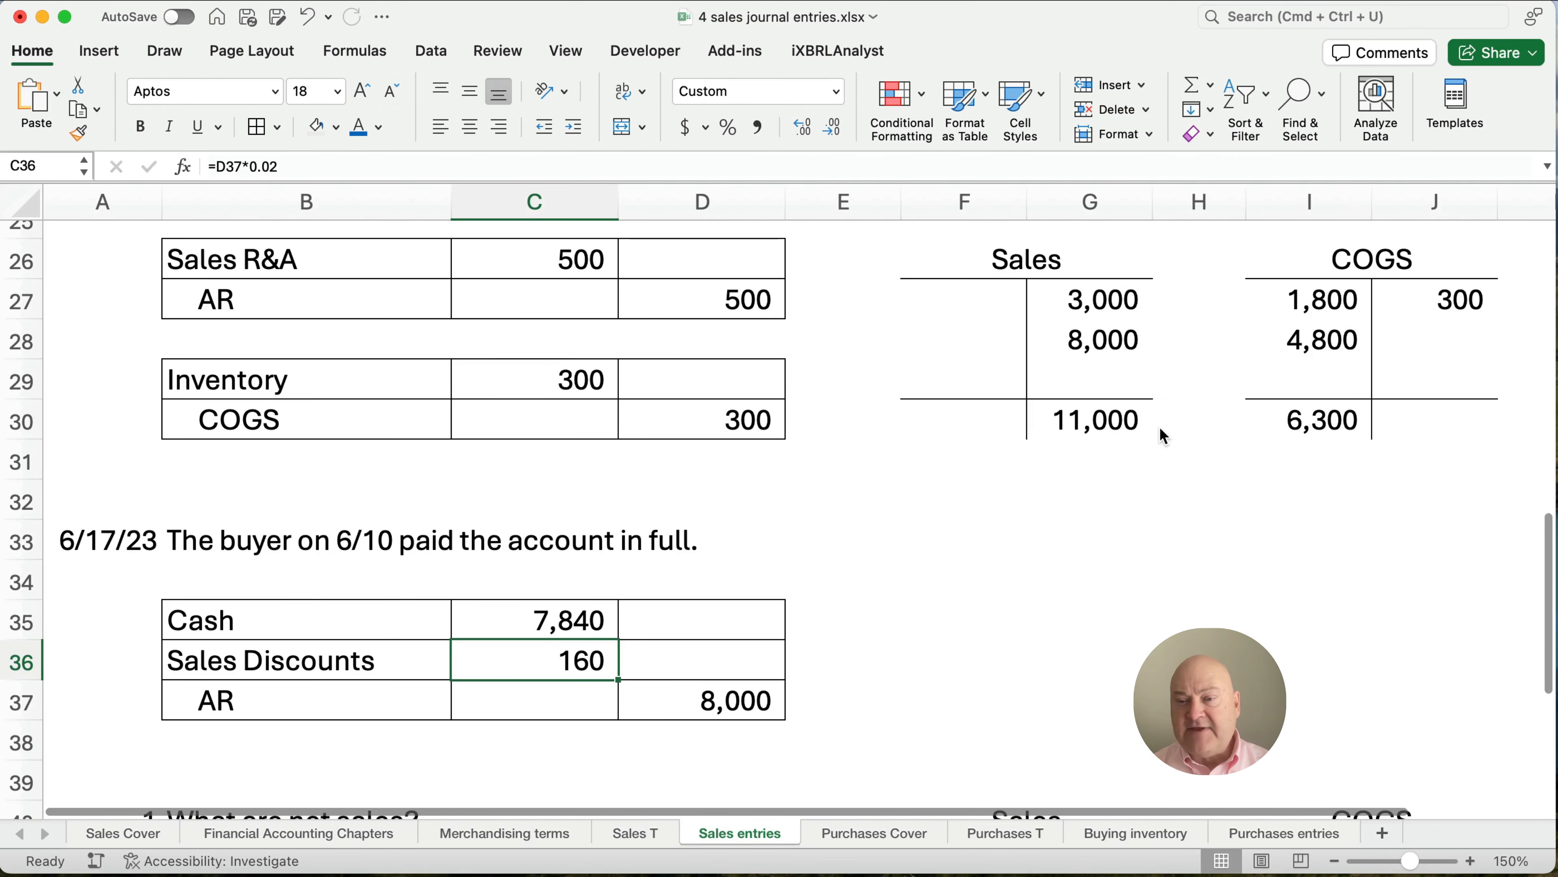
scroll(down, 3)
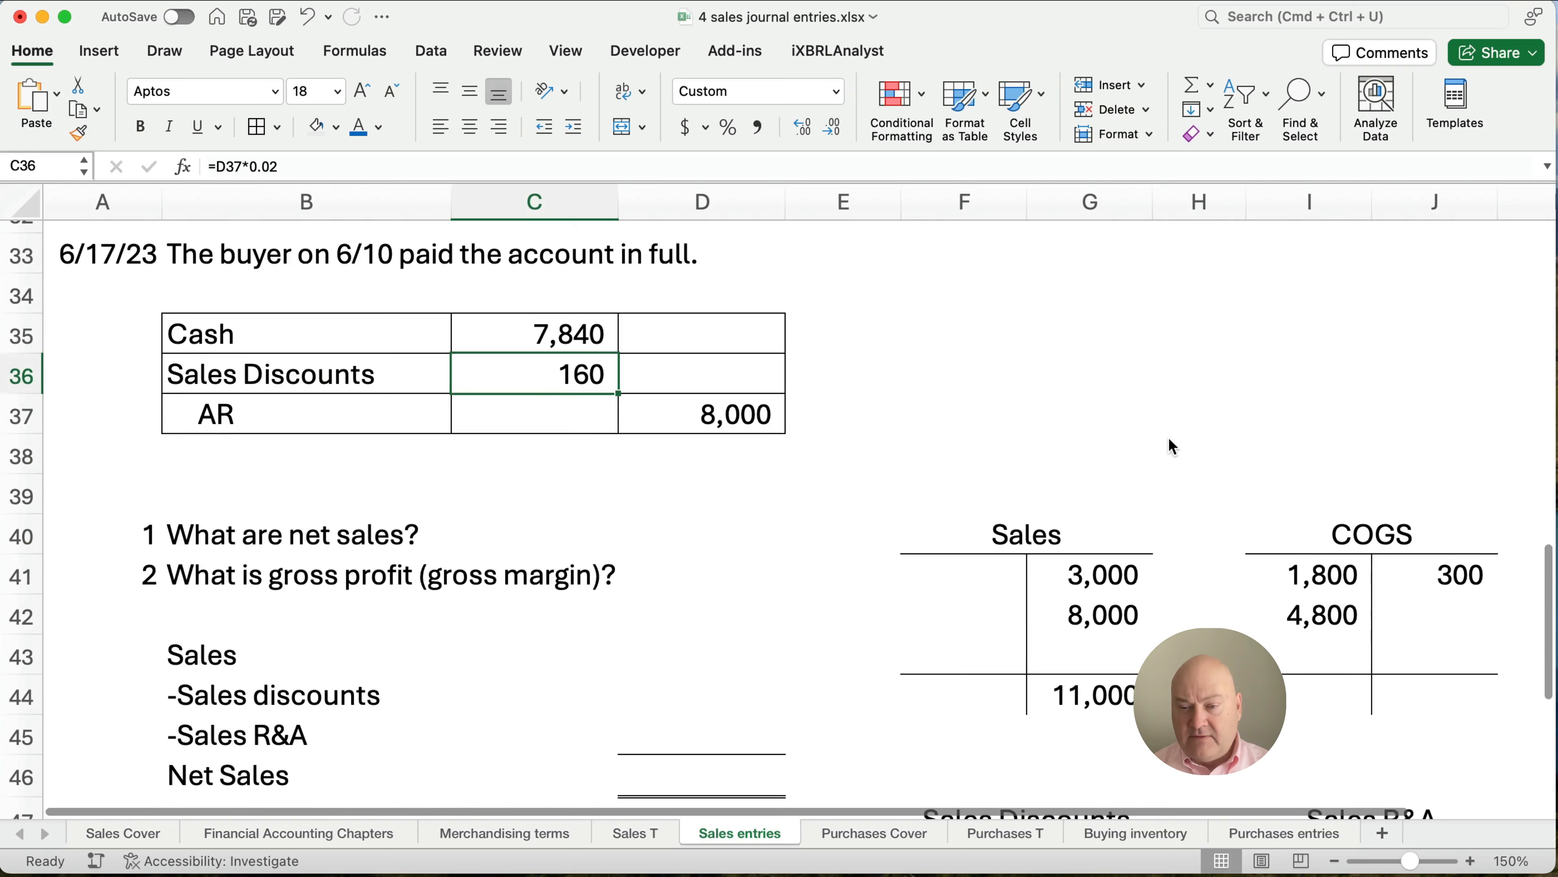
scroll(up, 3)
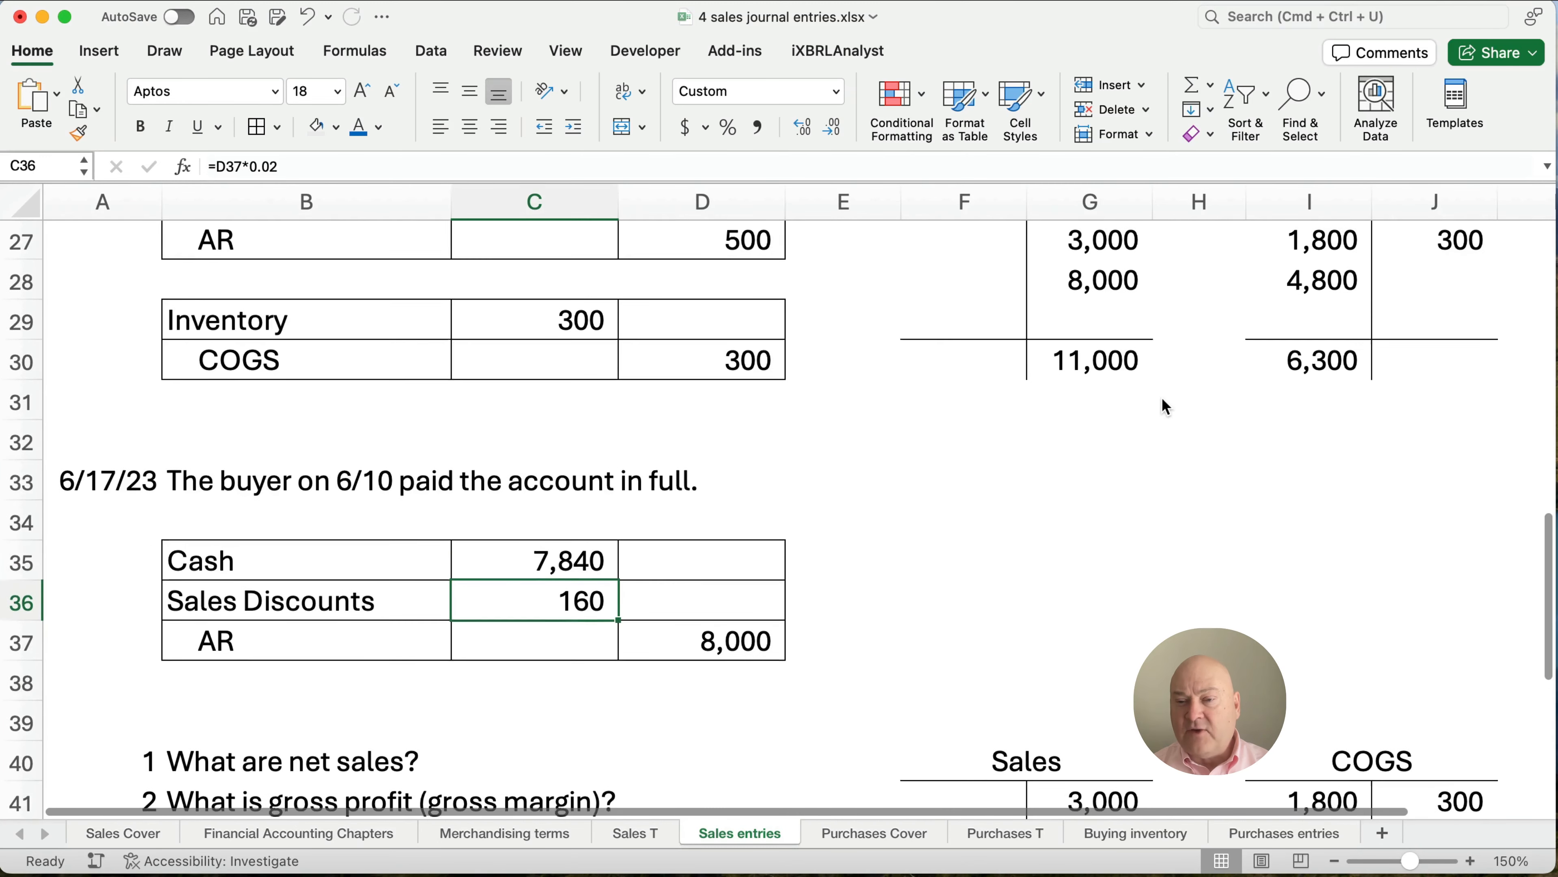
scroll(down, 3)
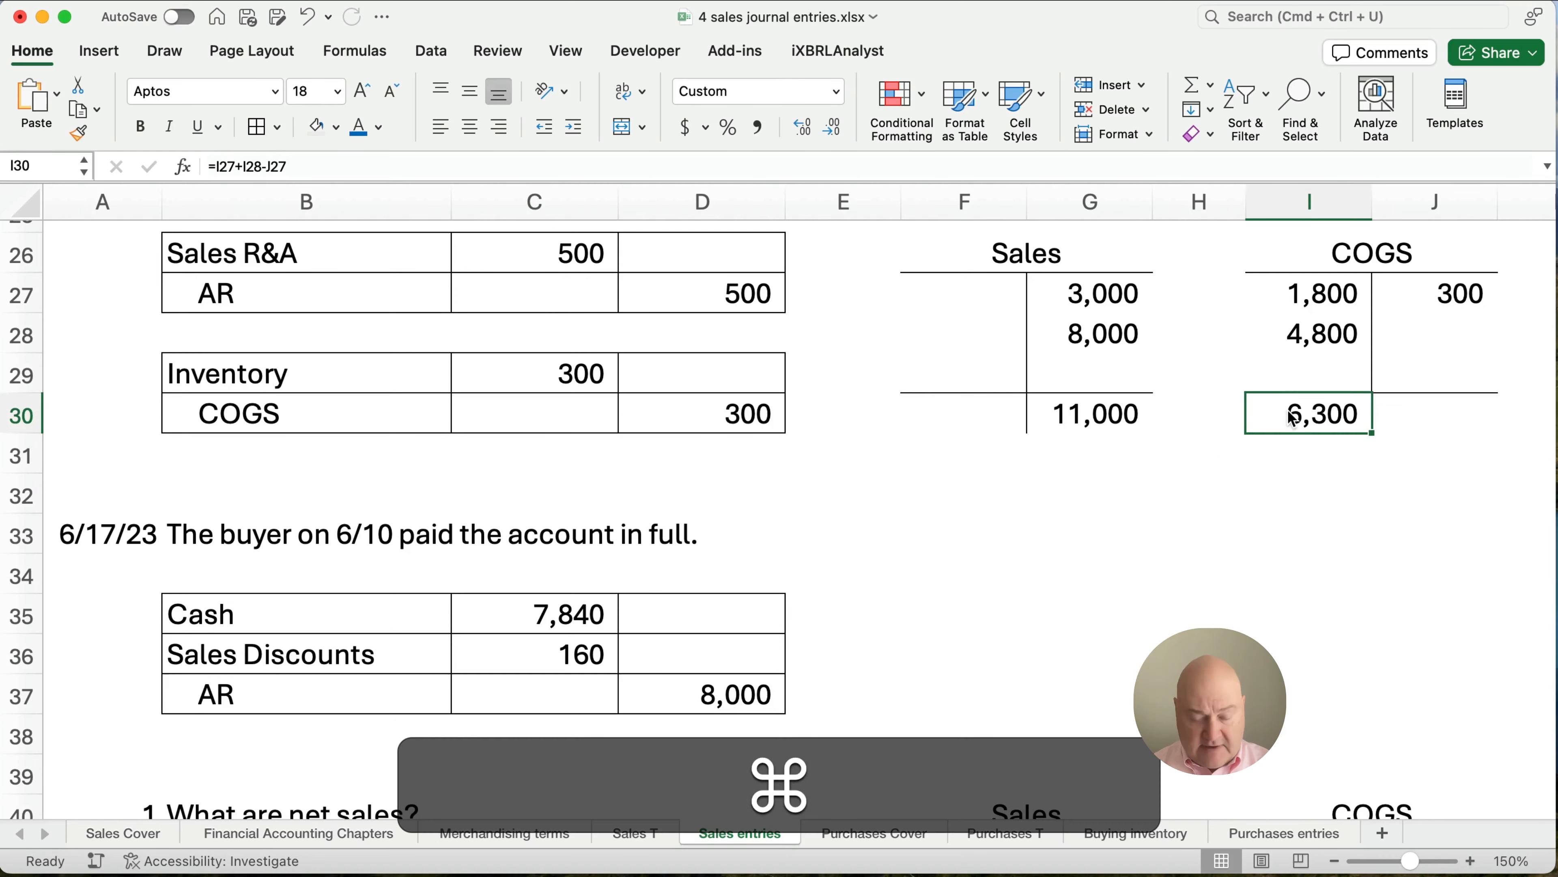
scroll(down, 3)
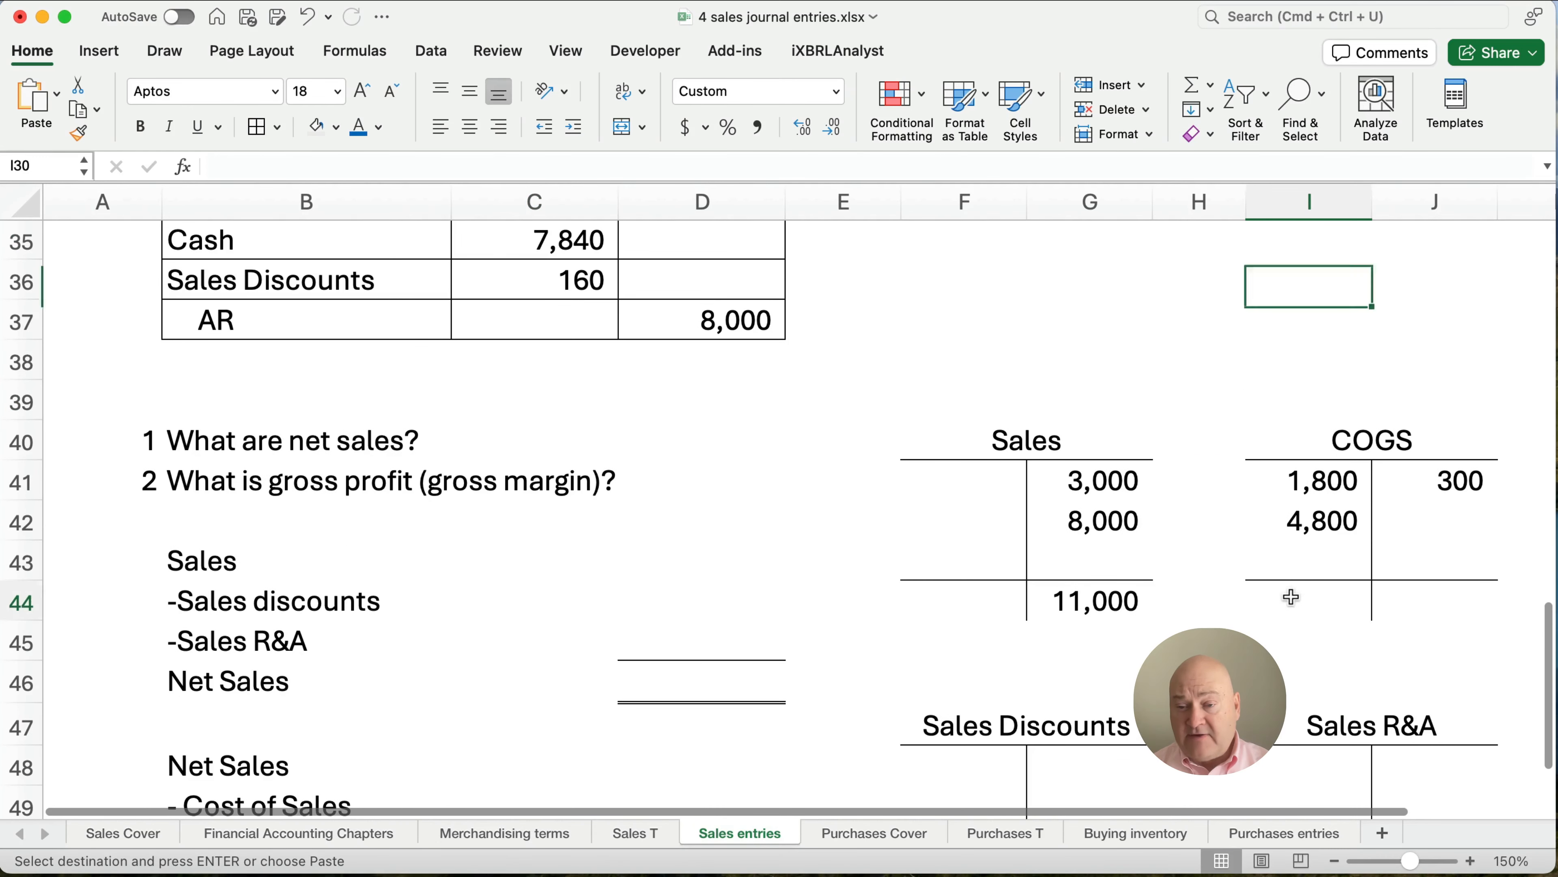
key(cmd+v)
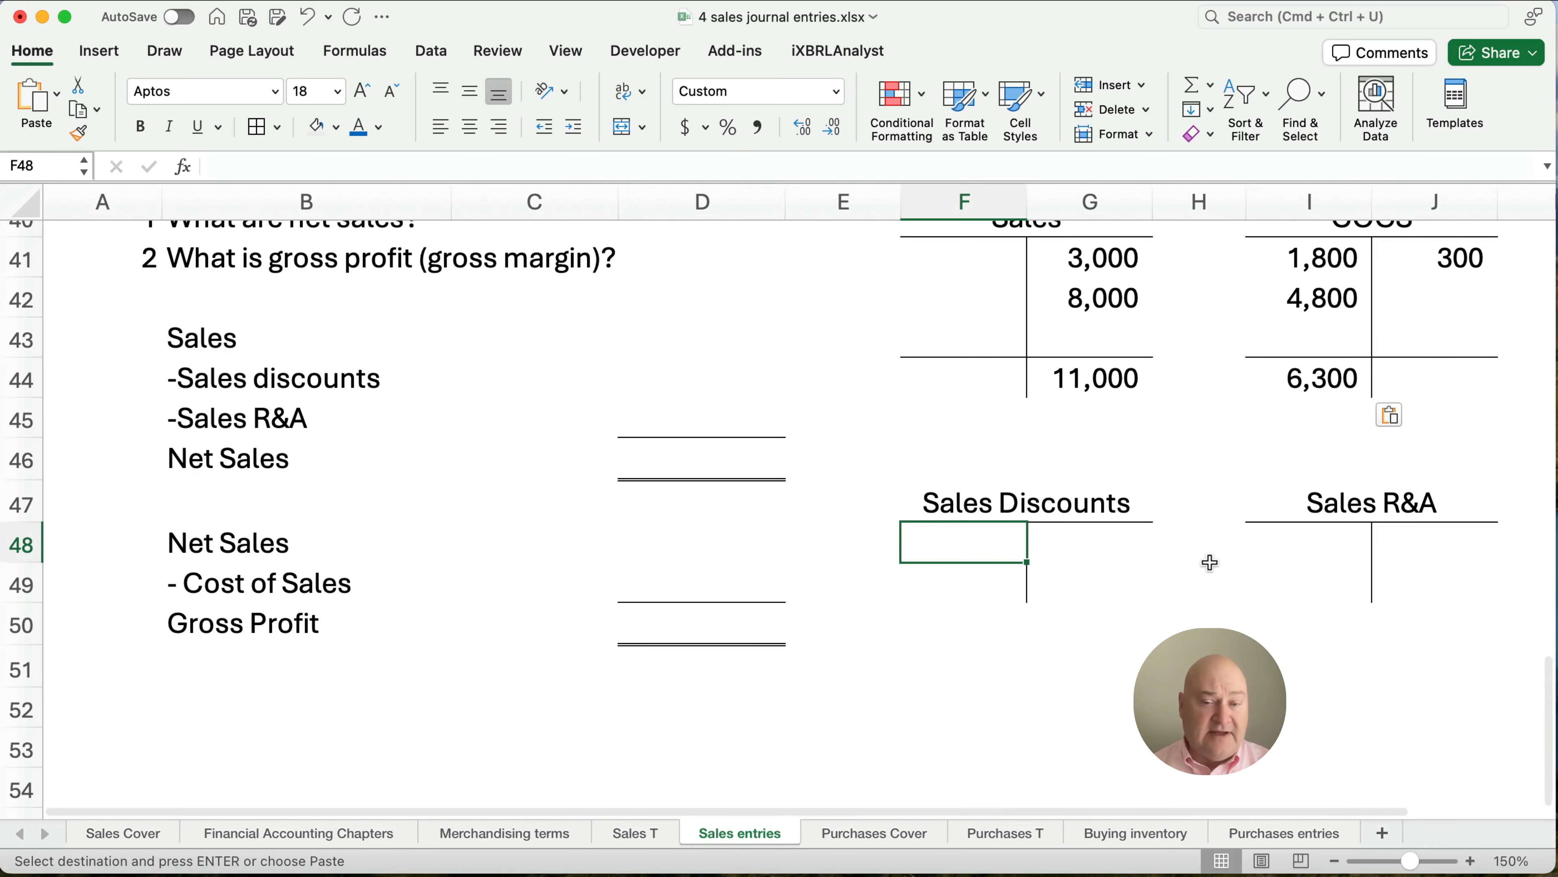
Post Sales Discounts 160 via =C36 in F48 and Sales R&A 500 via =C26 in I48.
text(=)
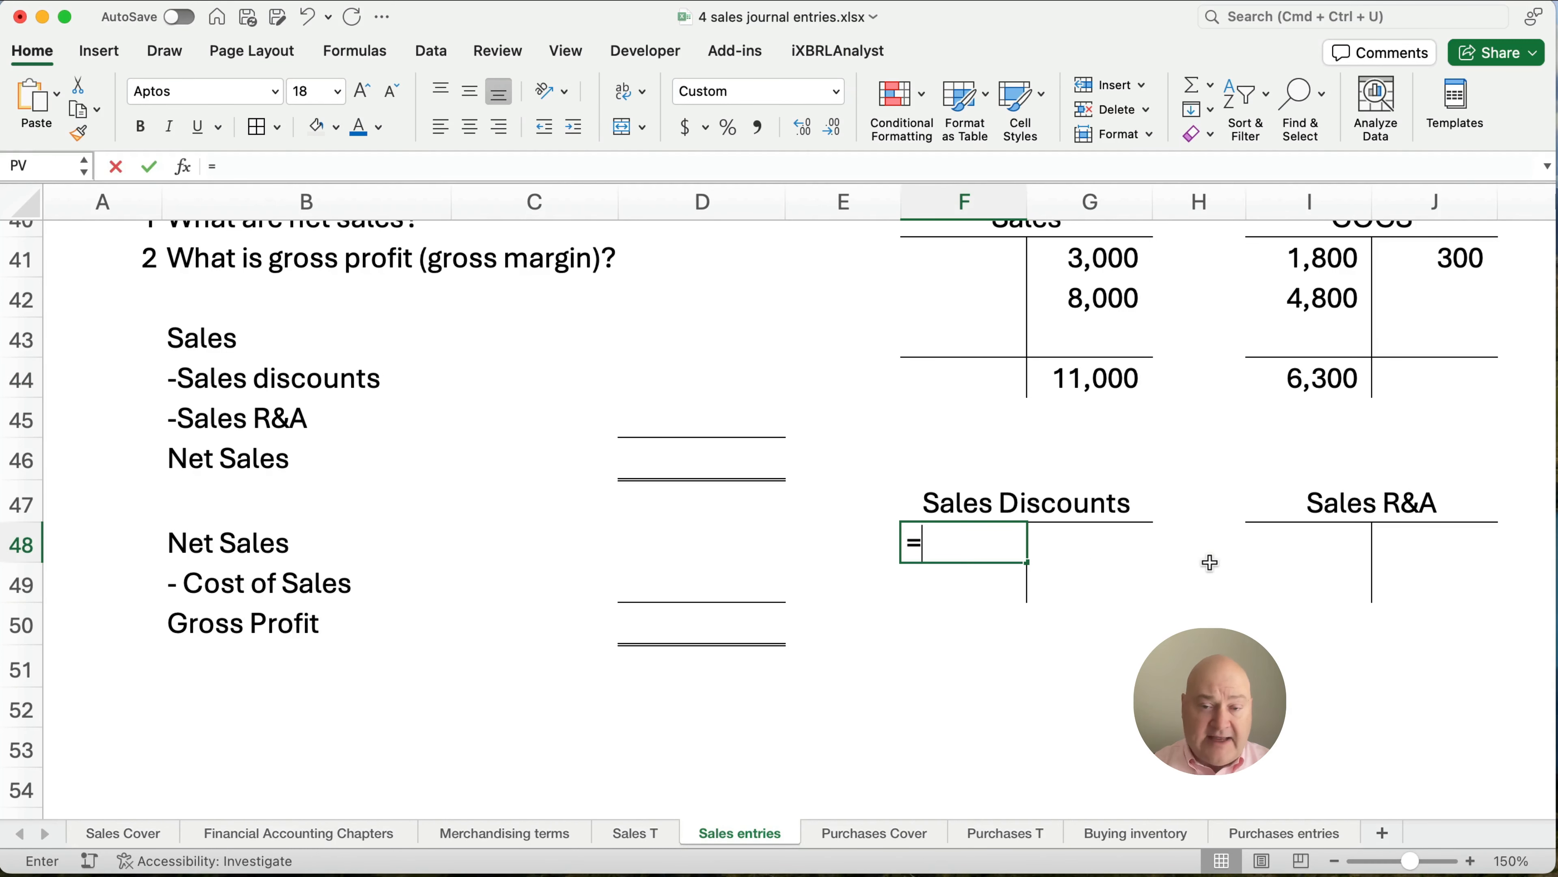
scroll(up, 3)
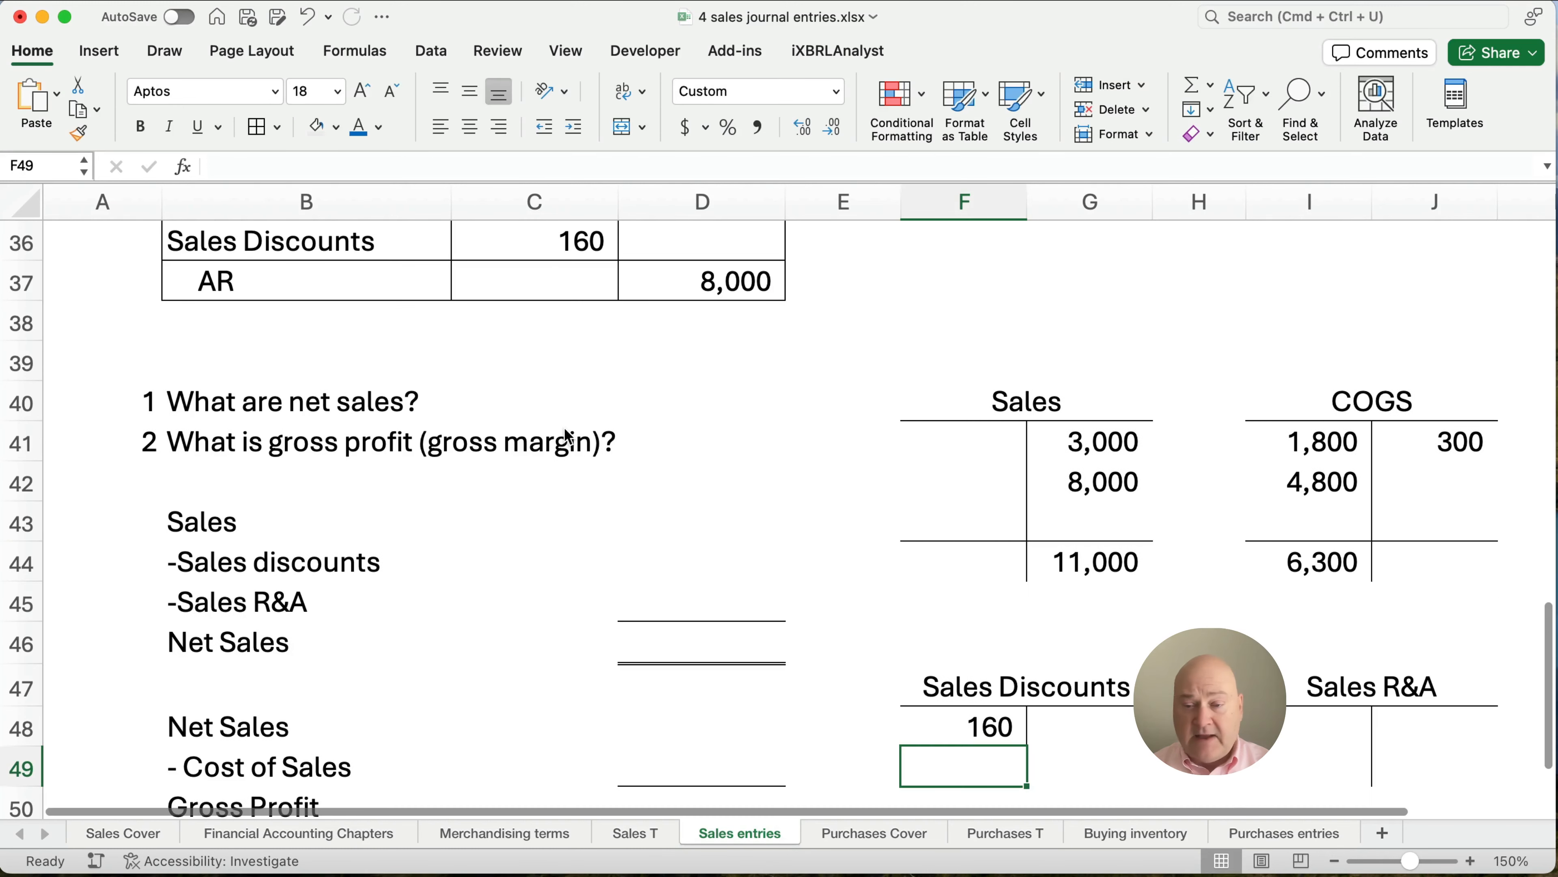
click(1332, 729)
text(=)
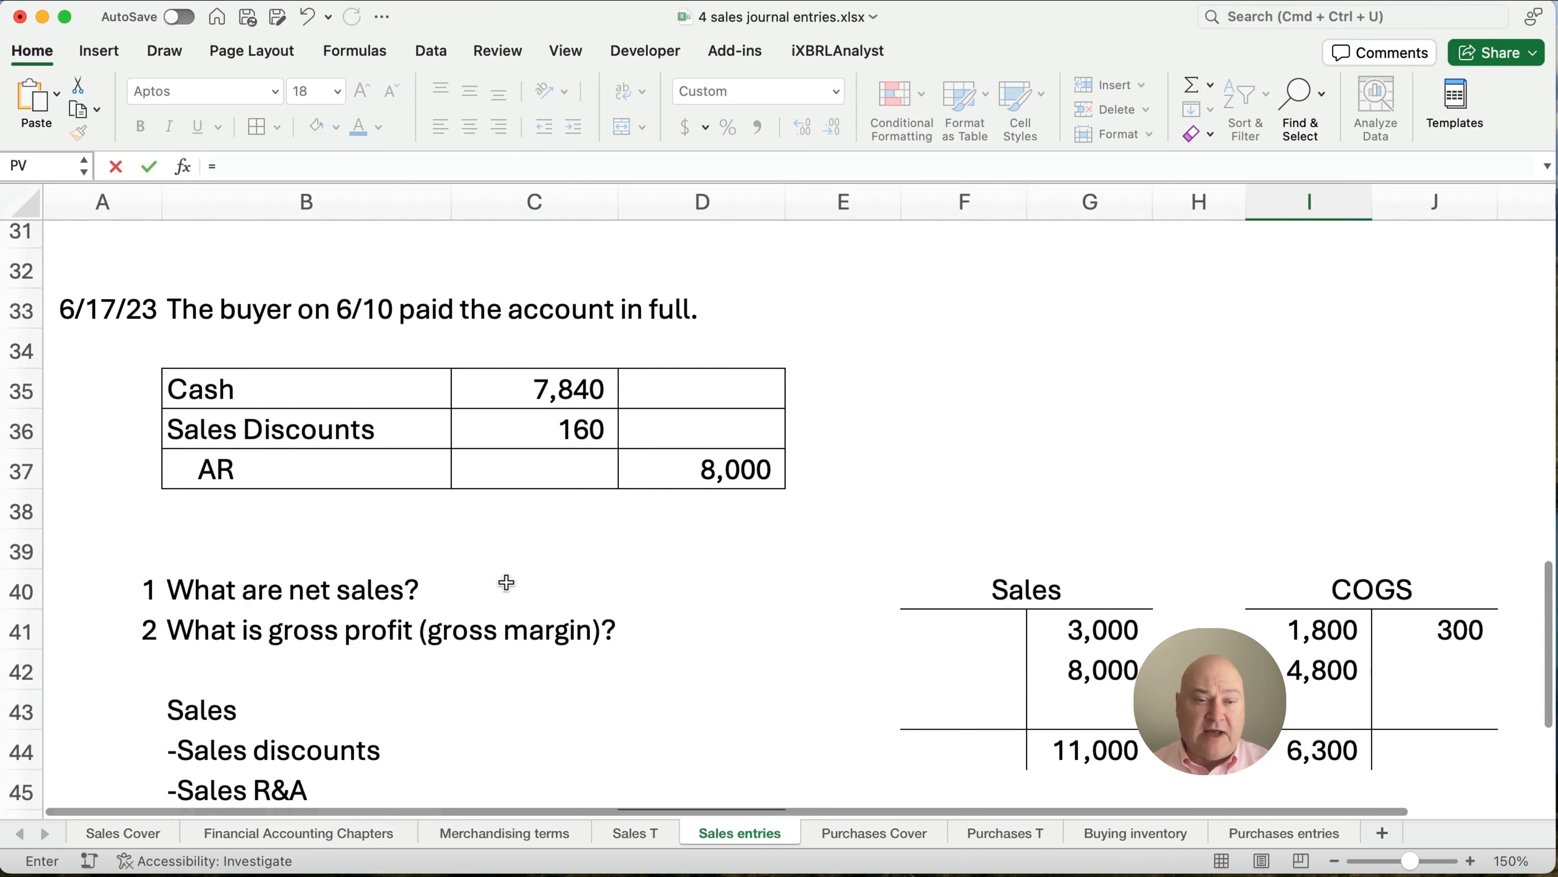
scroll(up, 3)
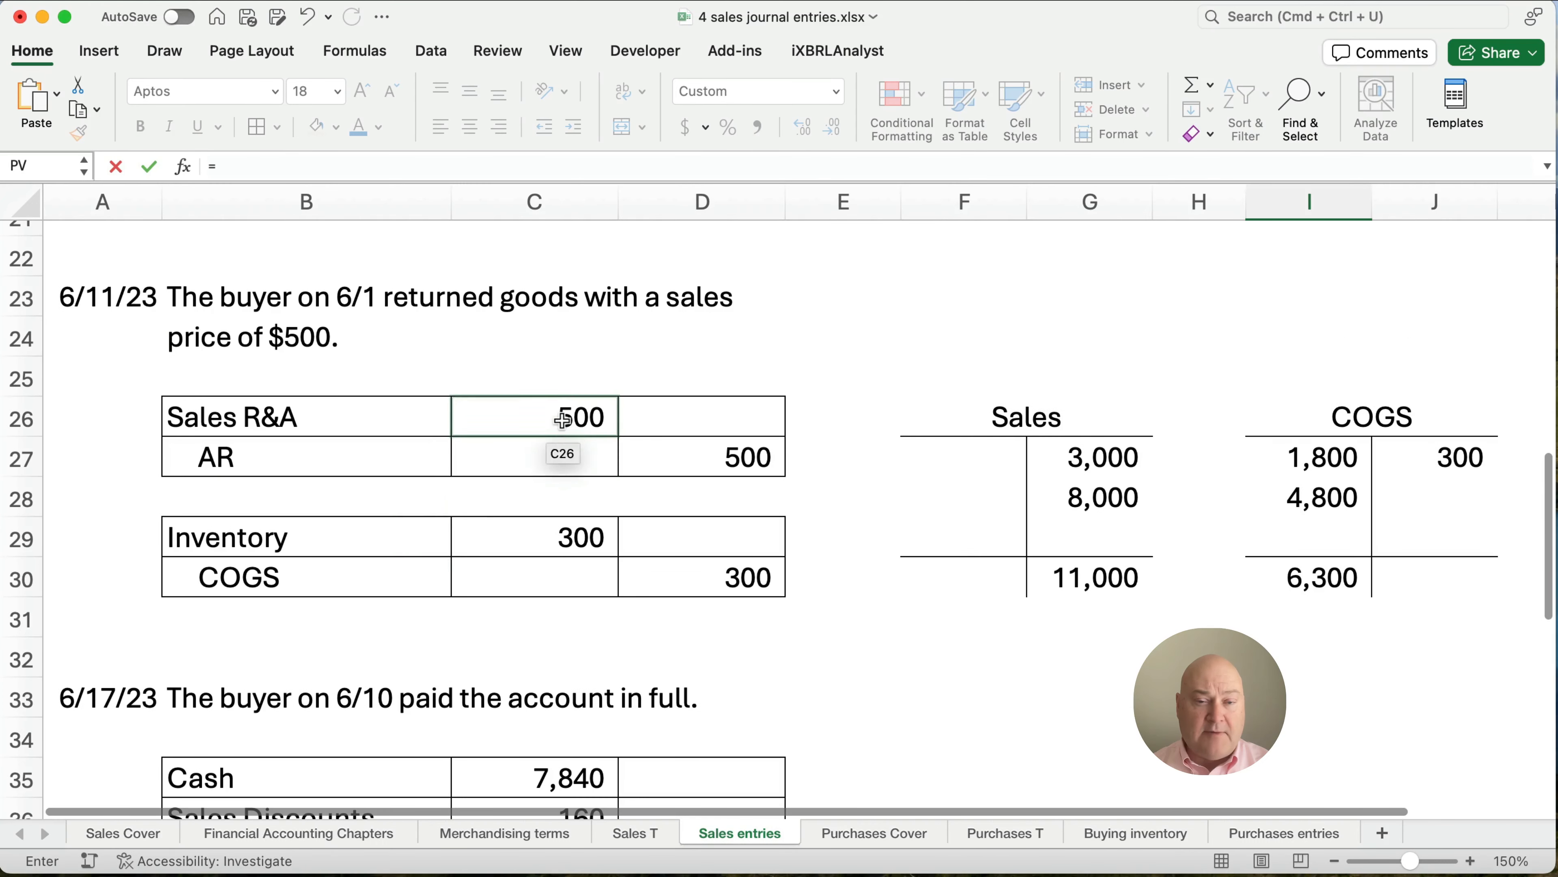
scroll(down, 3)
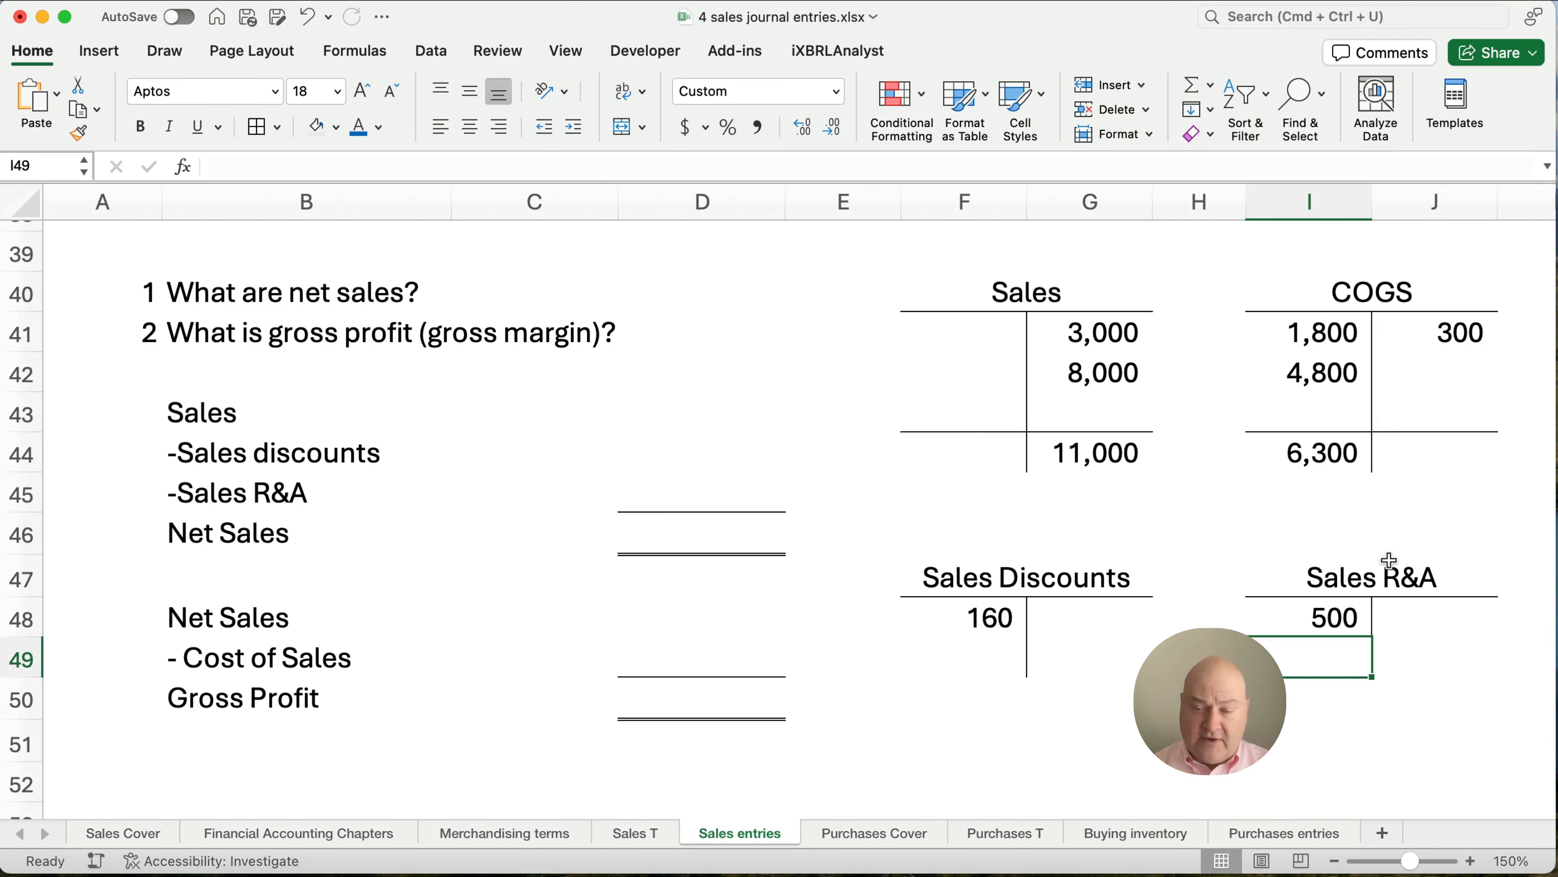
mouse_move(211, 334)
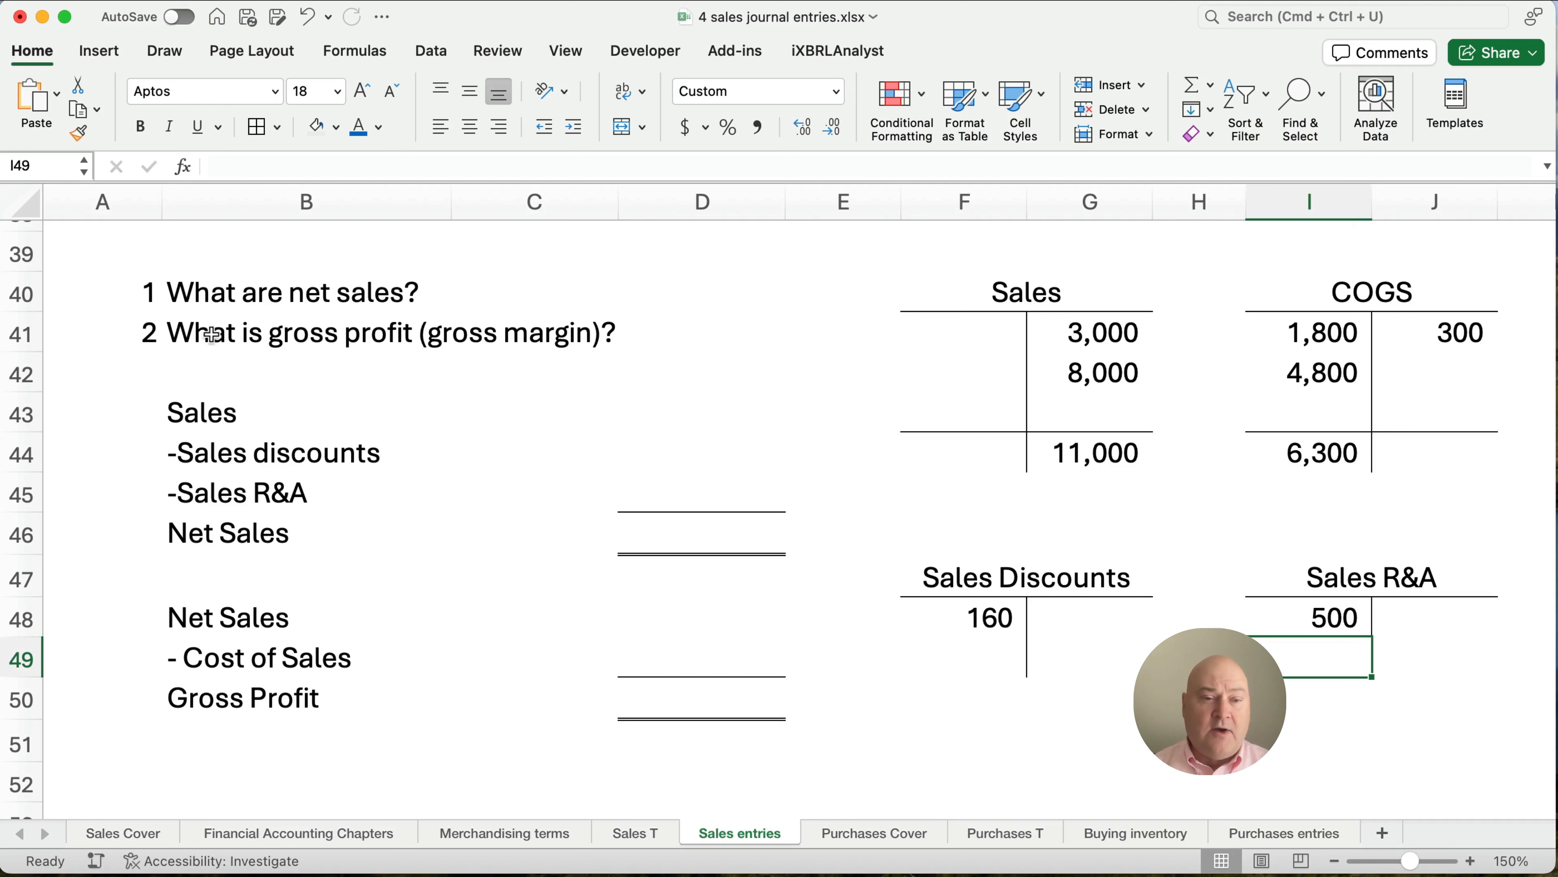
mouse_move(669, 443)
text(=)
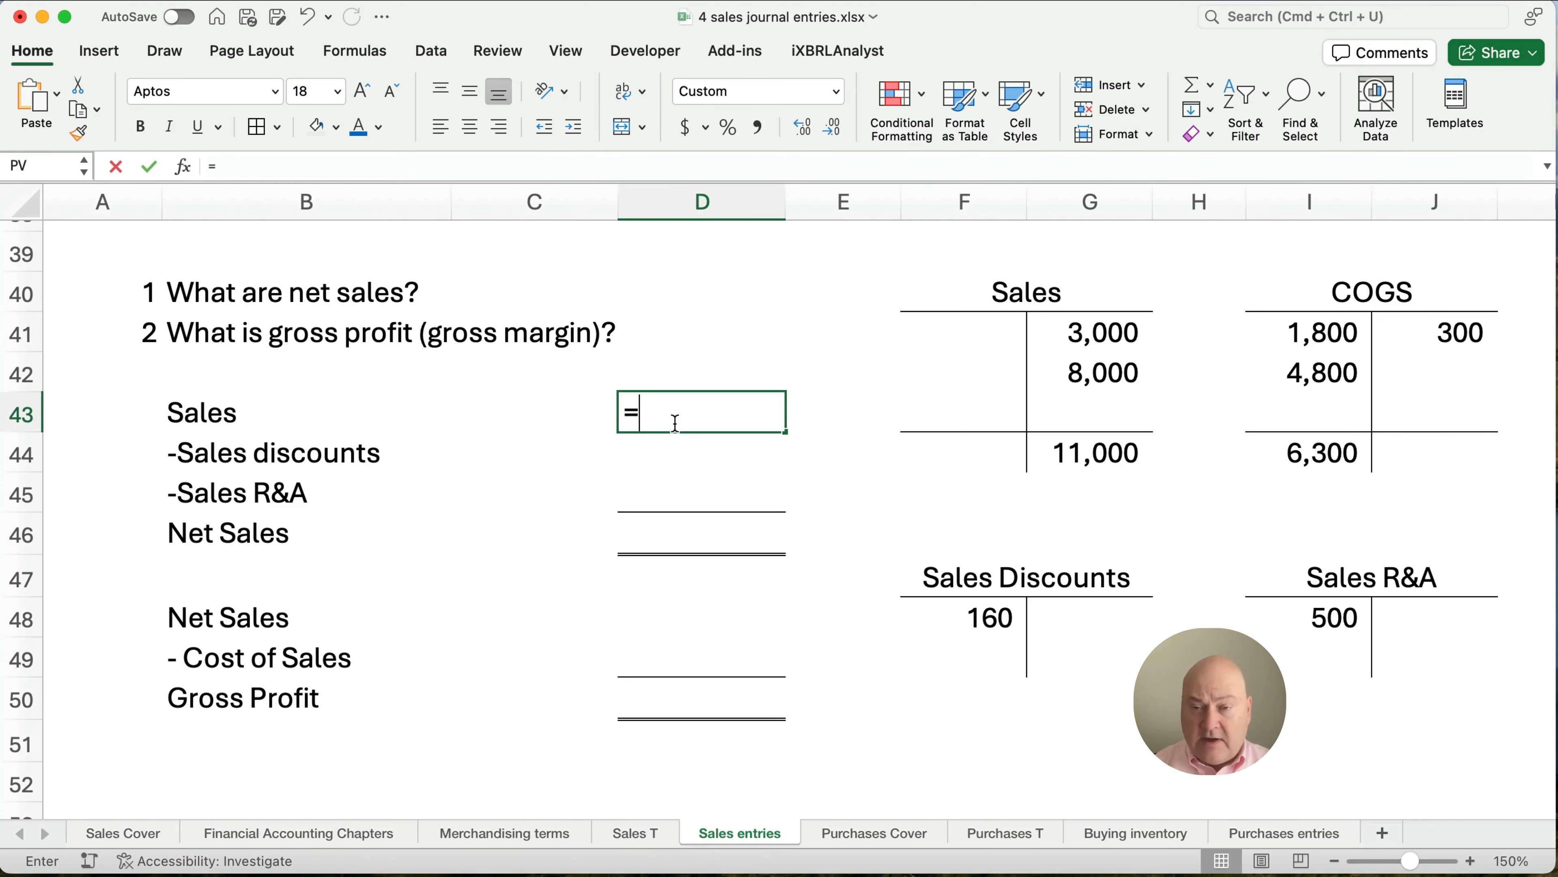
List Sales 11,000 less discounts 160 and R&A 500 in D43:D45 and AutoSum Net Sales 10,340 in D46.
click(1088, 452)
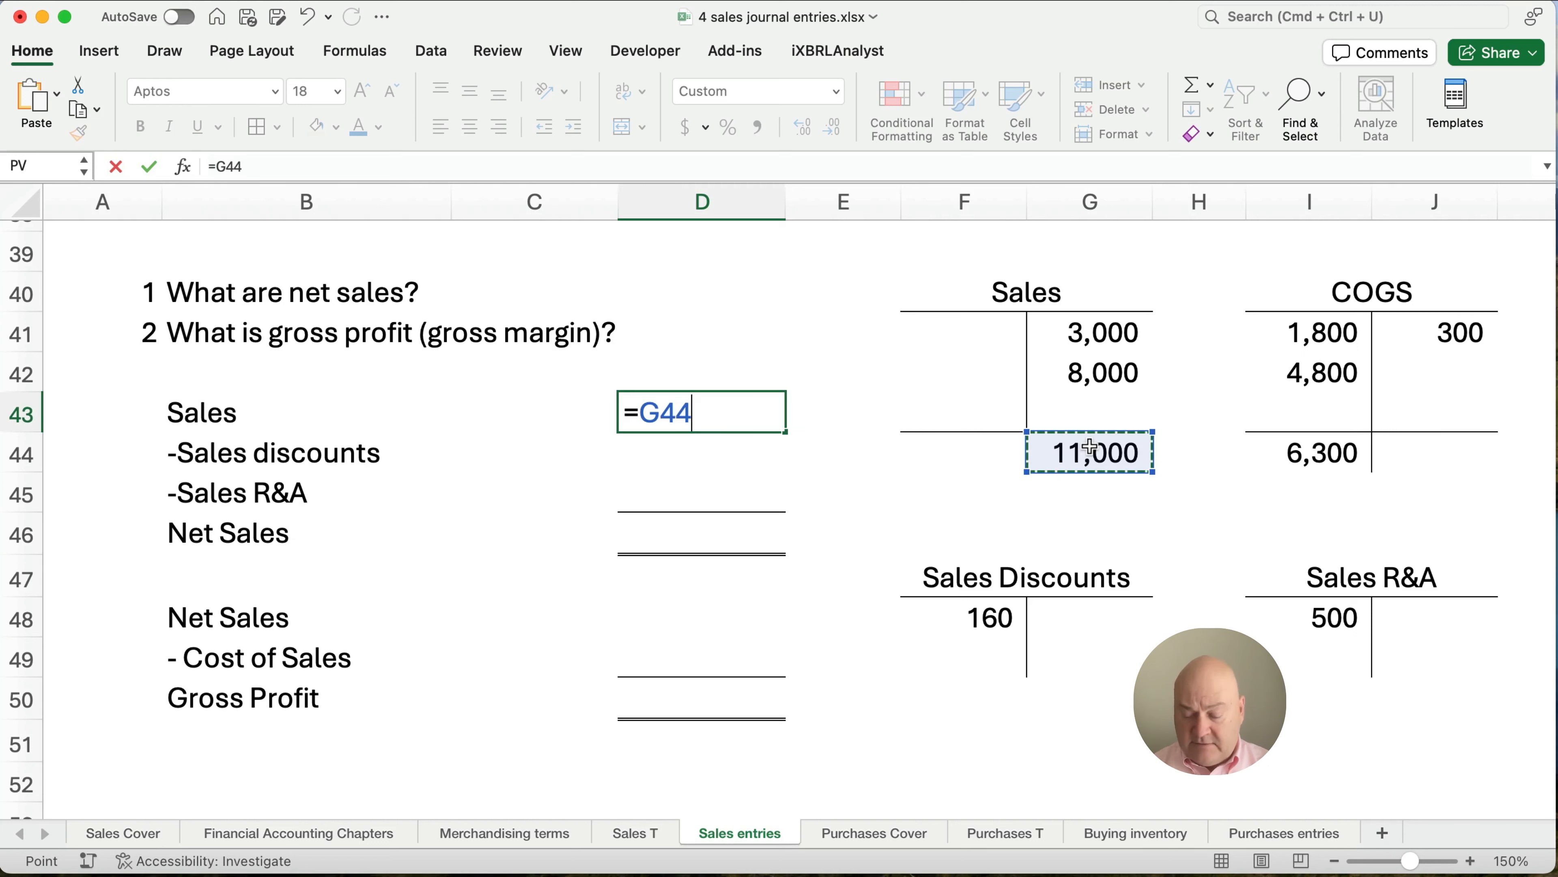
key(Return)
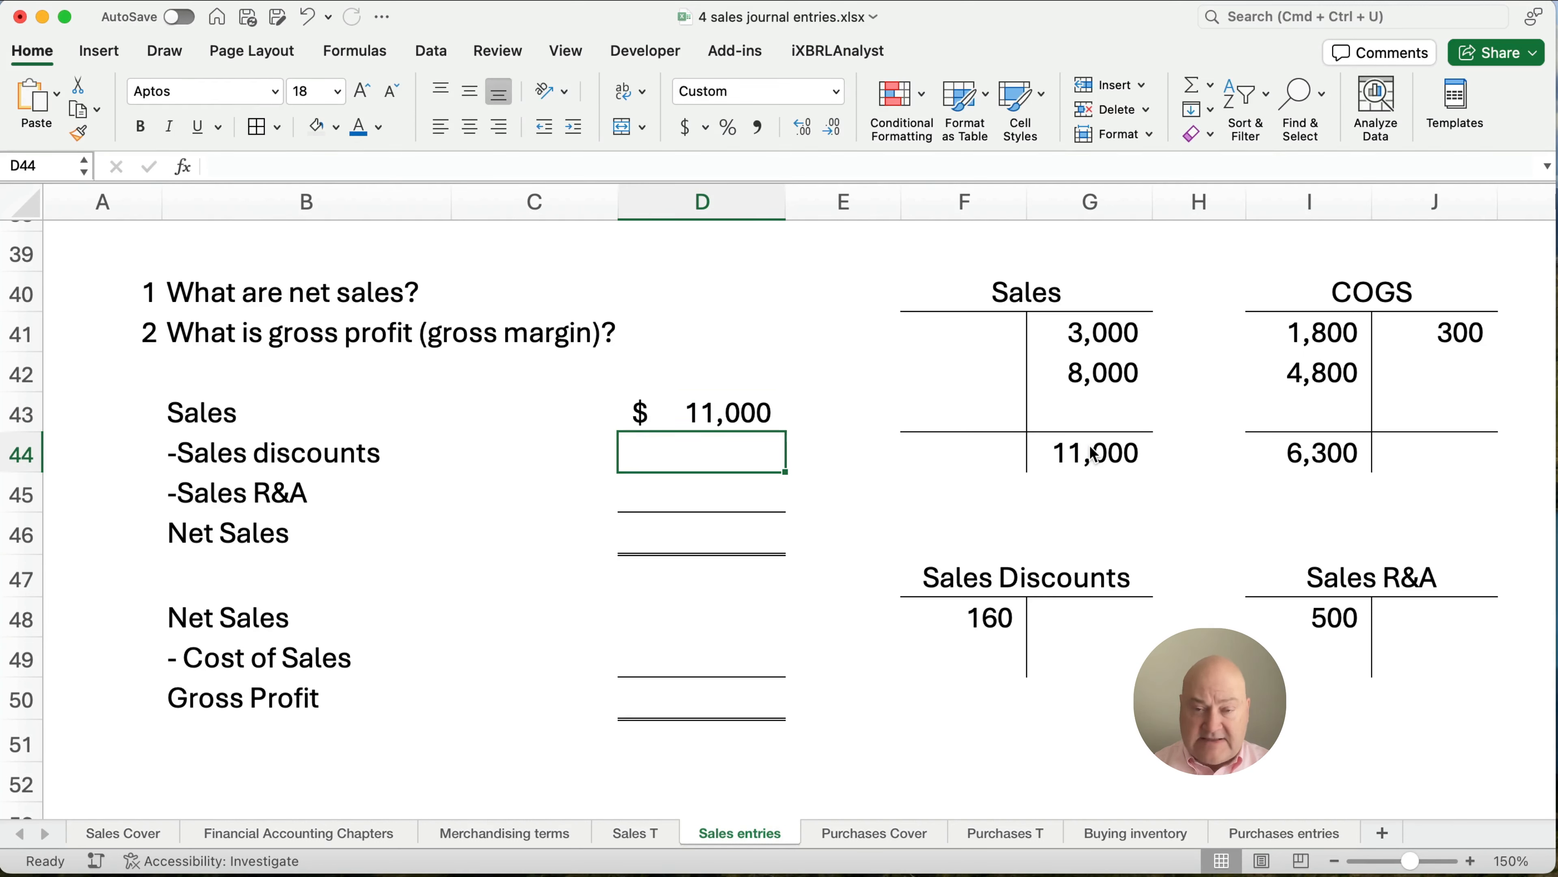
text(=-)
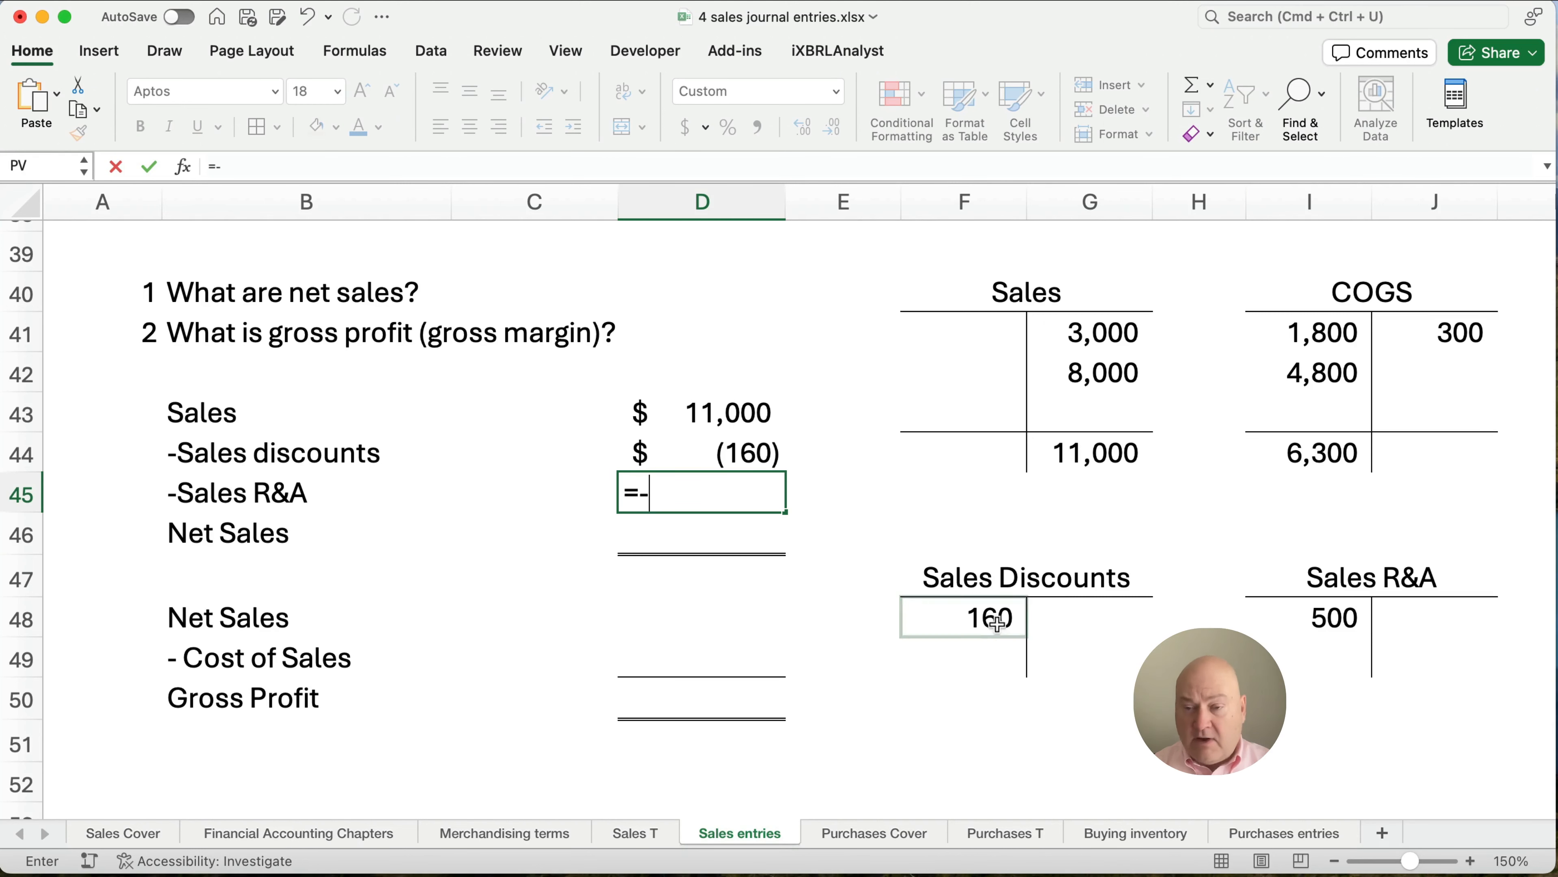
key(Return)
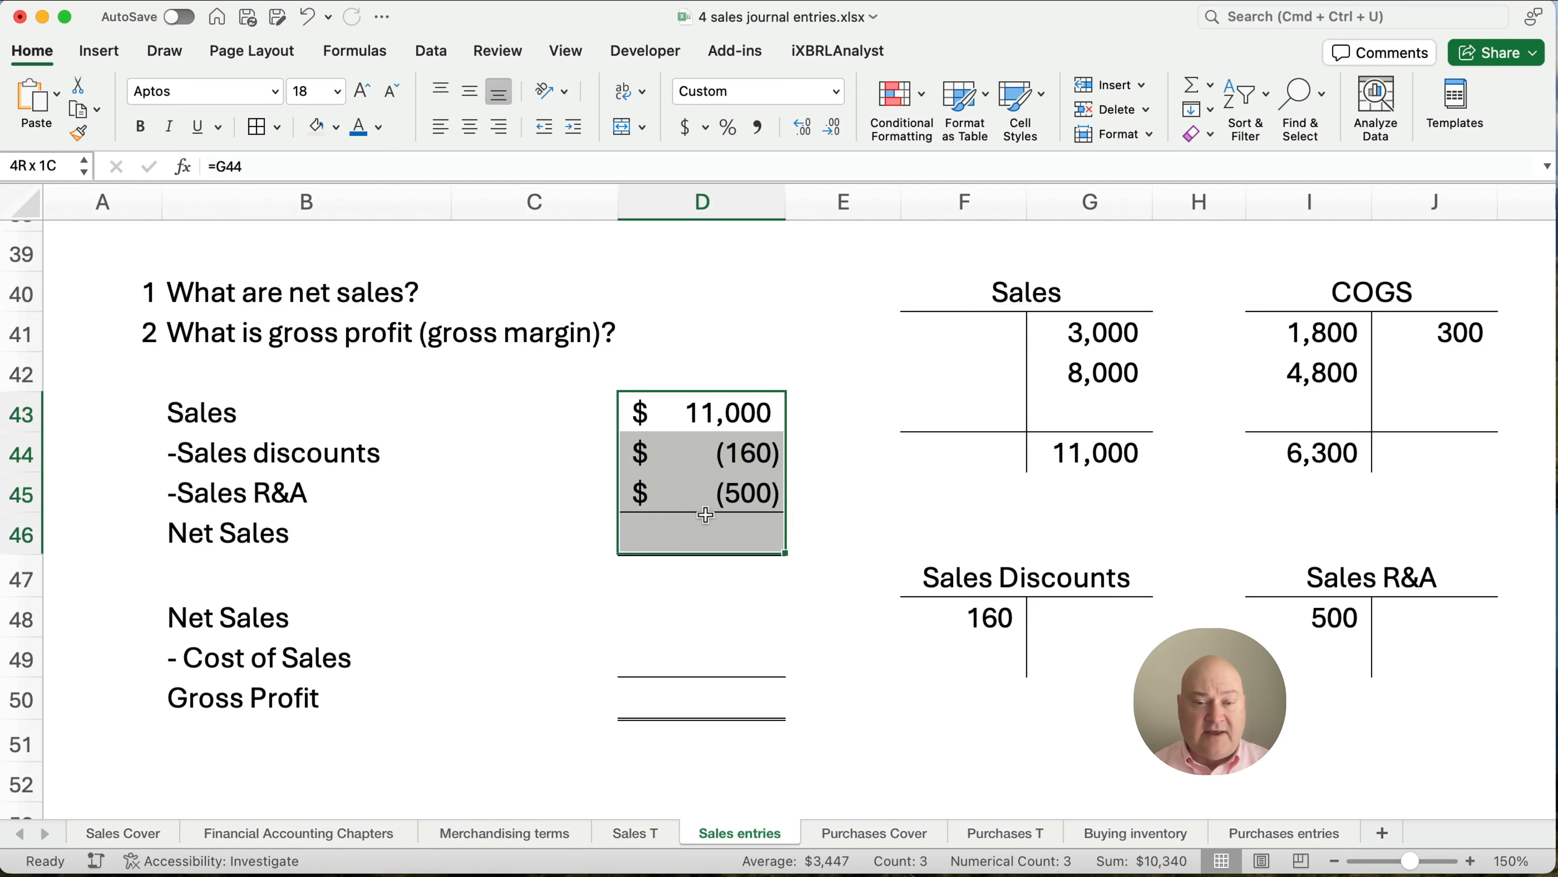
key(shift+cmd+t)
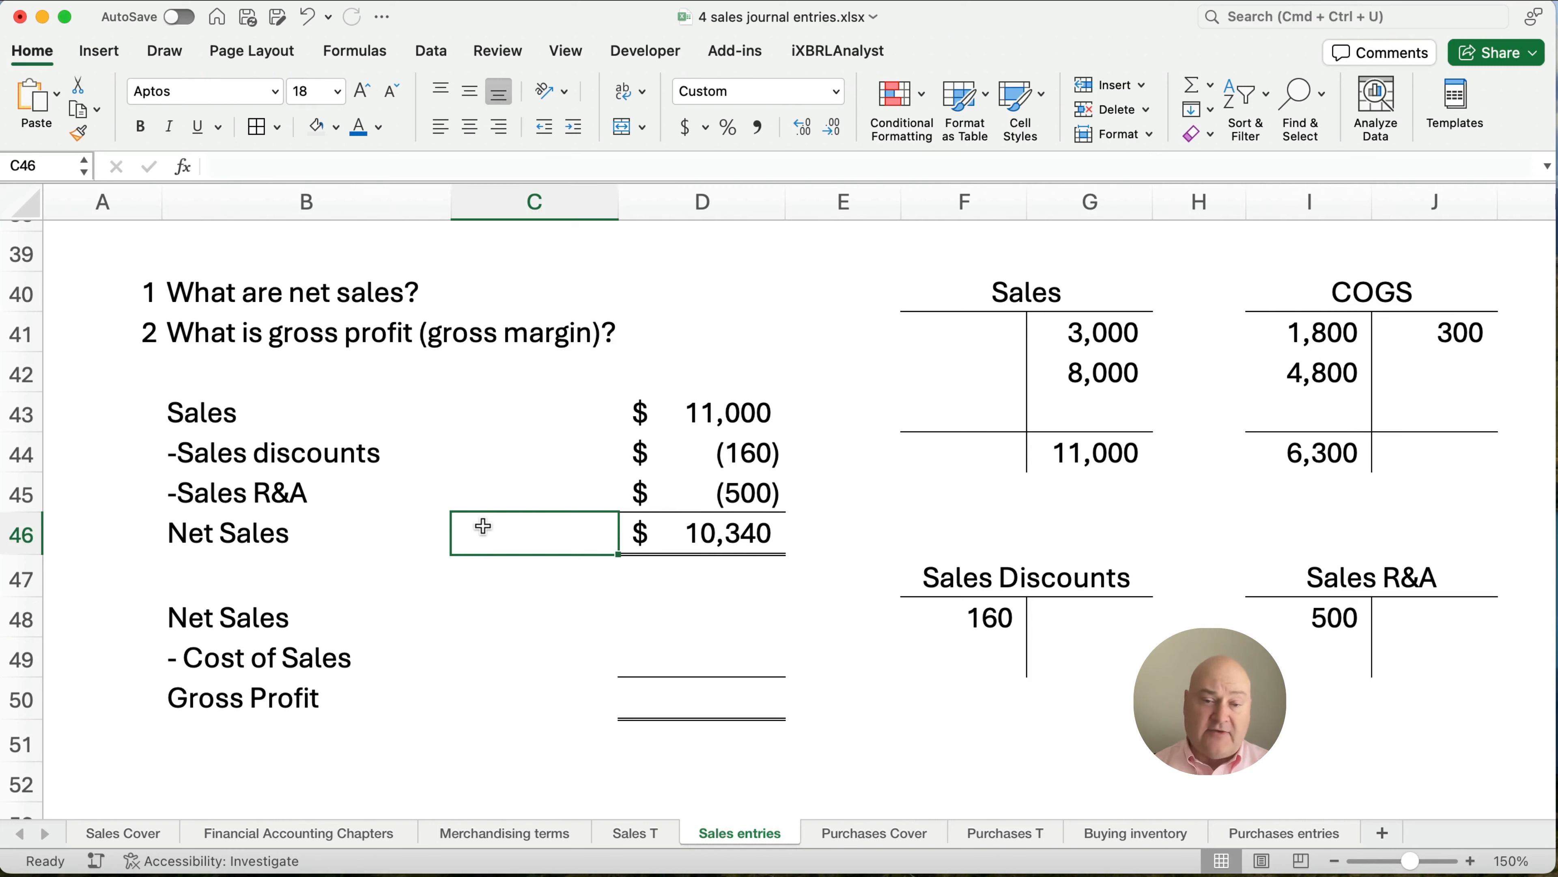
mouse_move(190, 616)
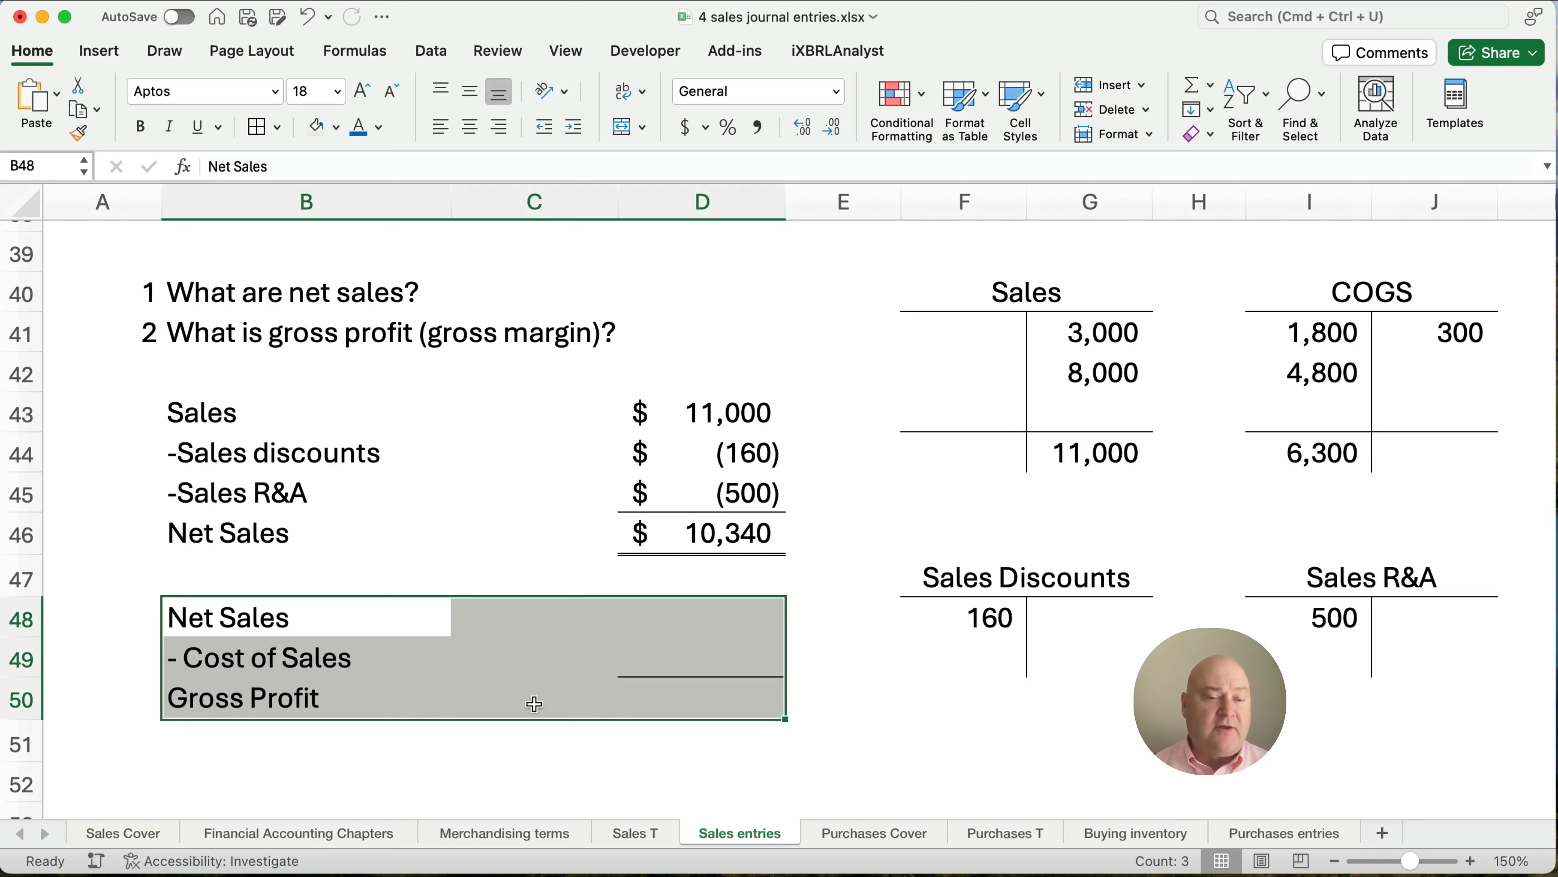
mouse_move(363, 356)
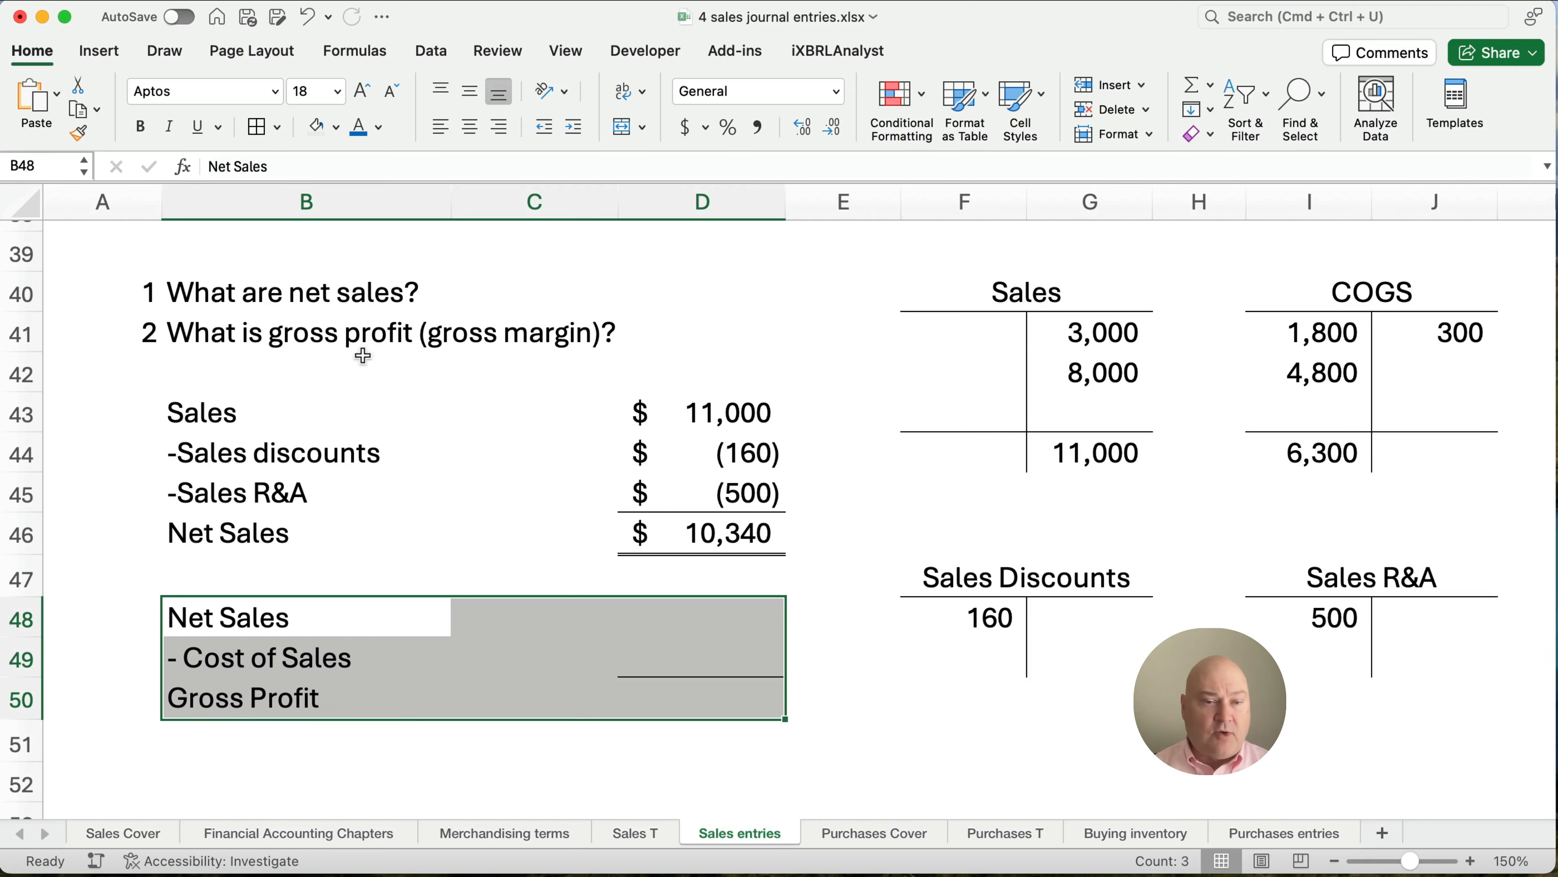
mouse_move(712, 617)
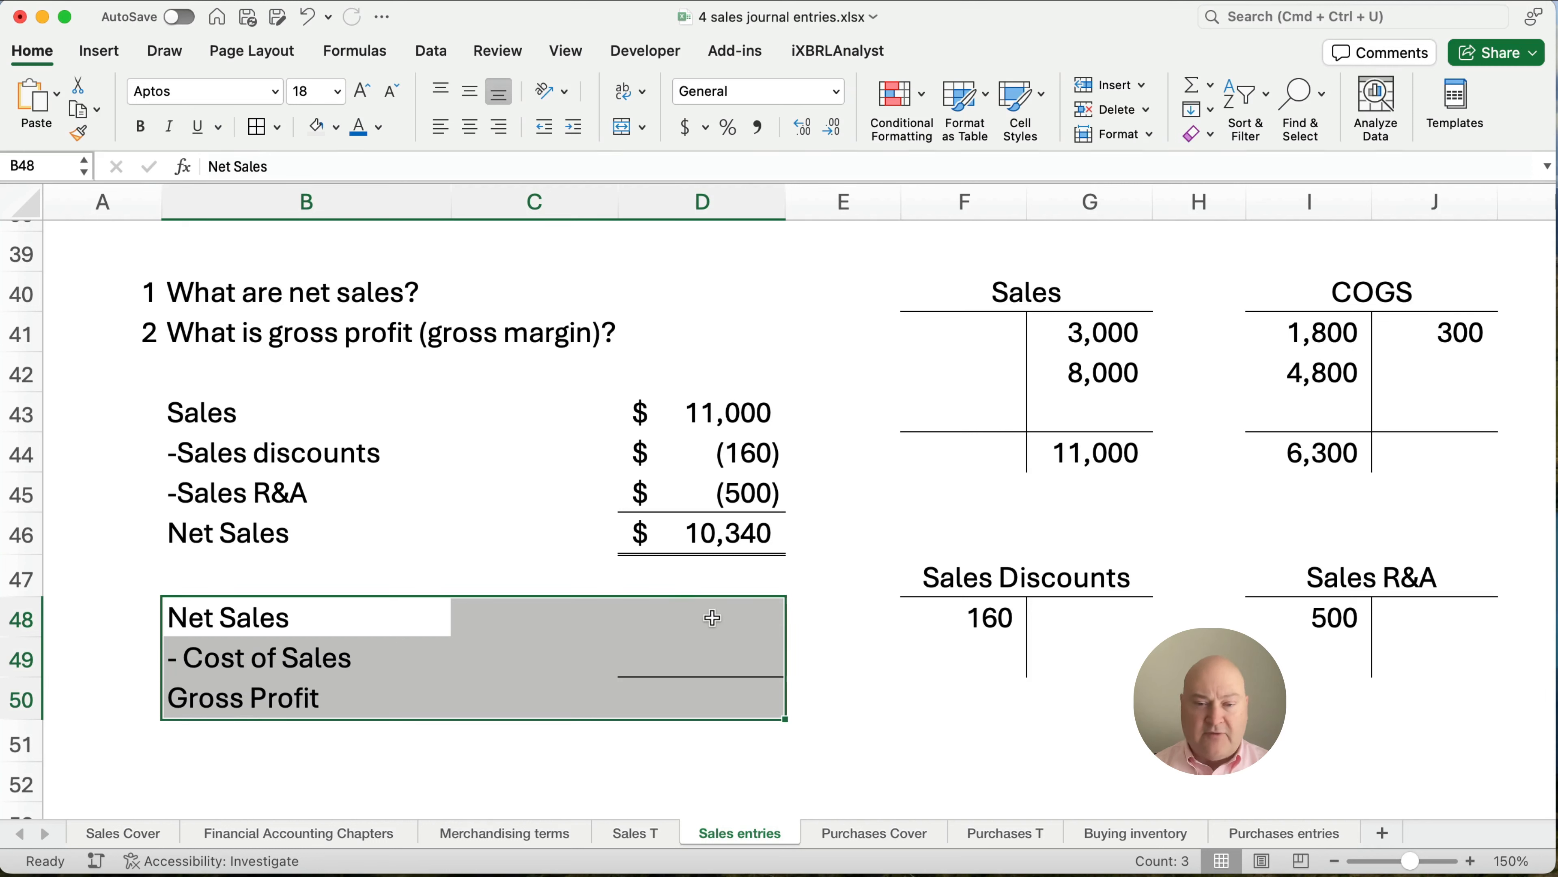
Enter Net Sales =D46 in D48, Cost of Sales =-I44 in D49, and =SUM(D48:D49) giving Gross Profit 4,040.
text(=)
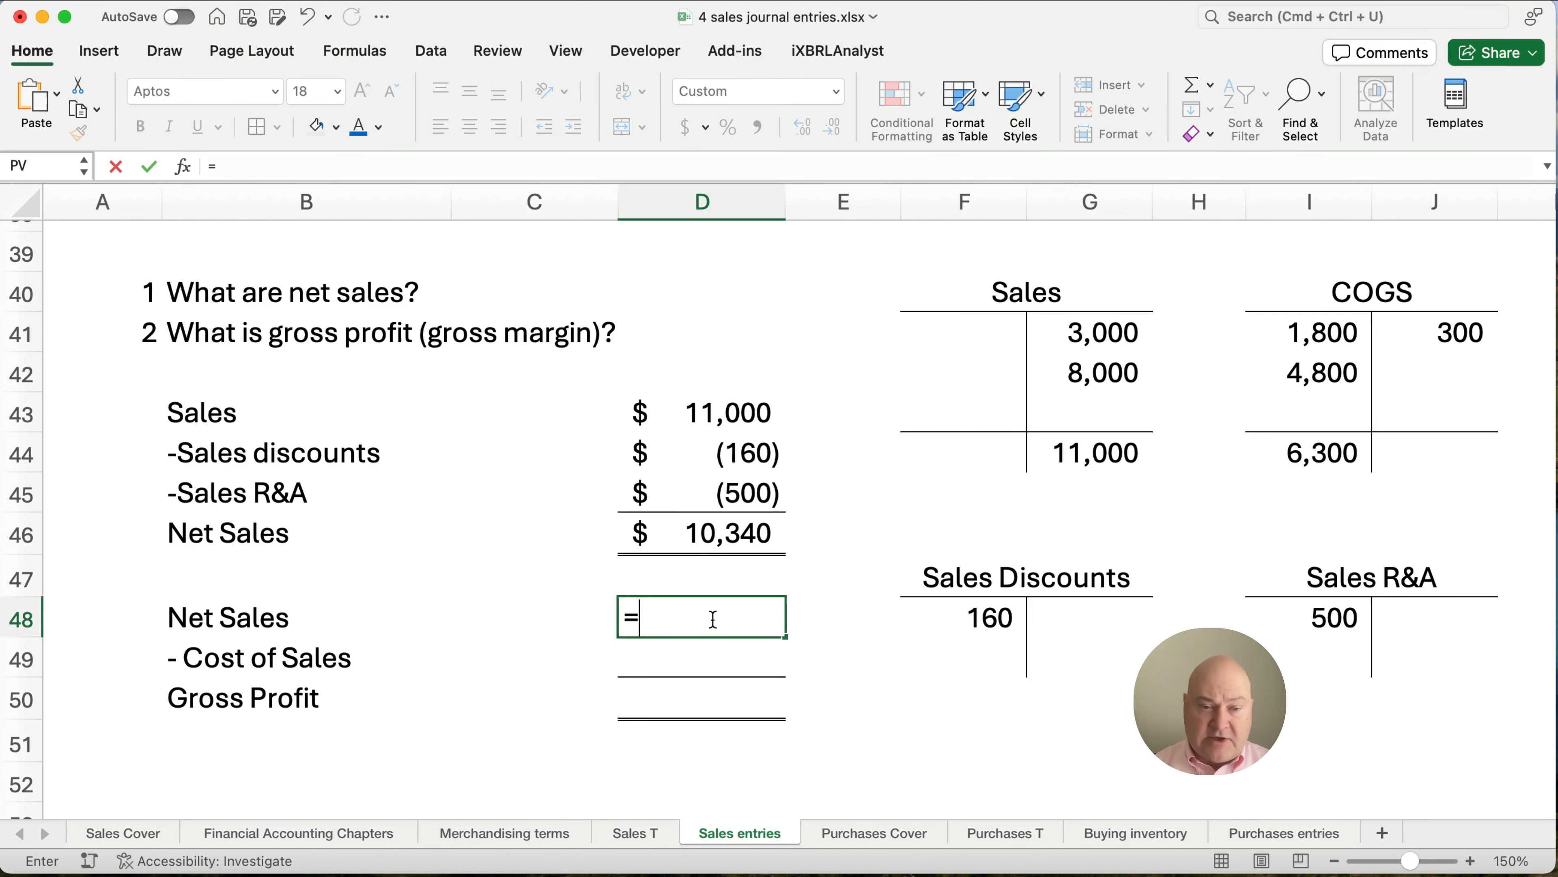
key(Return)
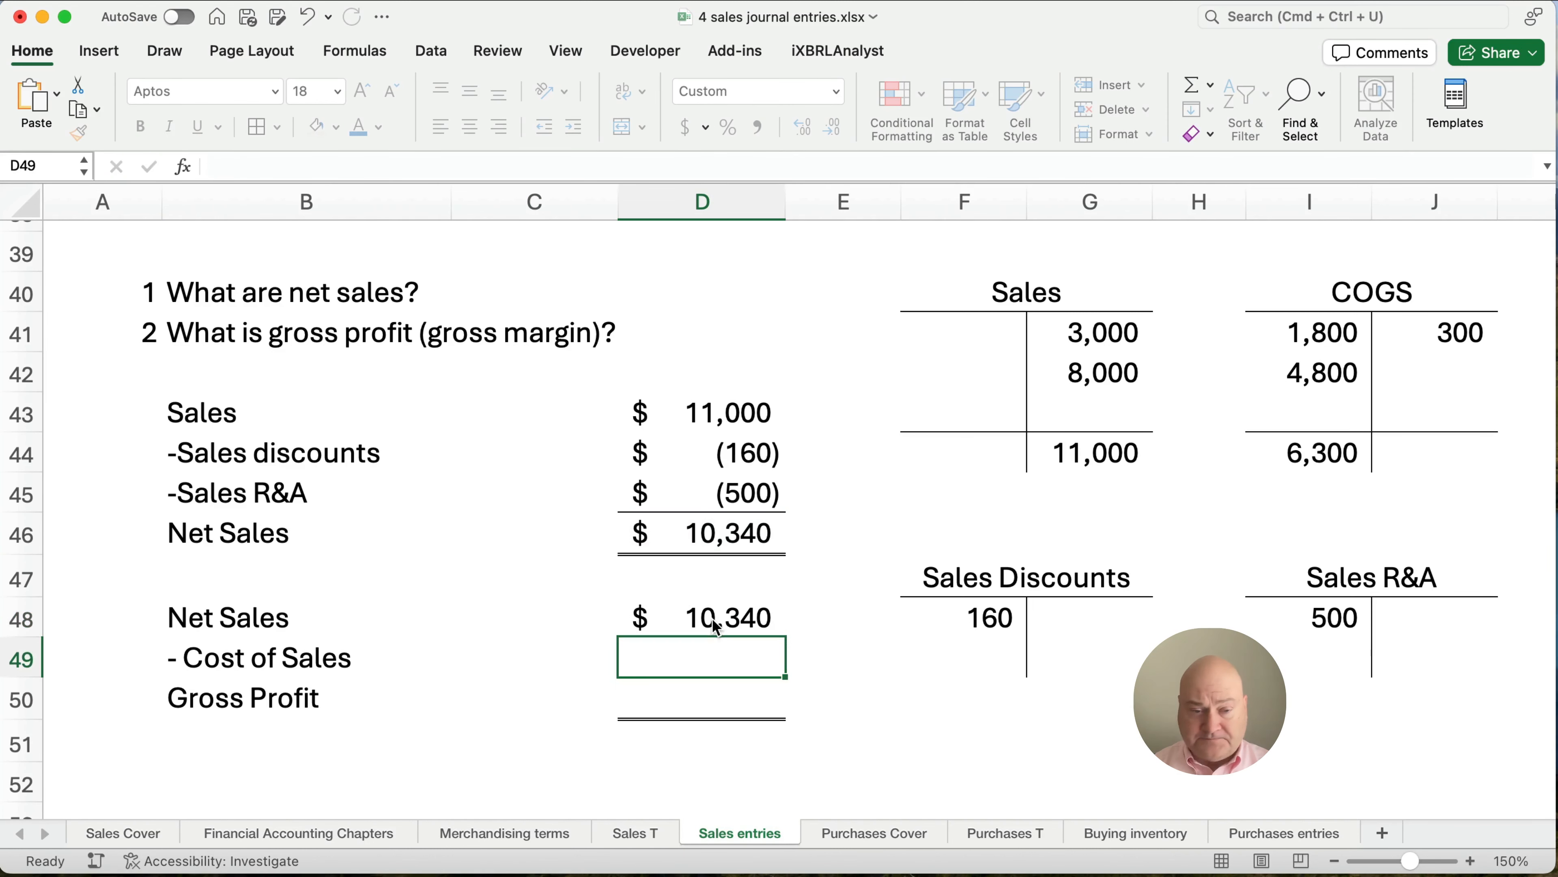
text(=)
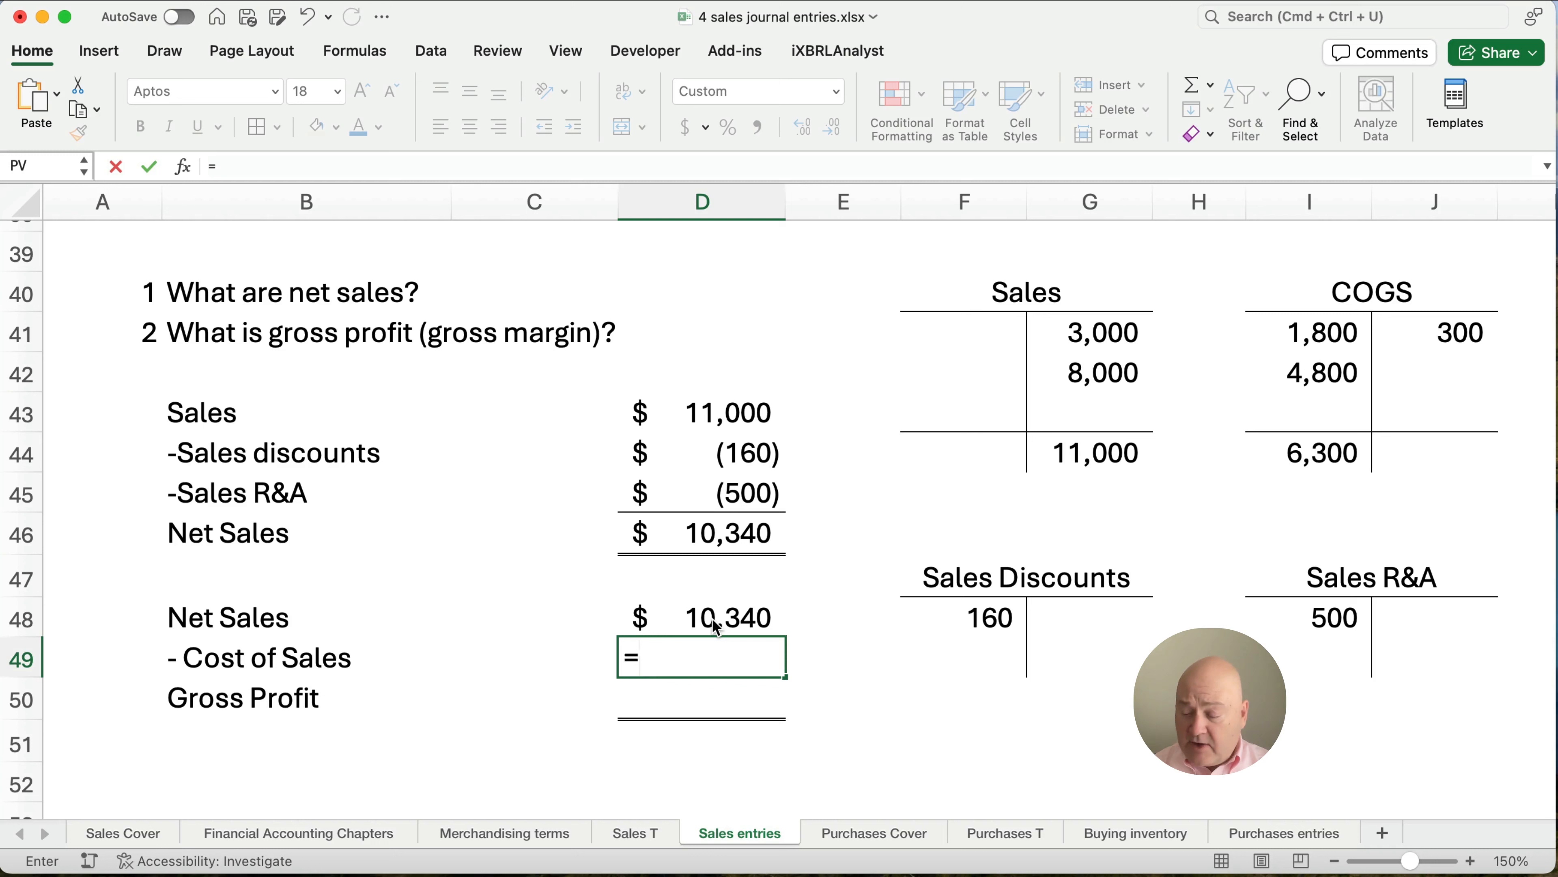
click(1307, 453)
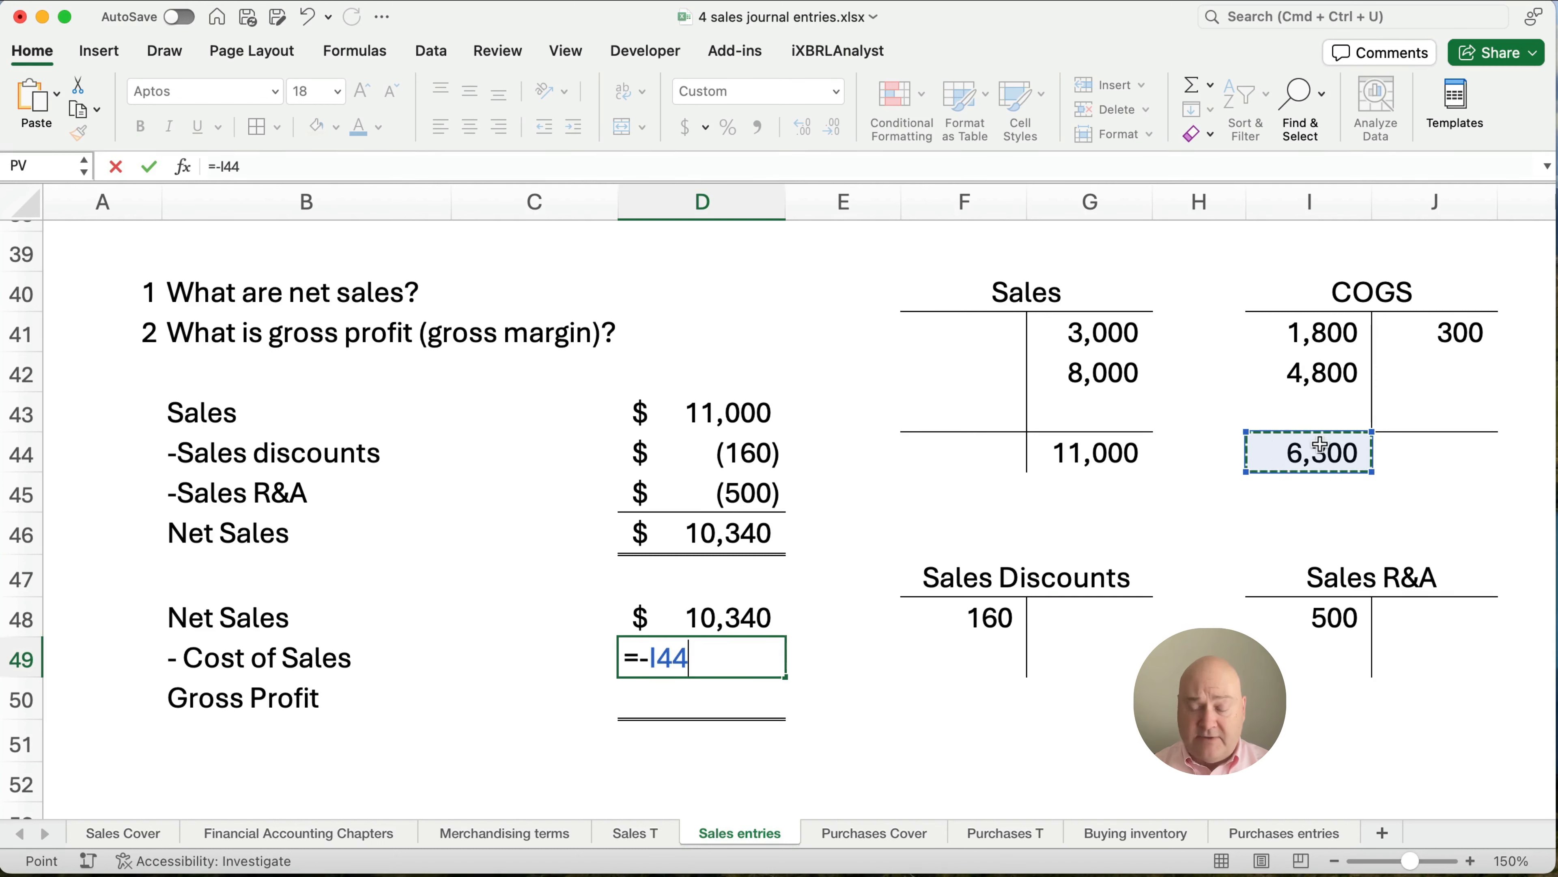
key(Return)
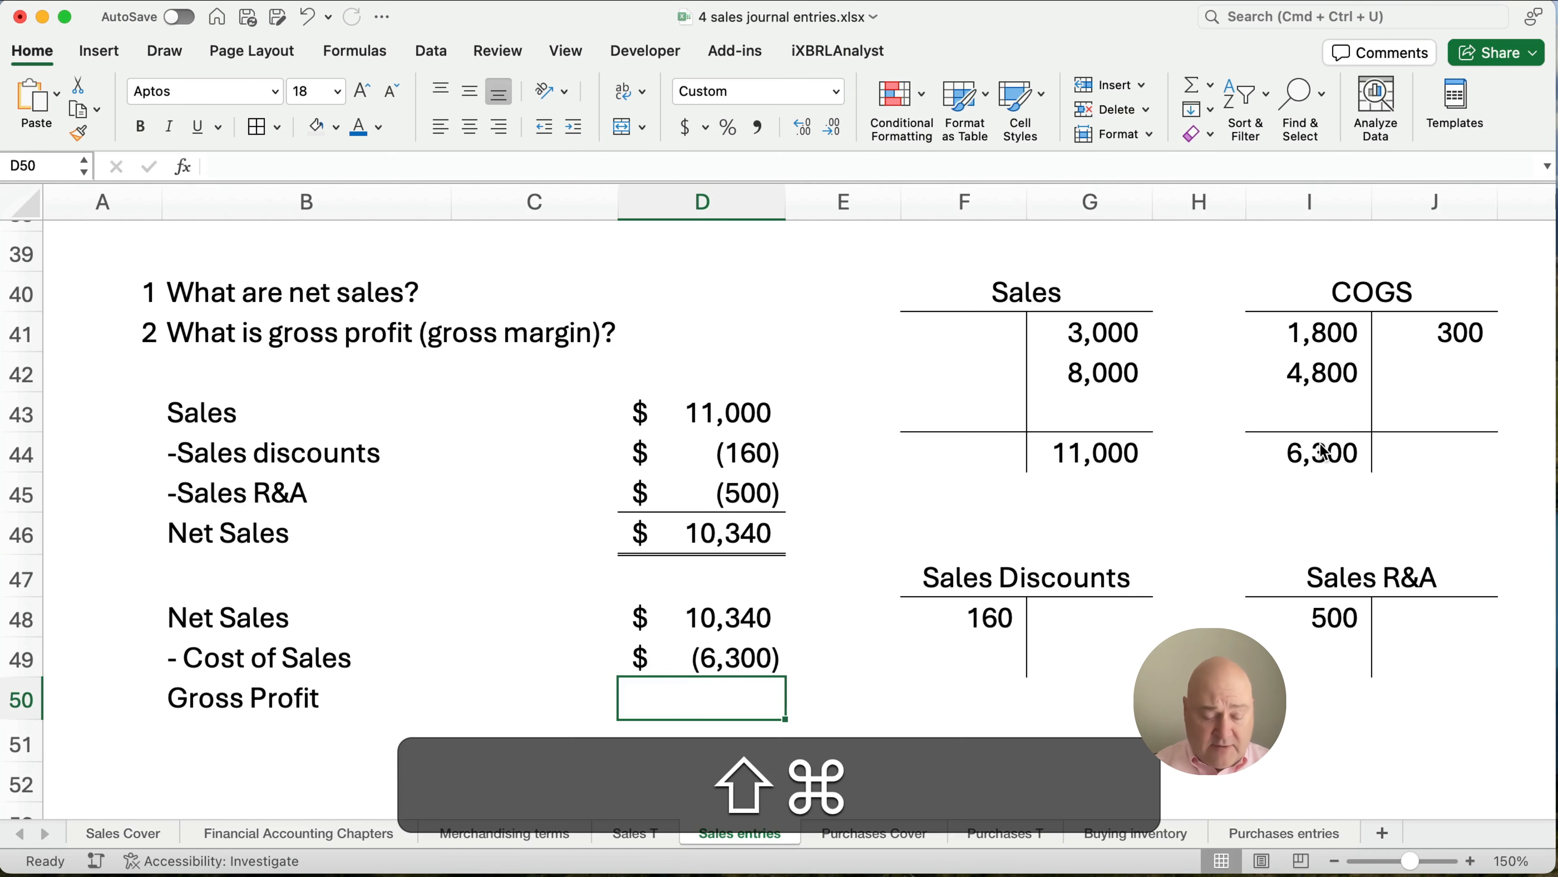
text(=SUM(D48:D49))
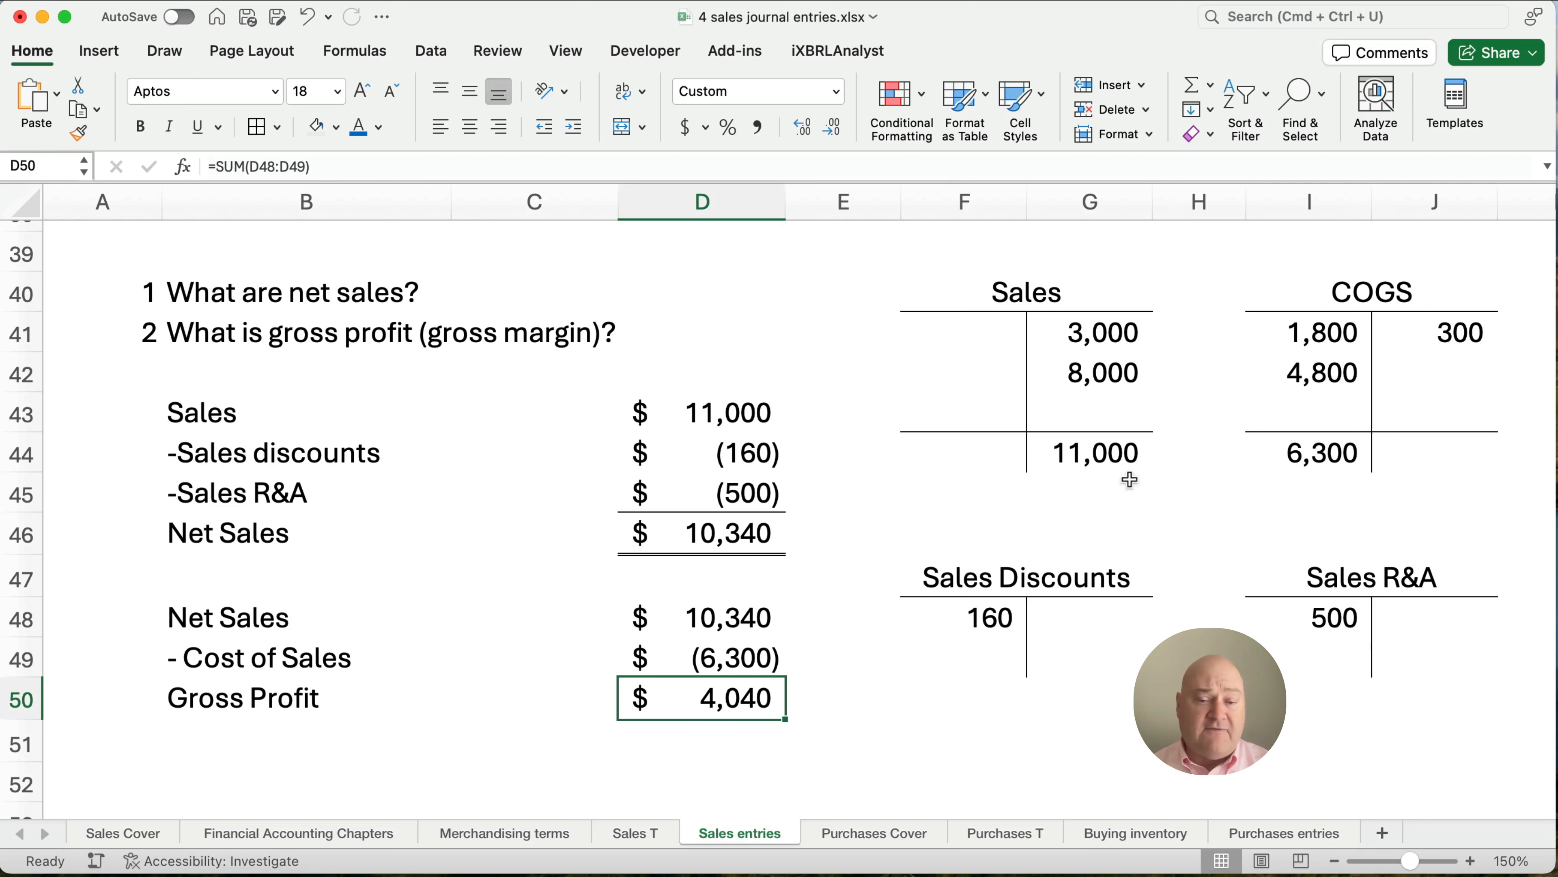